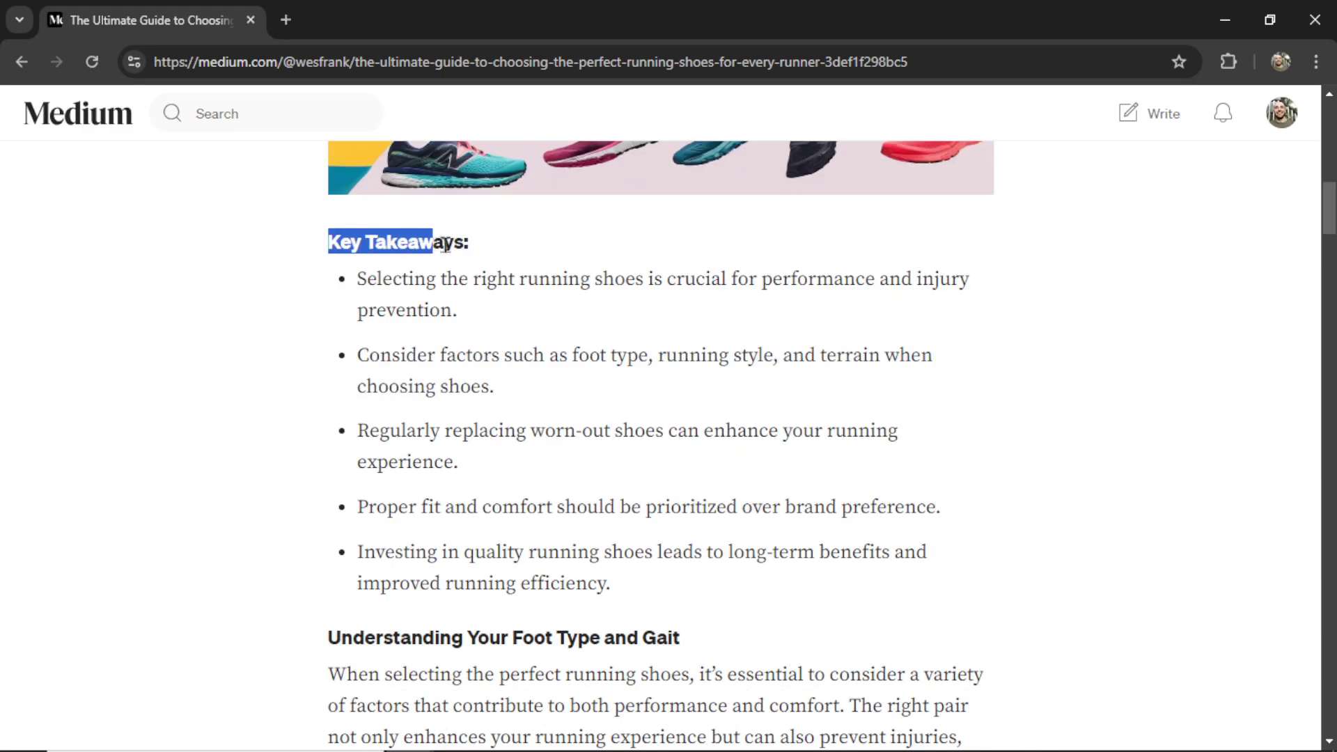
Break the intro at "Whether" into a new paragraph and select the three resulting intro paragraphs.
{"action": "scroll", "scroll_direction": "down", "scroll_amount": 3}
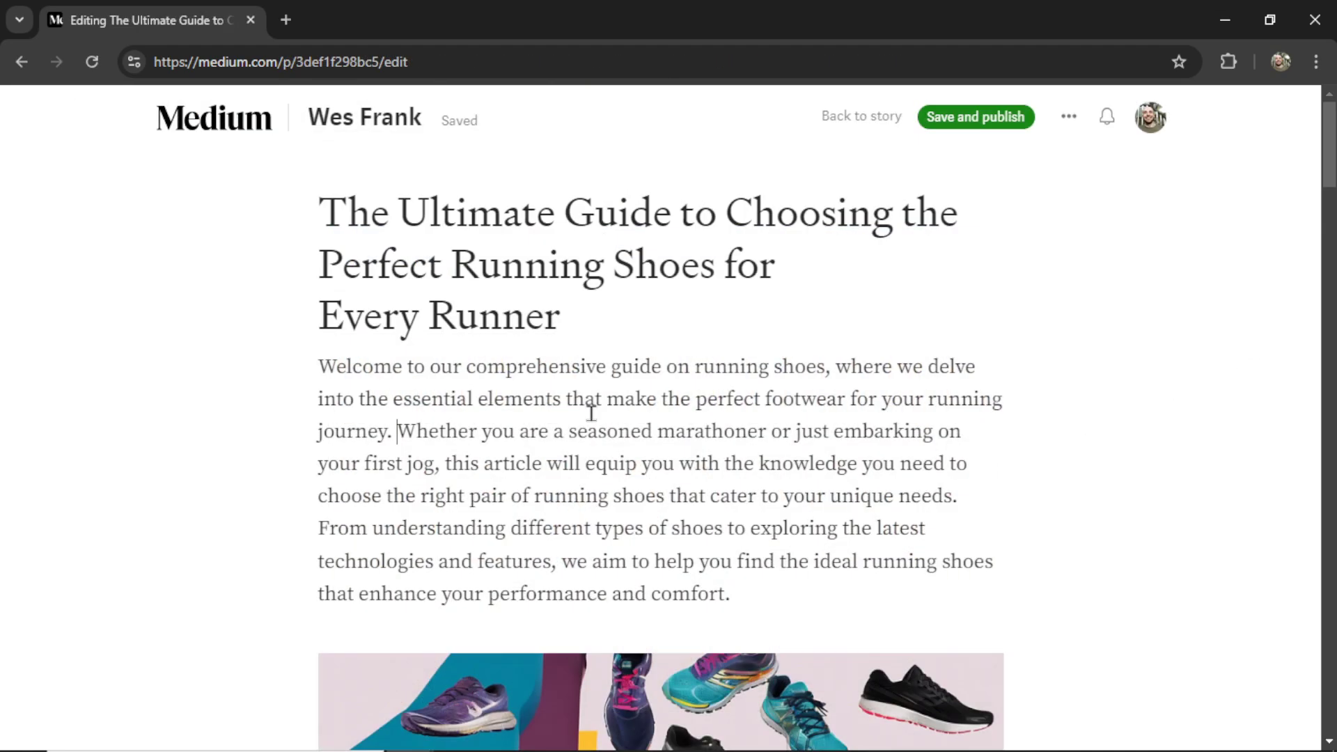
{"action": "key", "text": "enter"}
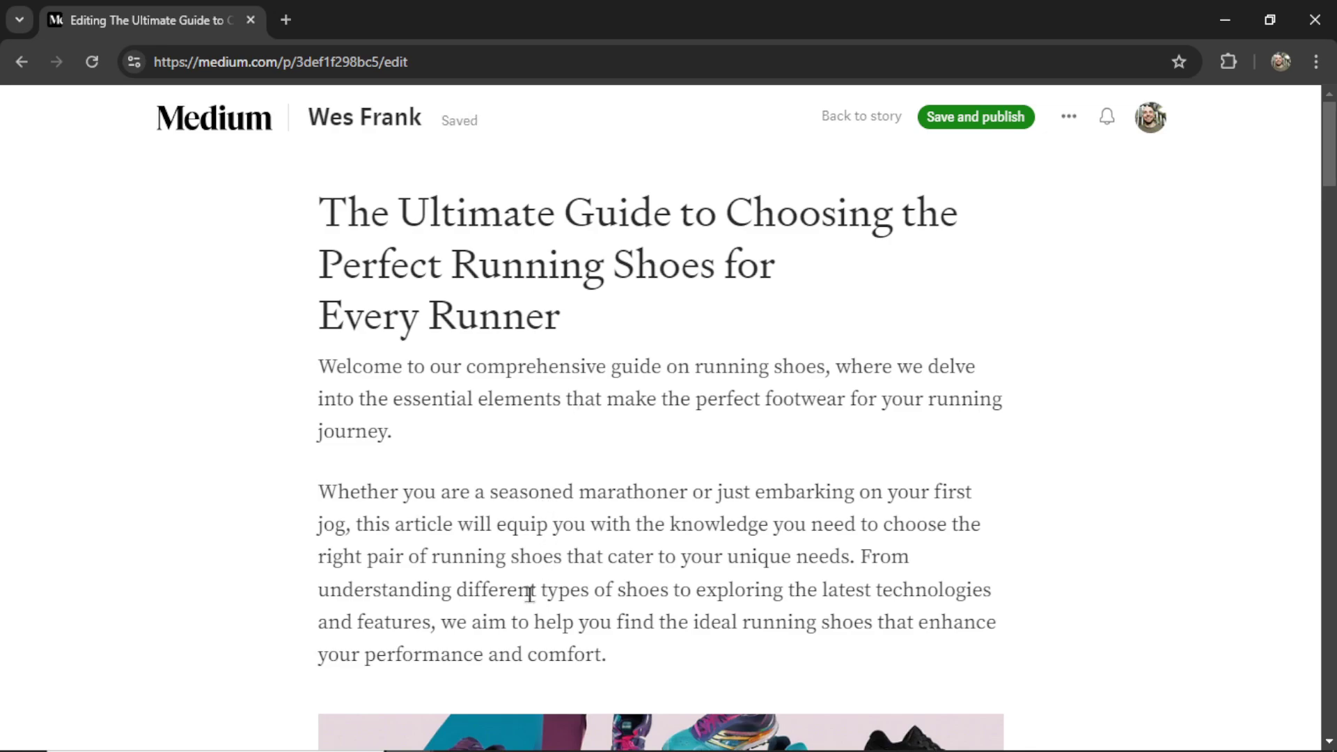
{"action": "mouse_move", "coordinate": [845, 543]}
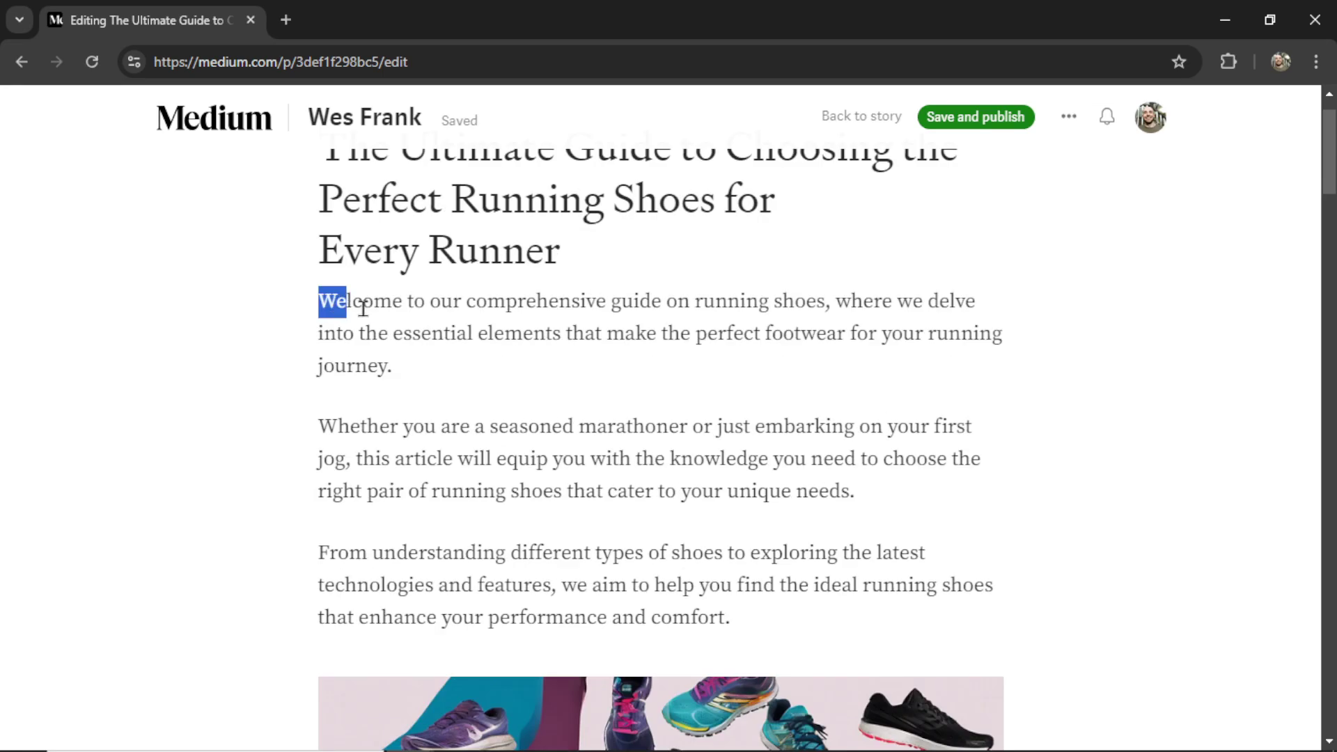
{"action": "left_click_drag", "start_coordinate": [333, 301], "coordinate": [750, 617]}
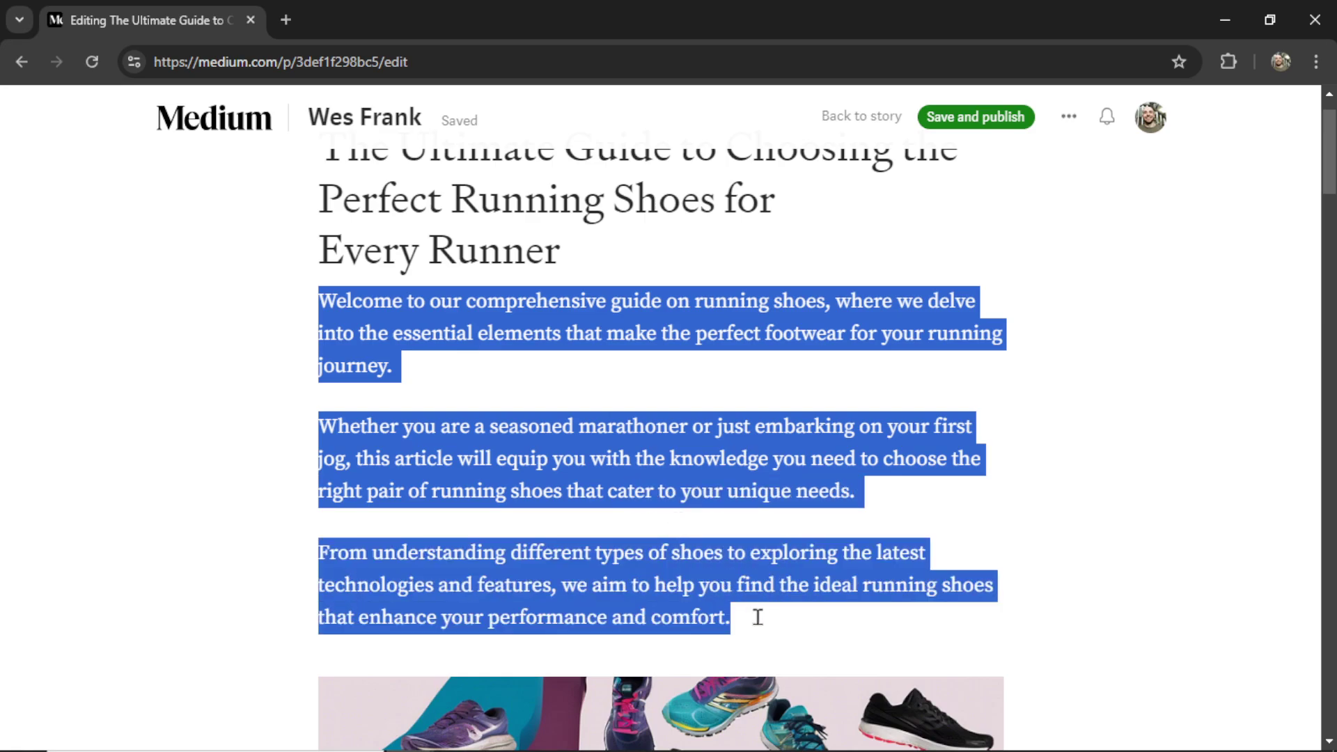
{"action": "left_click", "coordinate": [789, 379]}
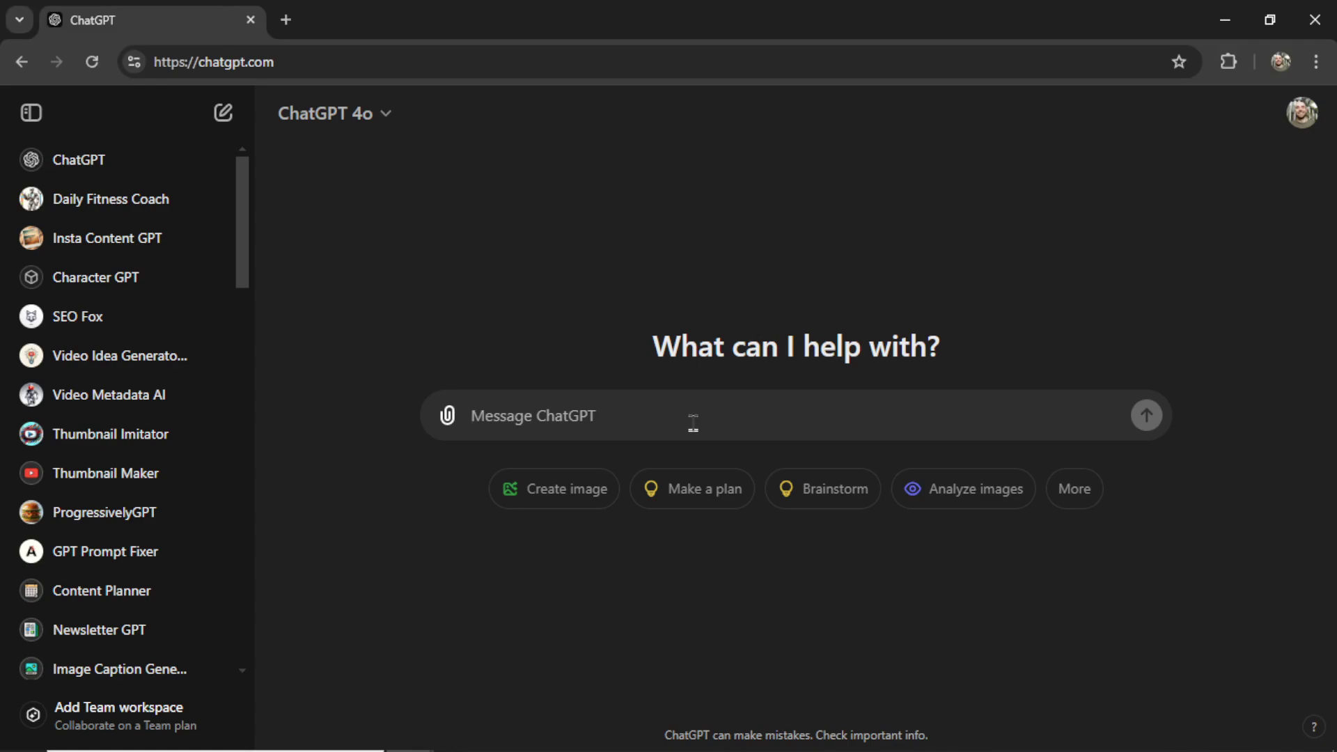
Ask ChatGPT for an article on finding the best running shoes with FAQ, key takeaways and relevant links.
{"action": "type", "text": "Write me an a"}
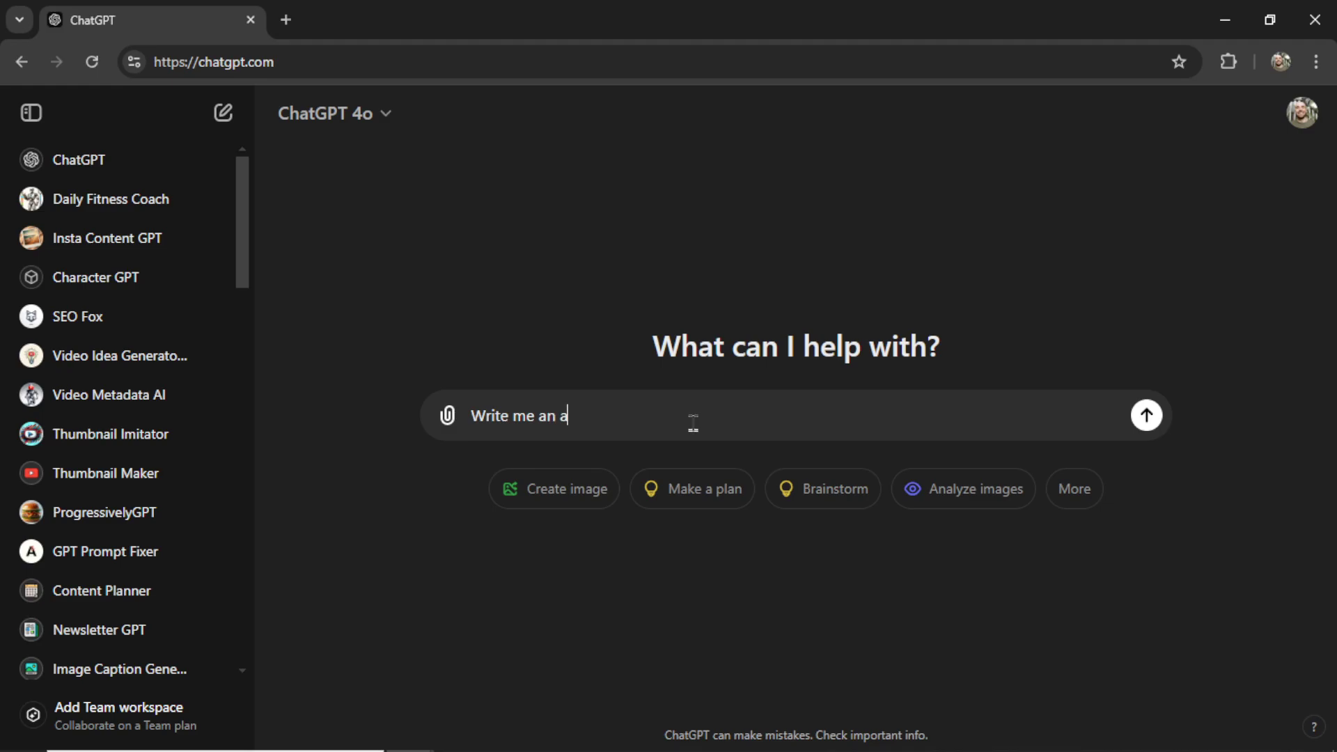
{"action": "type", "text": "rticle about"}
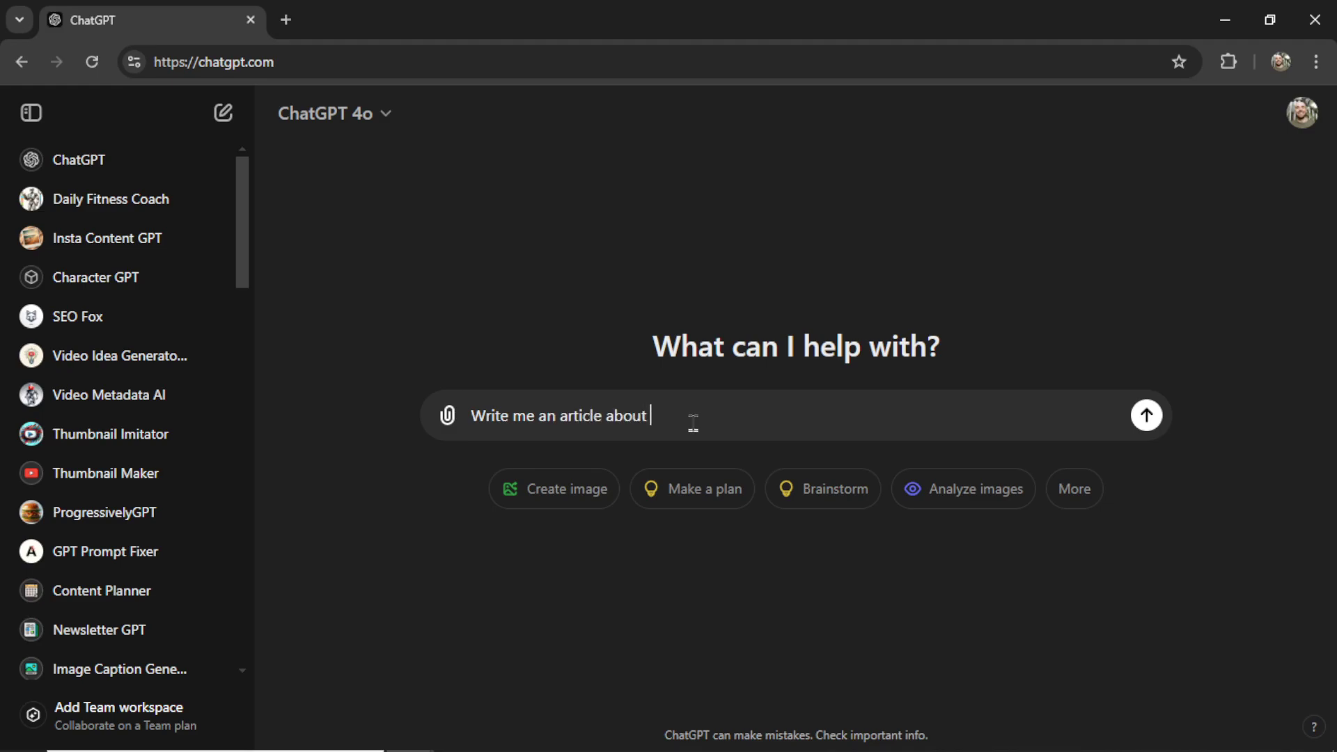
{"action": "type", "text": "\"finding the best"}
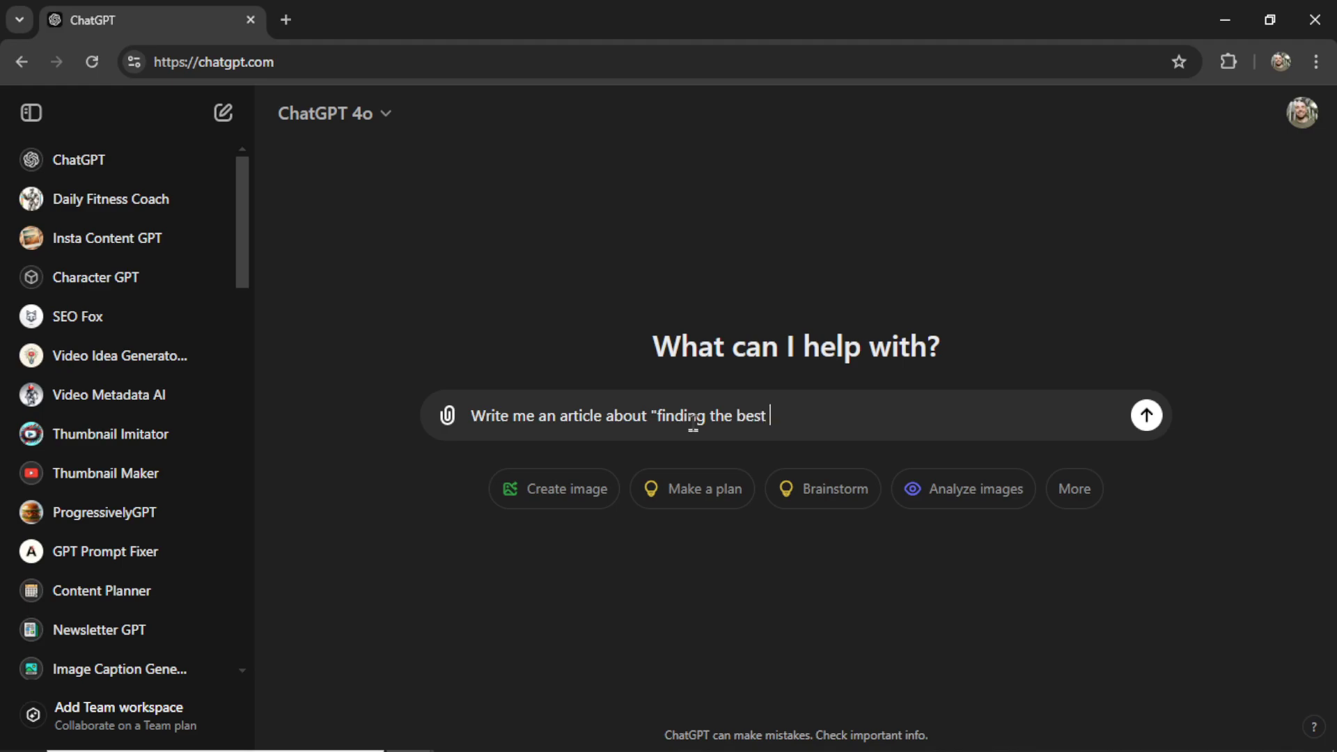
{"action": "type", "text": "running h"}
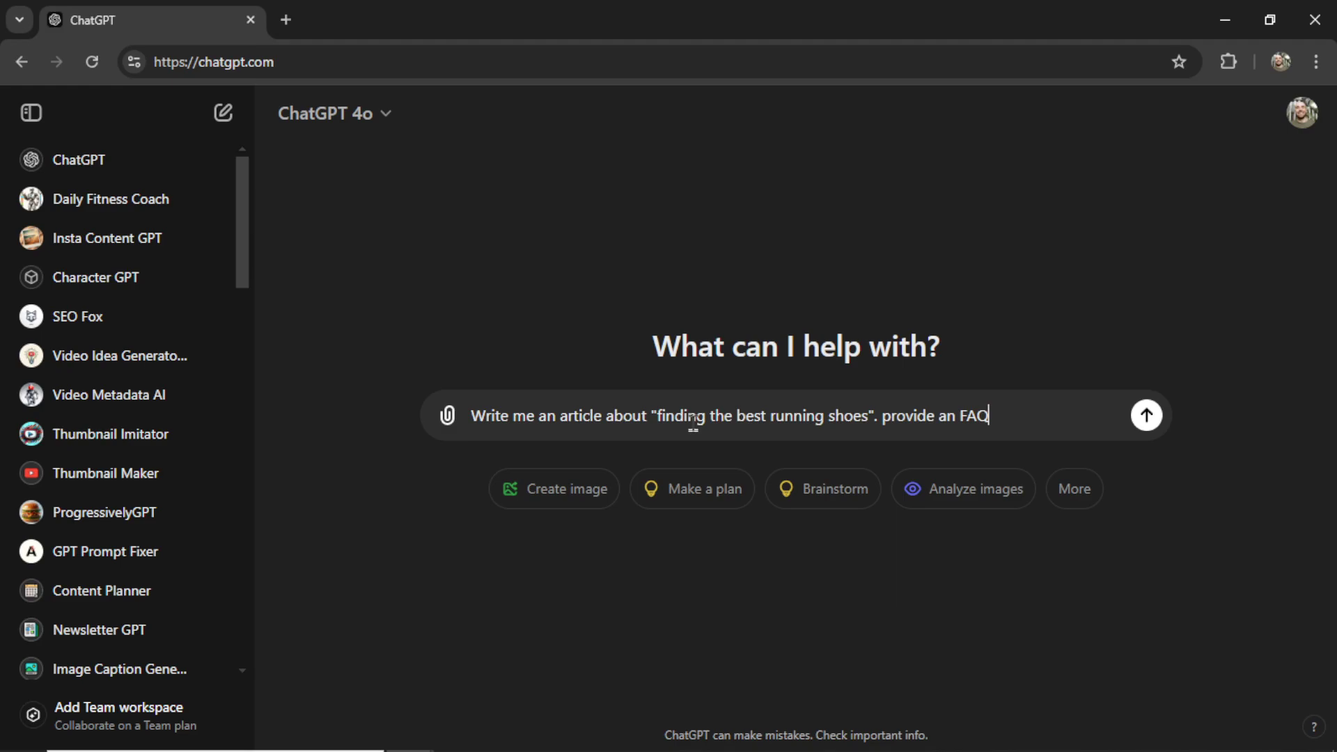
{"action": "type", "text": ", key t"}
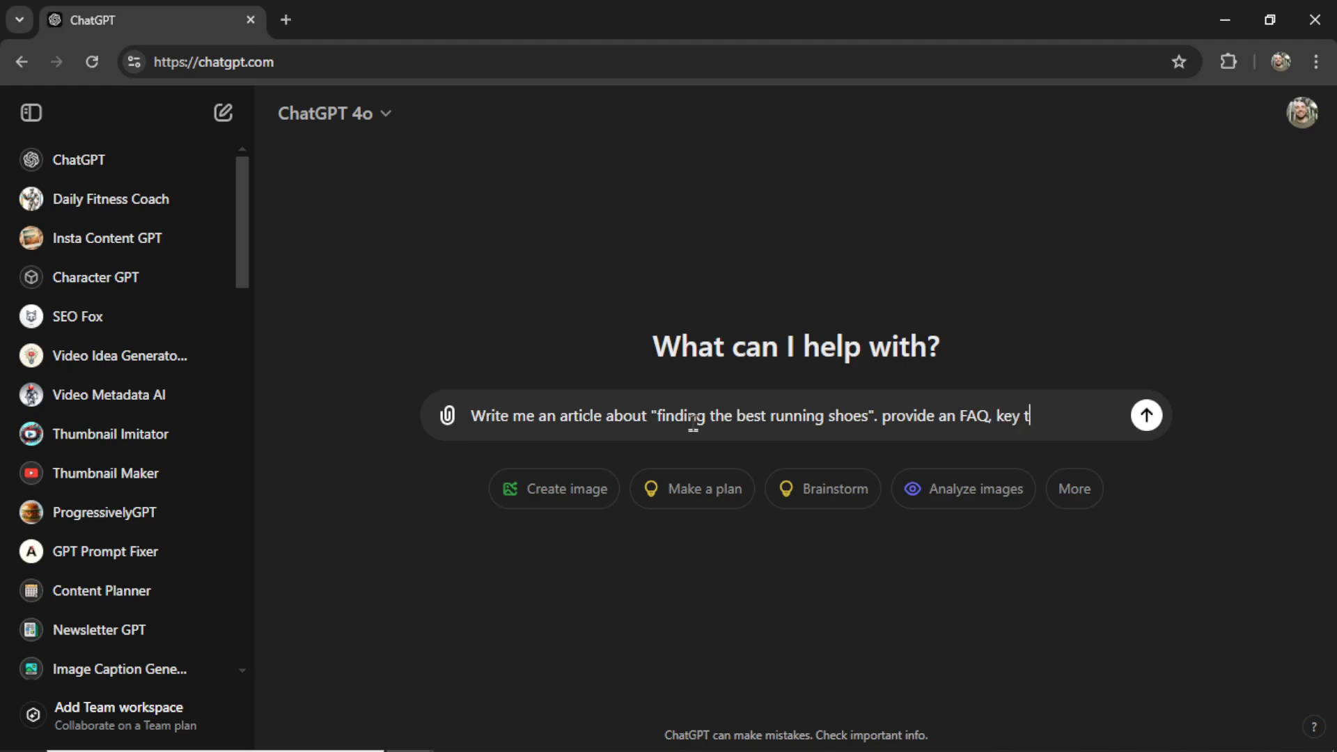
{"action": "type", "text": "takeaways, and relevan"}
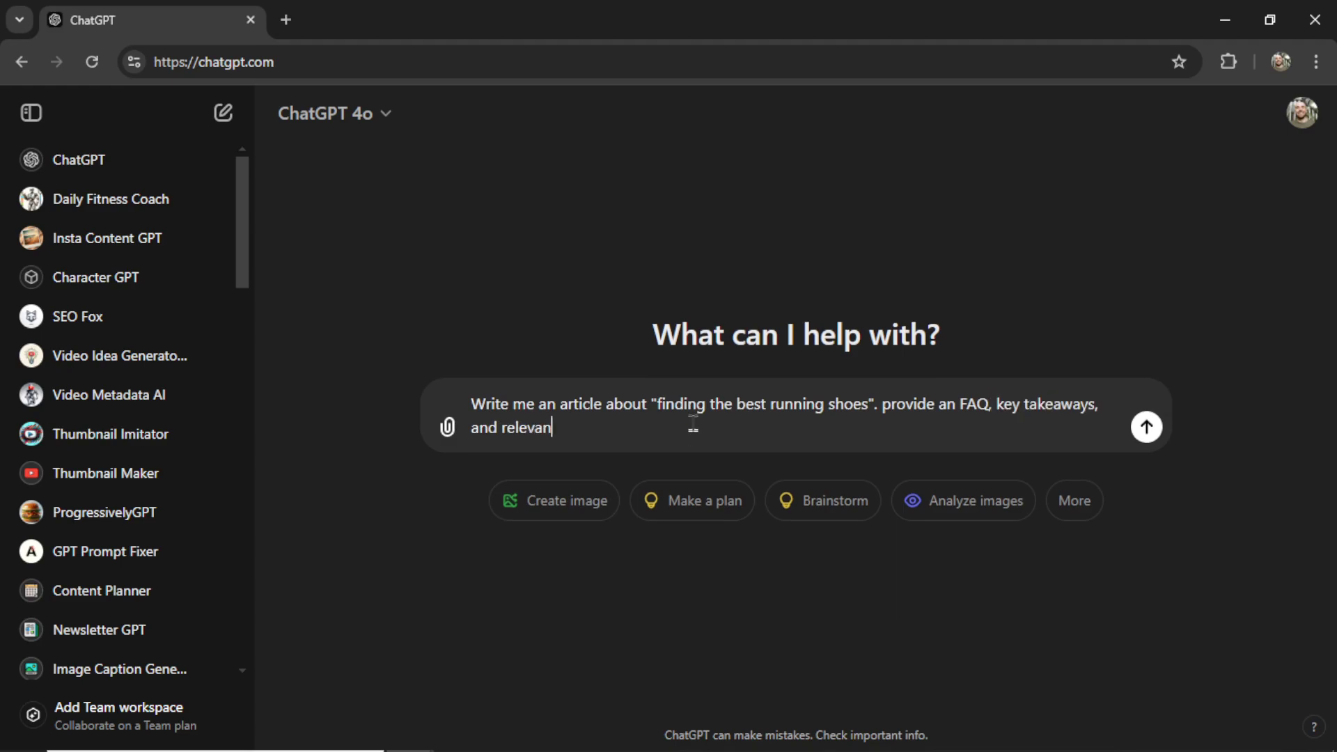
{"action": "left_click", "coordinate": [1146, 426]}
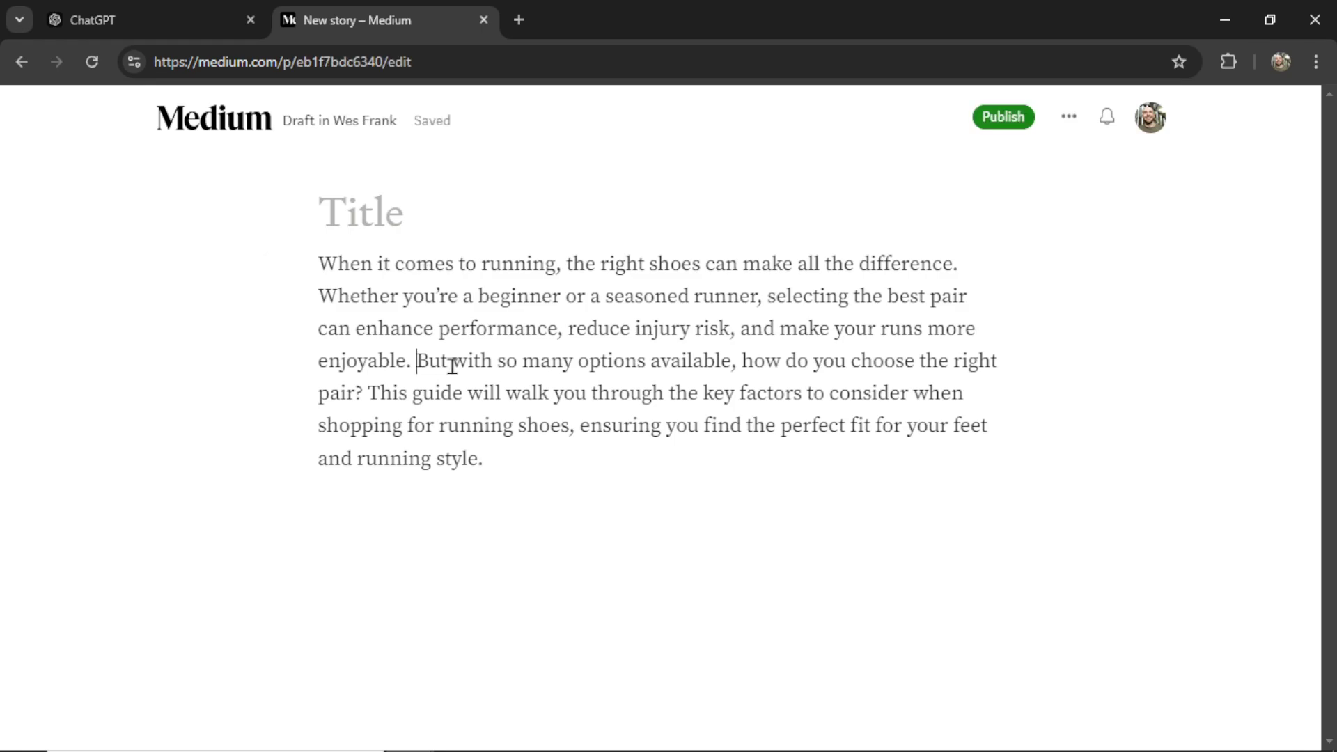
Return to the ChatGPT conversation after pasting the intro into the Medium draft.
{"action": "left_click", "coordinate": [128, 19]}
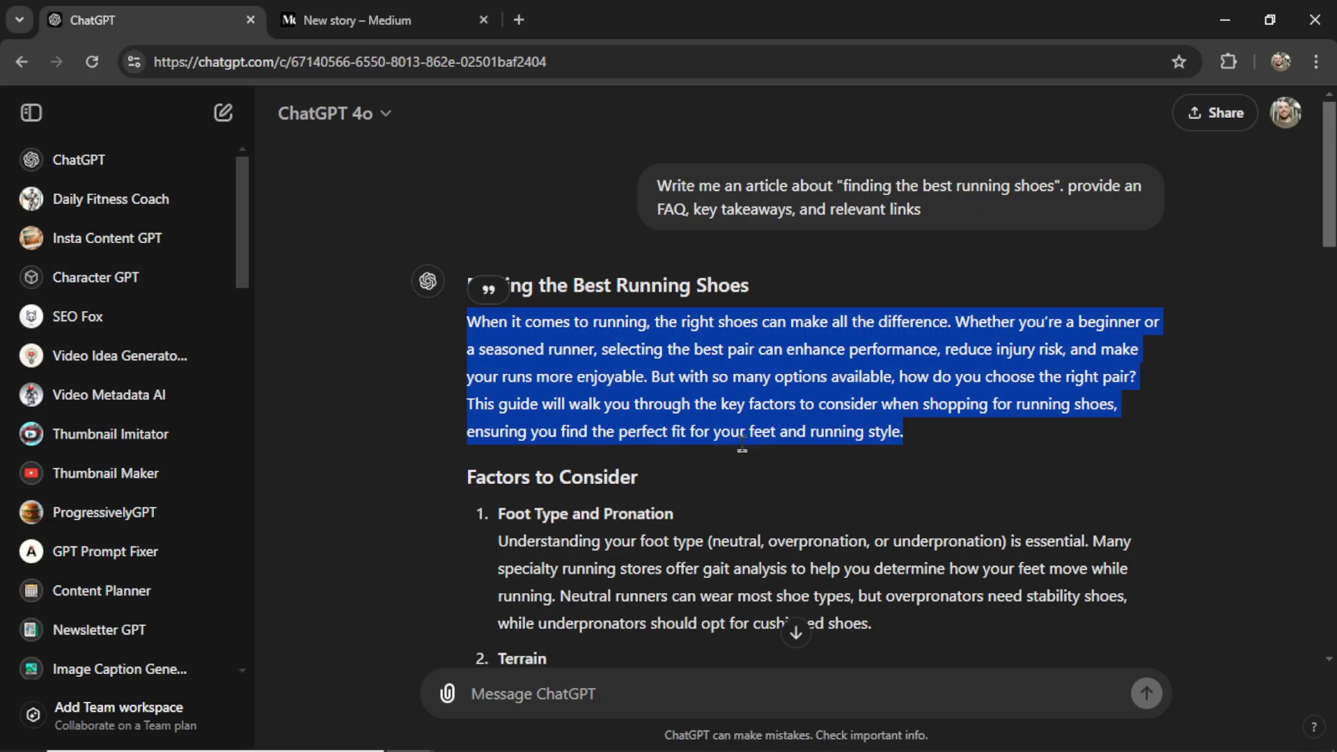
{"action": "left_click", "coordinate": [766, 484]}
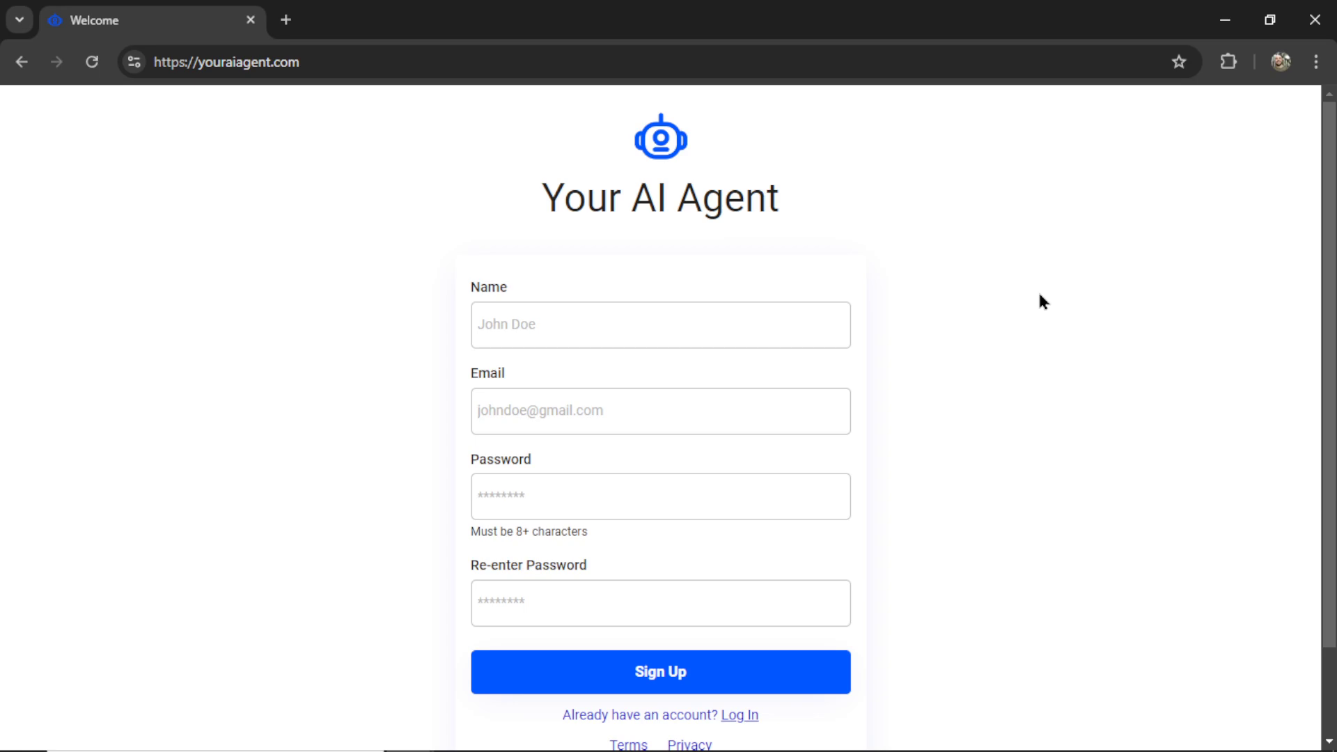
{"action": "mouse_move", "coordinate": [811, 283]}
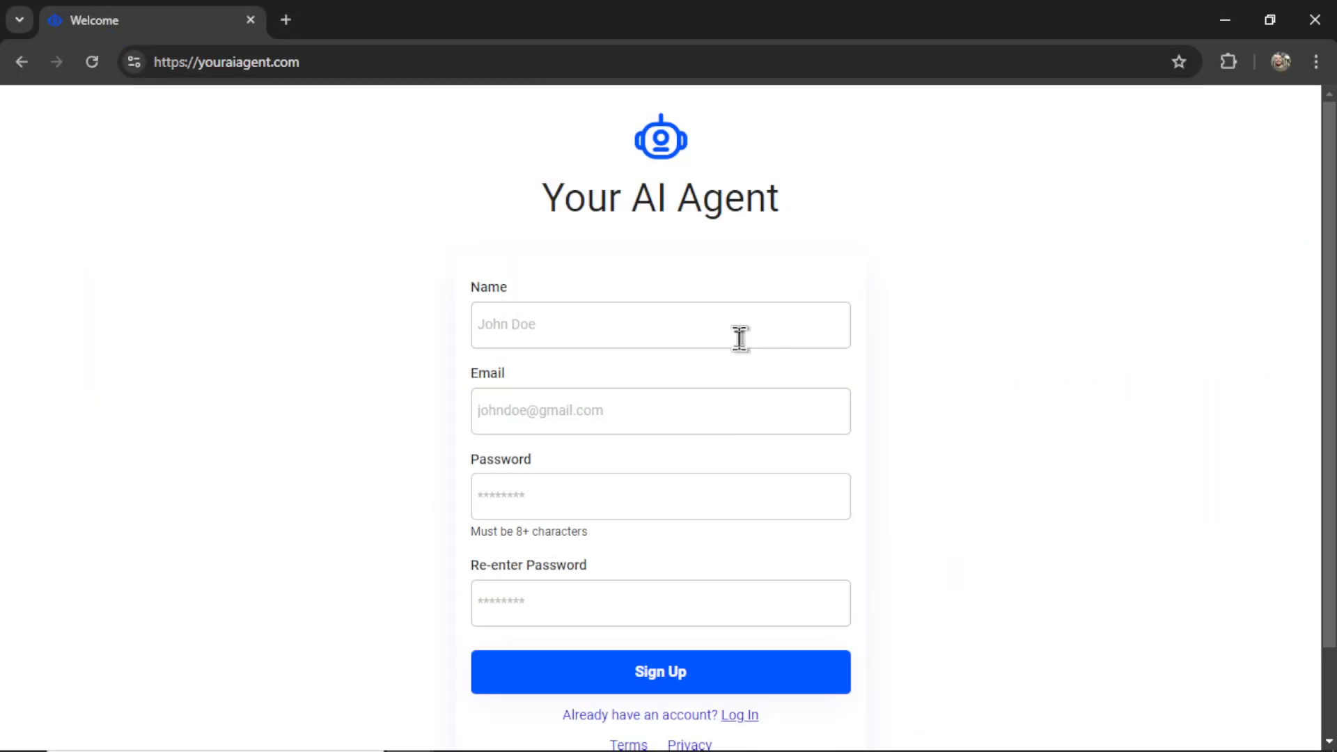
Enter the account name on the youraiagent.com sign-up form and submit it.
{"action": "left_click", "coordinate": [659, 496]}
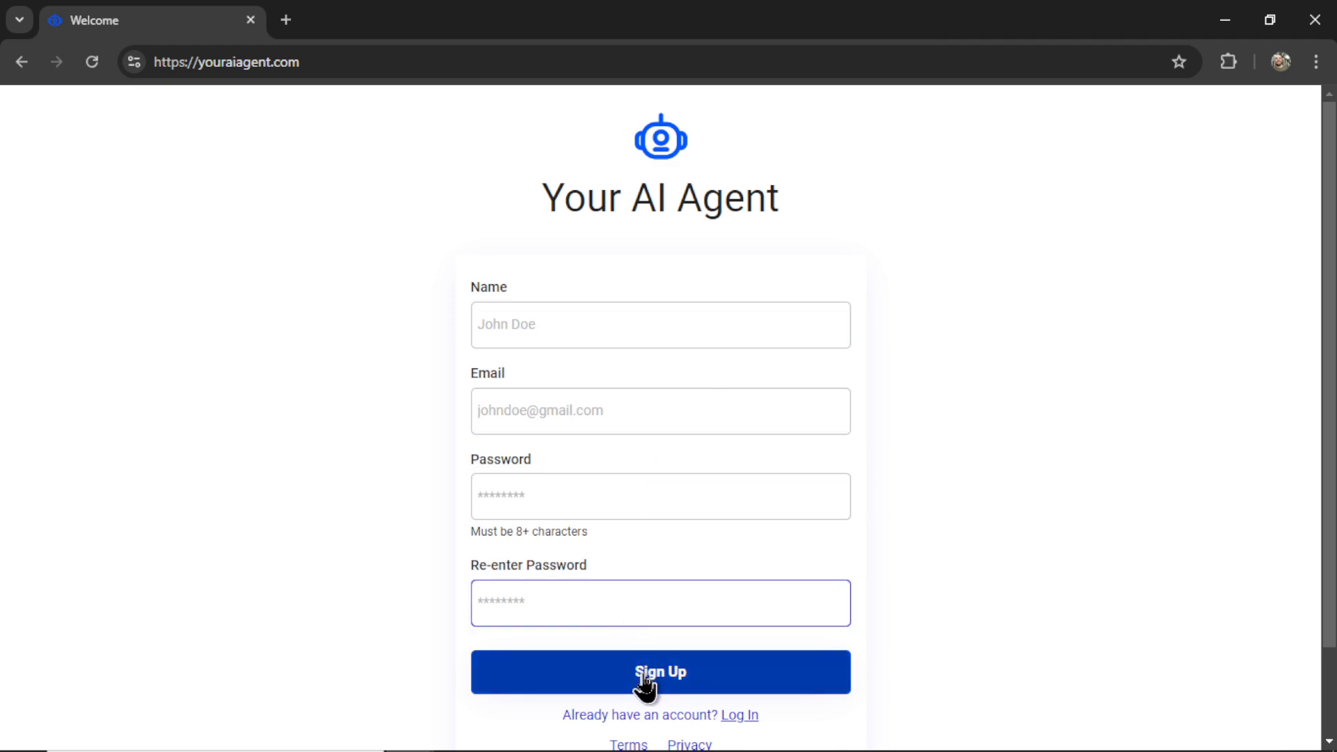
{"action": "left_click", "coordinate": [659, 672]}
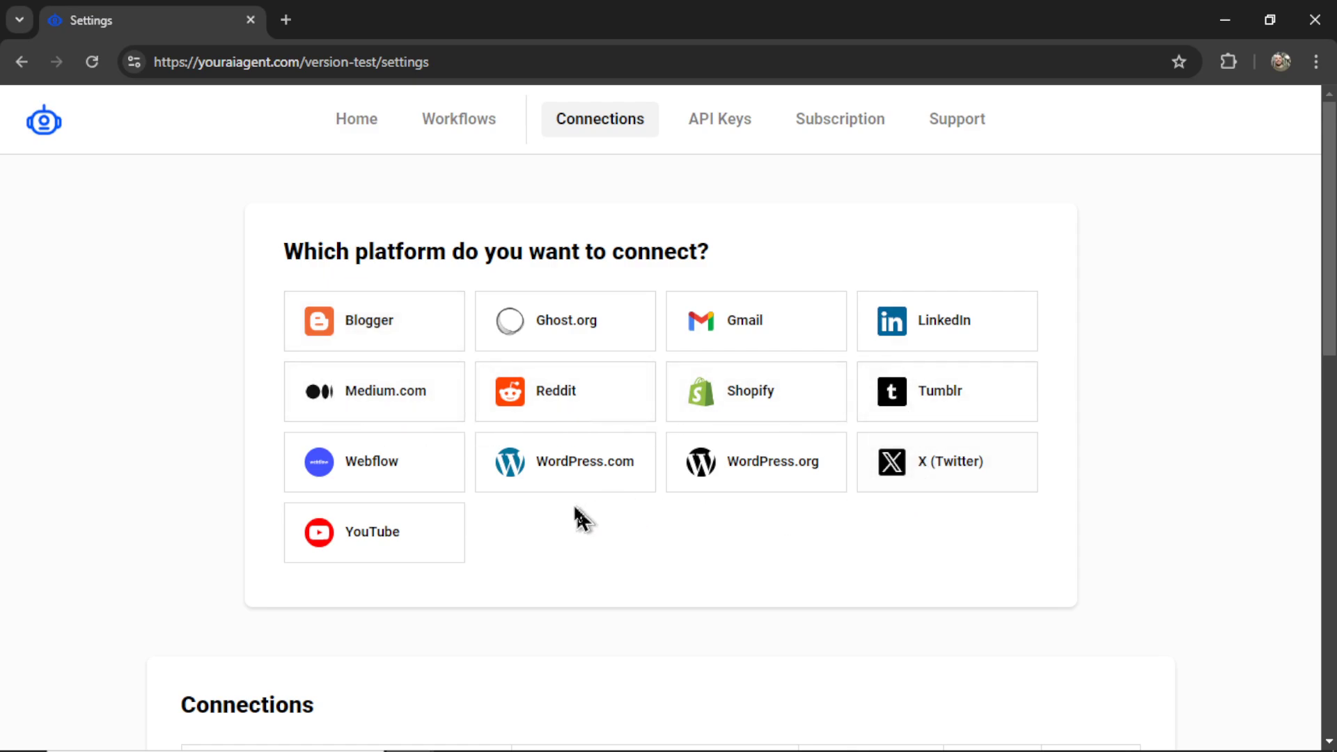
{"action": "mouse_move", "coordinate": [523, 511]}
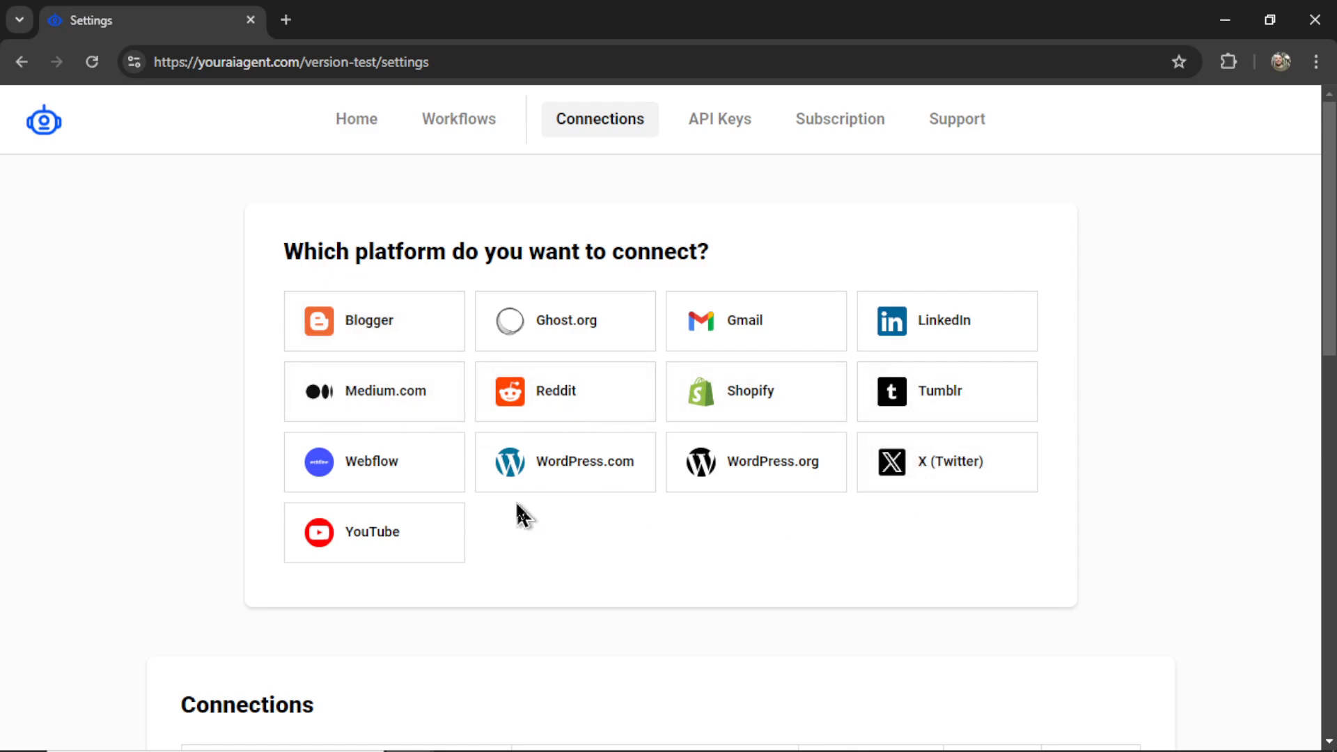
{"action": "mouse_move", "coordinate": [675, 561]}
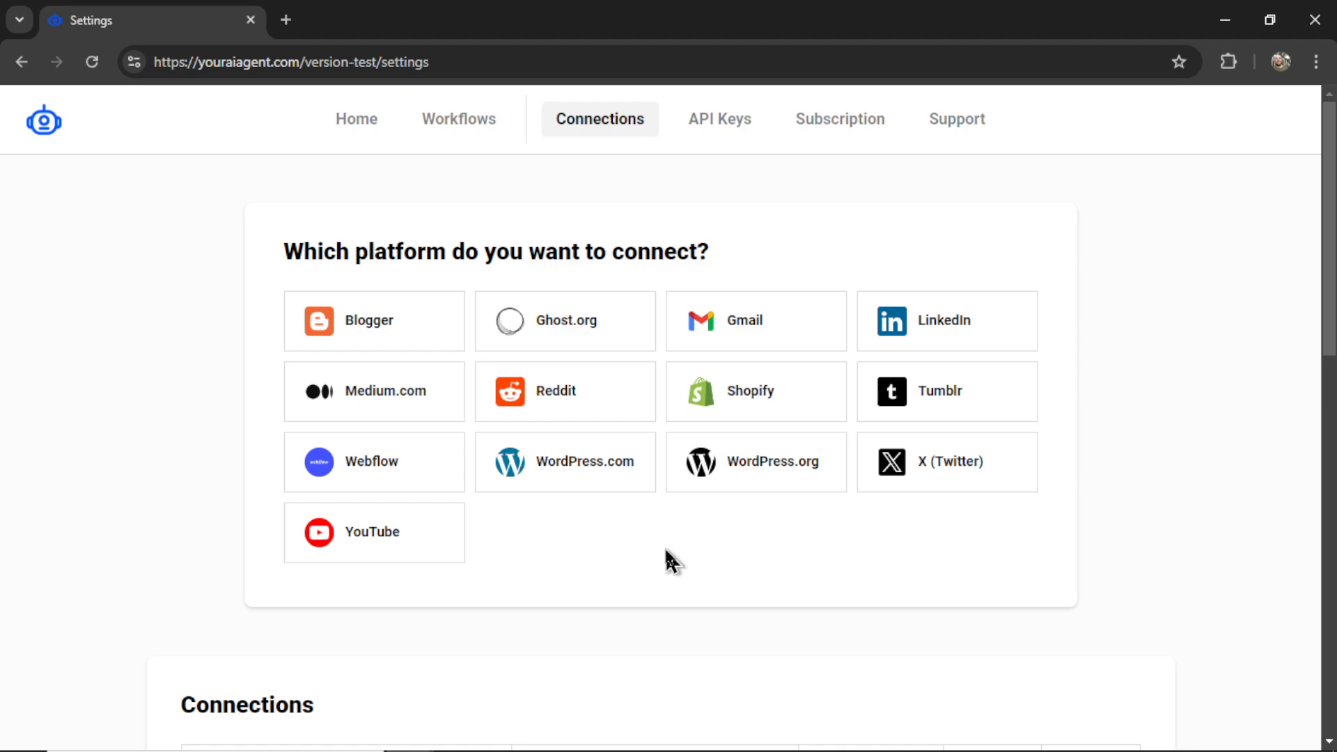
{"action": "mouse_move", "coordinate": [396, 322]}
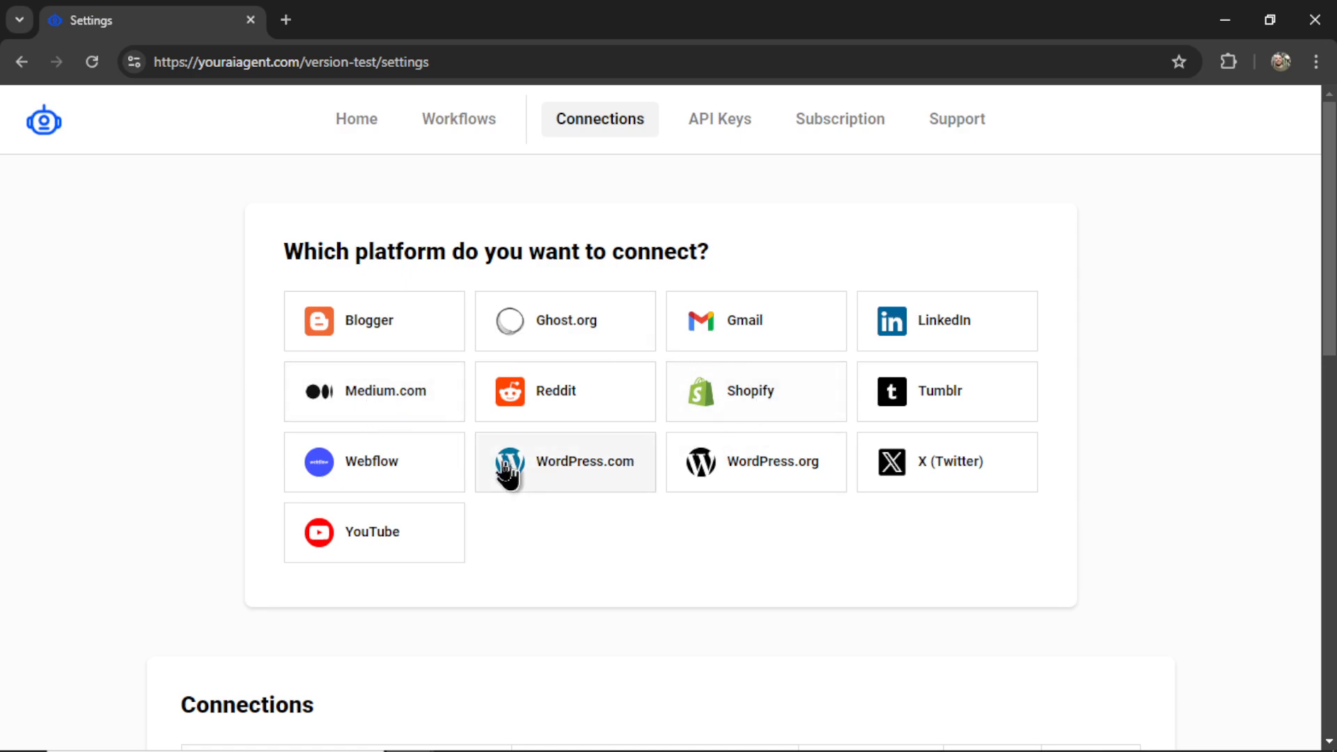
{"action": "mouse_move", "coordinate": [595, 478]}
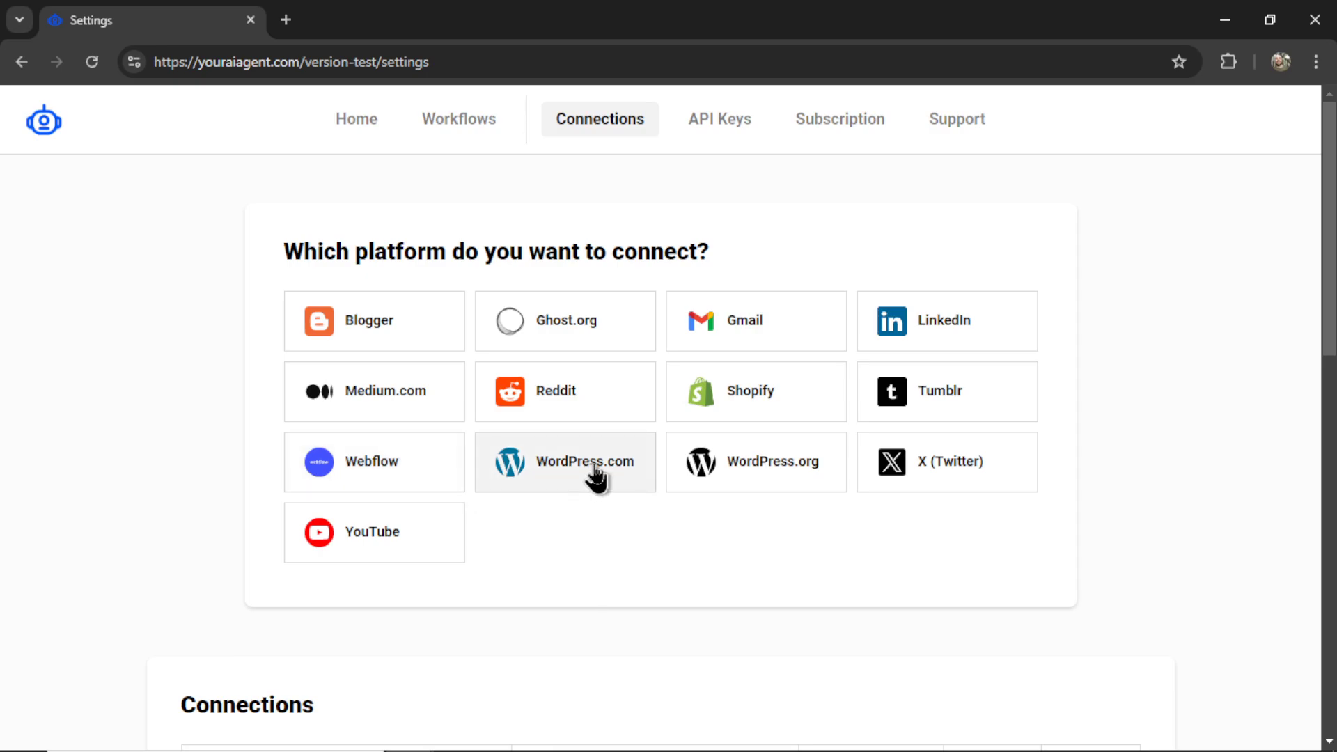
{"action": "mouse_move", "coordinate": [749, 485]}
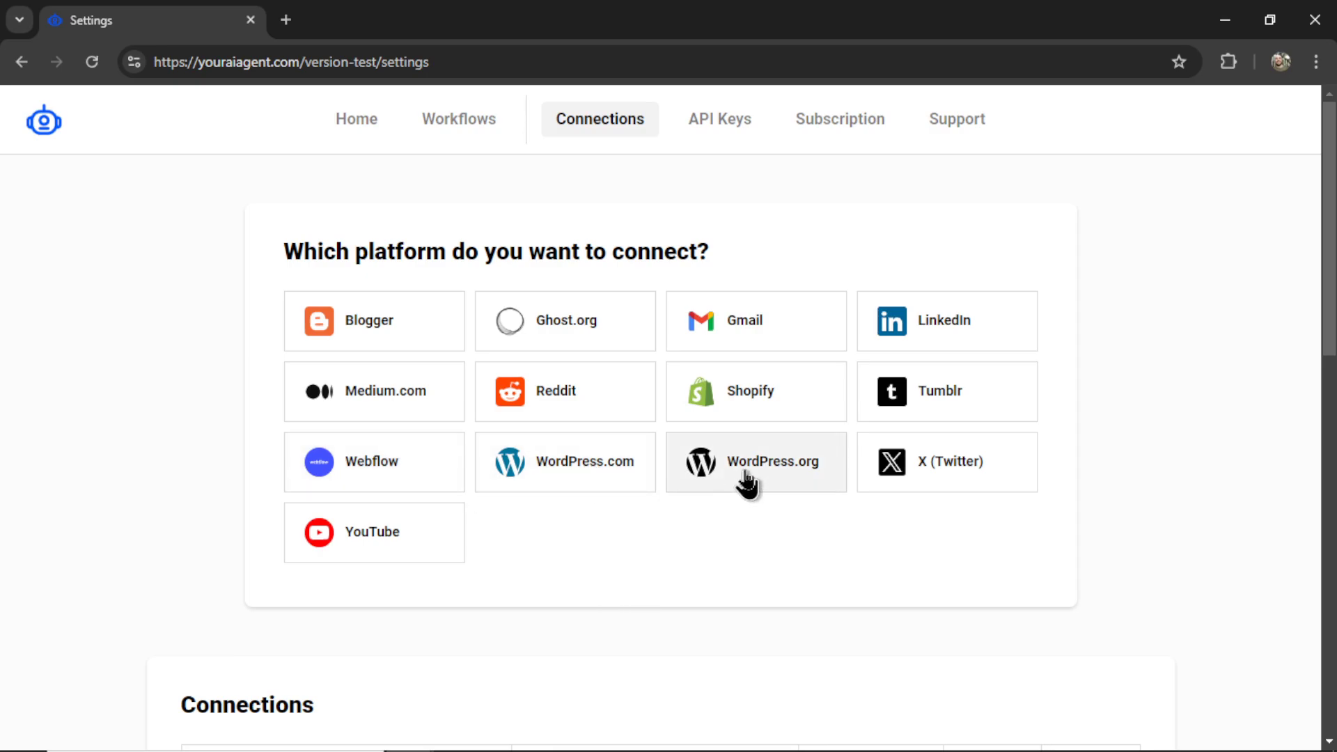
{"action": "mouse_move", "coordinate": [793, 418]}
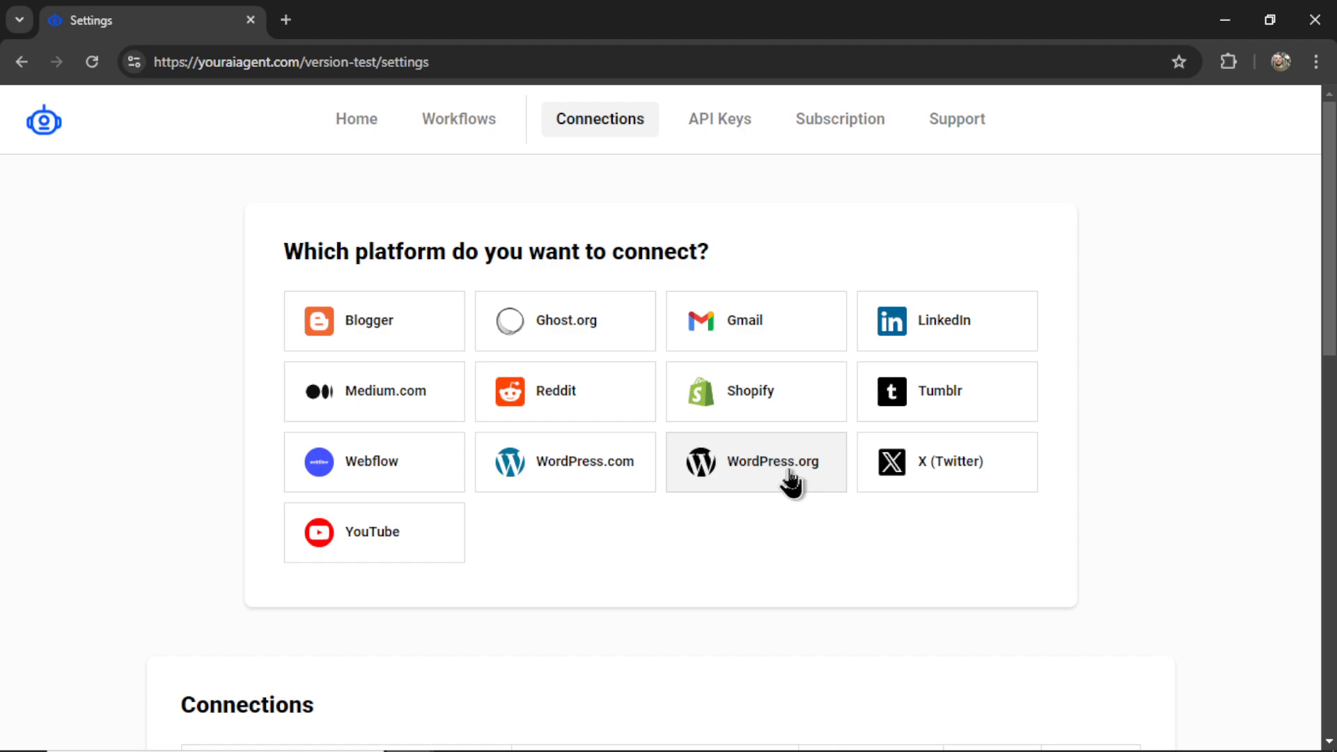
{"action": "left_click", "coordinate": [755, 461]}
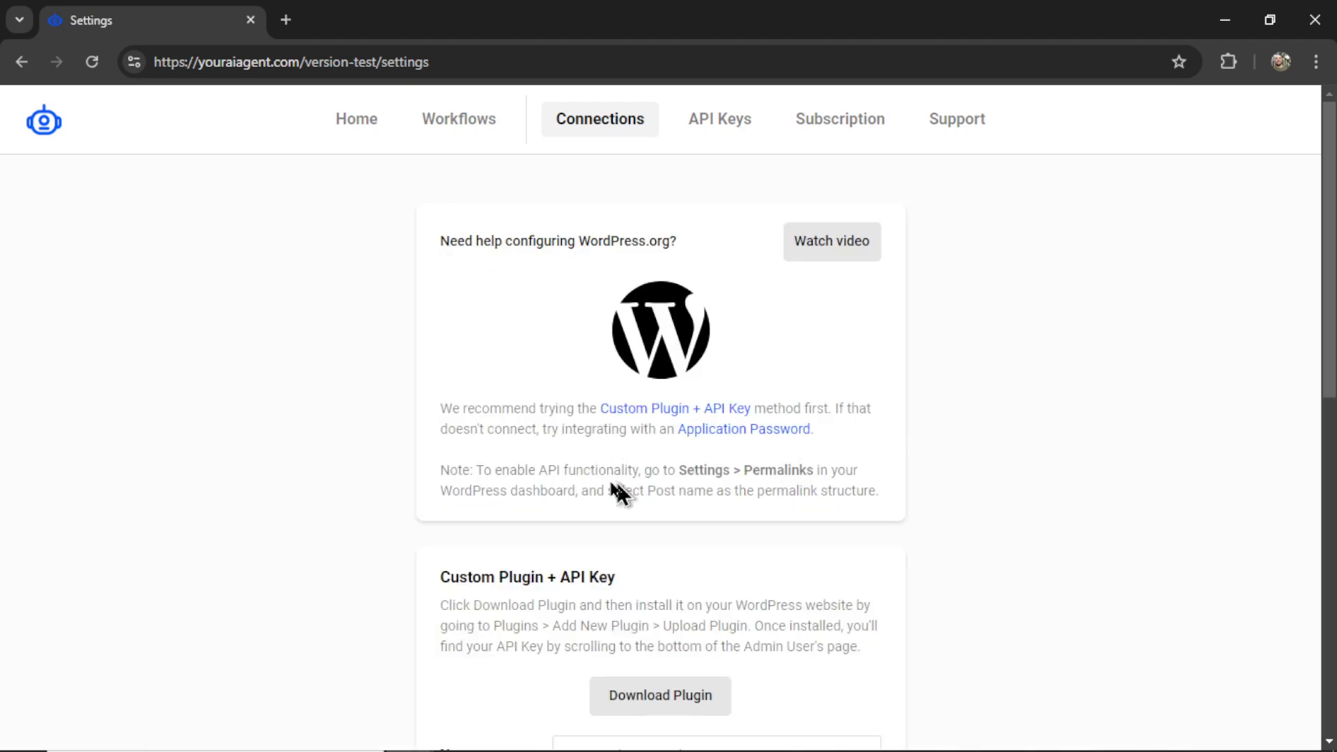
{"action": "mouse_move", "coordinate": [755, 451]}
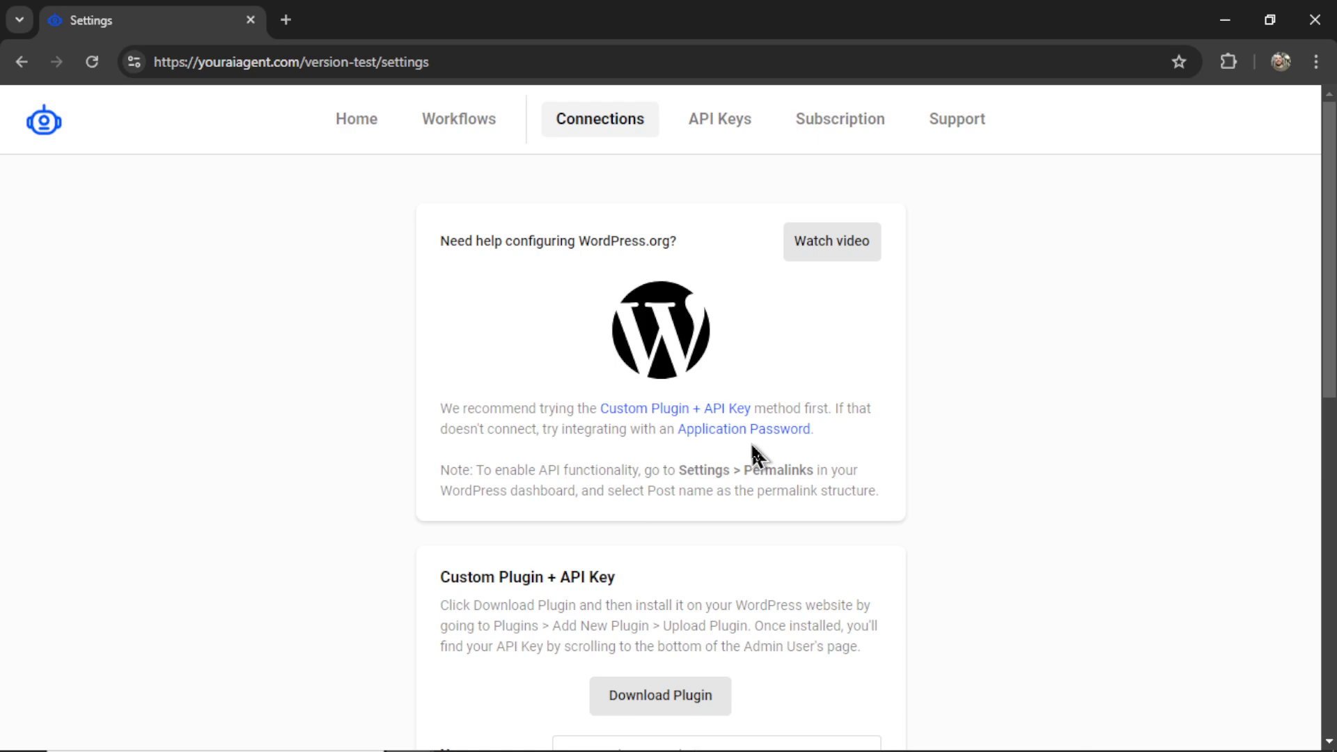
{"action": "scroll", "scroll_direction": "down", "scroll_amount": 3}
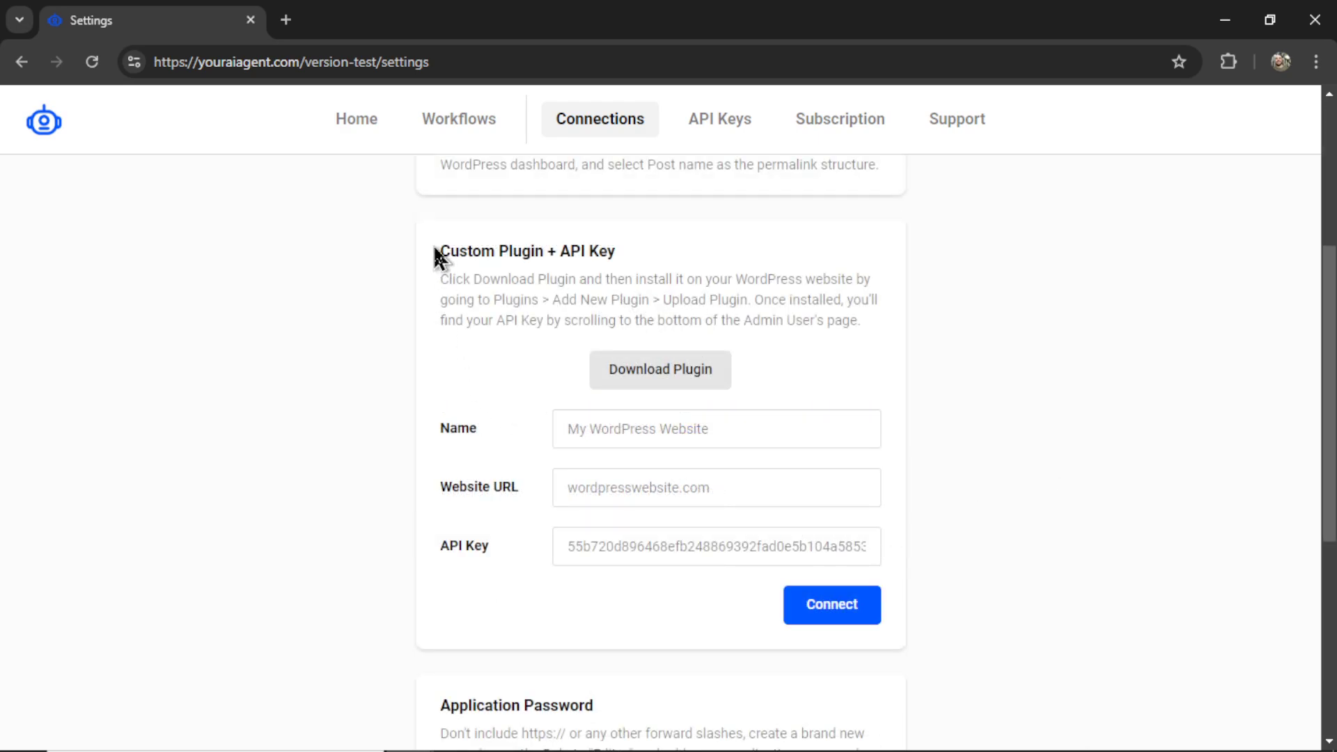
{"action": "double_click", "coordinate": [464, 251]}
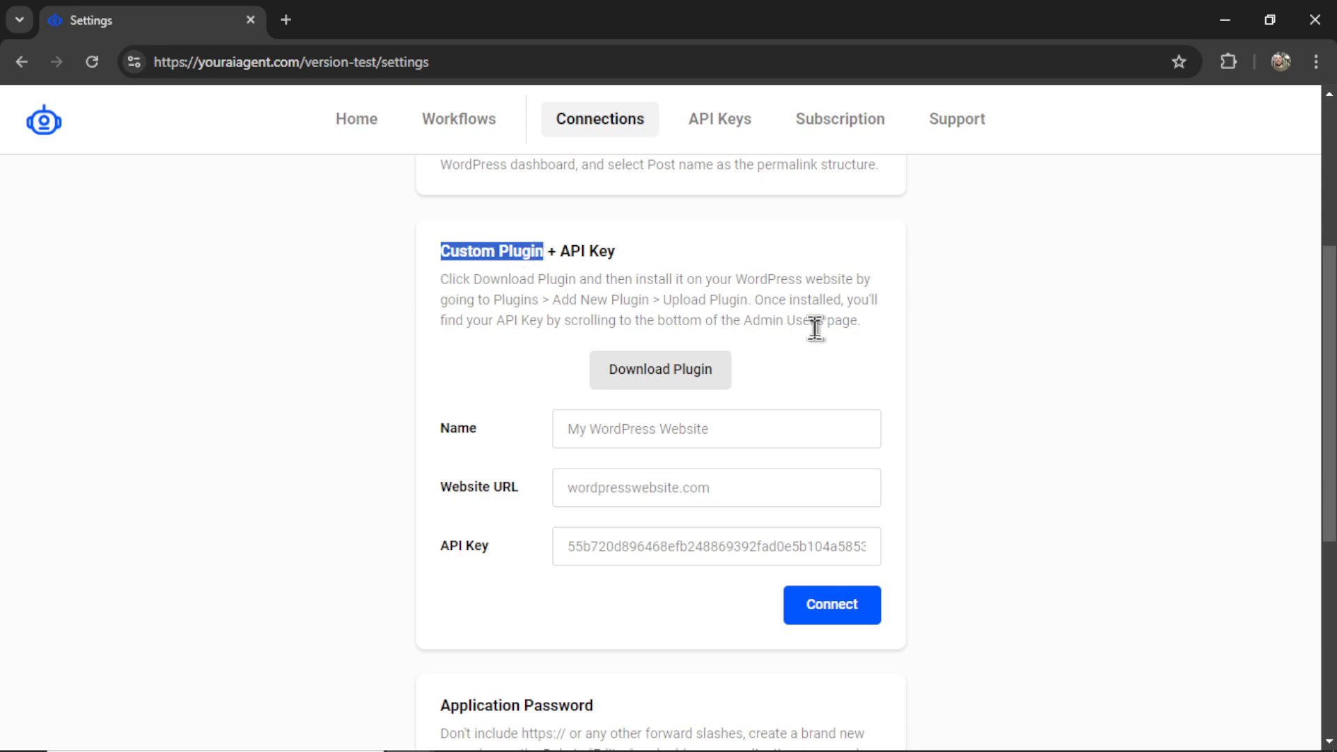
{"action": "mouse_move", "coordinate": [804, 346]}
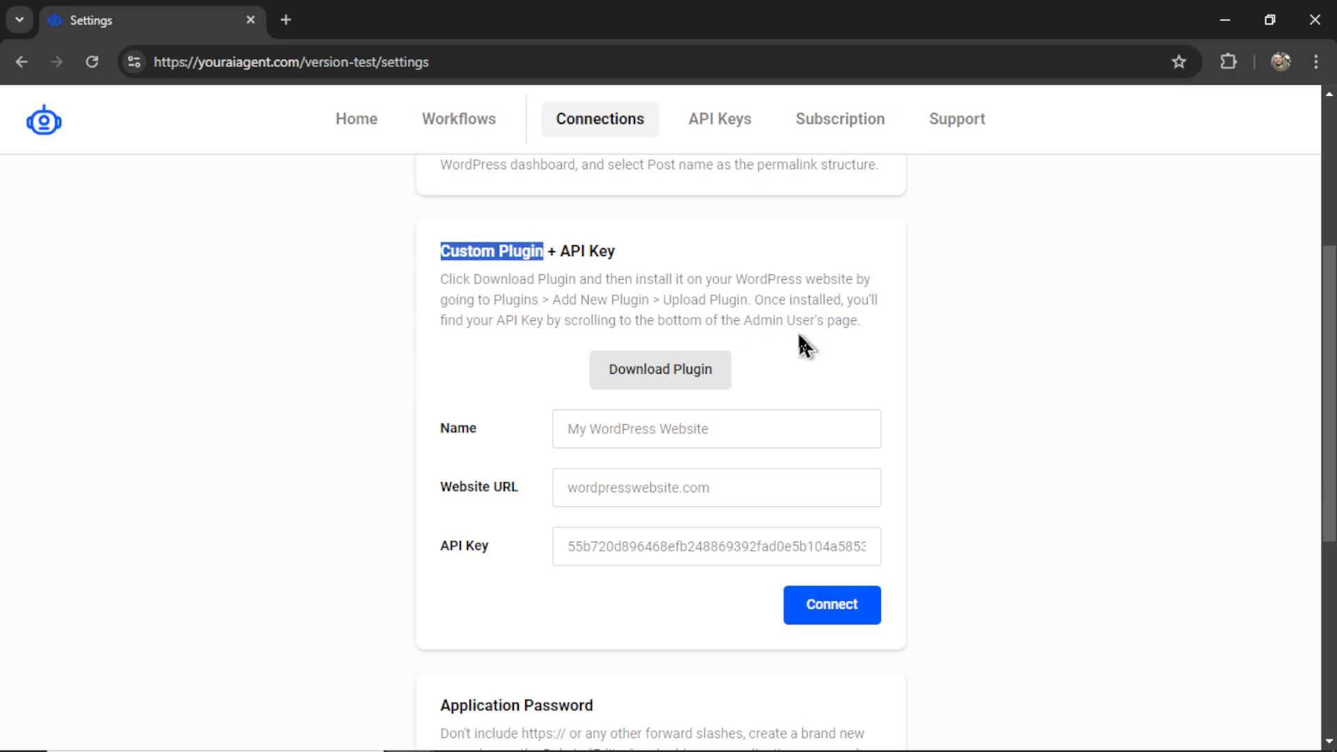
{"action": "mouse_move", "coordinate": [427, 280]}
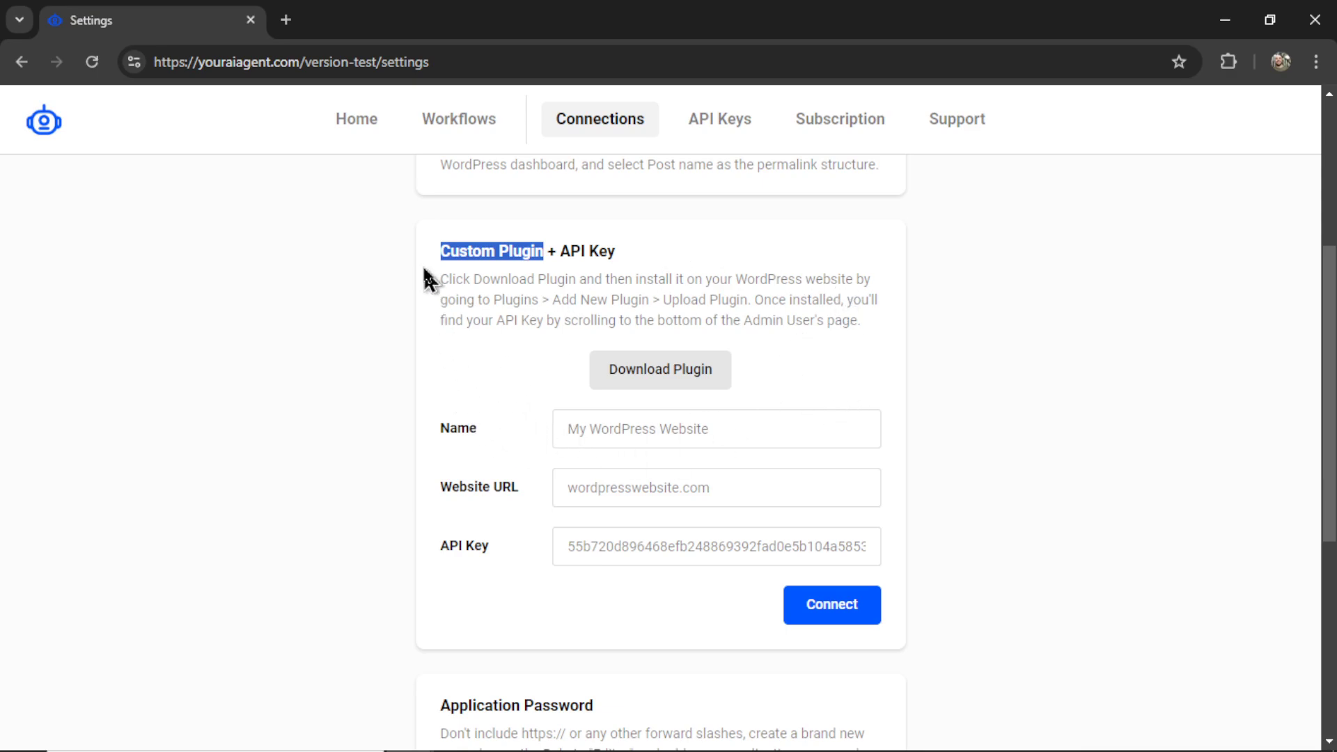
{"action": "mouse_move", "coordinate": [868, 386]}
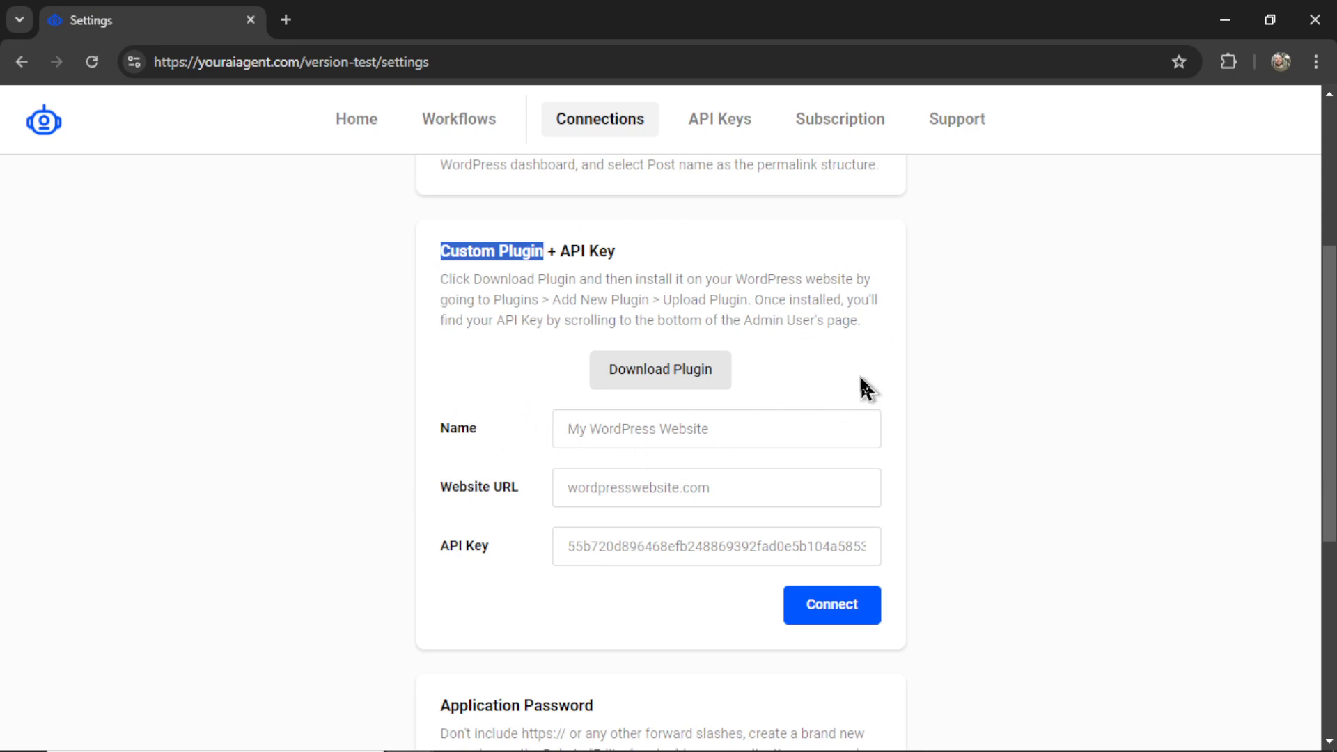
{"action": "mouse_move", "coordinate": [811, 401]}
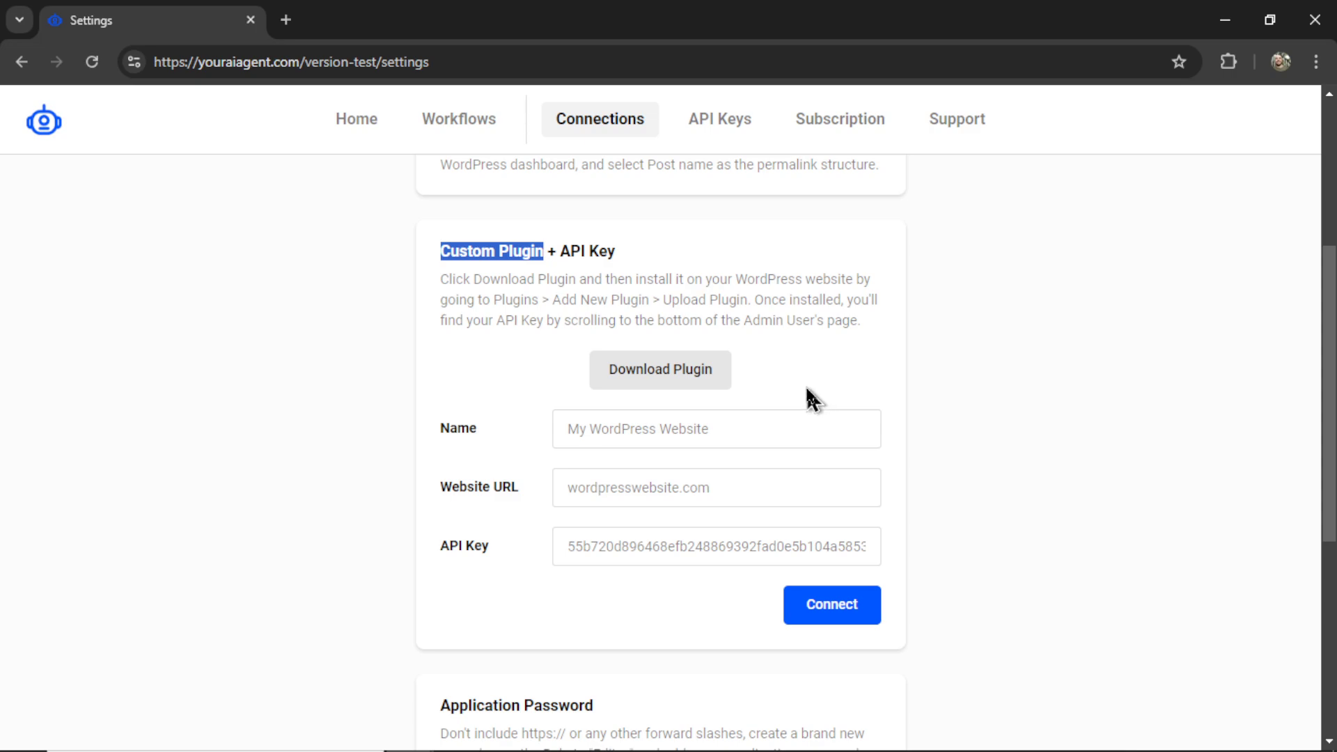
{"action": "scroll", "scroll_direction": "down", "scroll_amount": 3}
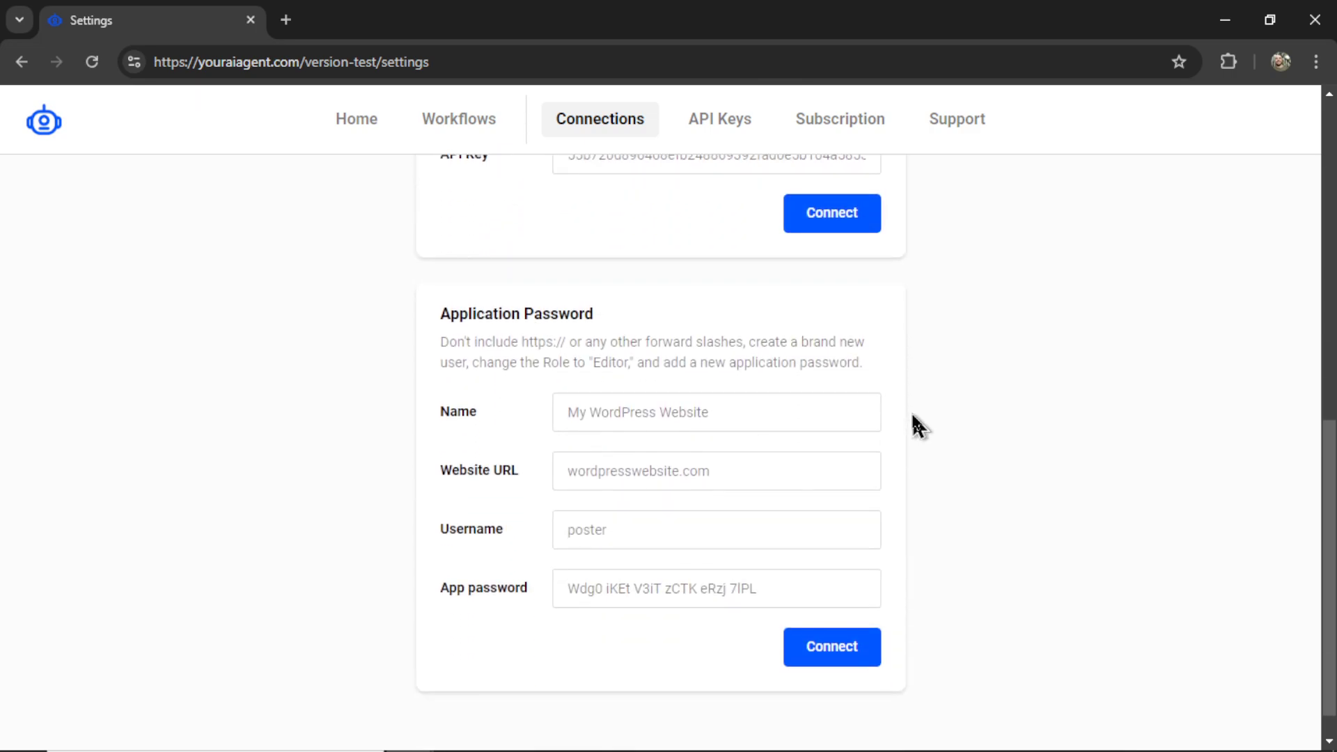
{"action": "mouse_move", "coordinate": [909, 451]}
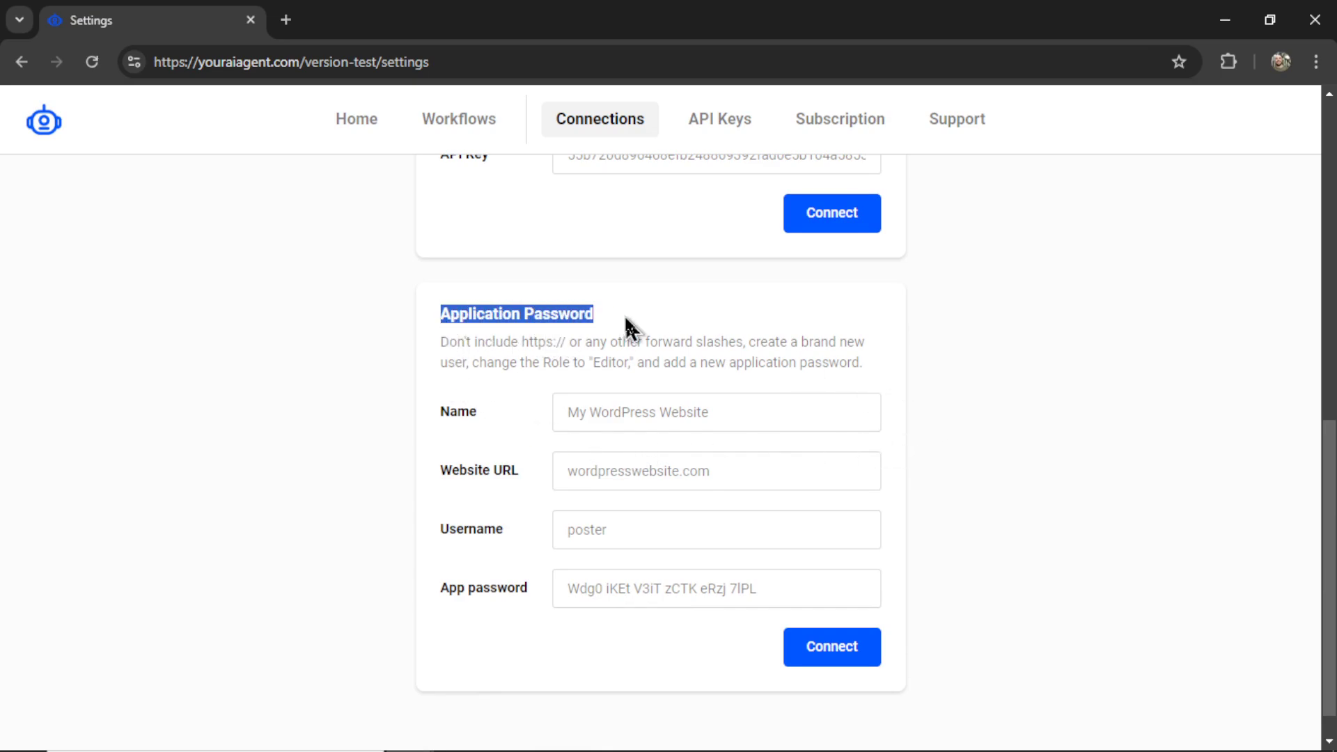
{"action": "mouse_move", "coordinate": [696, 392]}
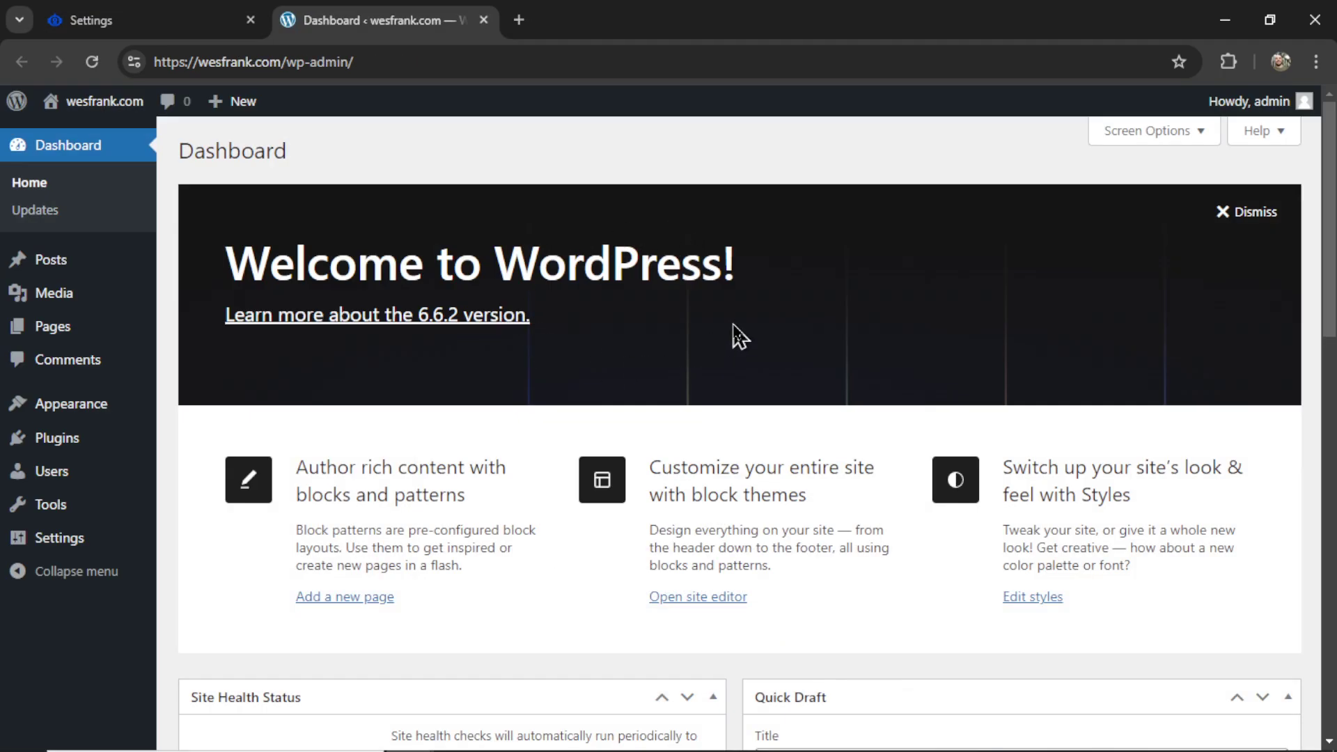
{"action": "mouse_move", "coordinate": [540, 370]}
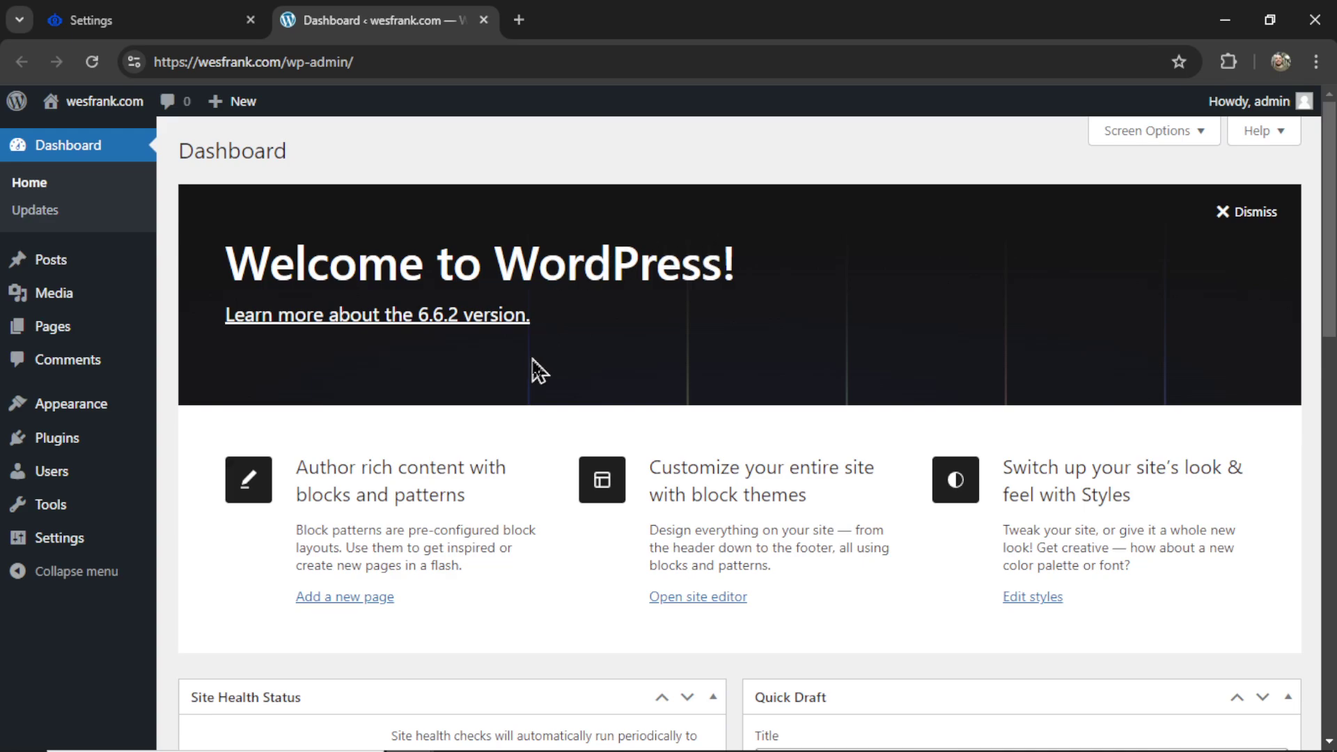
{"action": "mouse_move", "coordinate": [667, 374]}
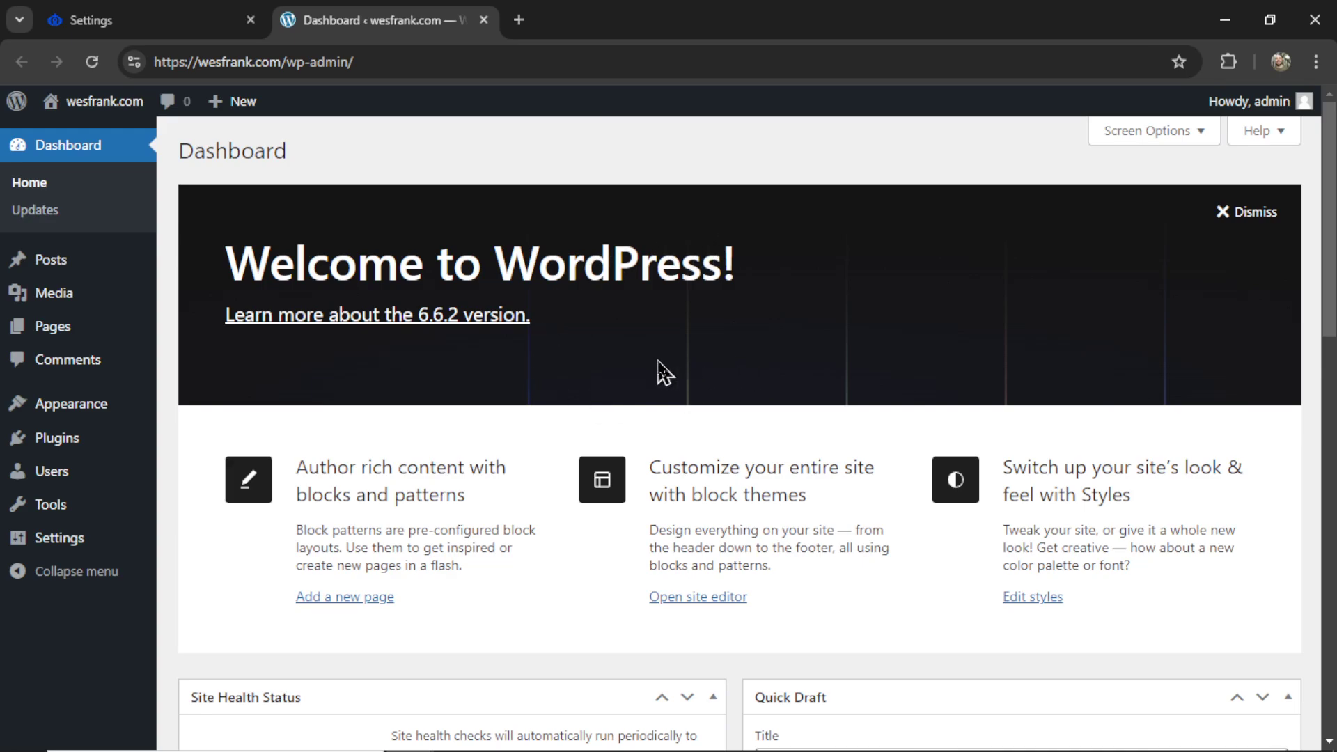
{"action": "mouse_move", "coordinate": [415, 404]}
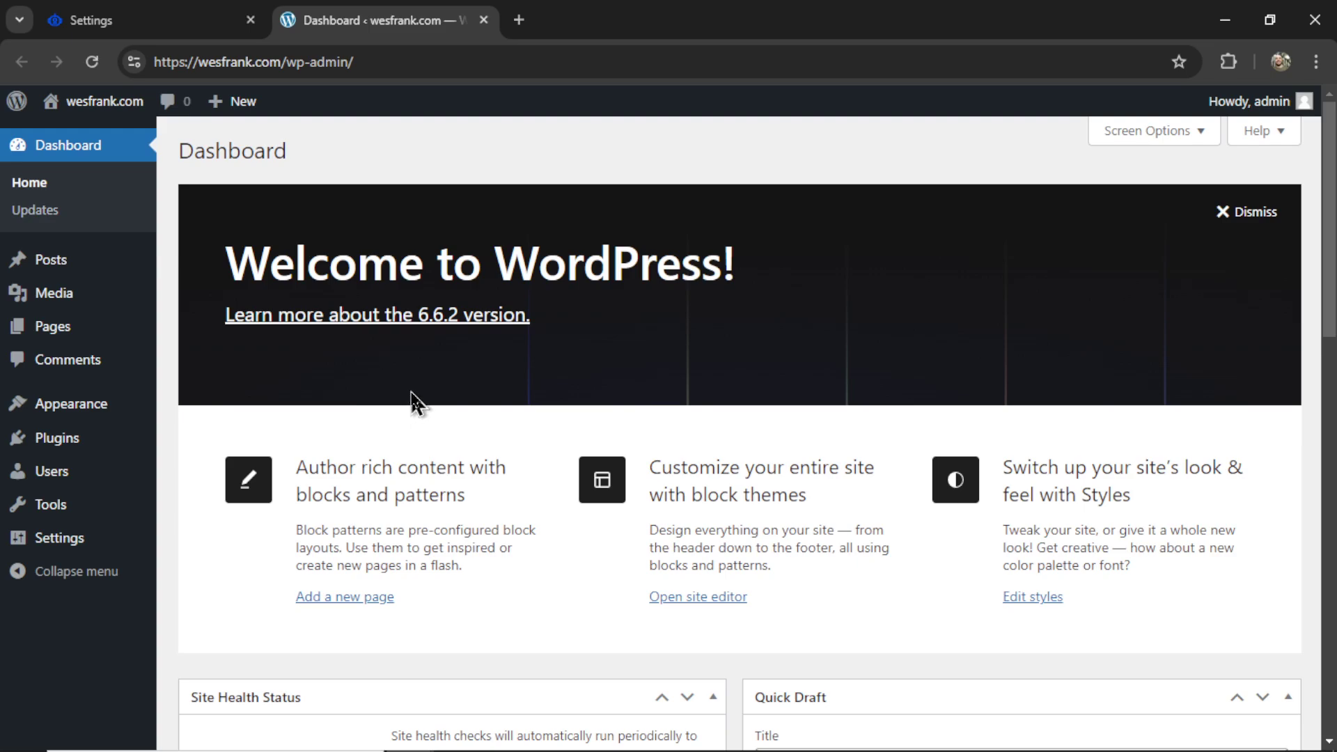
{"action": "mouse_move", "coordinate": [57, 538]}
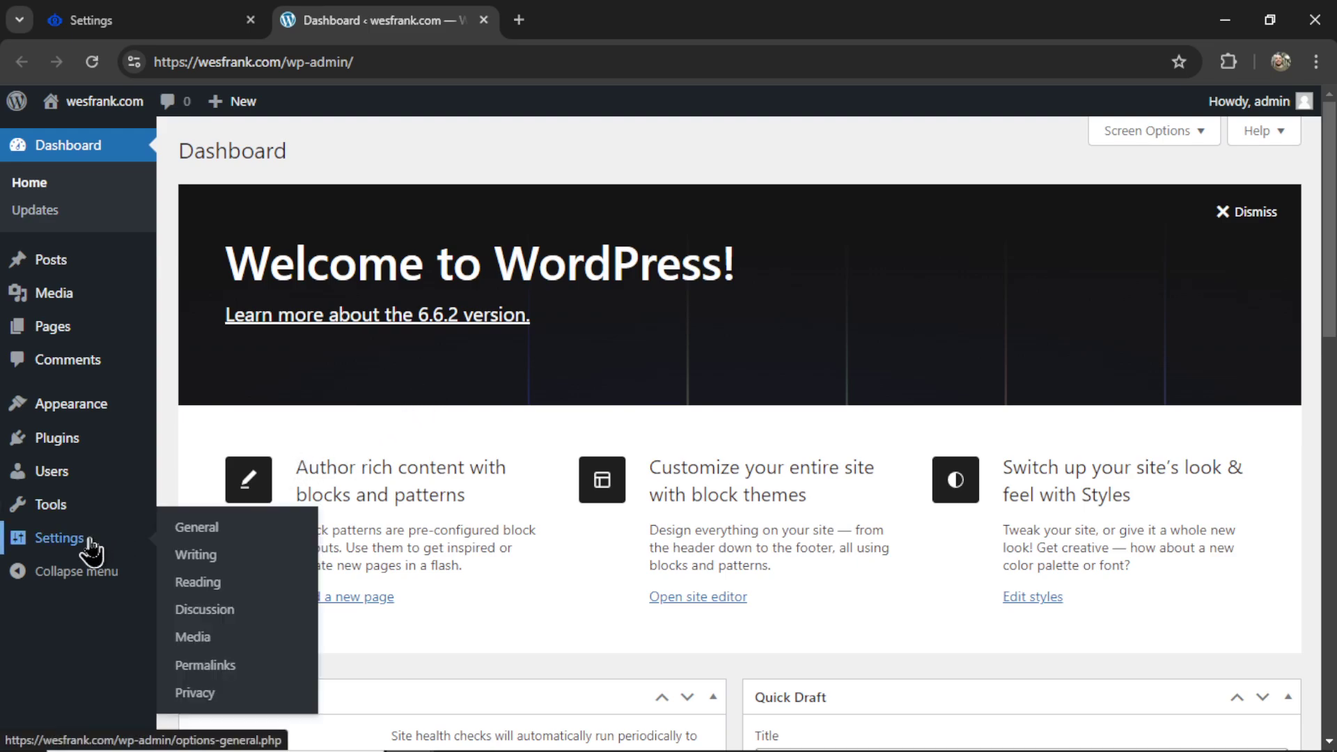
Check Settings > Permalinks uses Post name and select the site address from the example link.
{"action": "left_click", "coordinate": [205, 666]}
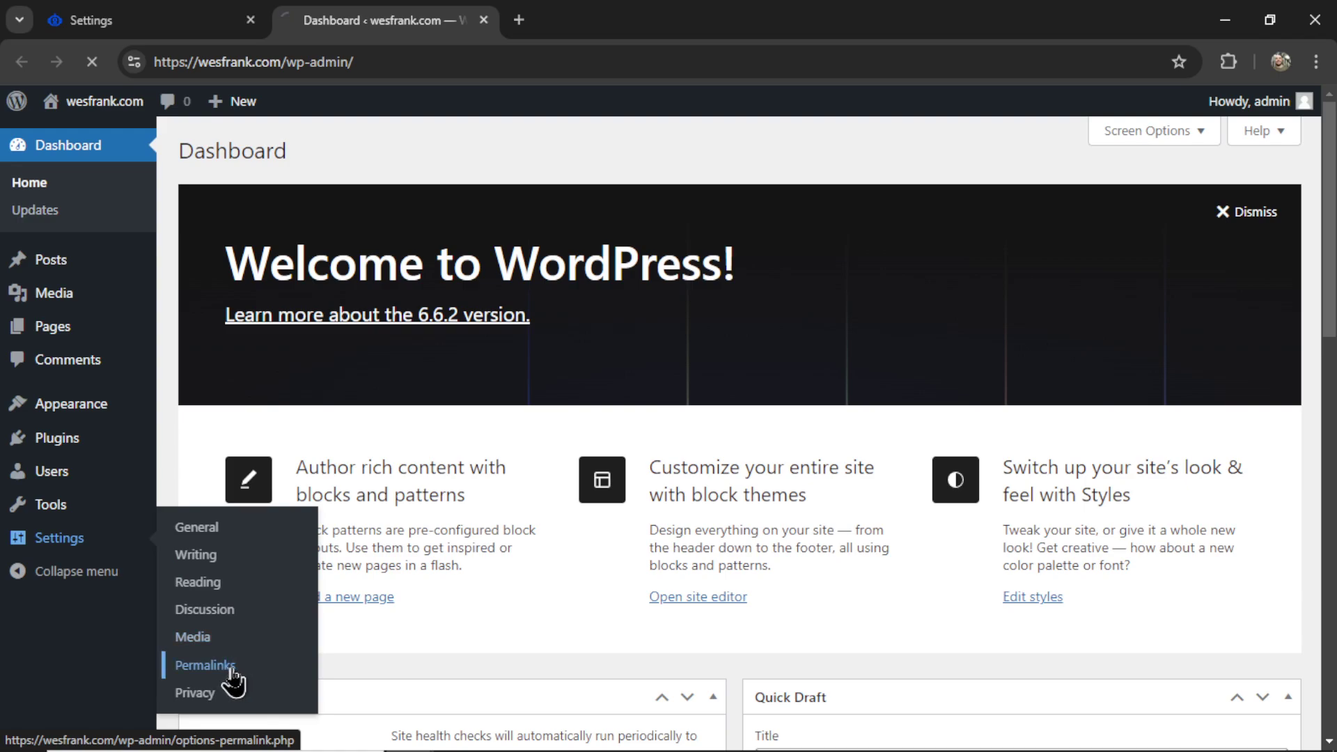
{"action": "left_click", "coordinate": [204, 666]}
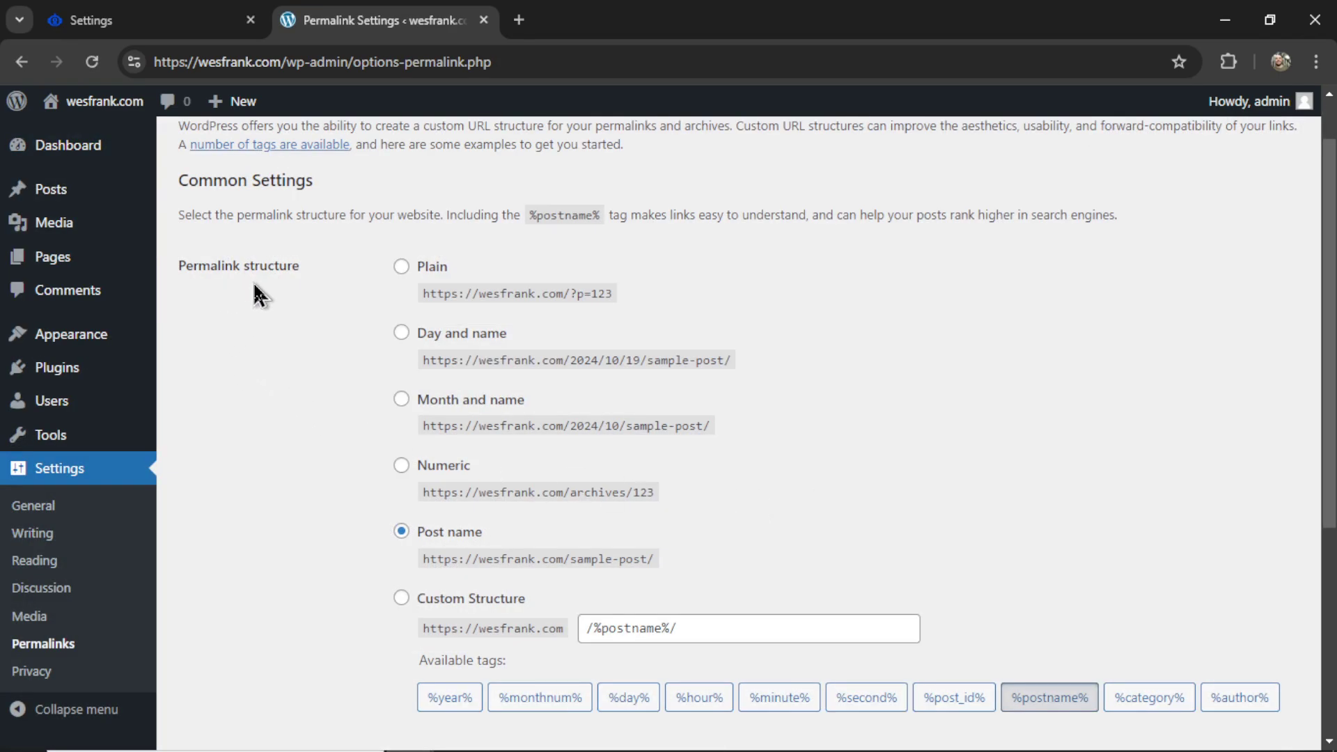
{"action": "mouse_move", "coordinate": [437, 286]}
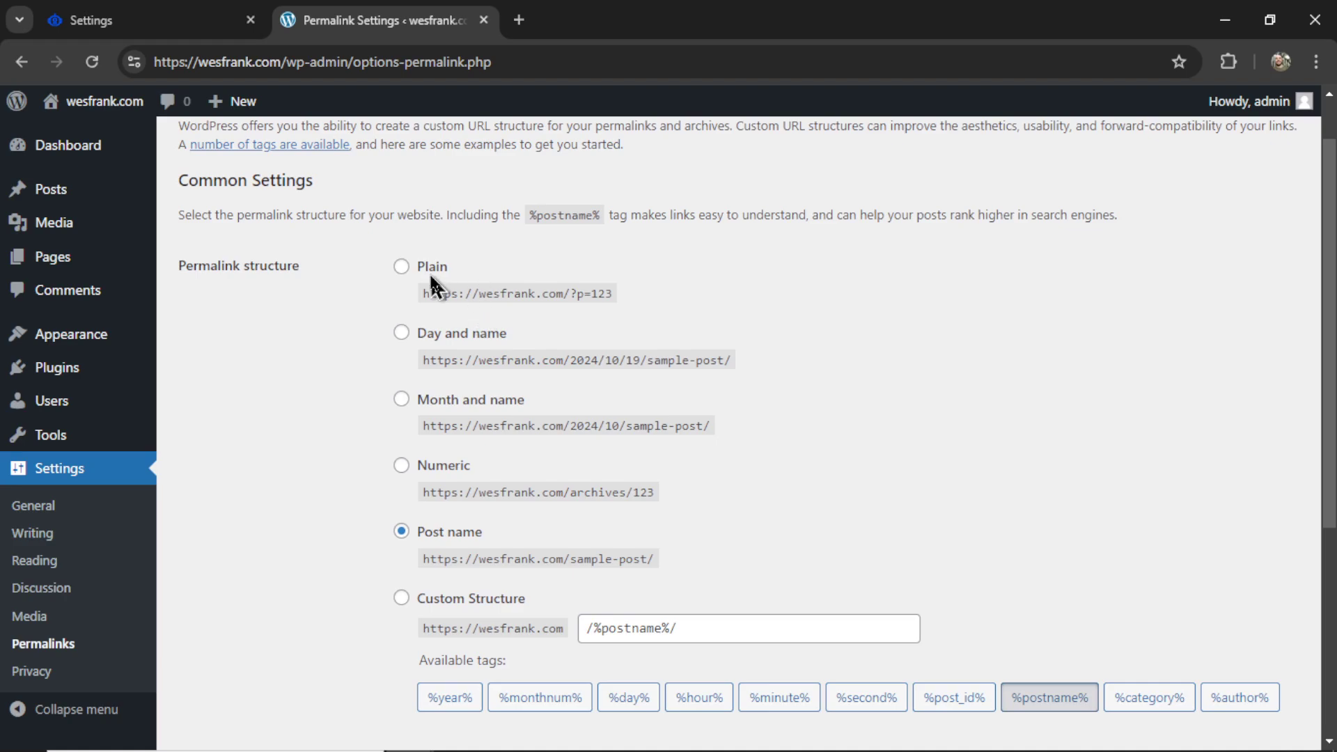
{"action": "scroll", "scroll_direction": "down", "scroll_amount": 3}
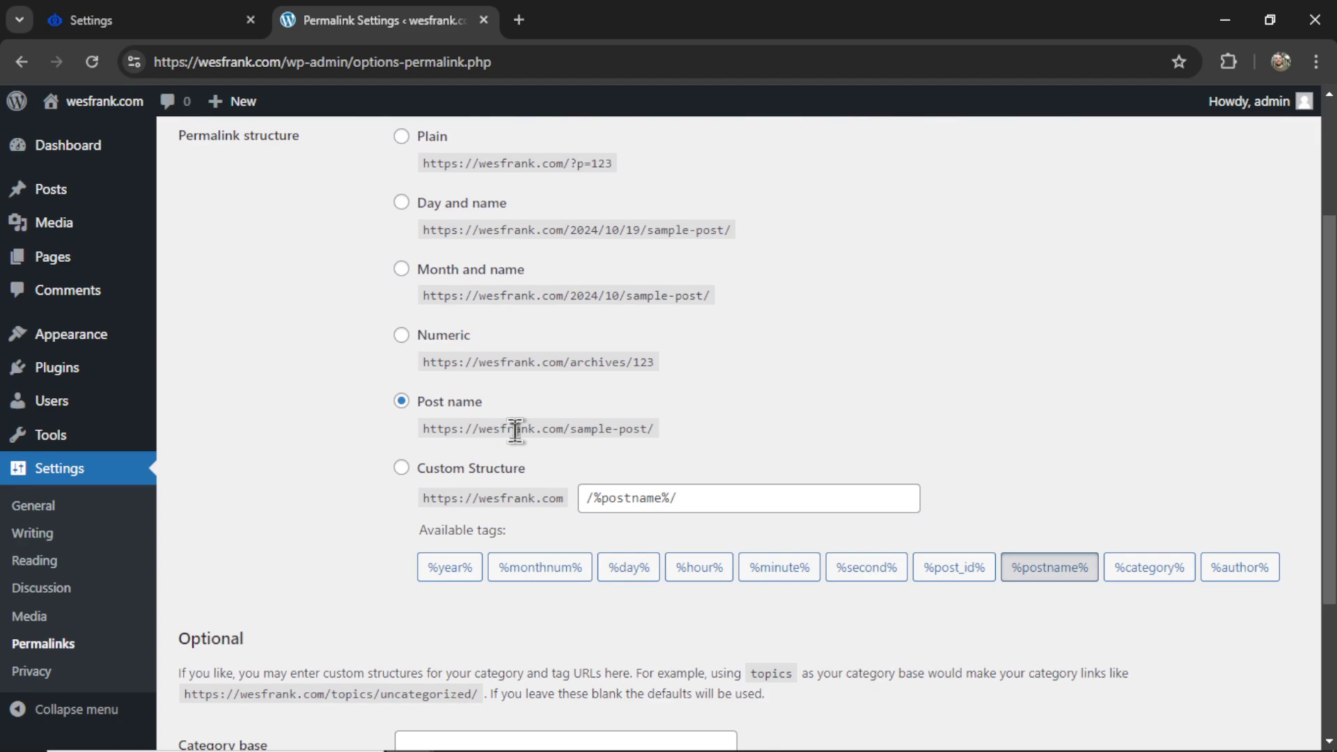
{"action": "mouse_move", "coordinate": [595, 450]}
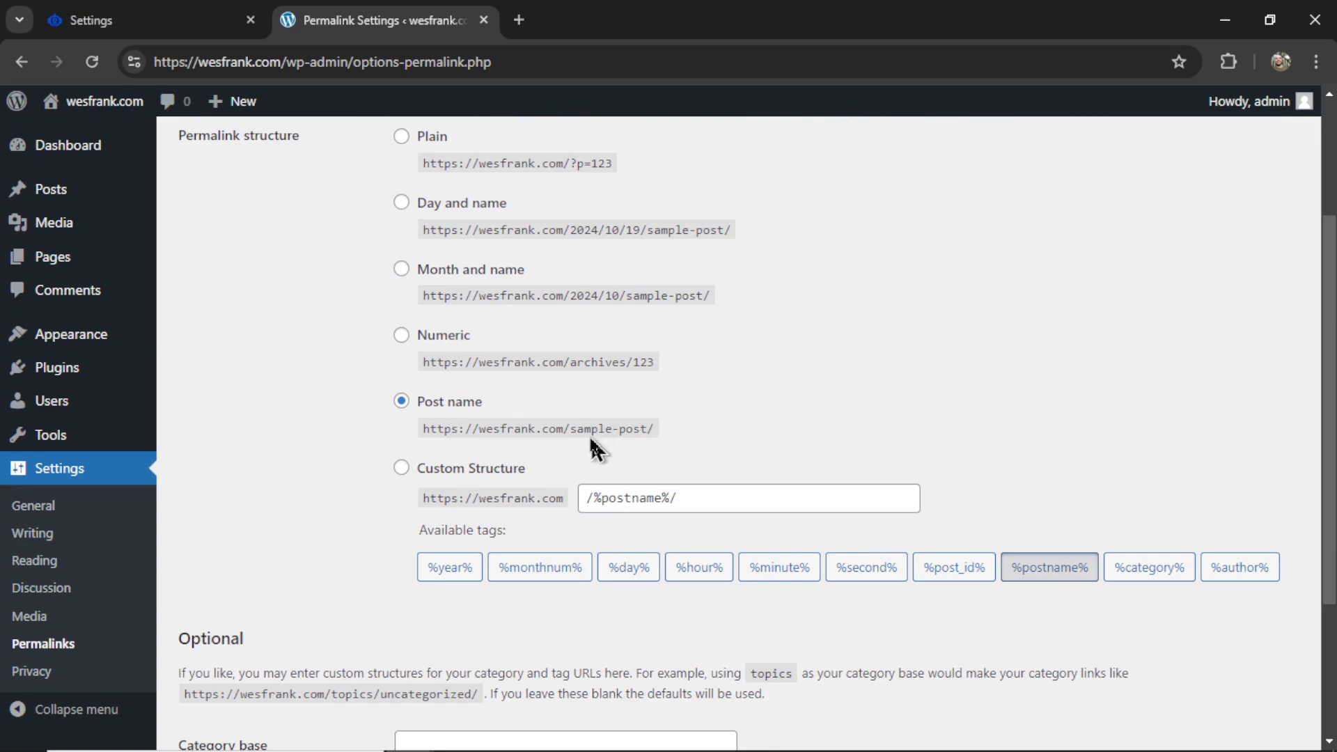
{"action": "double_click", "coordinate": [609, 429]}
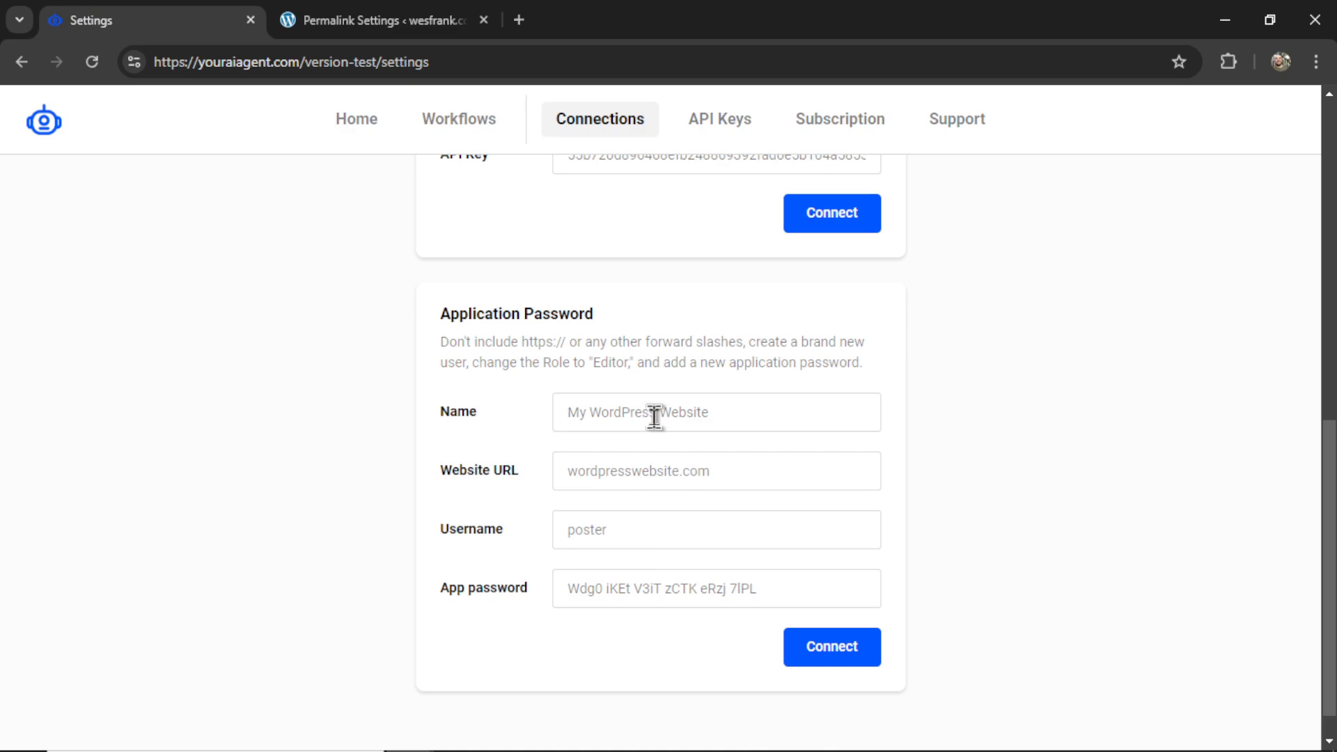
Name the connection 'WesFrank Website' with website URL wesfrank.com.
{"action": "type", "text": "WesFrank Website"}
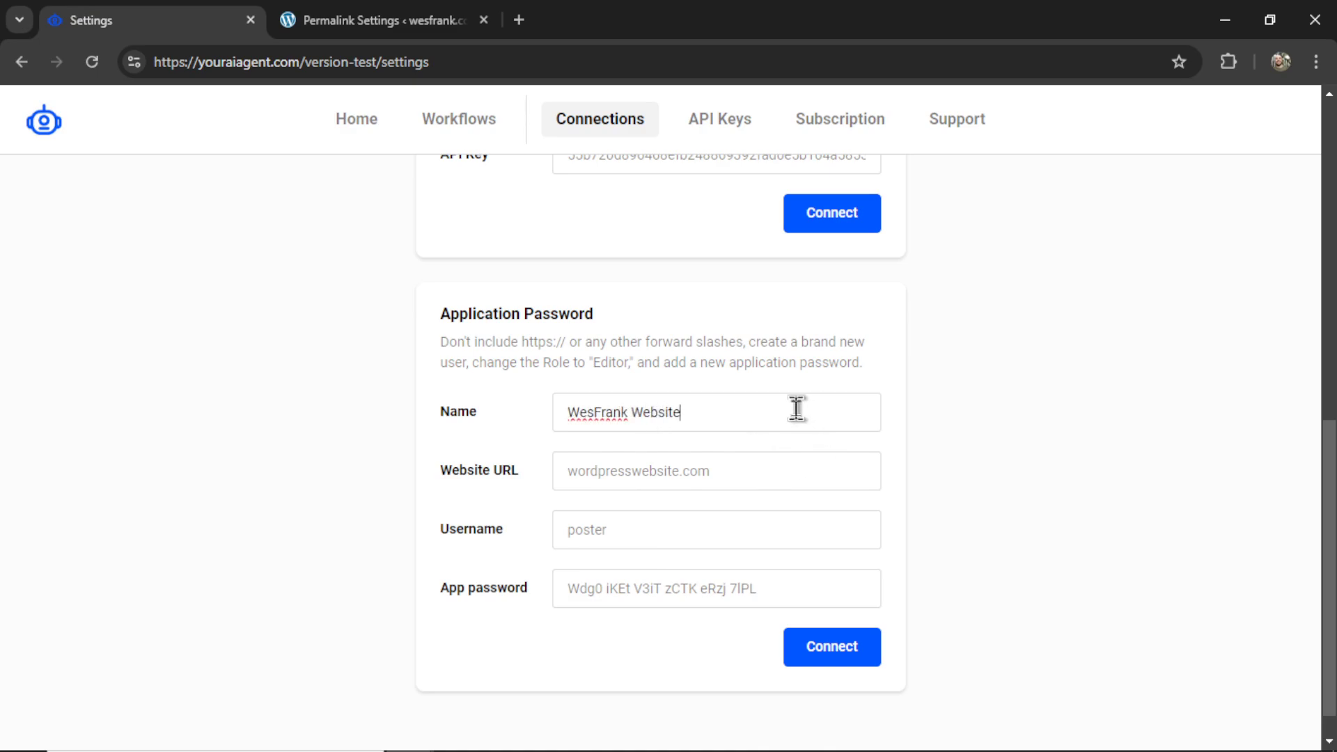
{"action": "mouse_move", "coordinate": [700, 462]}
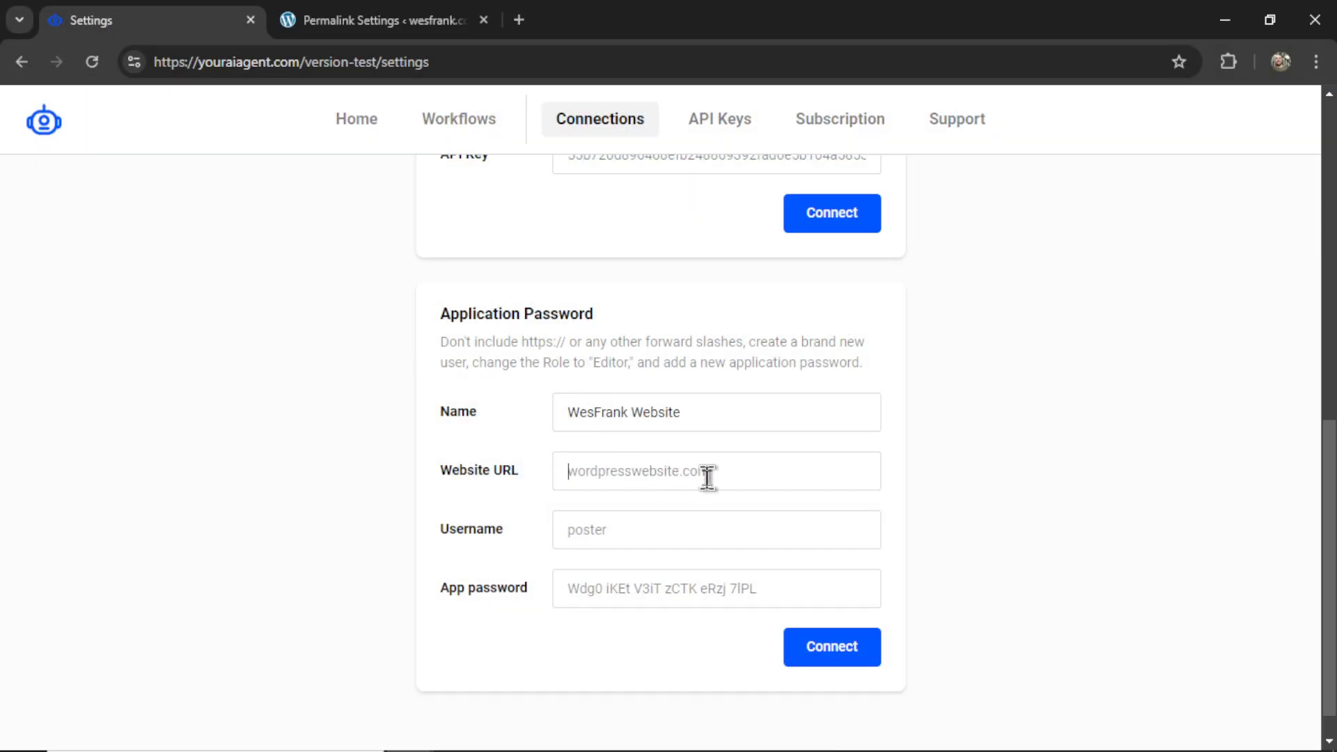
{"action": "type", "text": "wesfrank.com"}
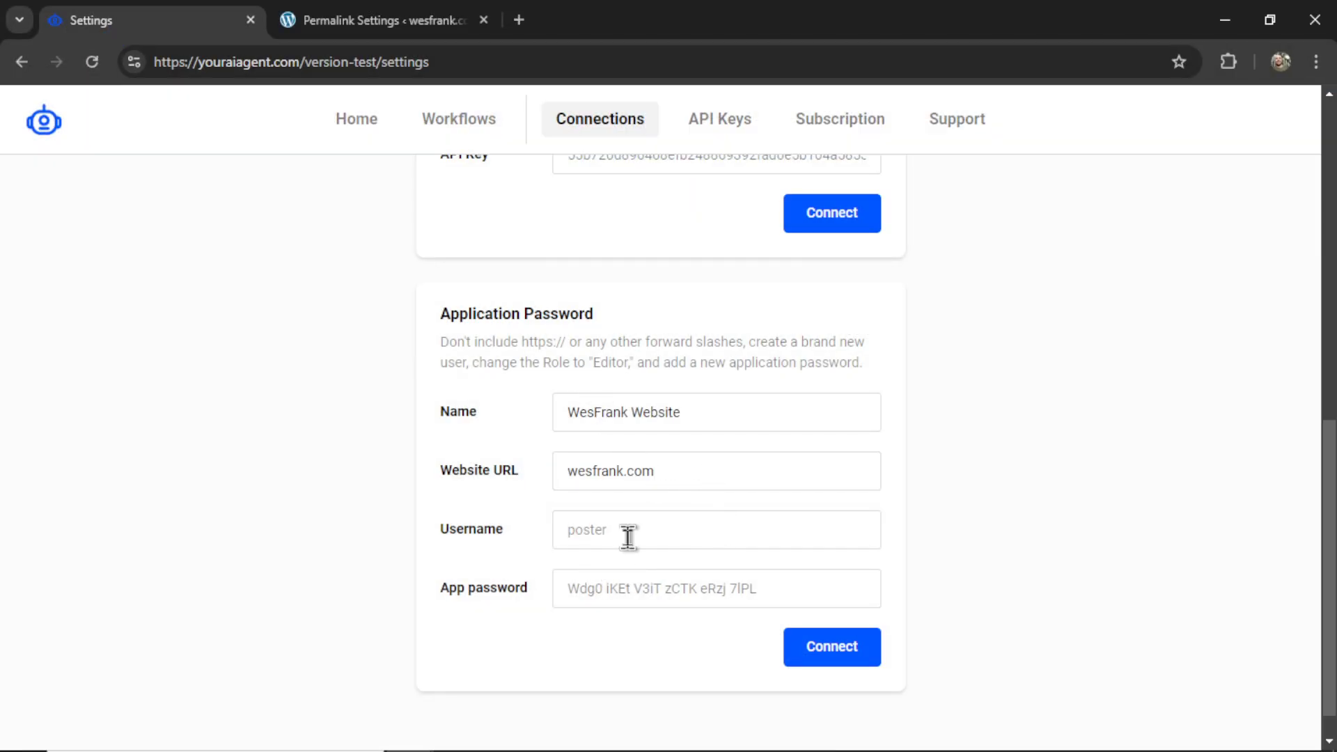
{"action": "left_click", "coordinate": [379, 20]}
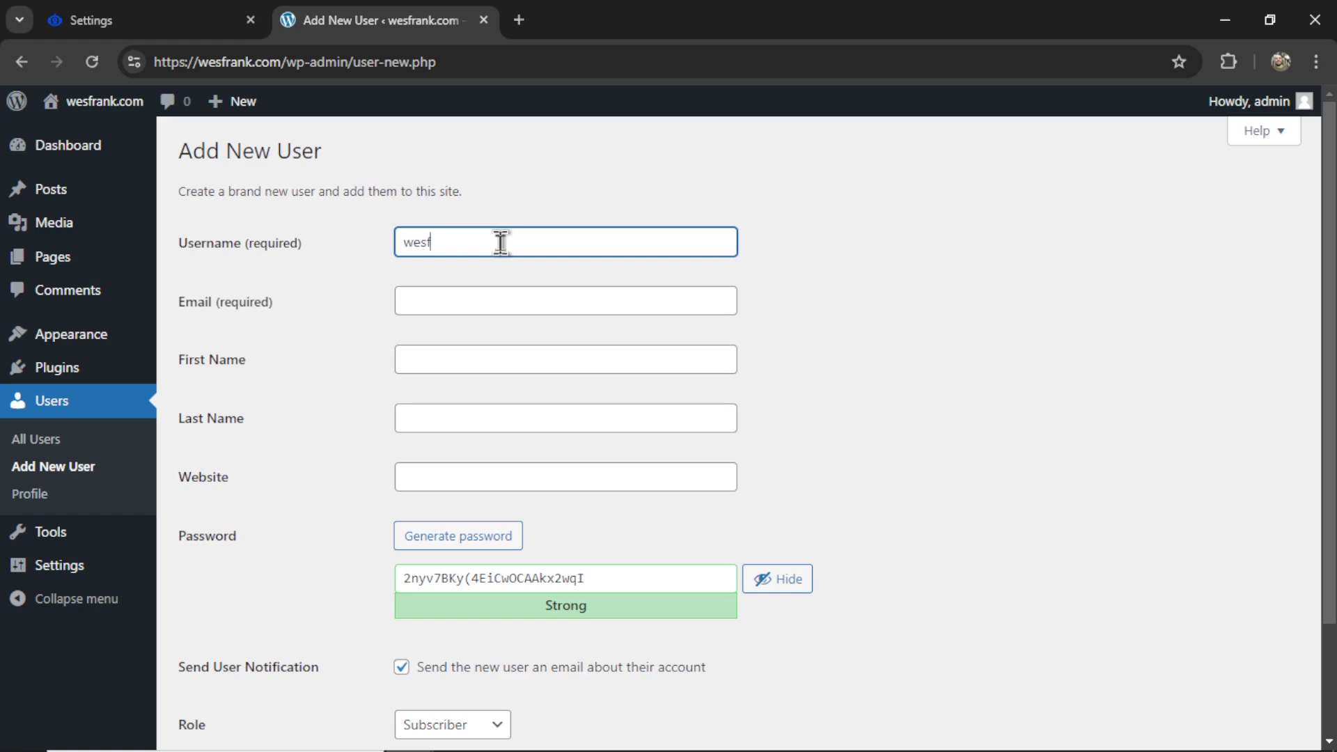
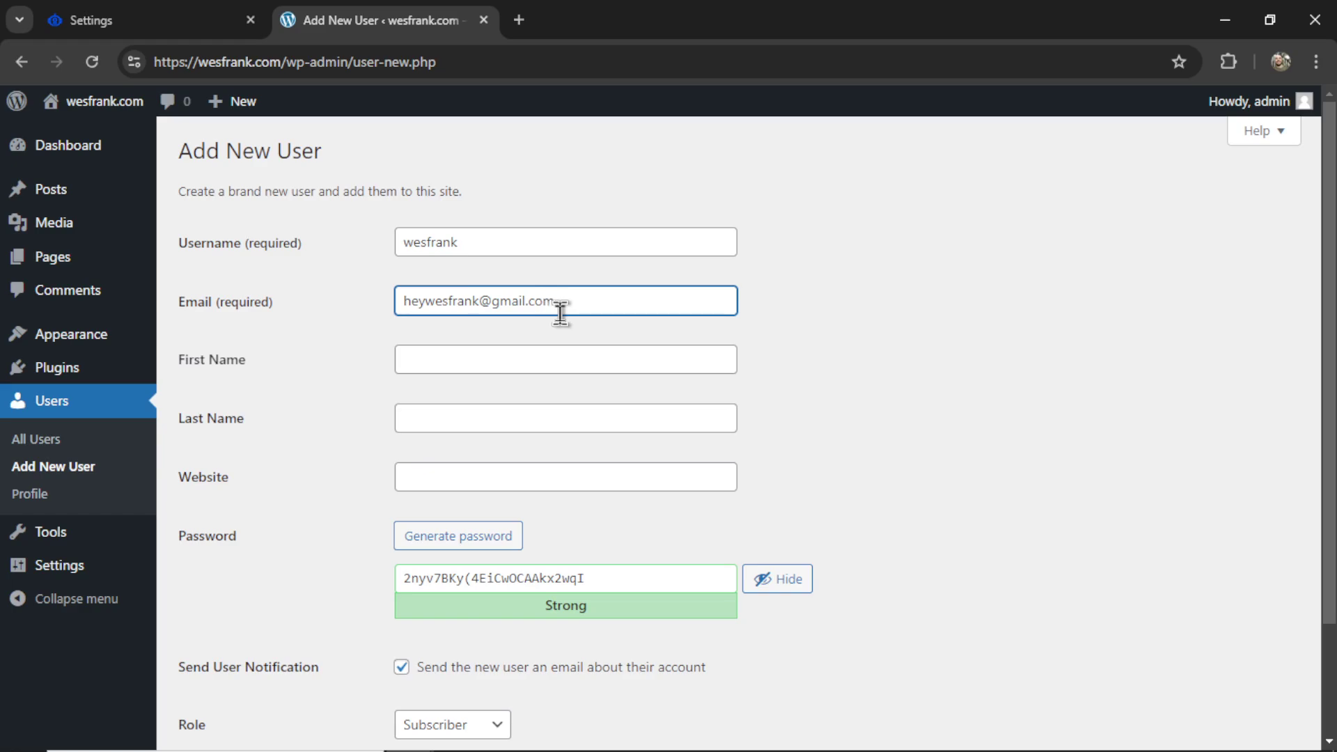
{"action": "mouse_move", "coordinate": [557, 301]}
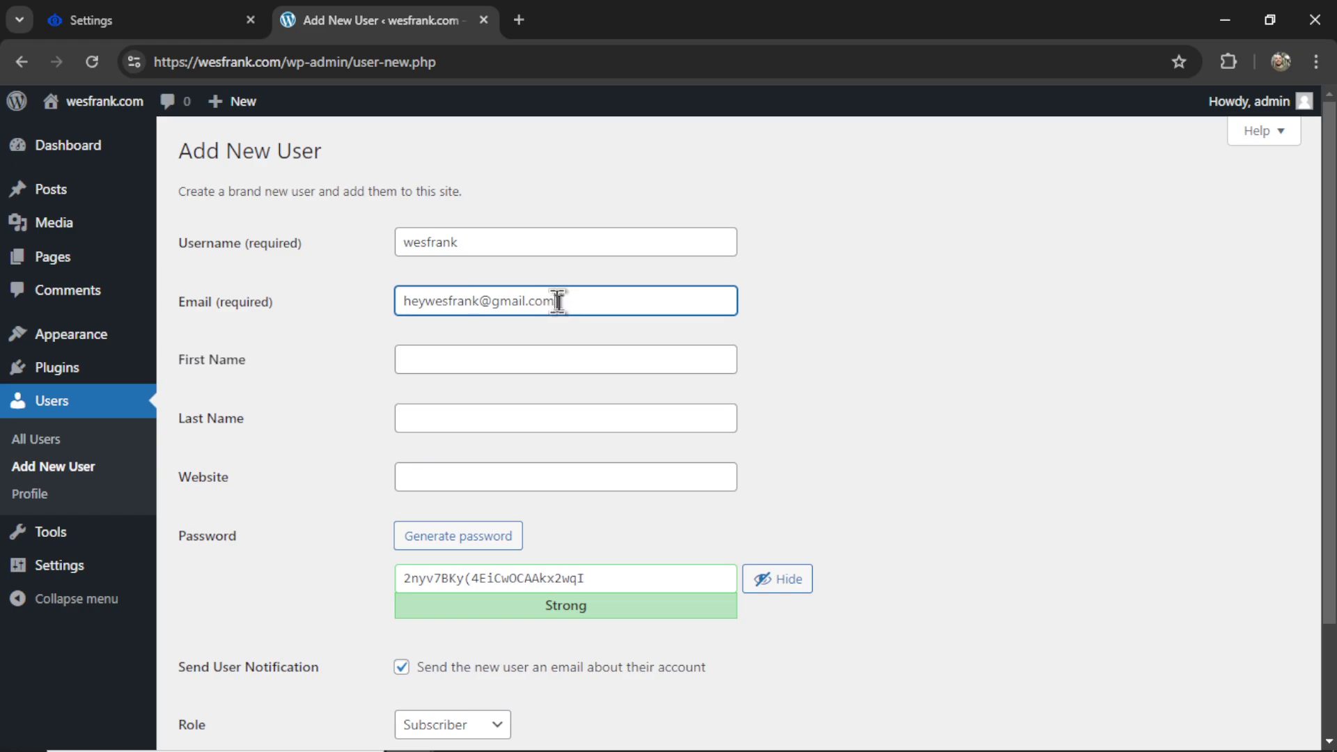
{"action": "left_click", "coordinate": [451, 584]}
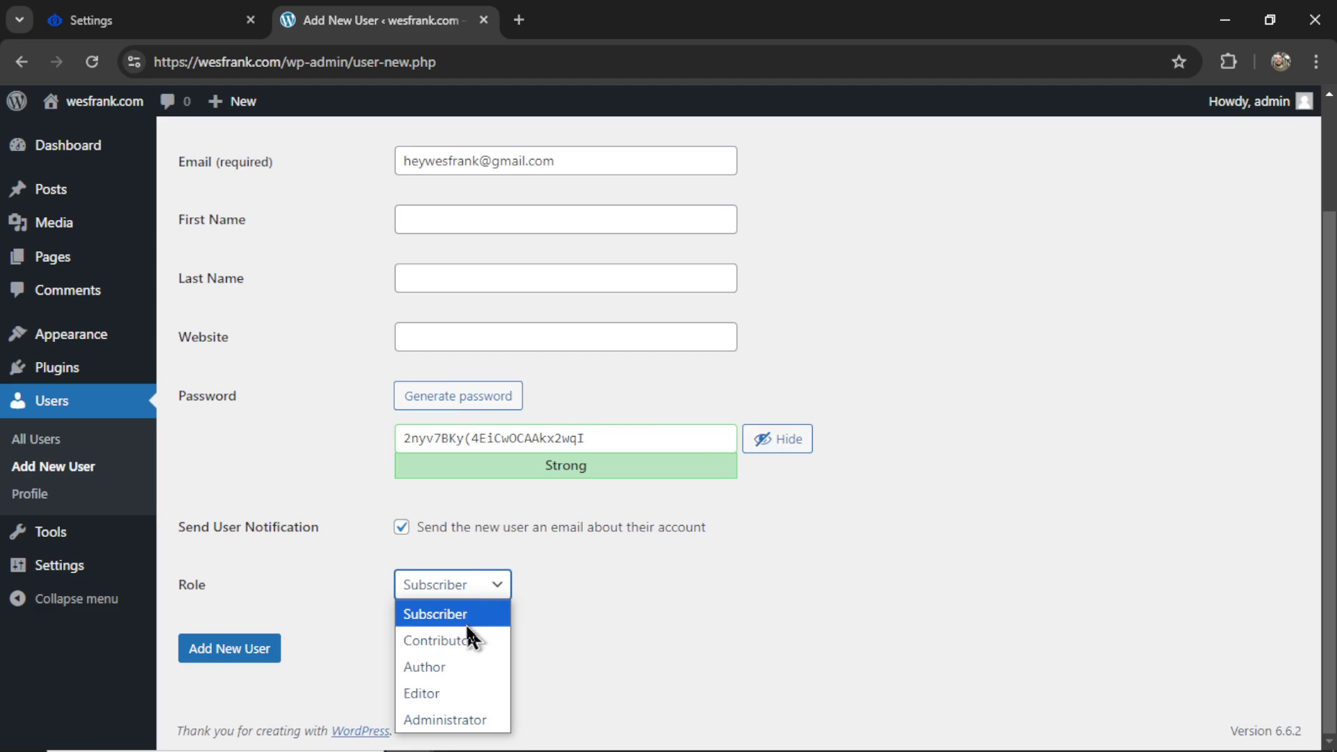
{"action": "left_click", "coordinate": [421, 694]}
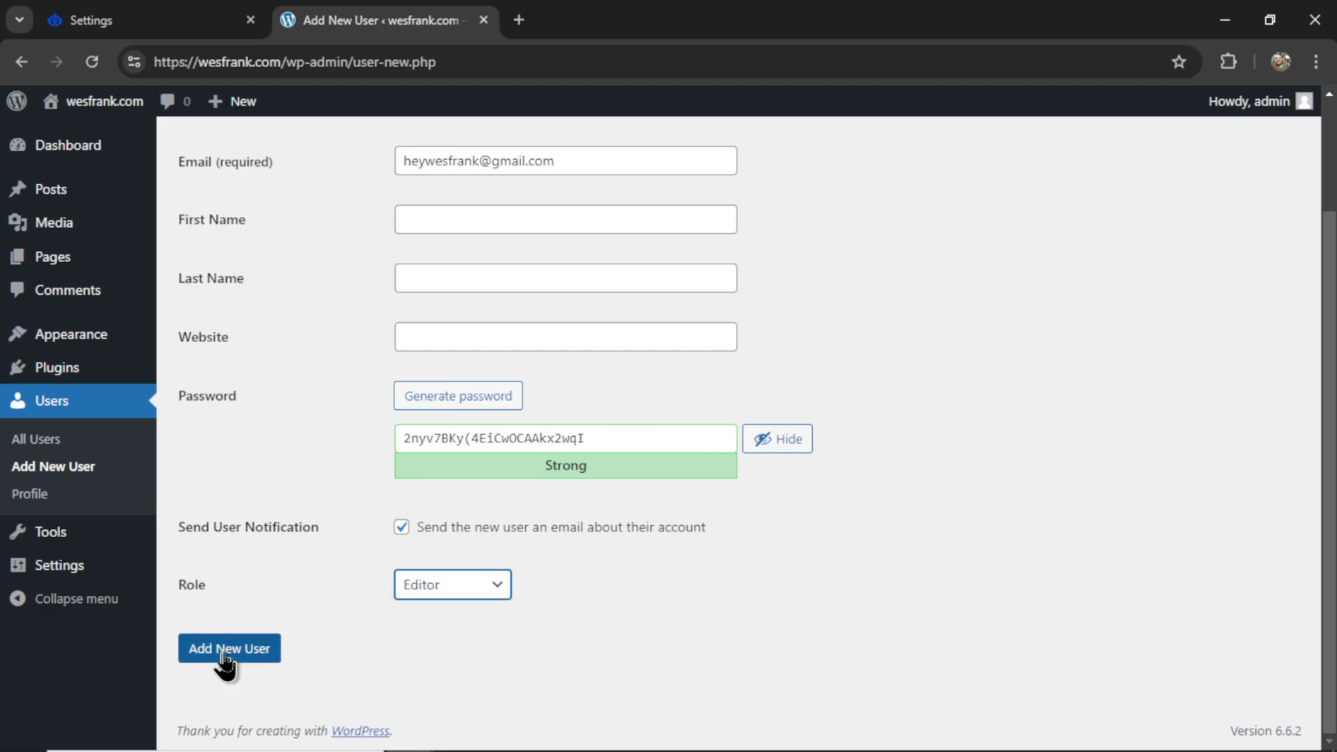
{"action": "left_click", "coordinate": [227, 648]}
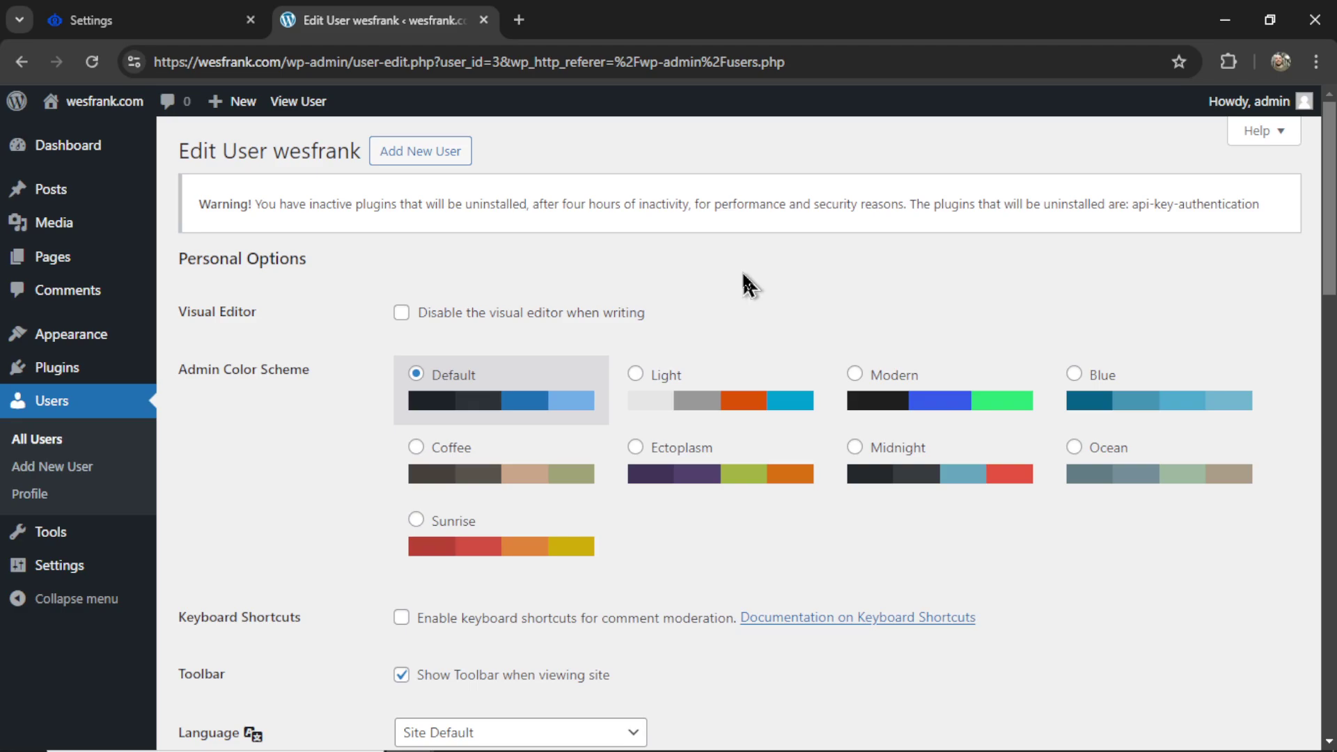
Generate an application password named 'ksadmdkslmas' and select its one-time value to copy.
{"action": "scroll", "scroll_direction": "down", "scroll_amount": 3}
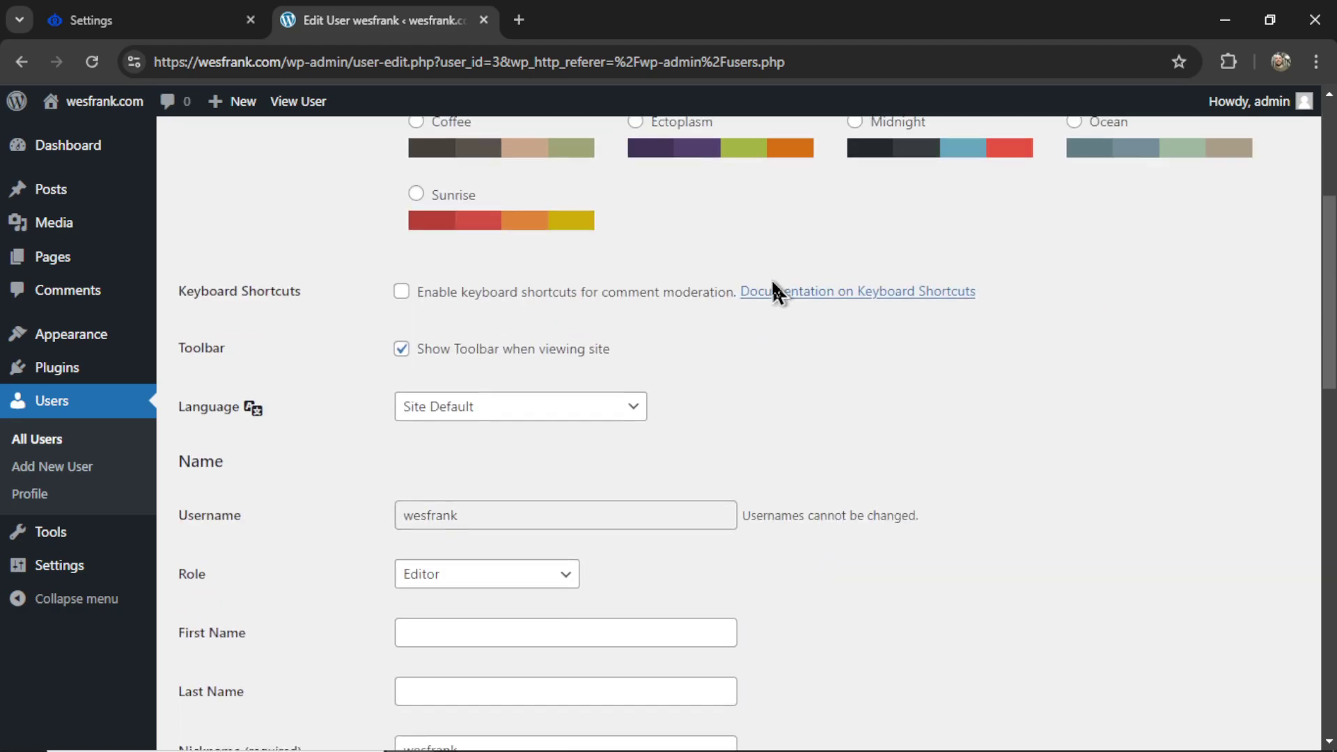
{"action": "scroll", "scroll_direction": "down", "scroll_amount": 3}
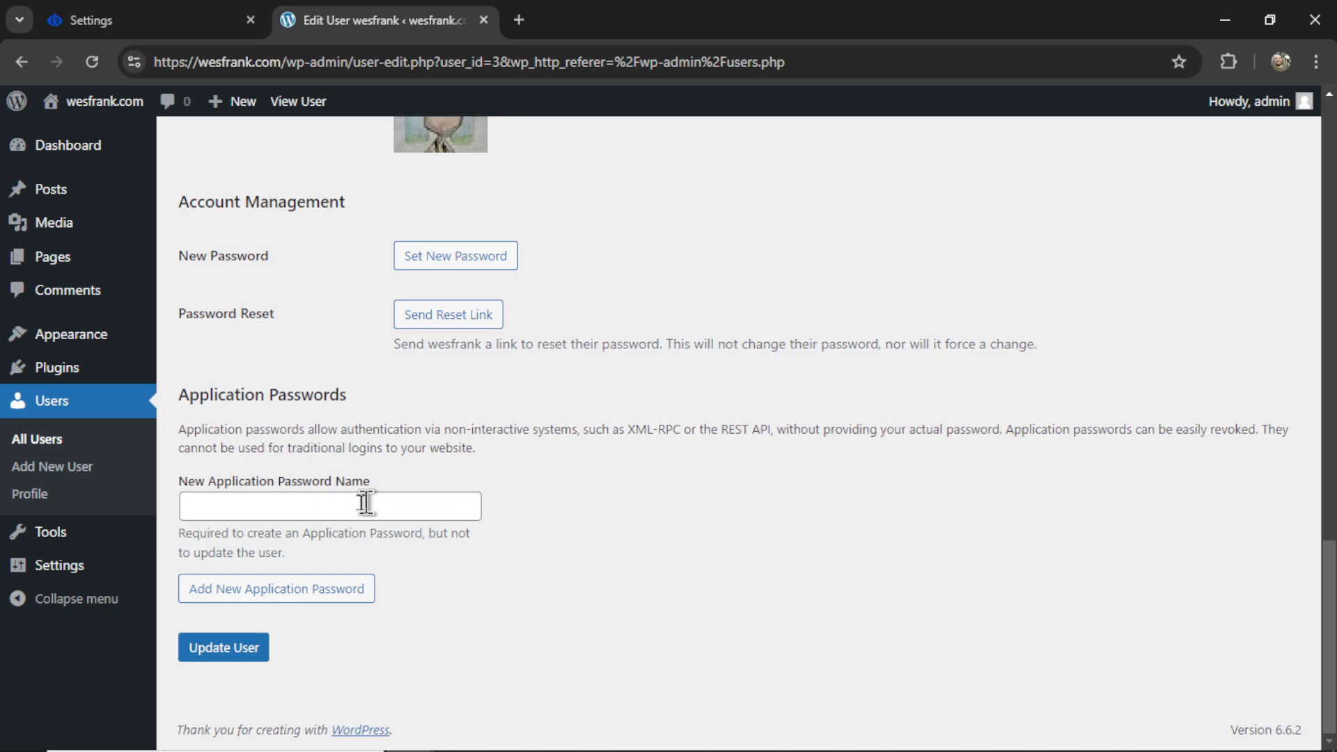
{"action": "left_click", "coordinate": [330, 506]}
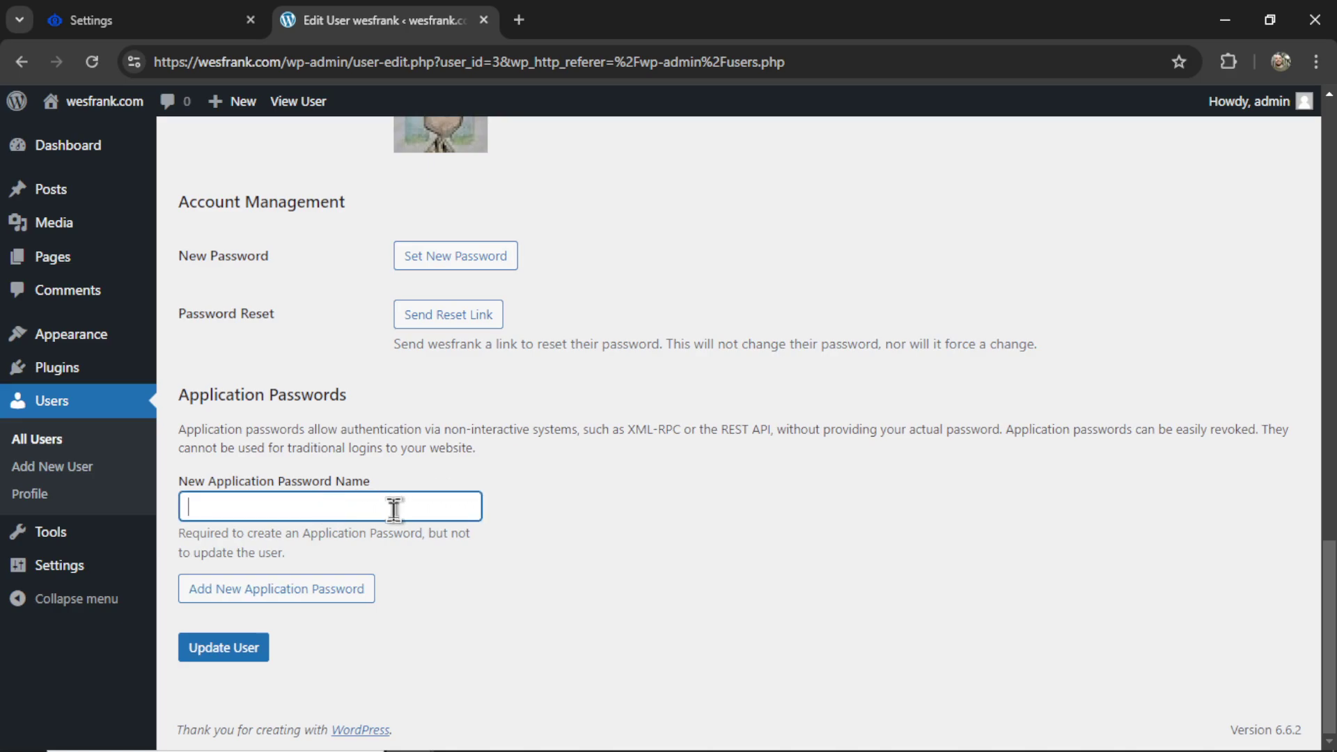
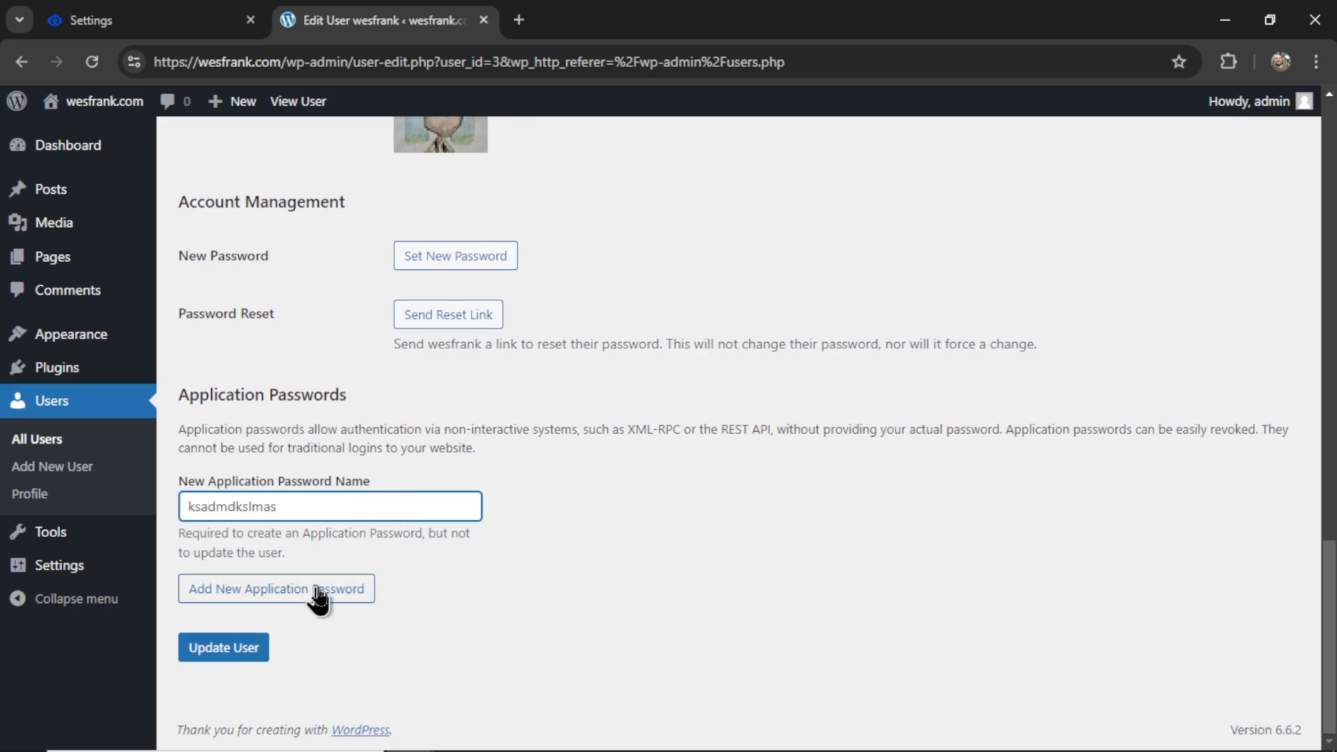
{"action": "left_click", "coordinate": [276, 588]}
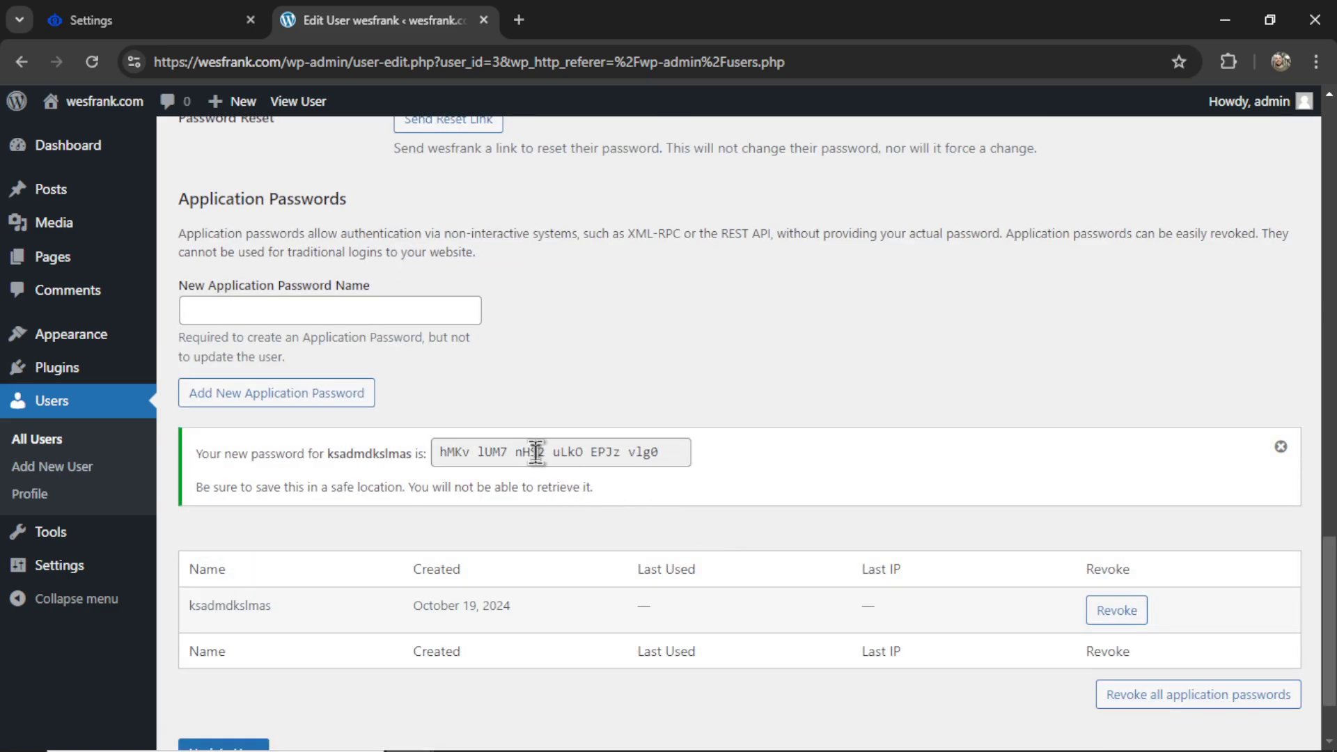
{"action": "triple_click", "coordinate": [560, 453]}
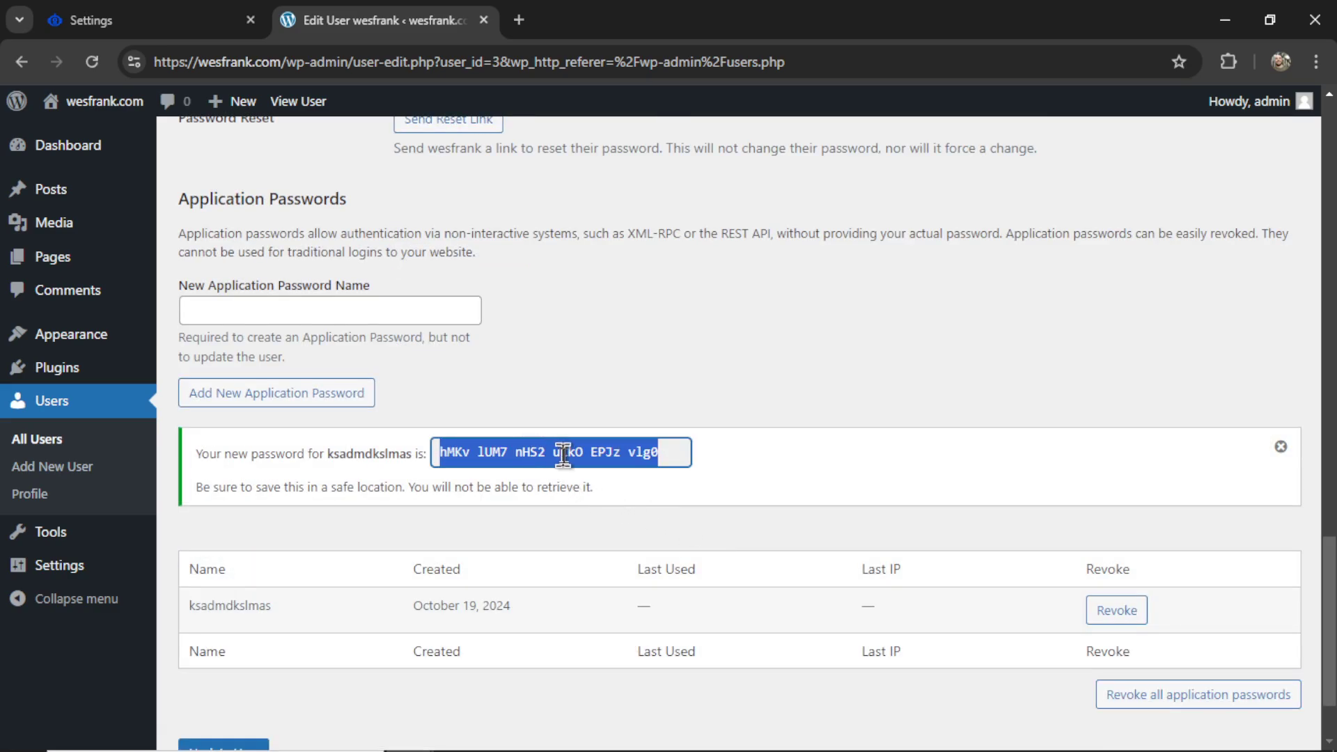
Connect the WordPress site with username 'wesfrank' and the pasted application password.
{"action": "left_click", "coordinate": [128, 20]}
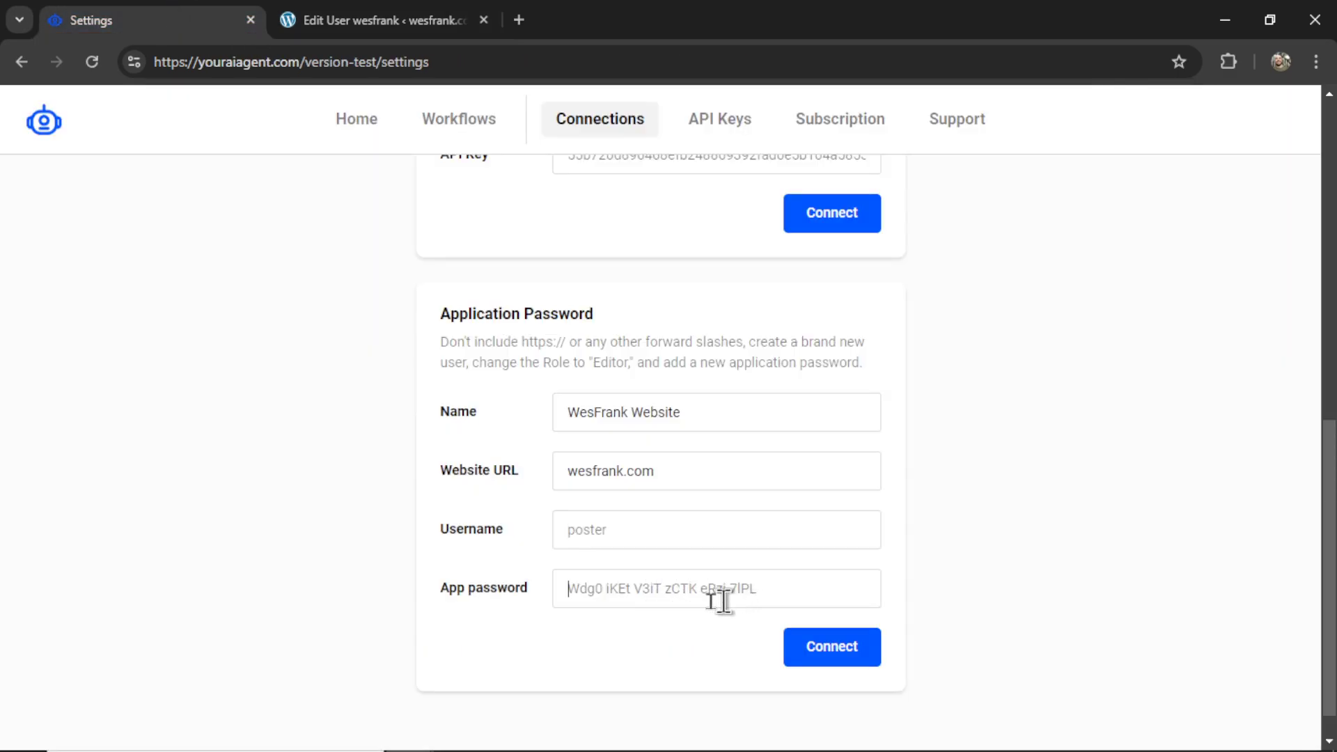
{"action": "left_click", "coordinate": [716, 529]}
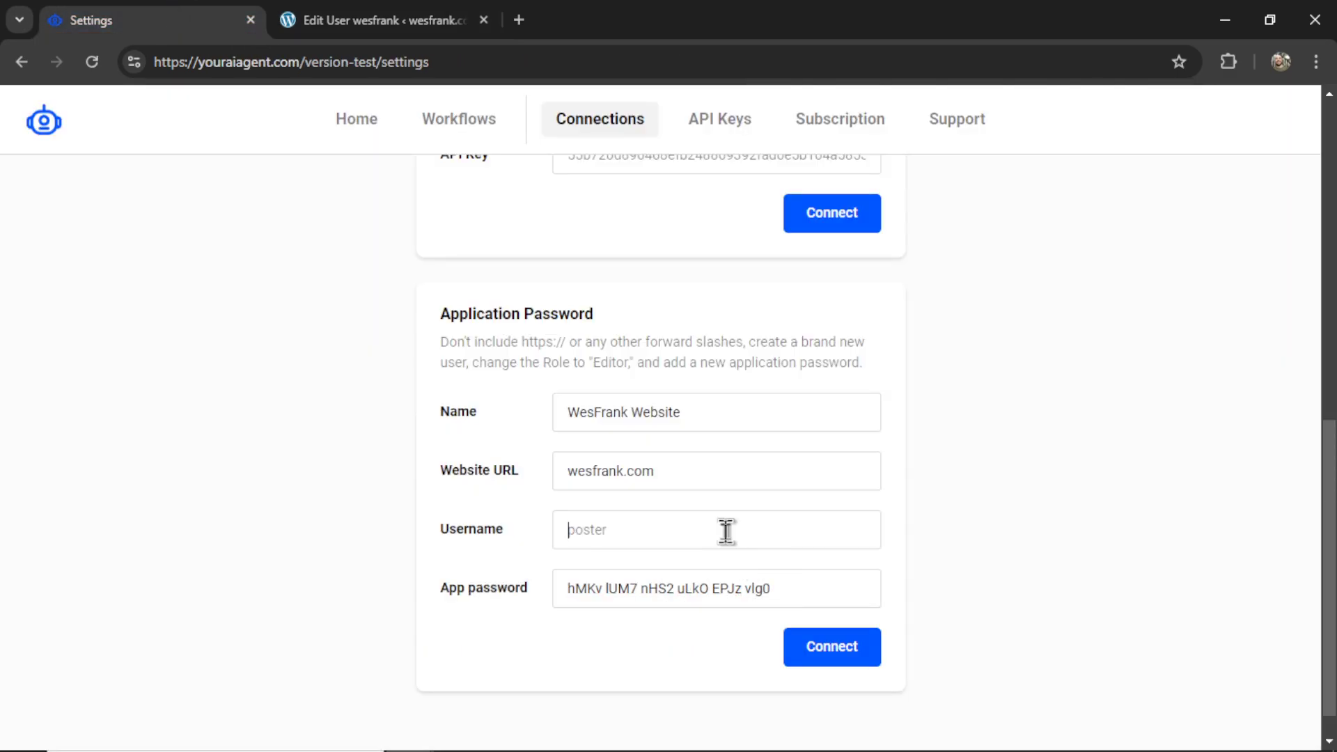
{"action": "type", "text": "wesfrank"}
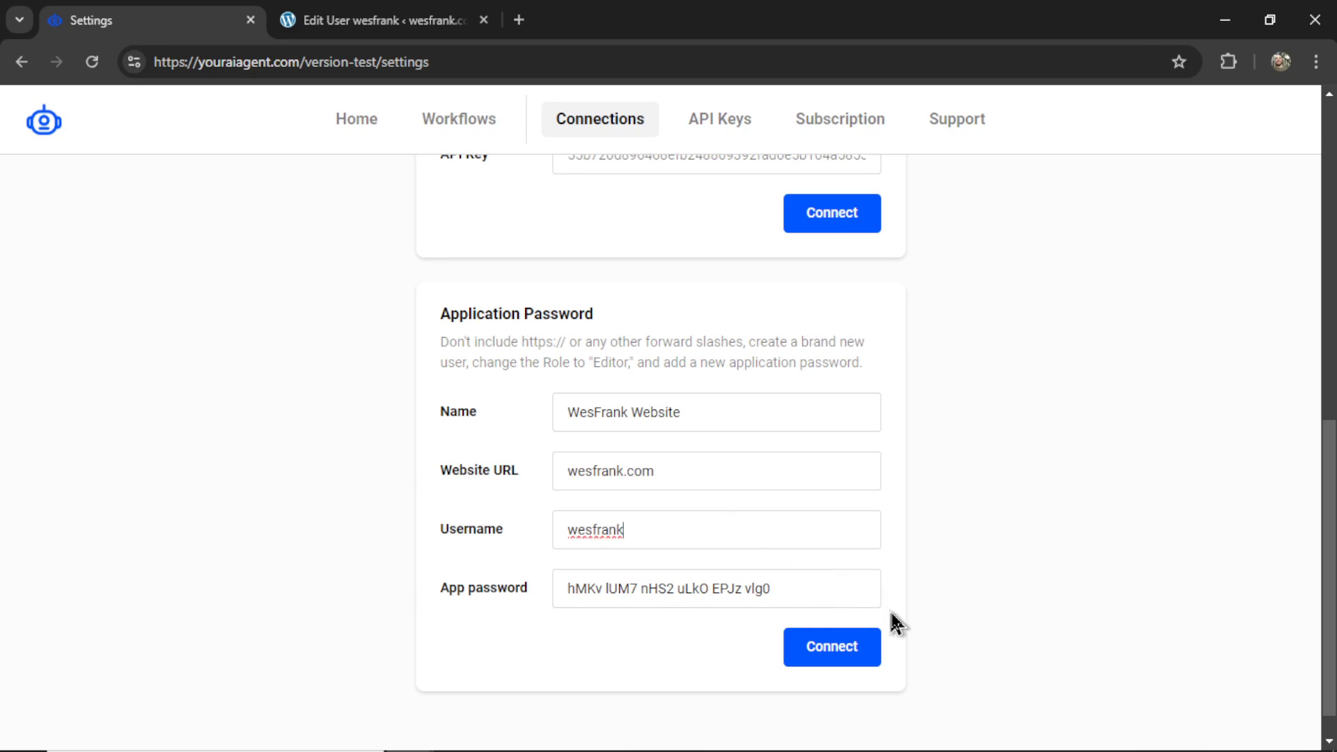
{"action": "left_click", "coordinate": [831, 647]}
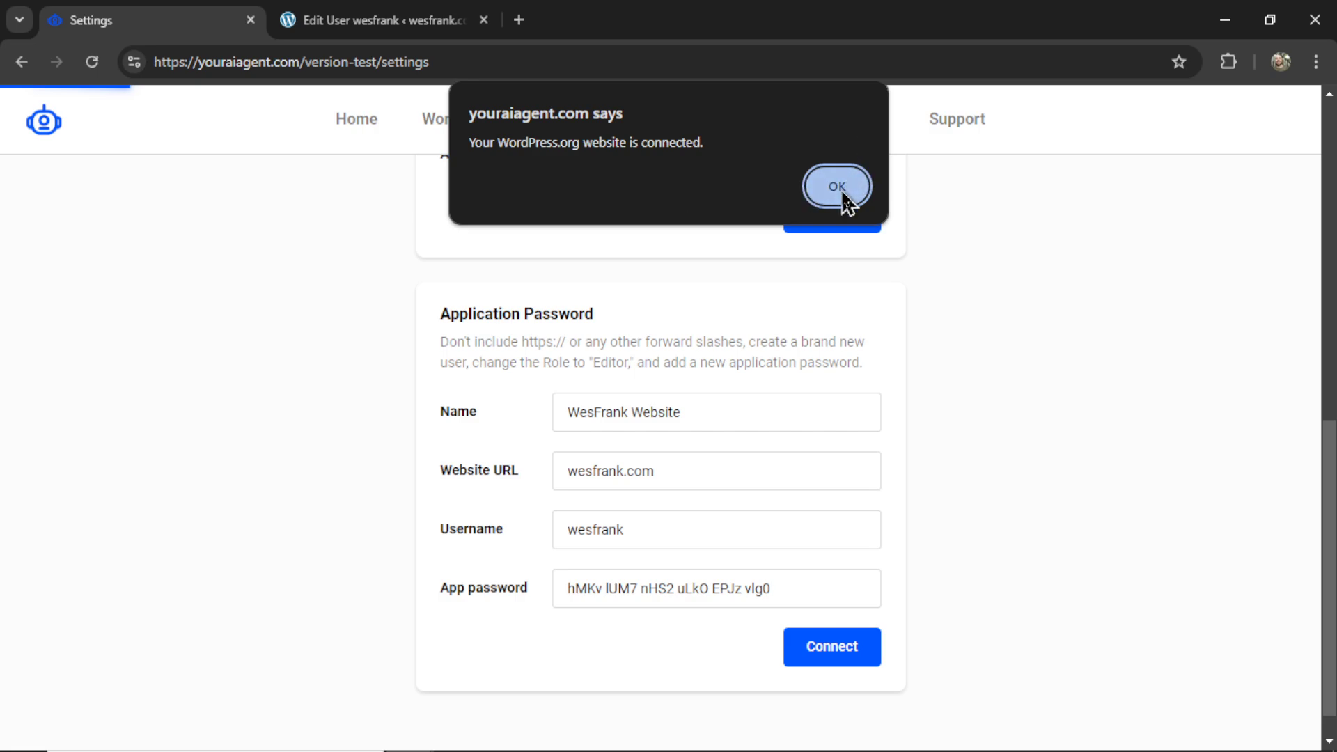
Trash the 'Testing the WordPress API' draft and view the new website connection atop the Connections table.
{"action": "left_click", "coordinate": [834, 186]}
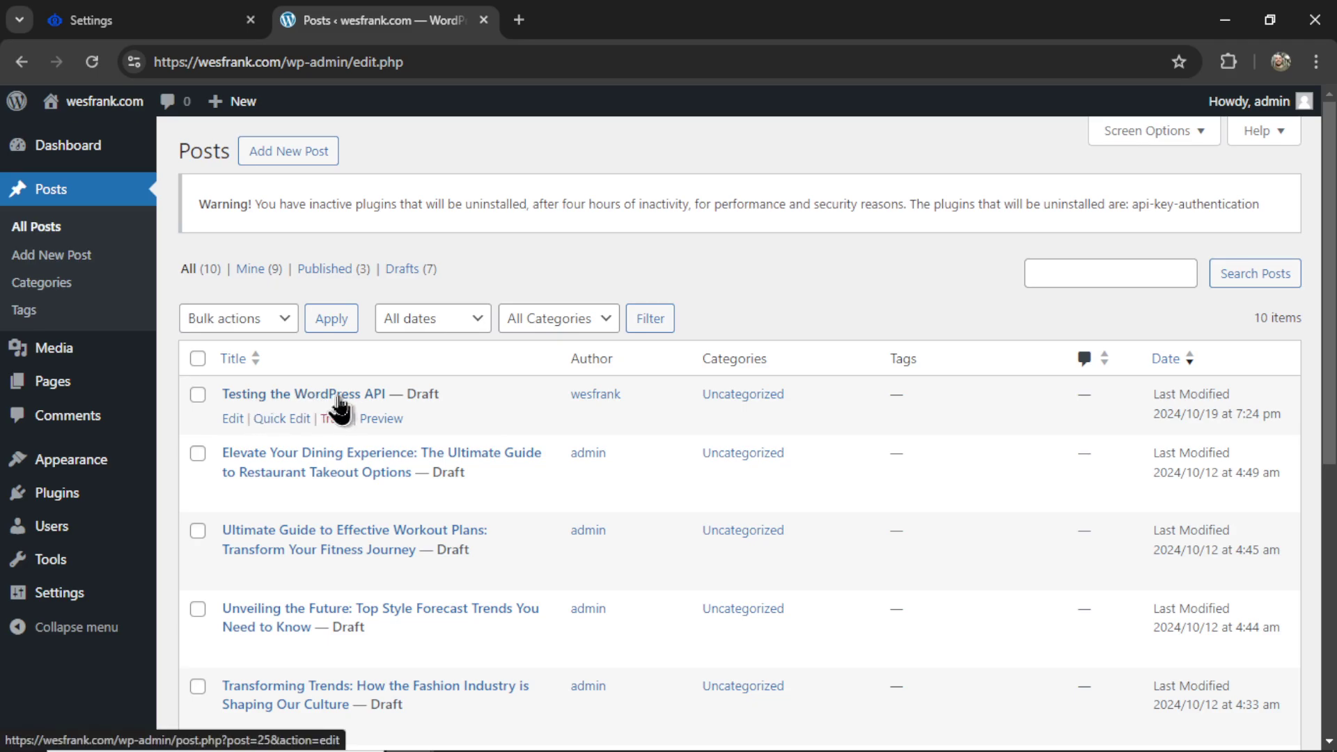
{"action": "left_click", "coordinate": [333, 419]}
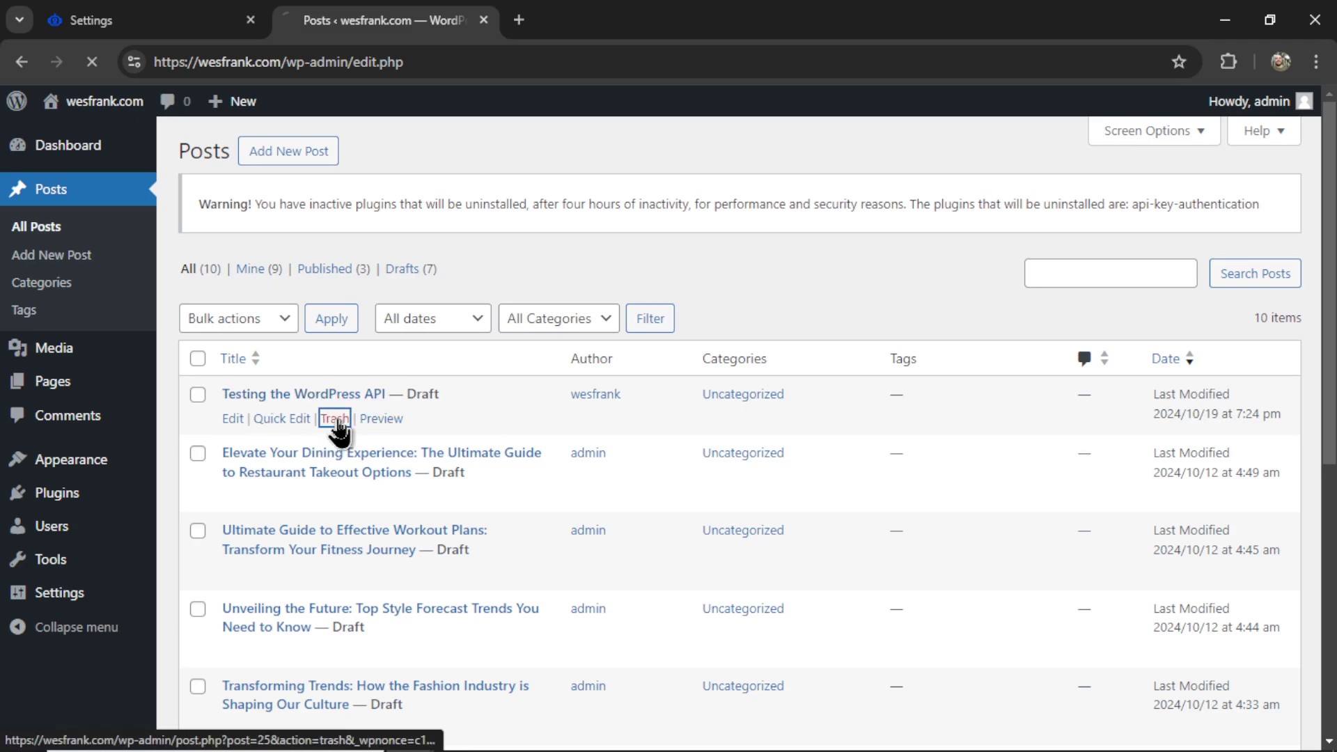
{"action": "left_click", "coordinate": [128, 19]}
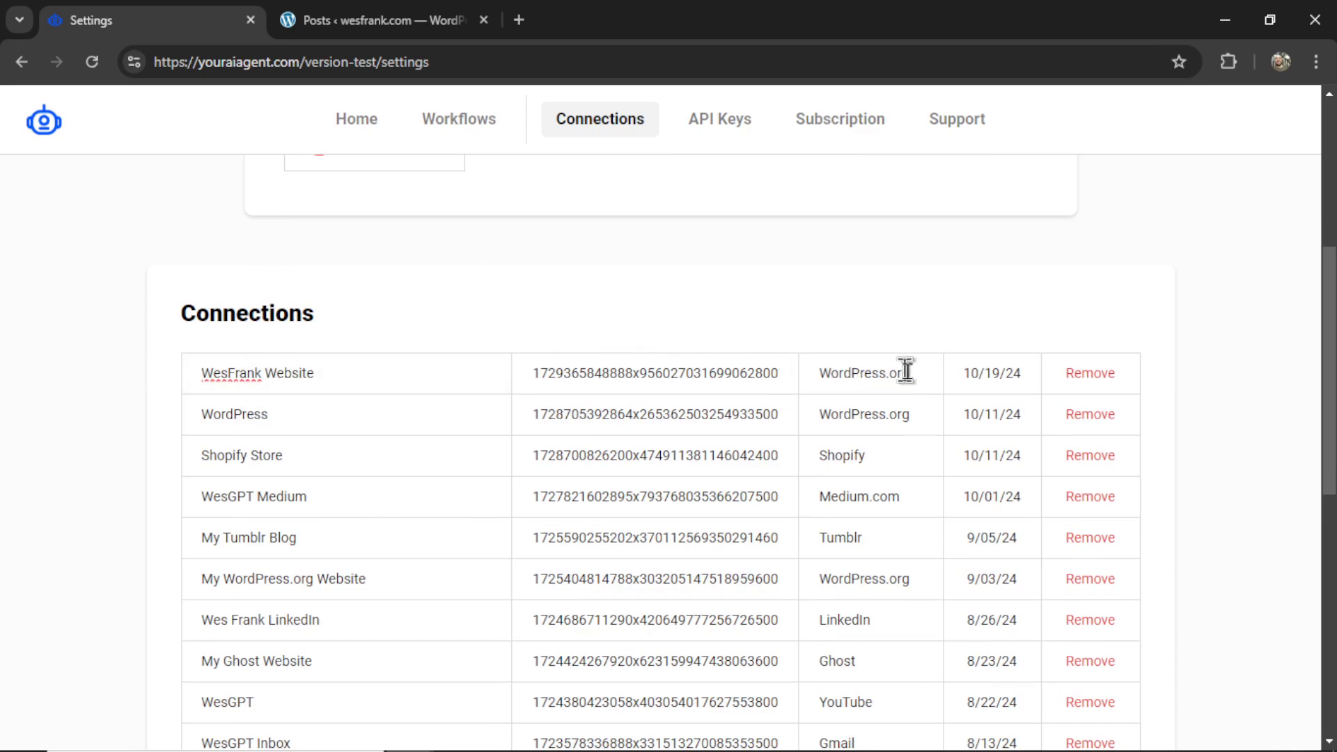
{"action": "double_click", "coordinate": [864, 373]}
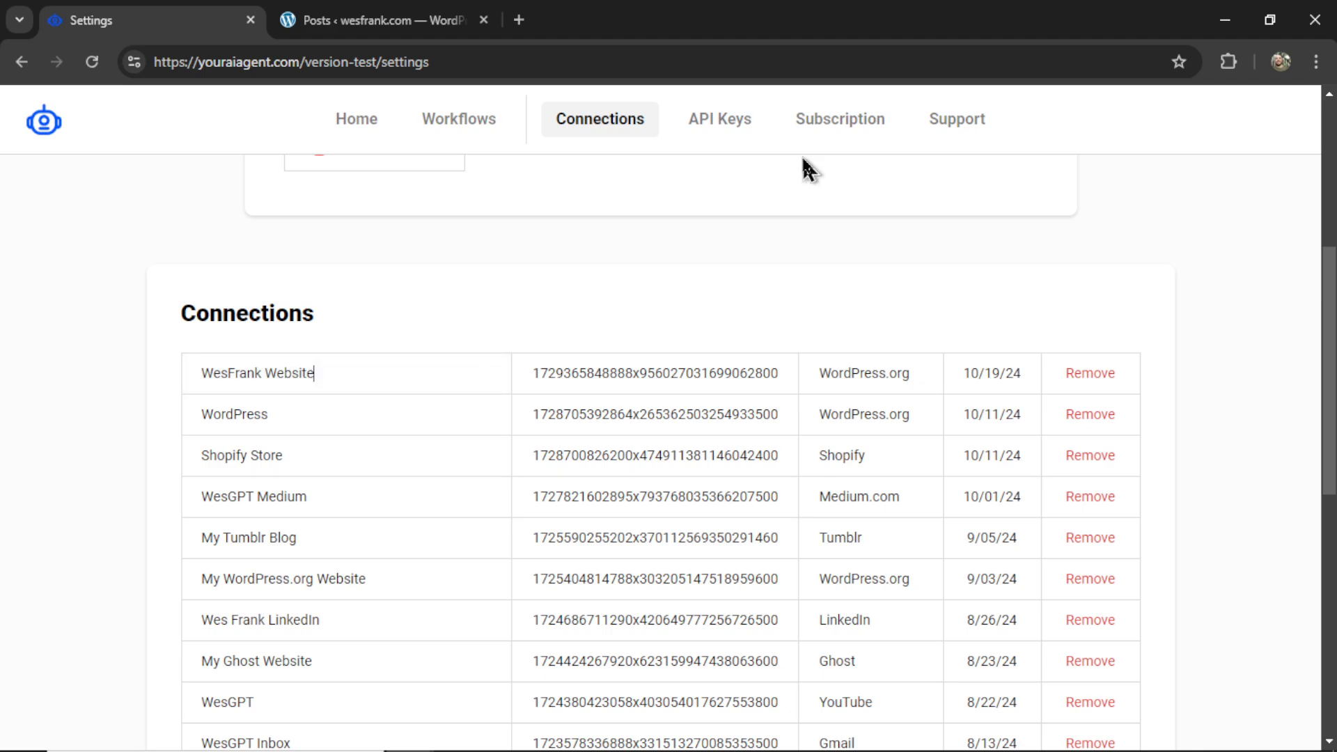
View the Subscription settings showing the current subscription status as Active.
{"action": "left_click", "coordinate": [847, 118]}
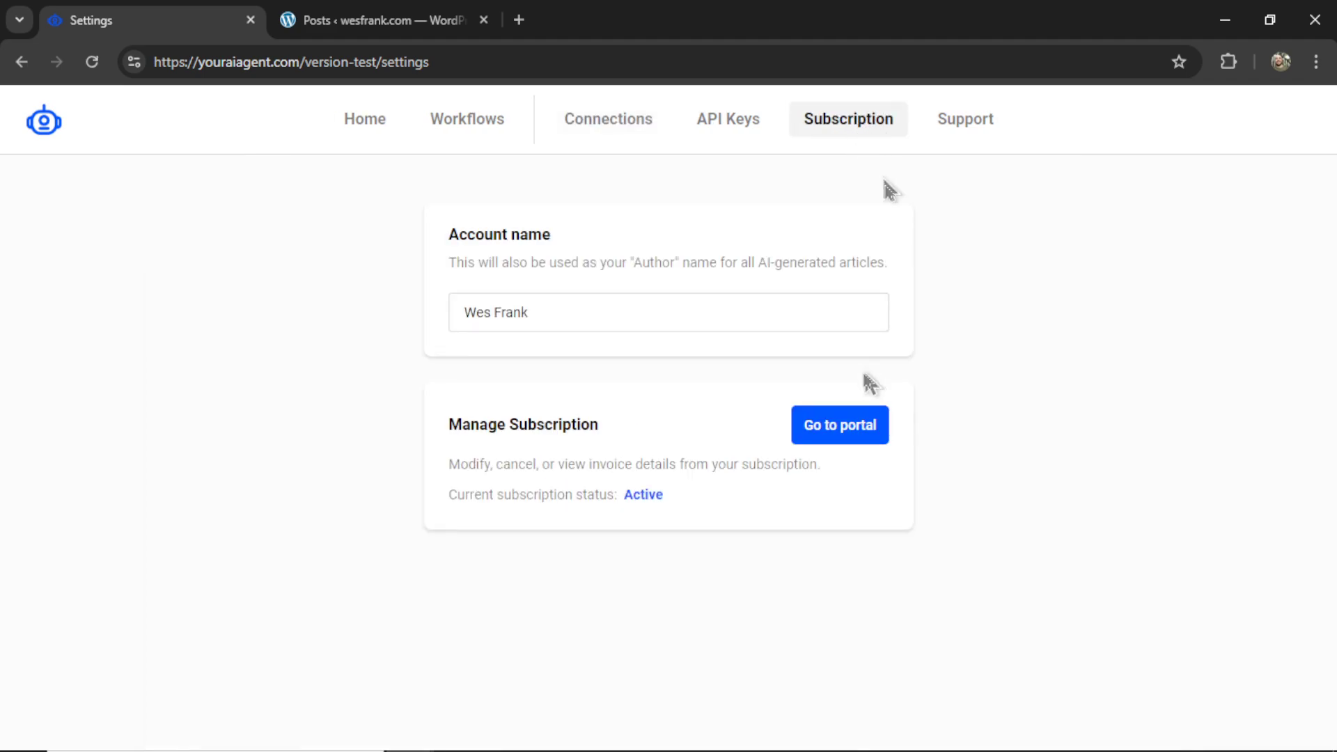
{"action": "double_click", "coordinate": [642, 494]}
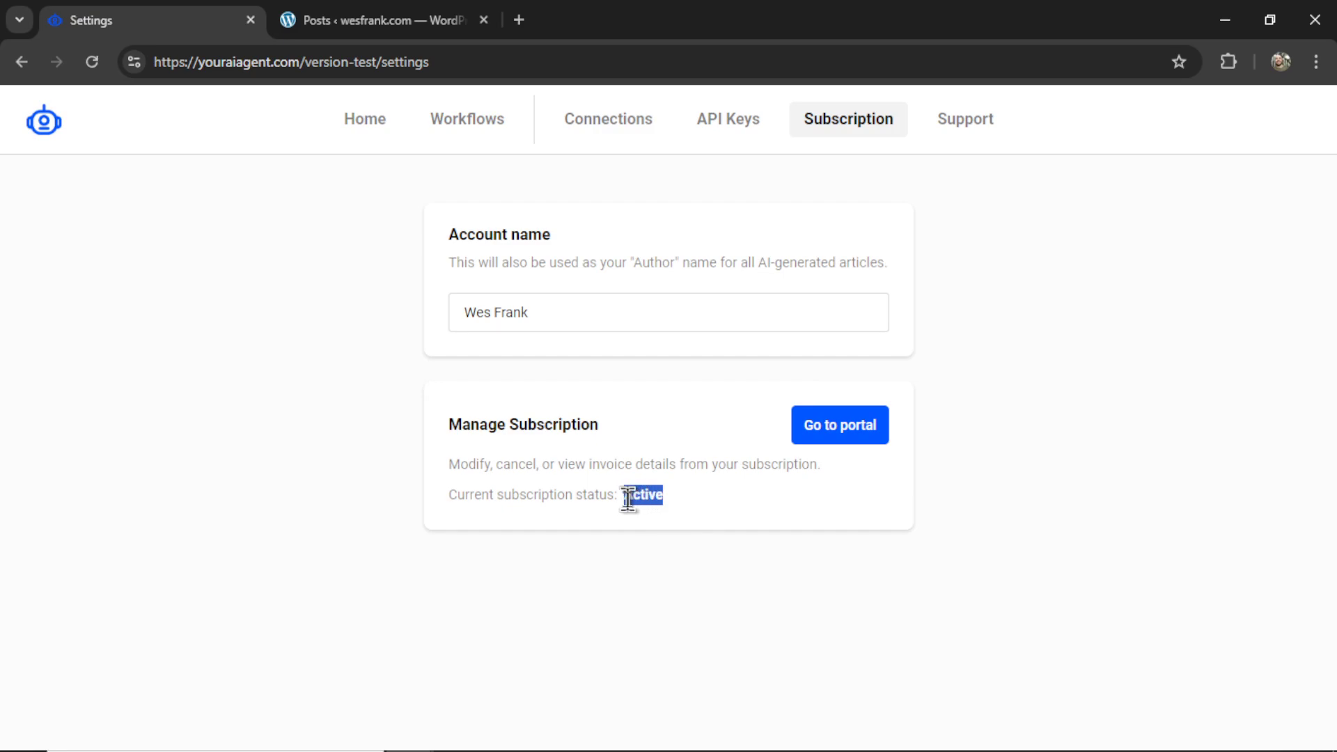
{"action": "mouse_move", "coordinate": [840, 426]}
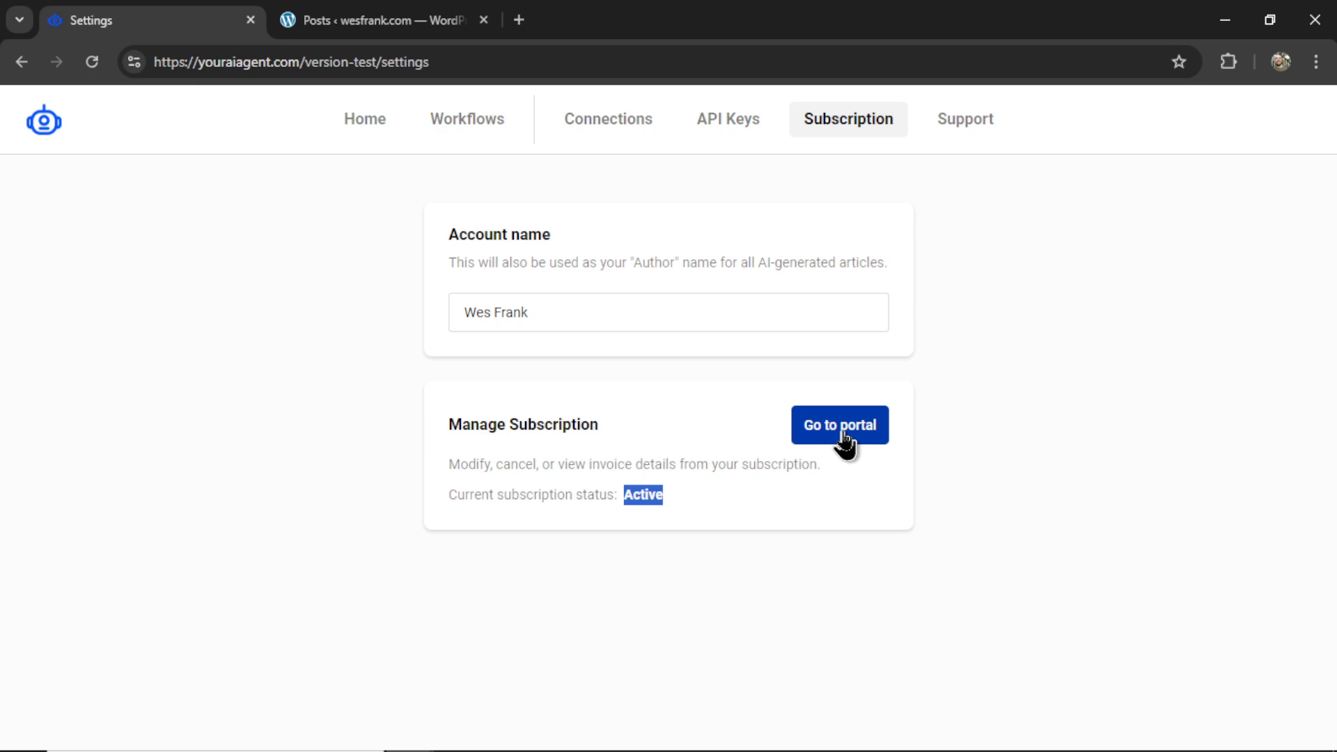
{"action": "mouse_move", "coordinate": [777, 538]}
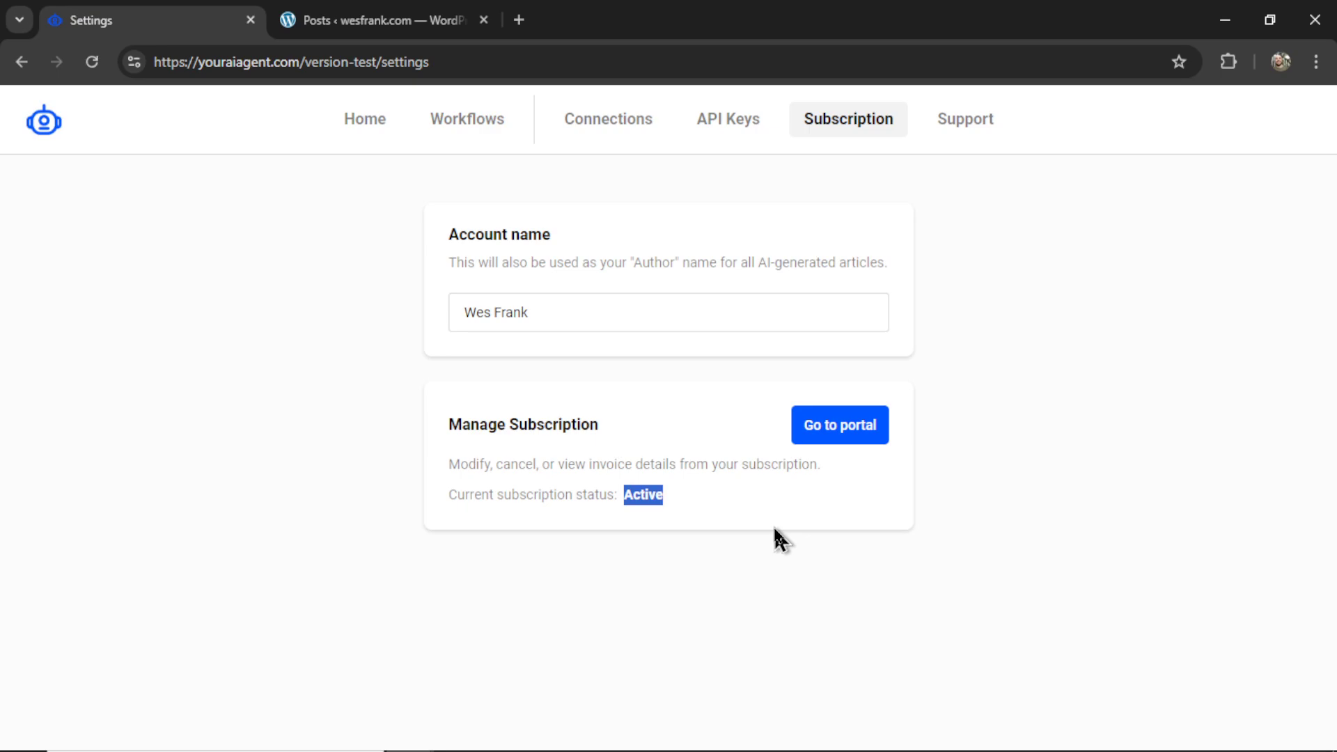
{"action": "mouse_move", "coordinate": [401, 263]}
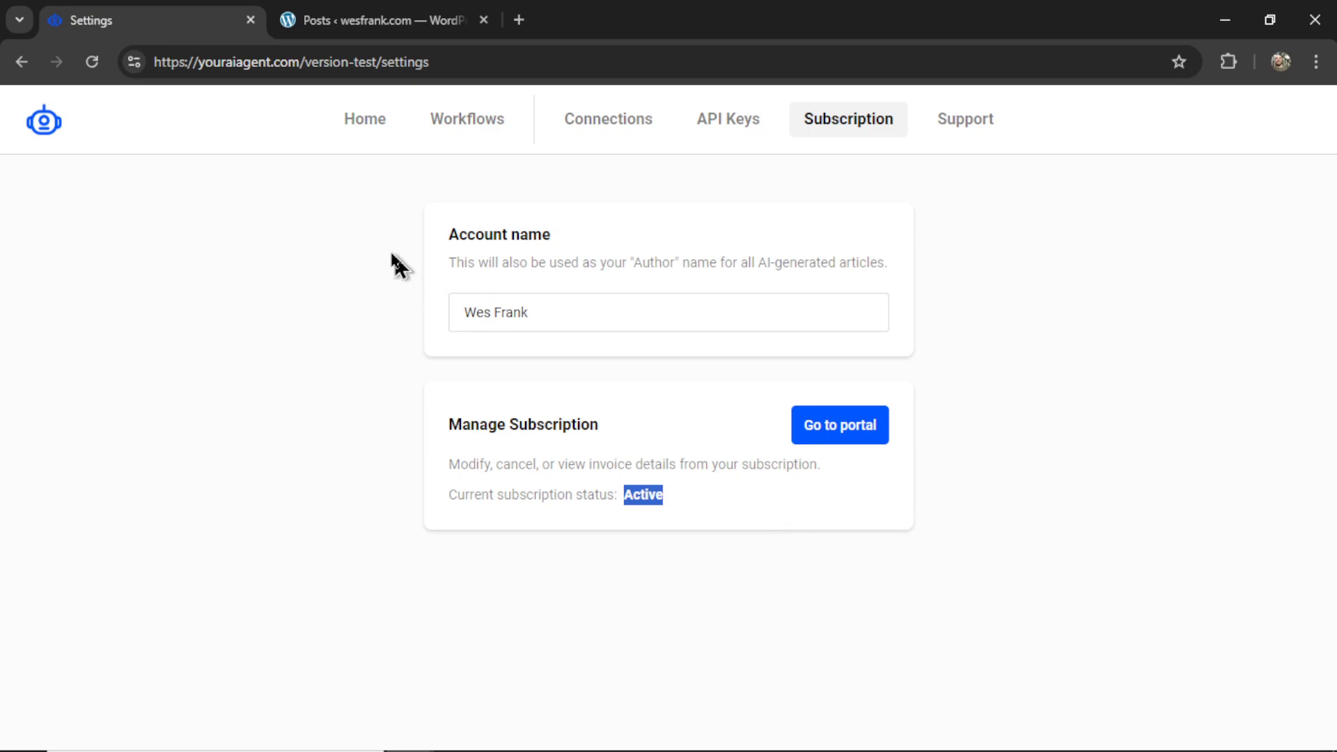
Browse the agent task cards on the home page and enter the AutoBlogging task.
{"action": "left_click", "coordinate": [364, 118]}
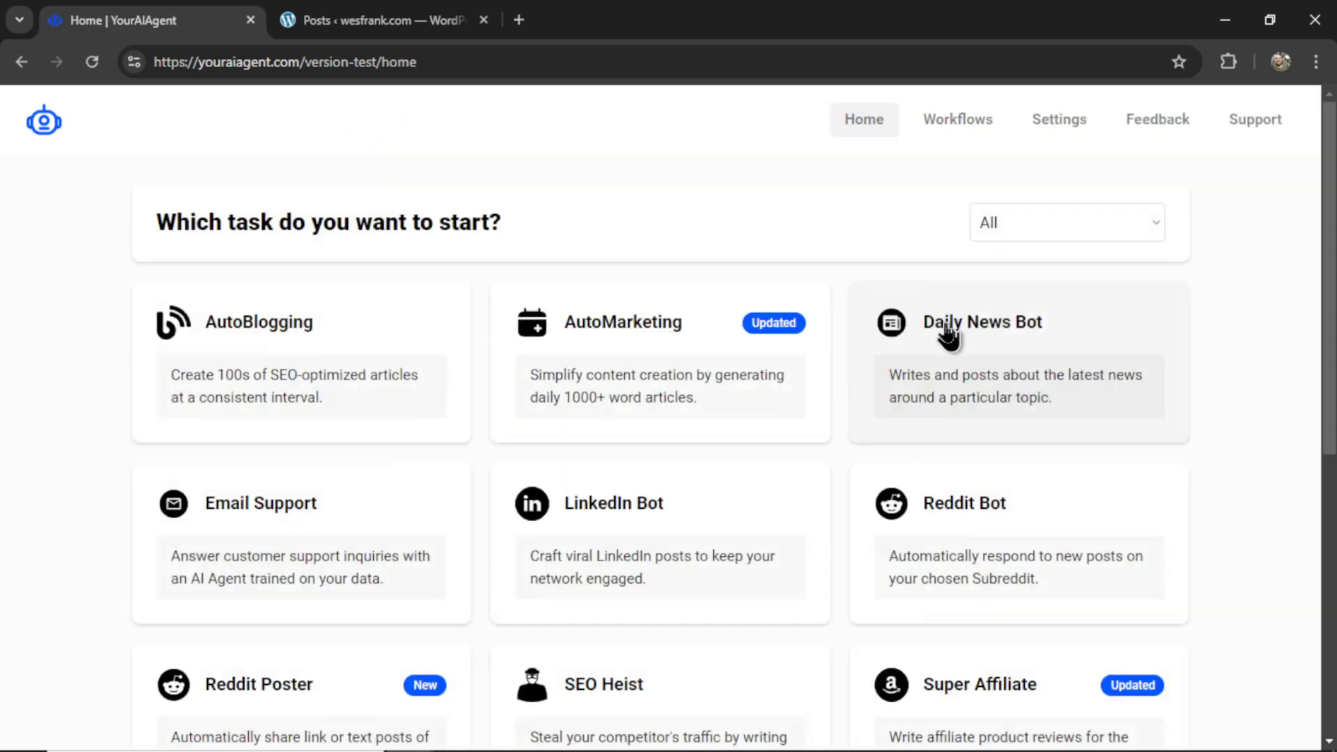
{"action": "scroll", "scroll_direction": "down", "scroll_amount": 3}
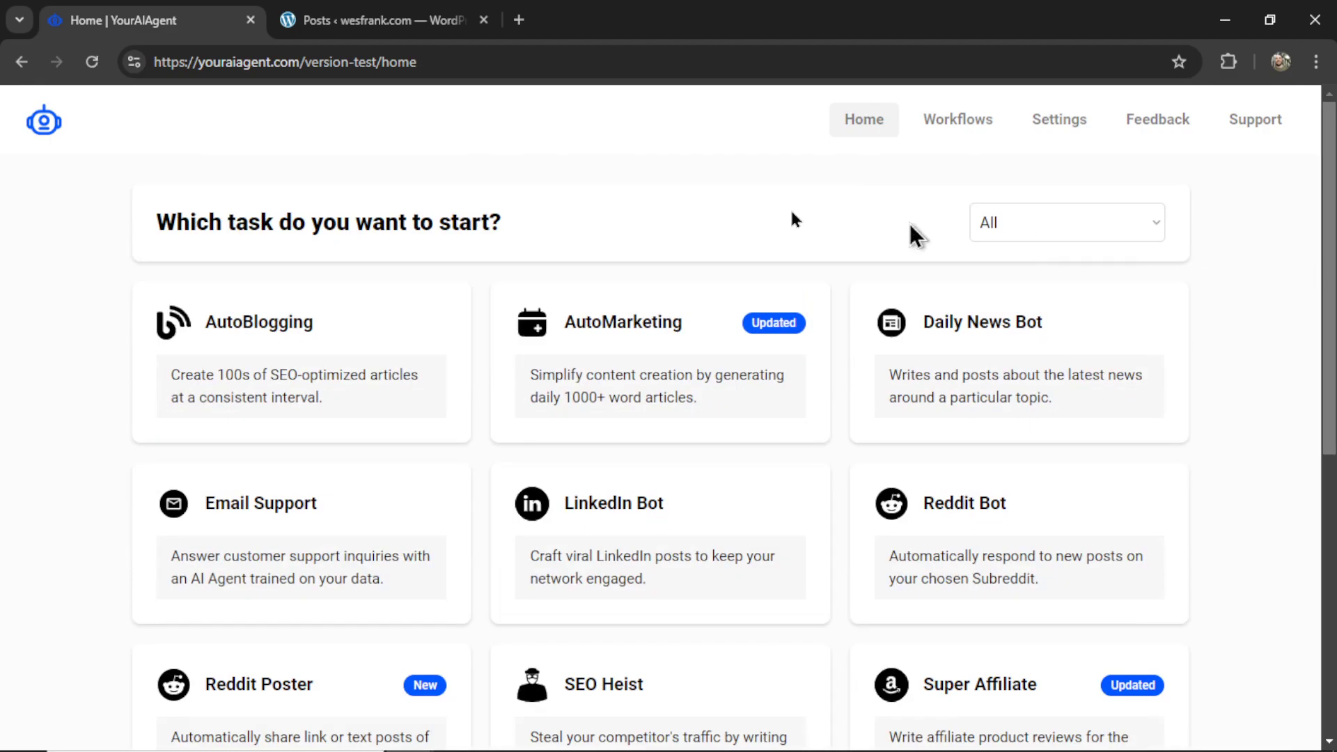
{"action": "mouse_move", "coordinate": [1262, 394]}
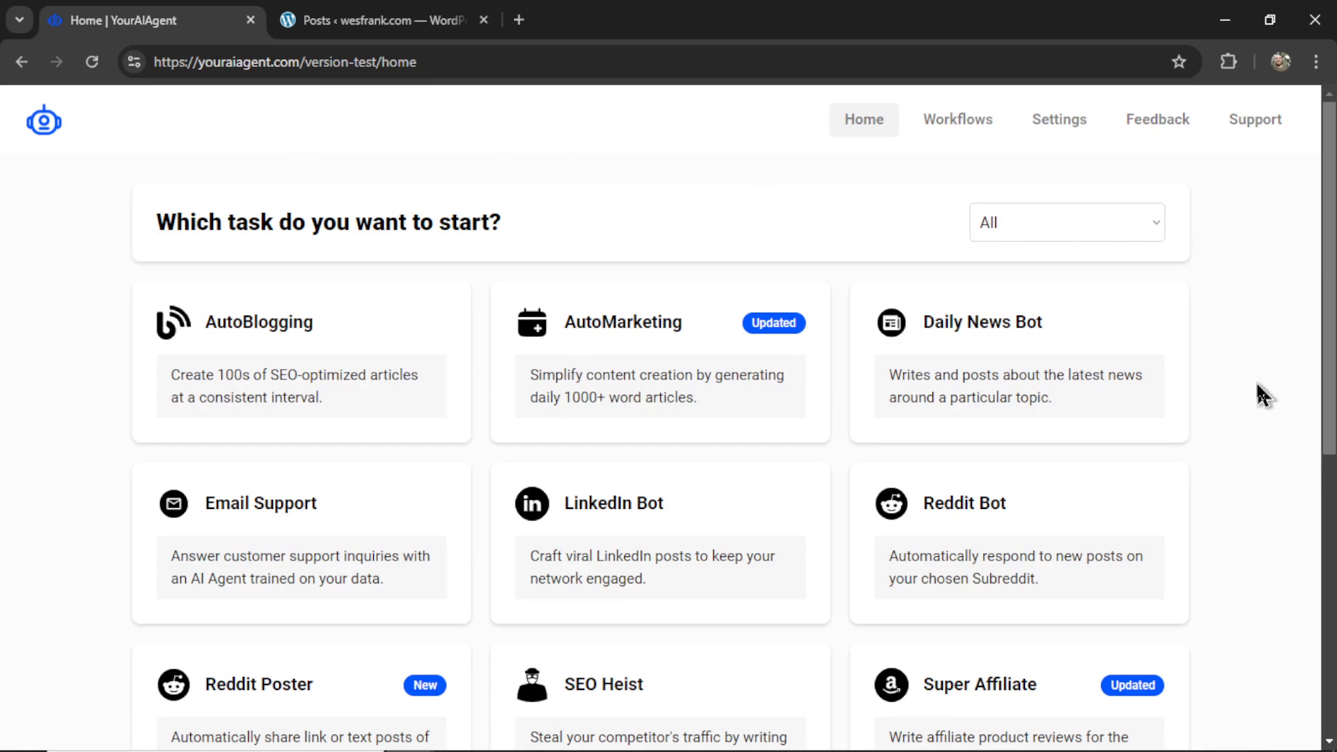
{"action": "mouse_move", "coordinate": [1258, 429]}
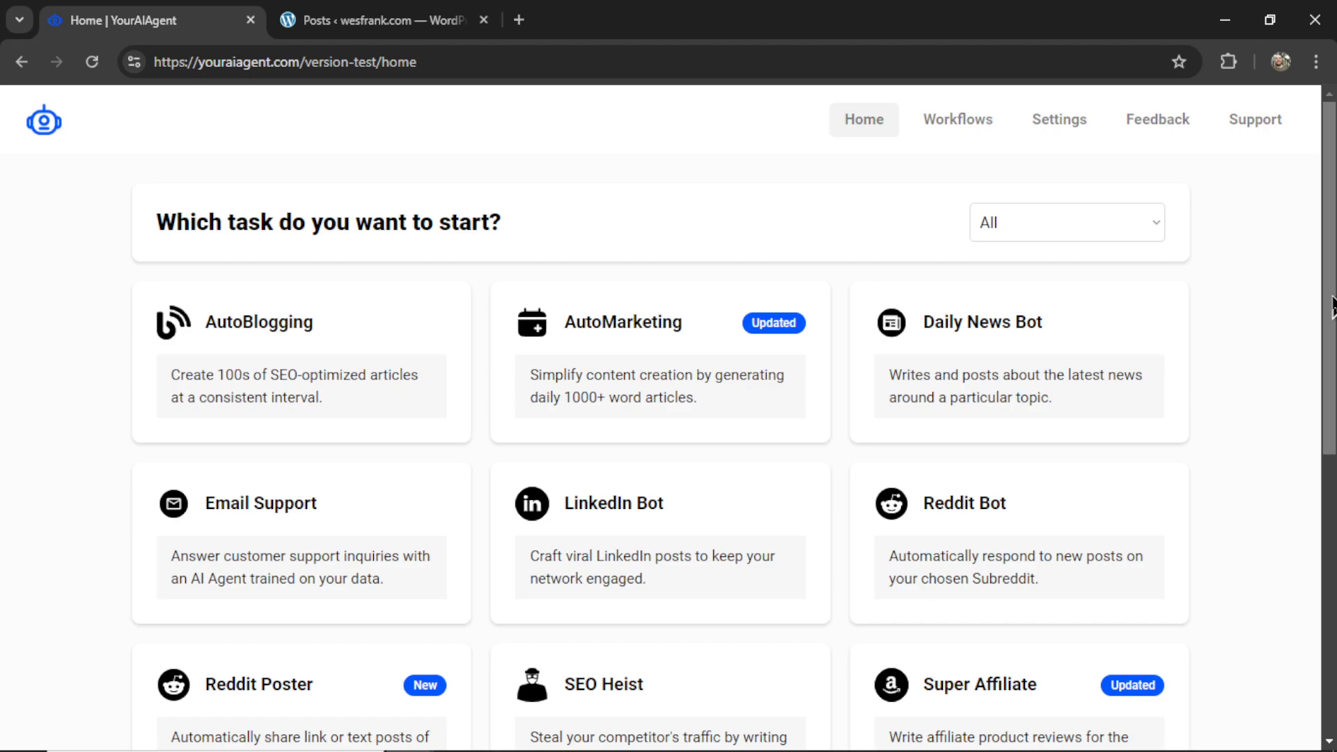
{"action": "scroll", "scroll_direction": "down", "scroll_amount": 3}
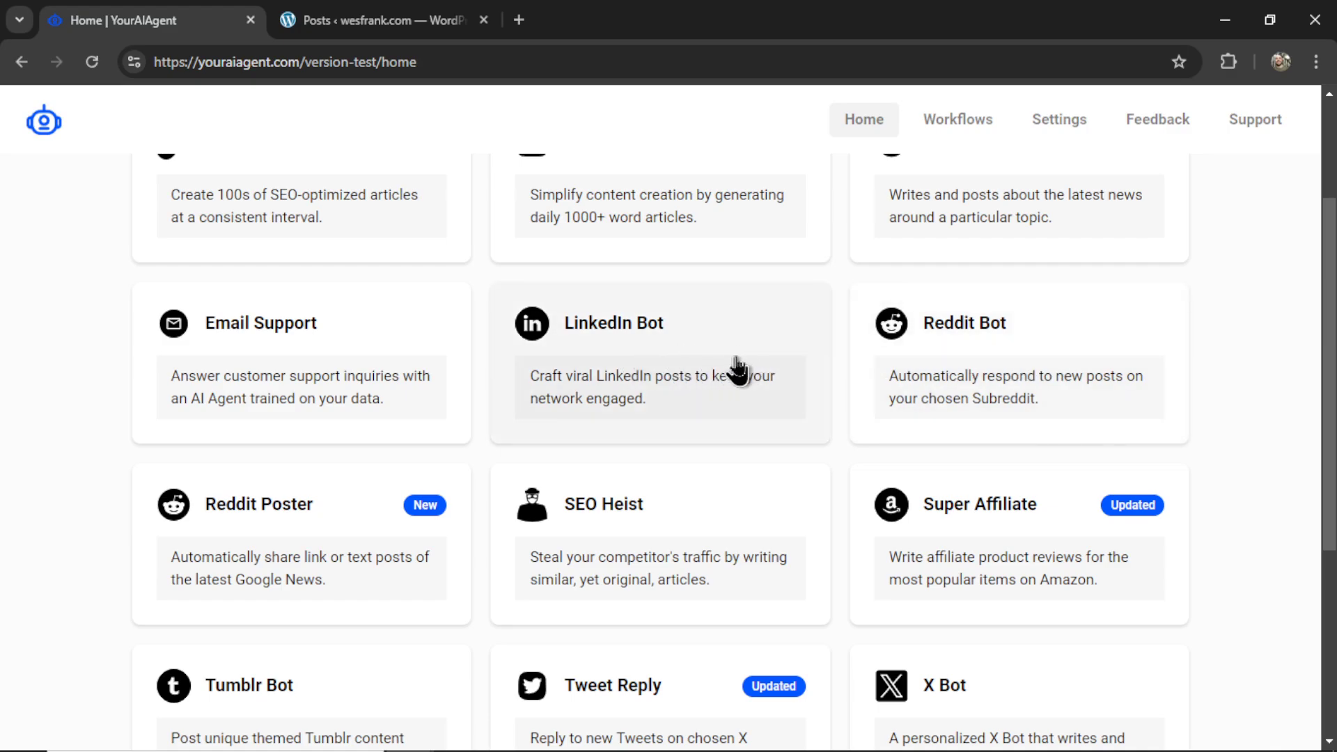
{"action": "mouse_move", "coordinate": [1142, 478]}
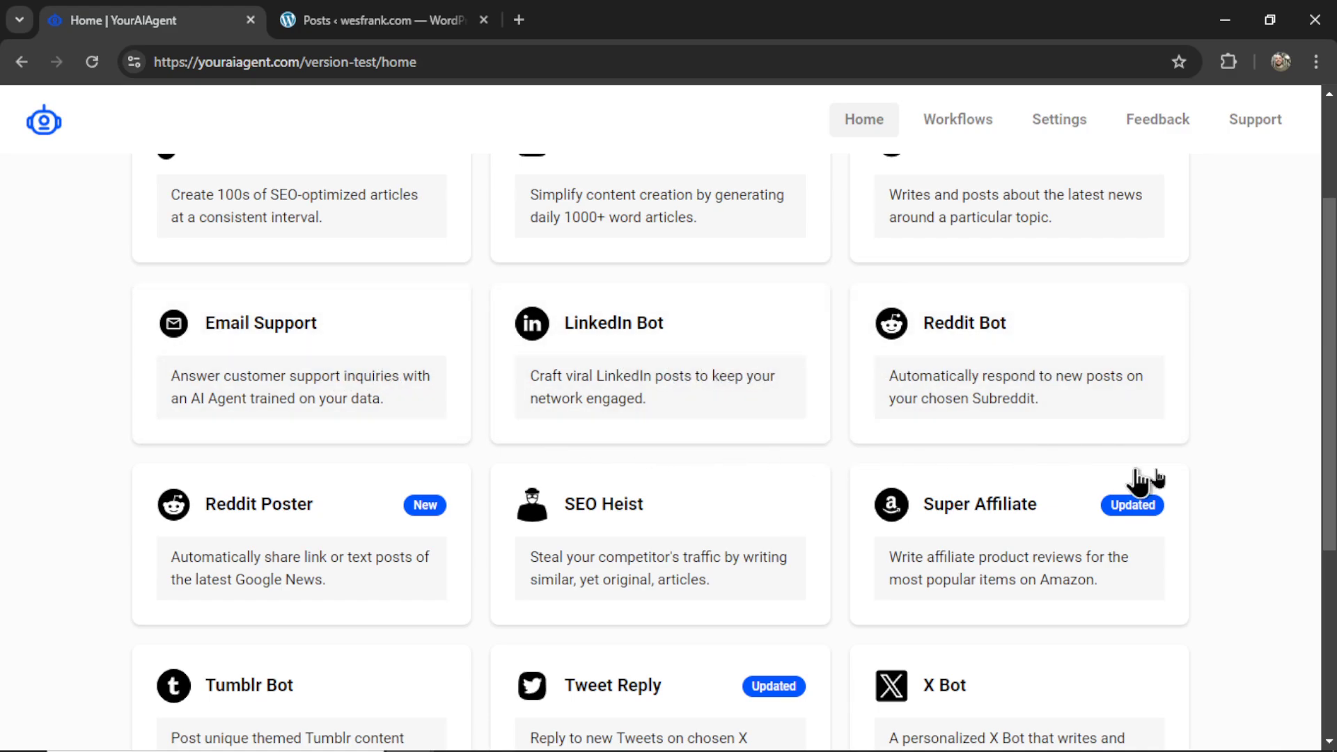
{"action": "scroll", "scroll_direction": "down", "scroll_amount": 3}
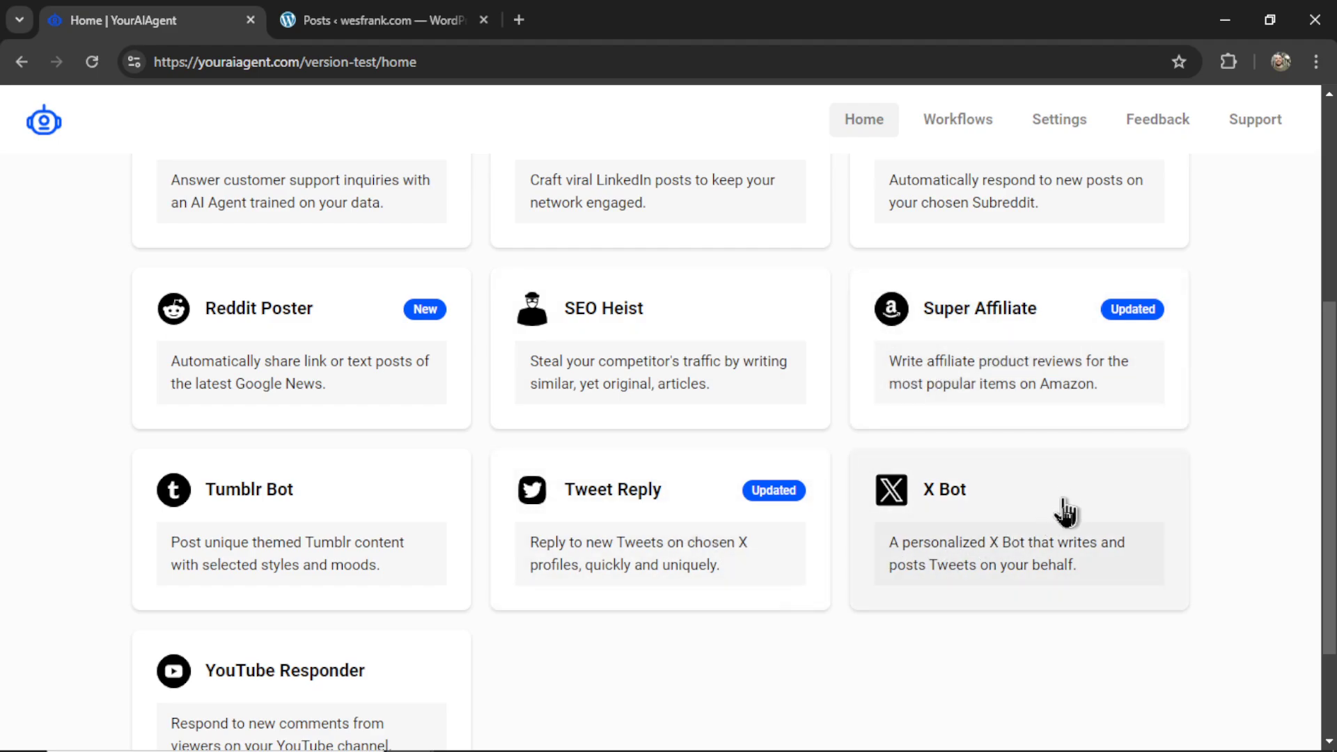
{"action": "scroll", "scroll_direction": "down", "scroll_amount": 3}
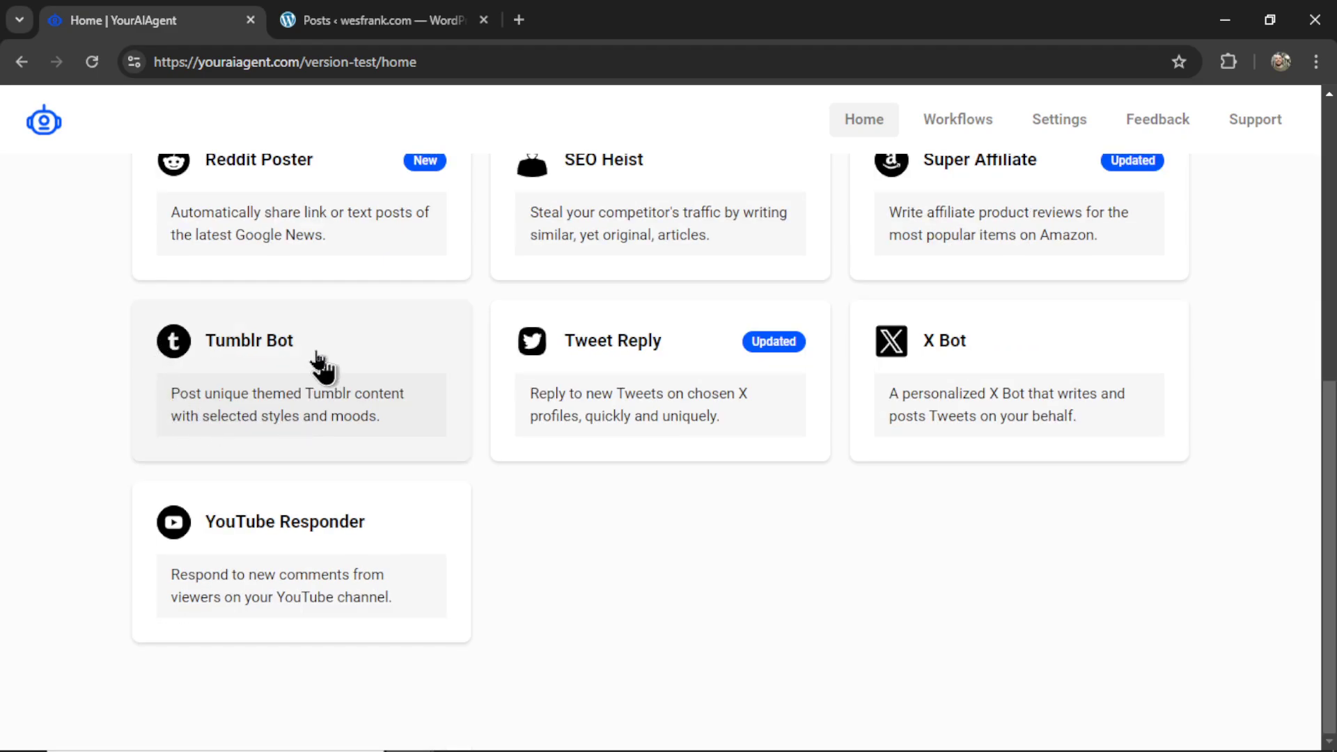
{"action": "mouse_move", "coordinate": [321, 554]}
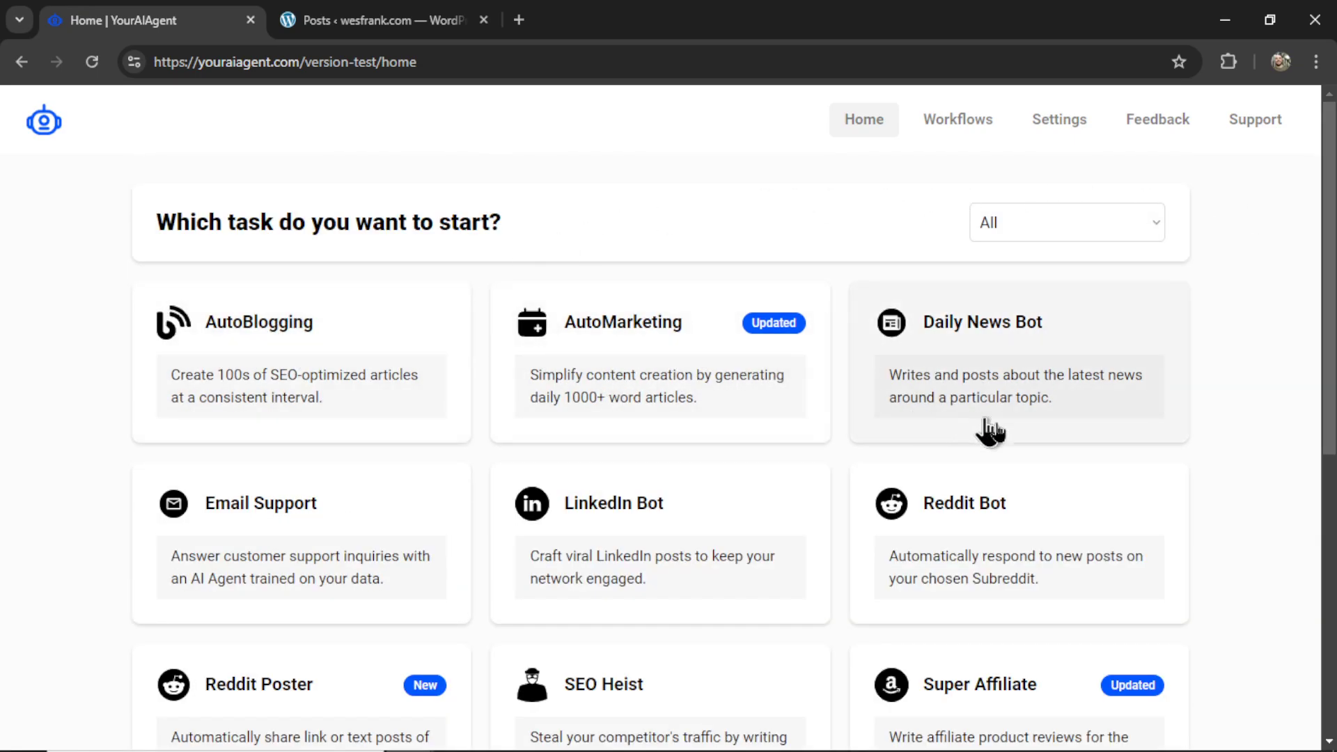
{"action": "mouse_move", "coordinate": [487, 250]}
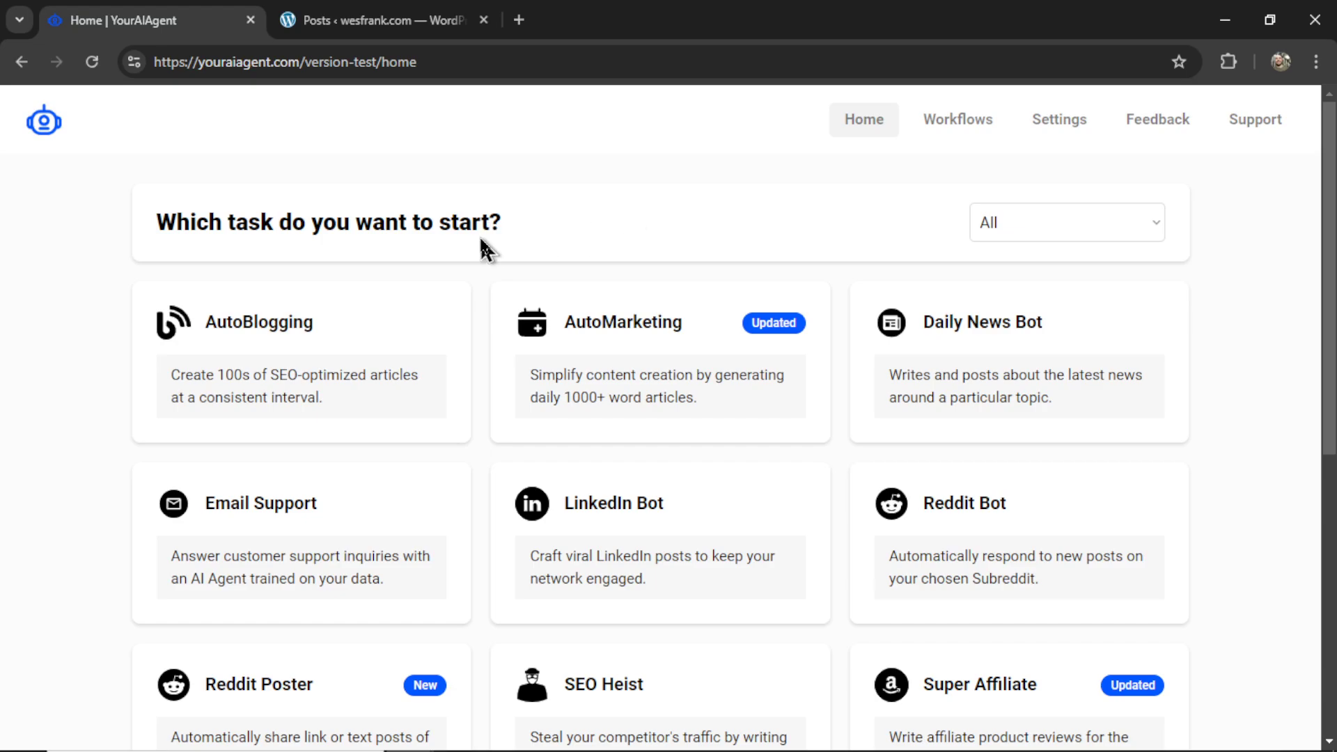
{"action": "mouse_move", "coordinate": [617, 213]}
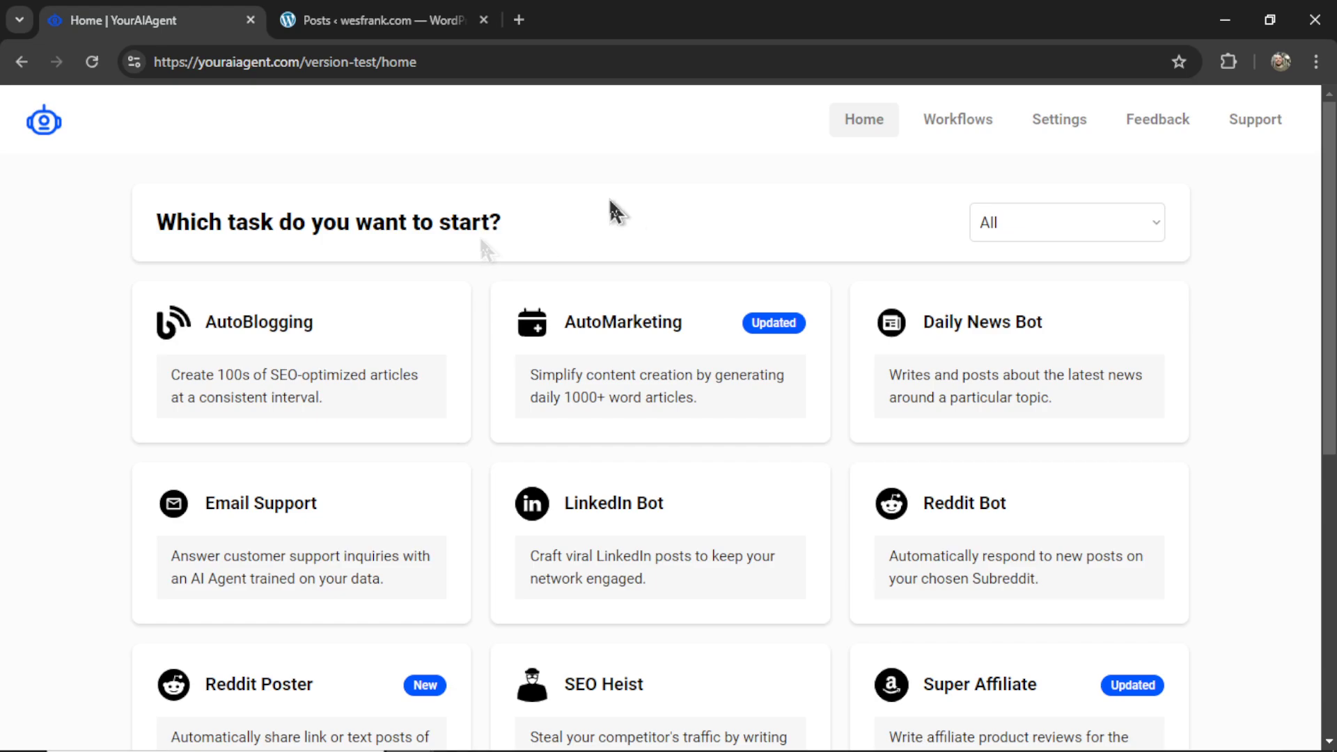
{"action": "mouse_move", "coordinate": [328, 354]}
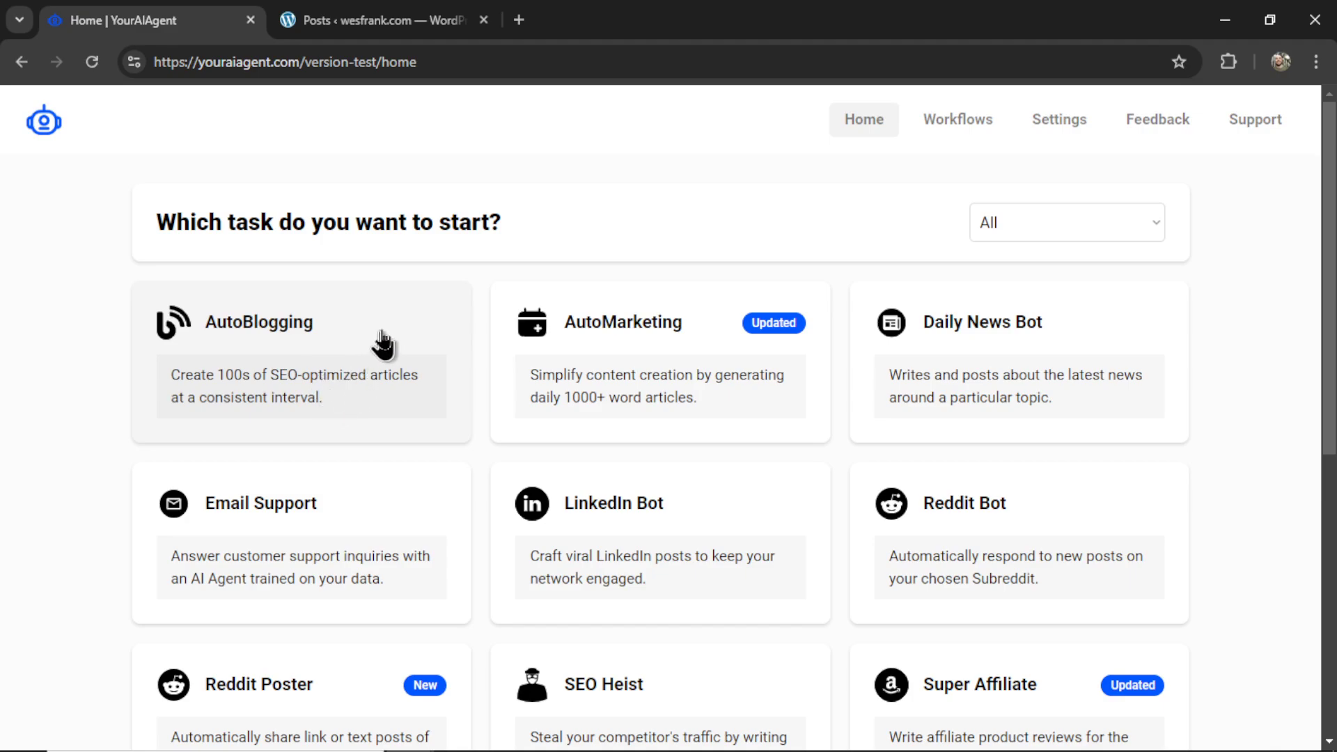
{"action": "mouse_move", "coordinate": [362, 371]}
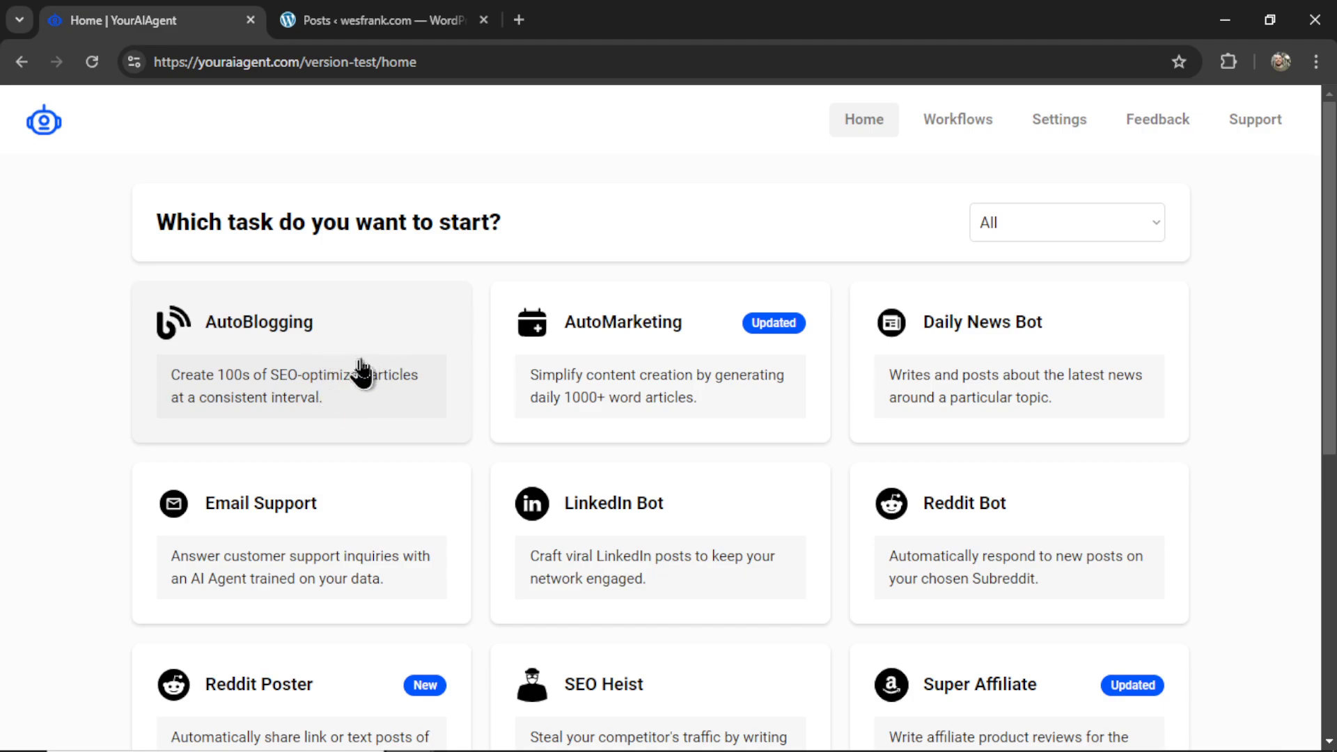
{"action": "left_click", "coordinate": [261, 322]}
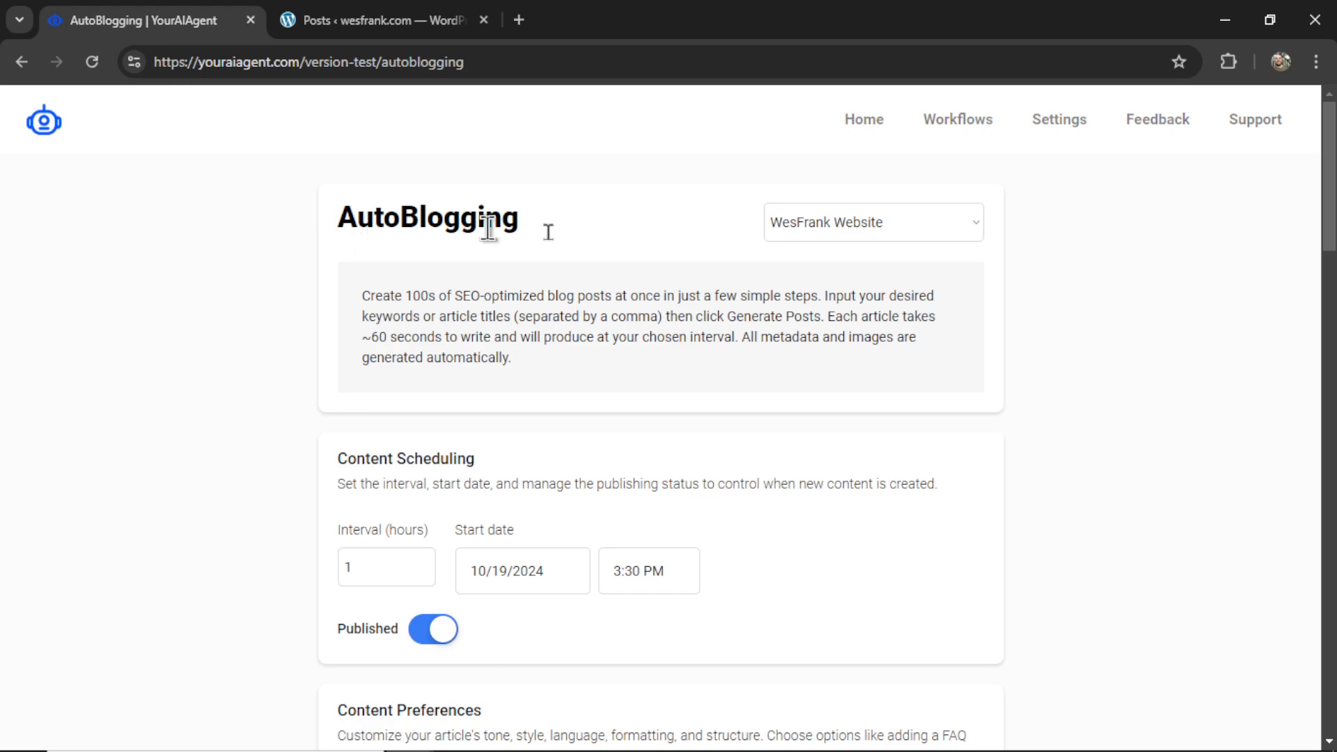
{"action": "mouse_move", "coordinate": [737, 356]}
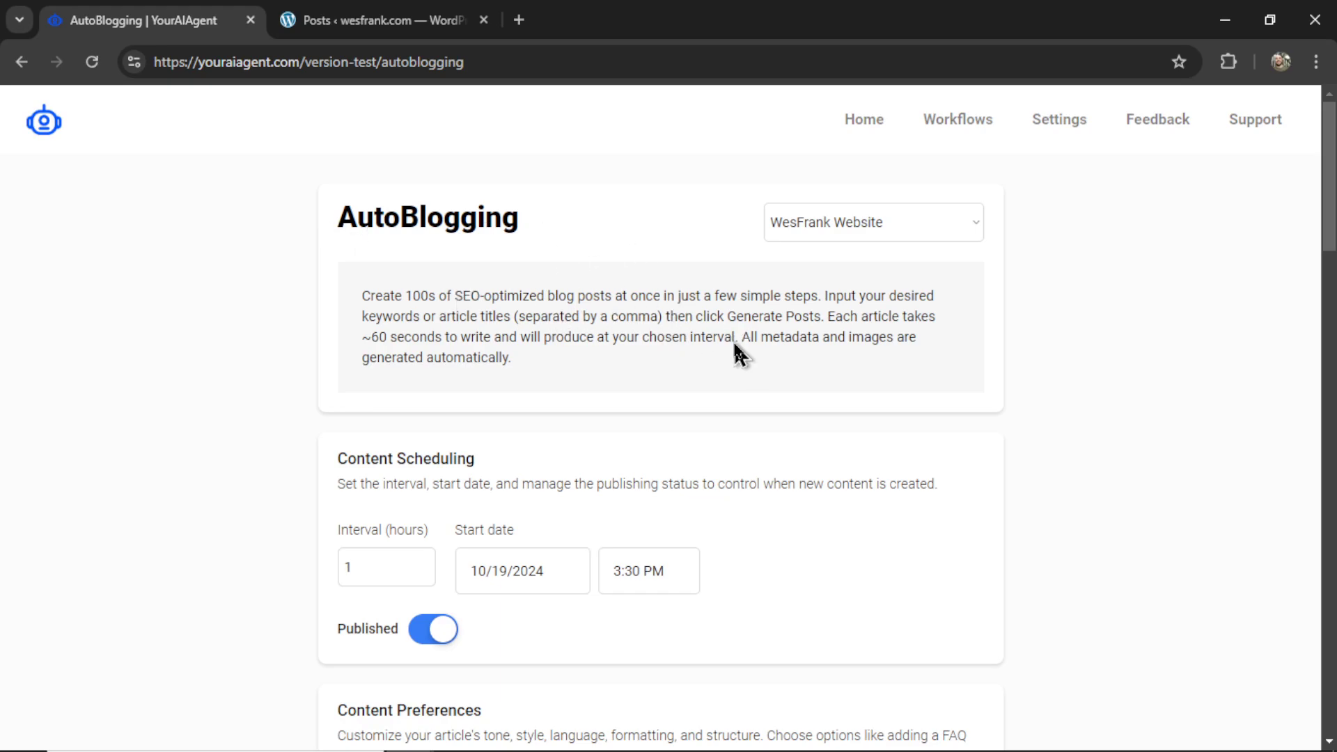
{"action": "mouse_move", "coordinate": [796, 483]}
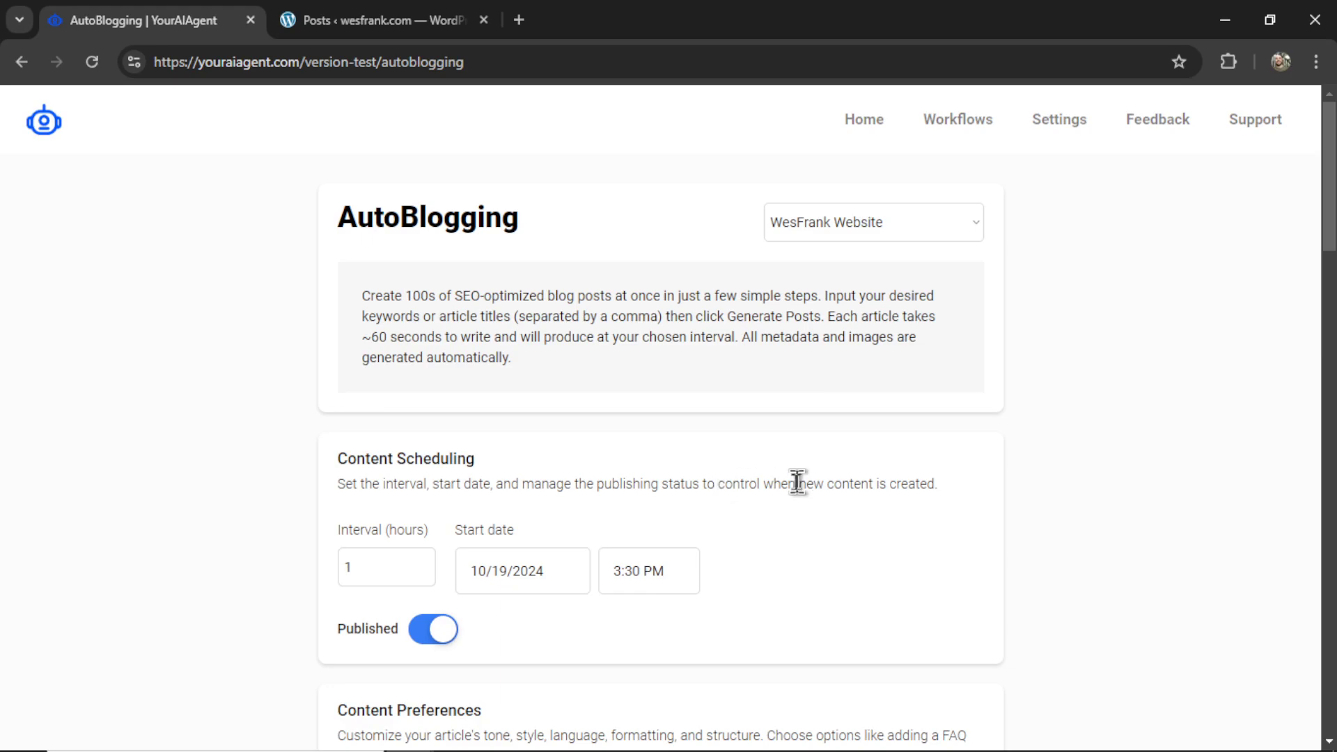
{"action": "mouse_move", "coordinate": [865, 237]}
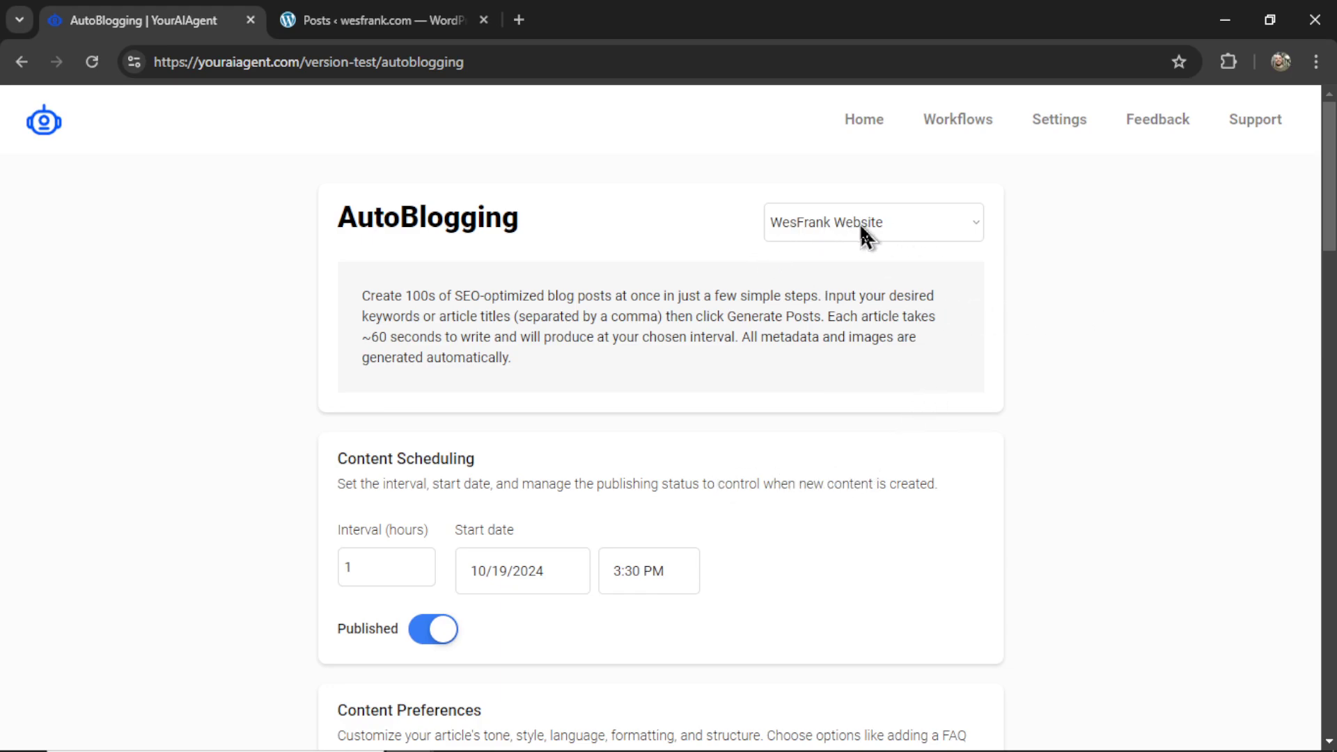
{"action": "mouse_move", "coordinate": [887, 248]}
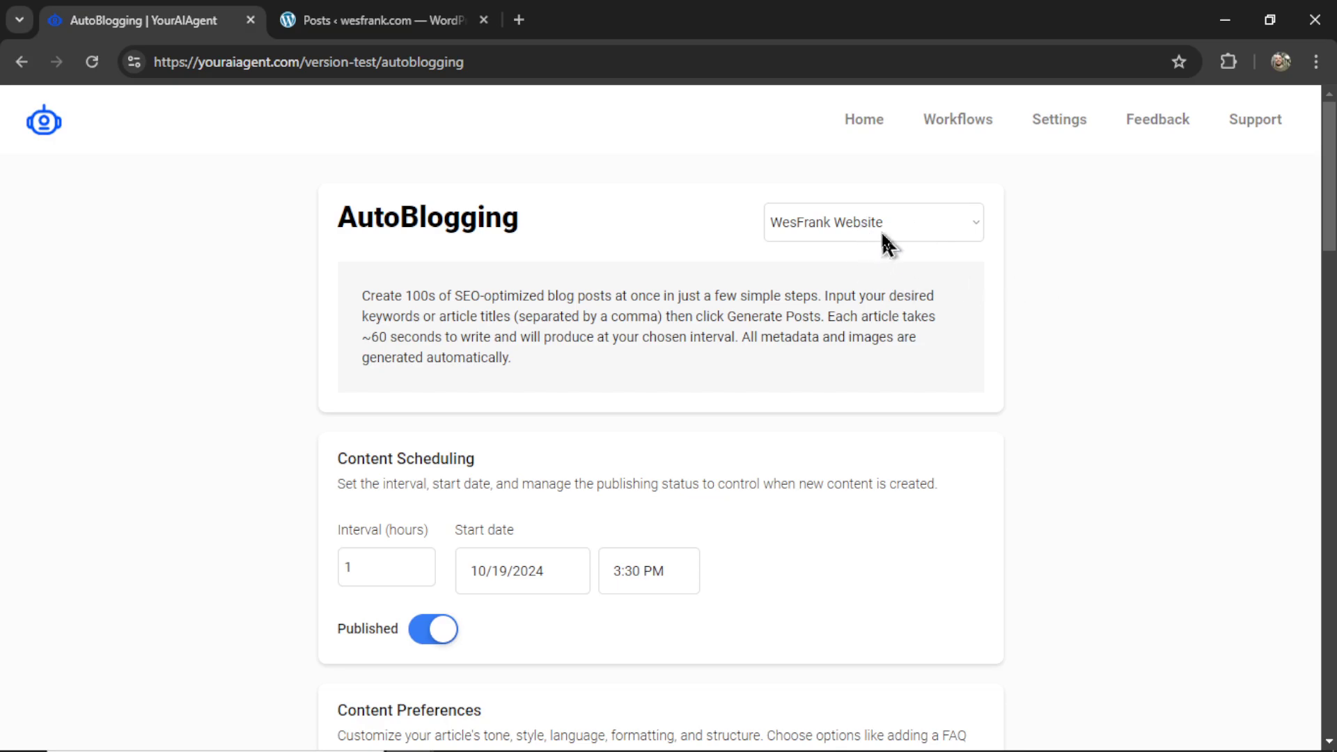
Set the posting interval to 6 hours, toggling Published off and back on.
{"action": "scroll", "scroll_direction": "down", "scroll_amount": 3}
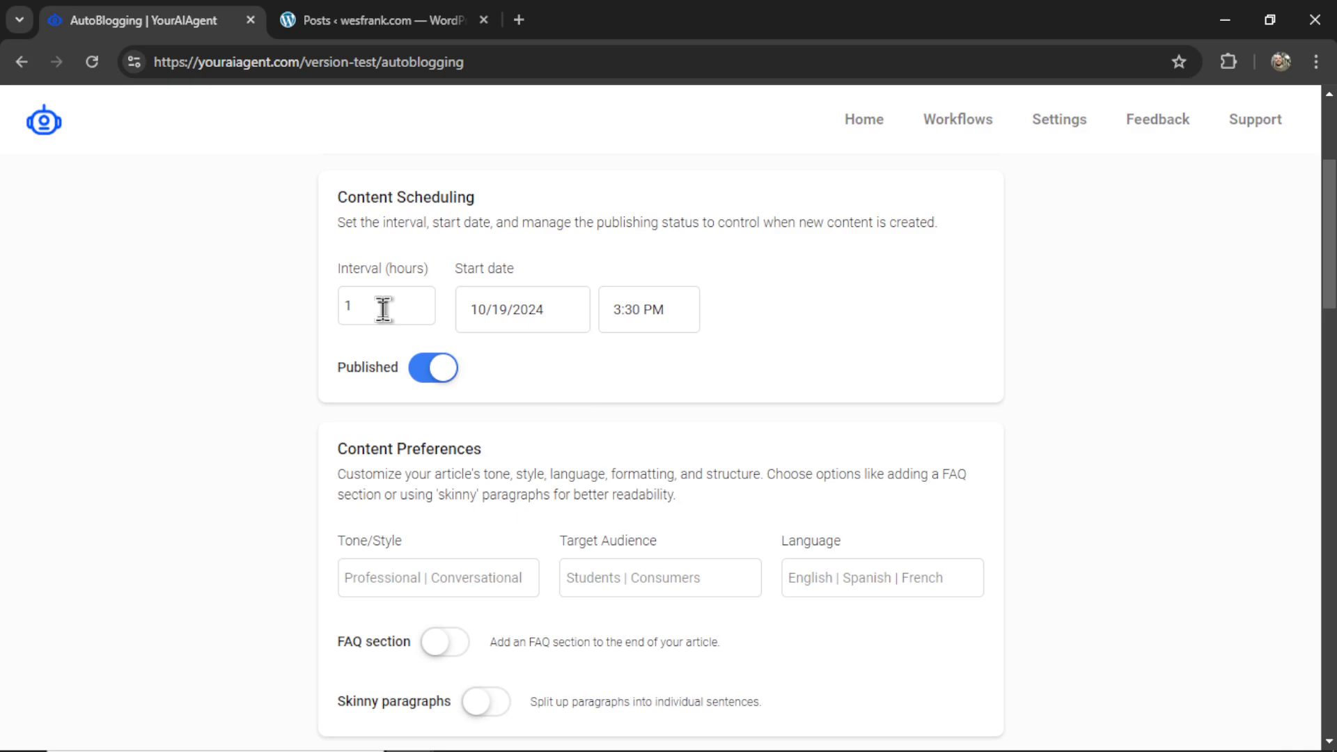
{"action": "type", "text": "6"}
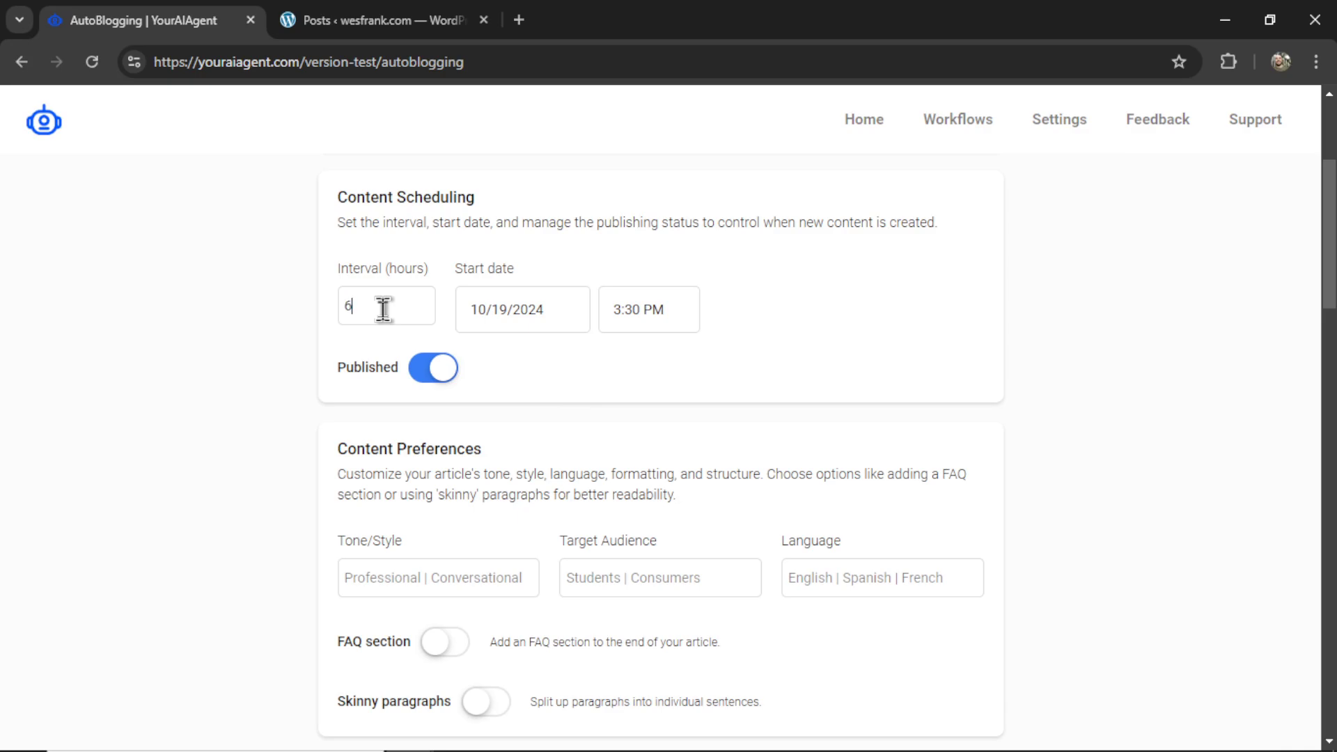
{"action": "mouse_move", "coordinate": [603, 332]}
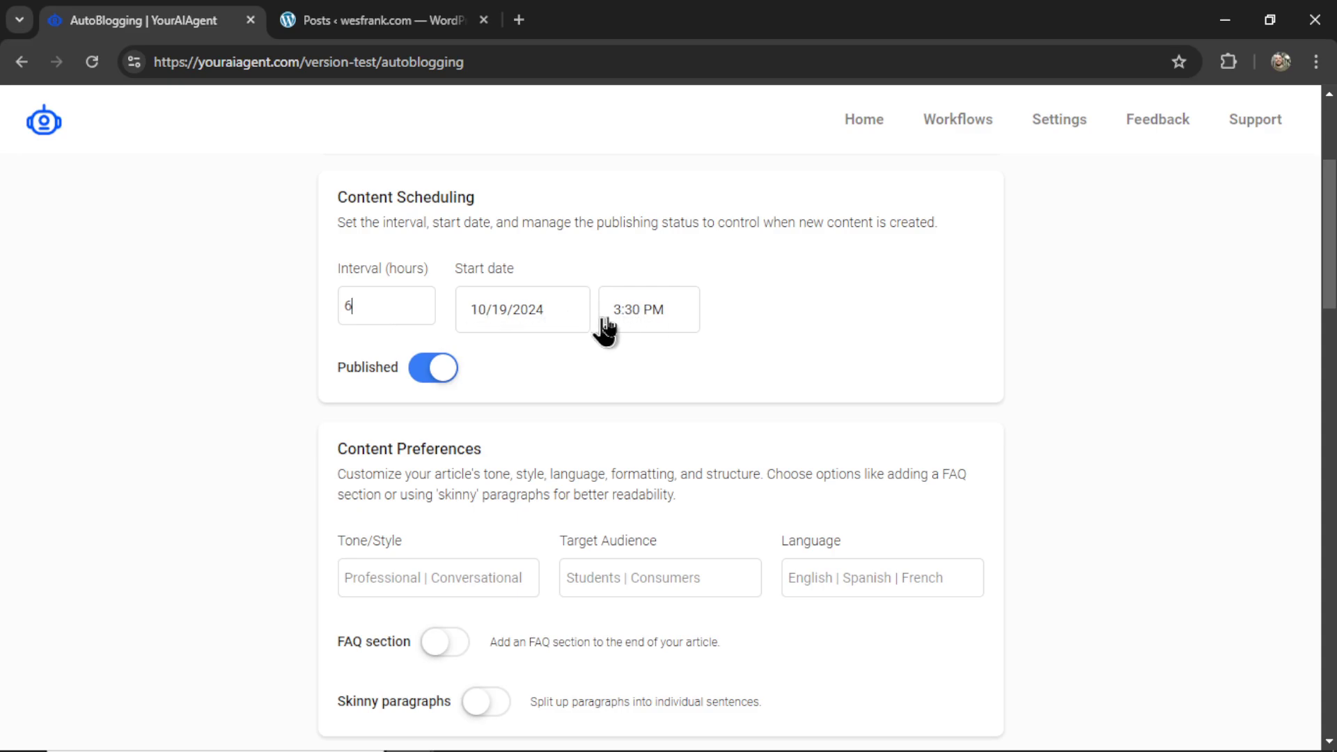
{"action": "mouse_move", "coordinate": [495, 404]}
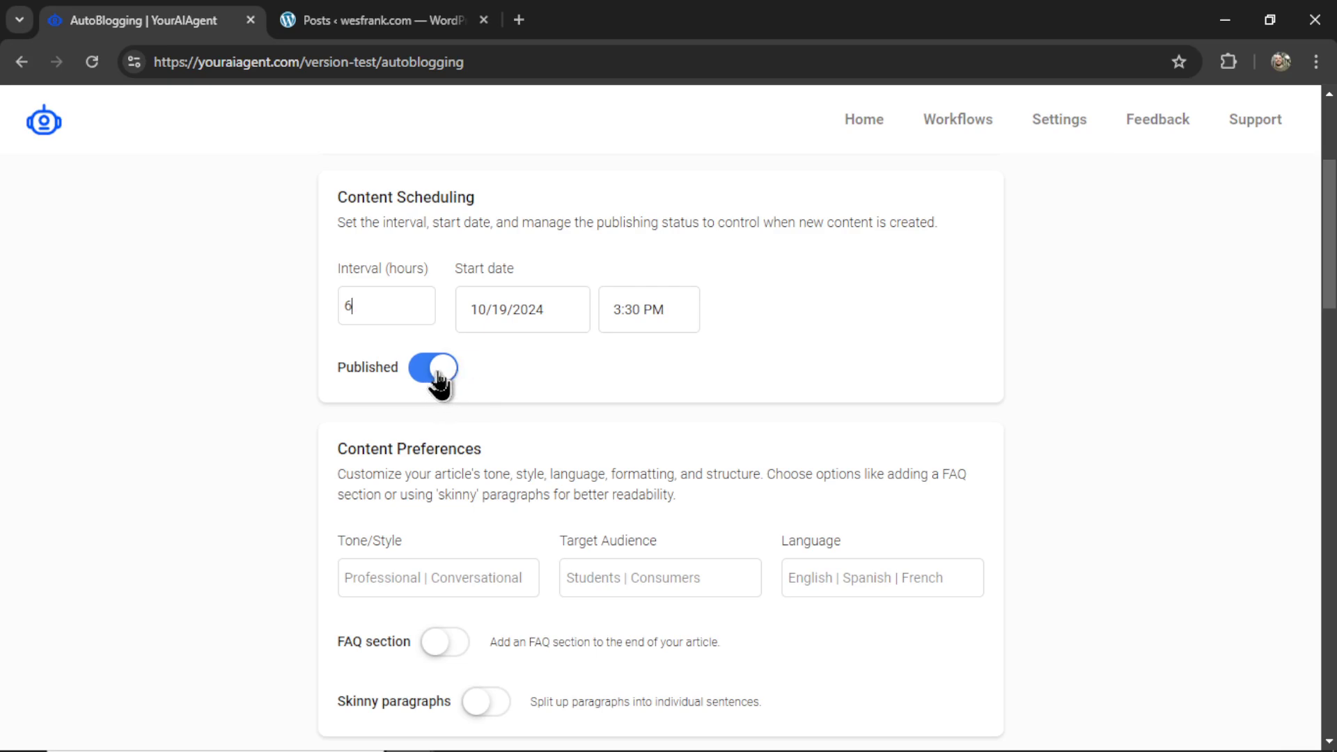
{"action": "left_click", "coordinate": [433, 366]}
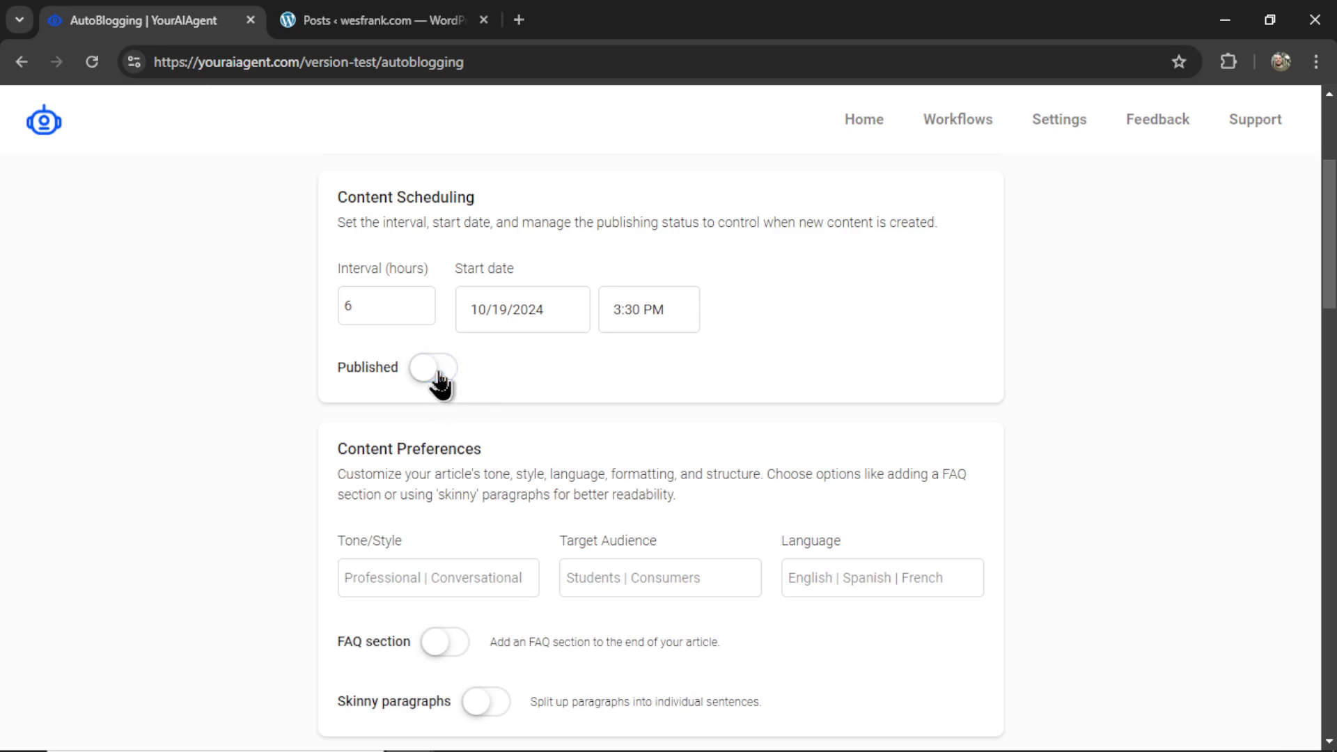
{"action": "left_click", "coordinate": [434, 366]}
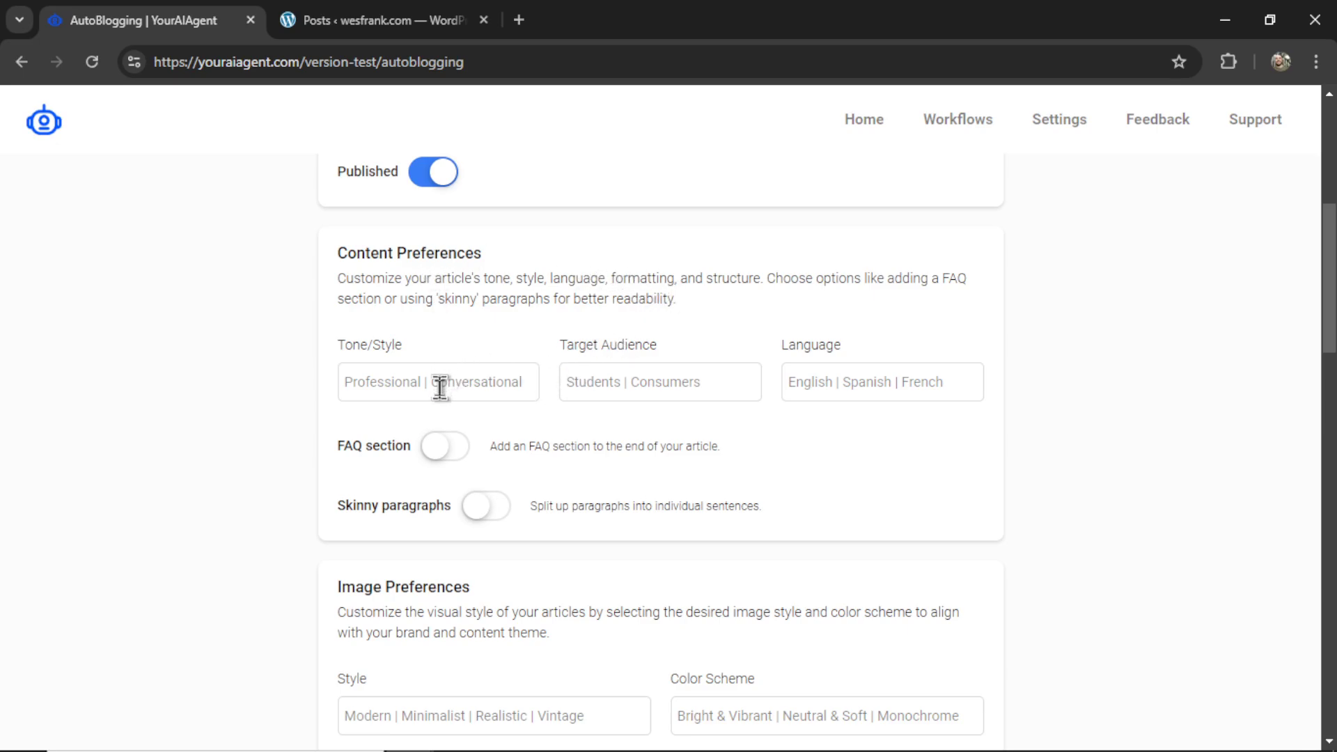
Set Professional tone, Gamers audience, English language, with FAQ section and skinny paragraphs on.
{"action": "type", "text": "Professional"}
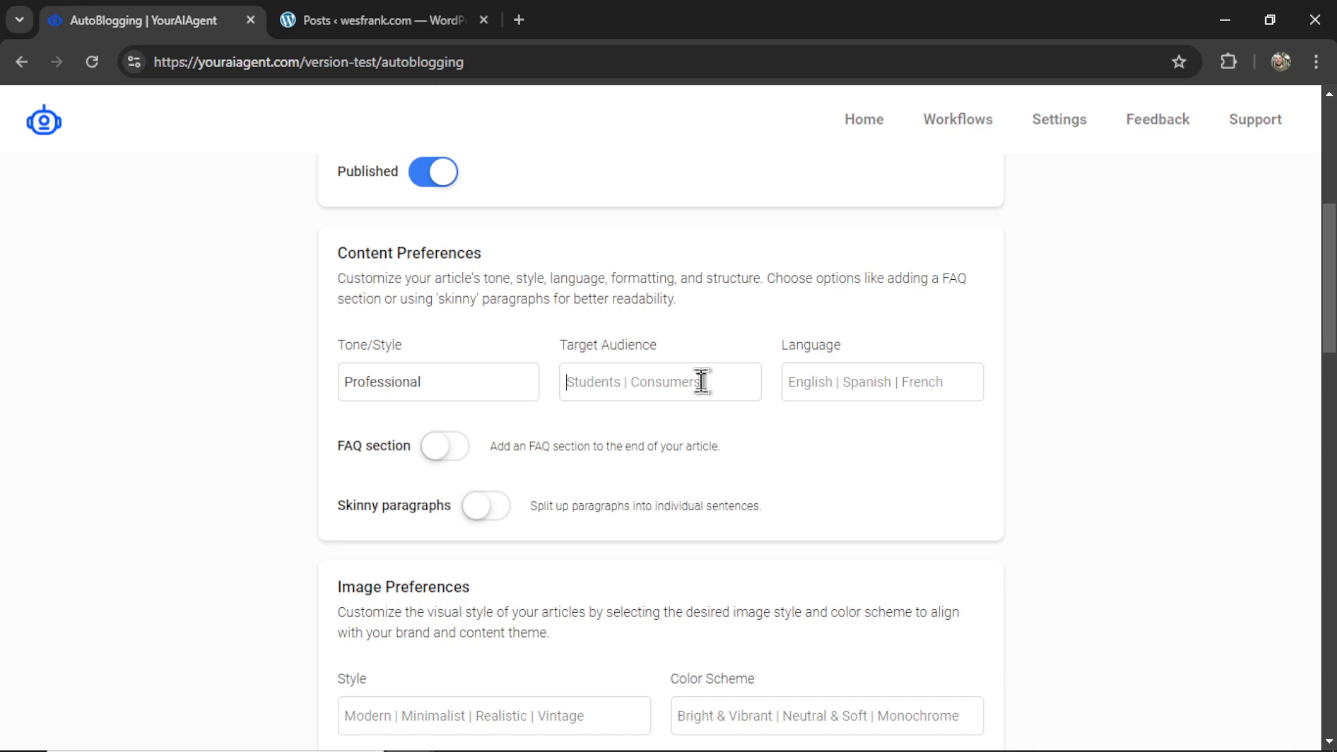
{"action": "type", "text": "G"}
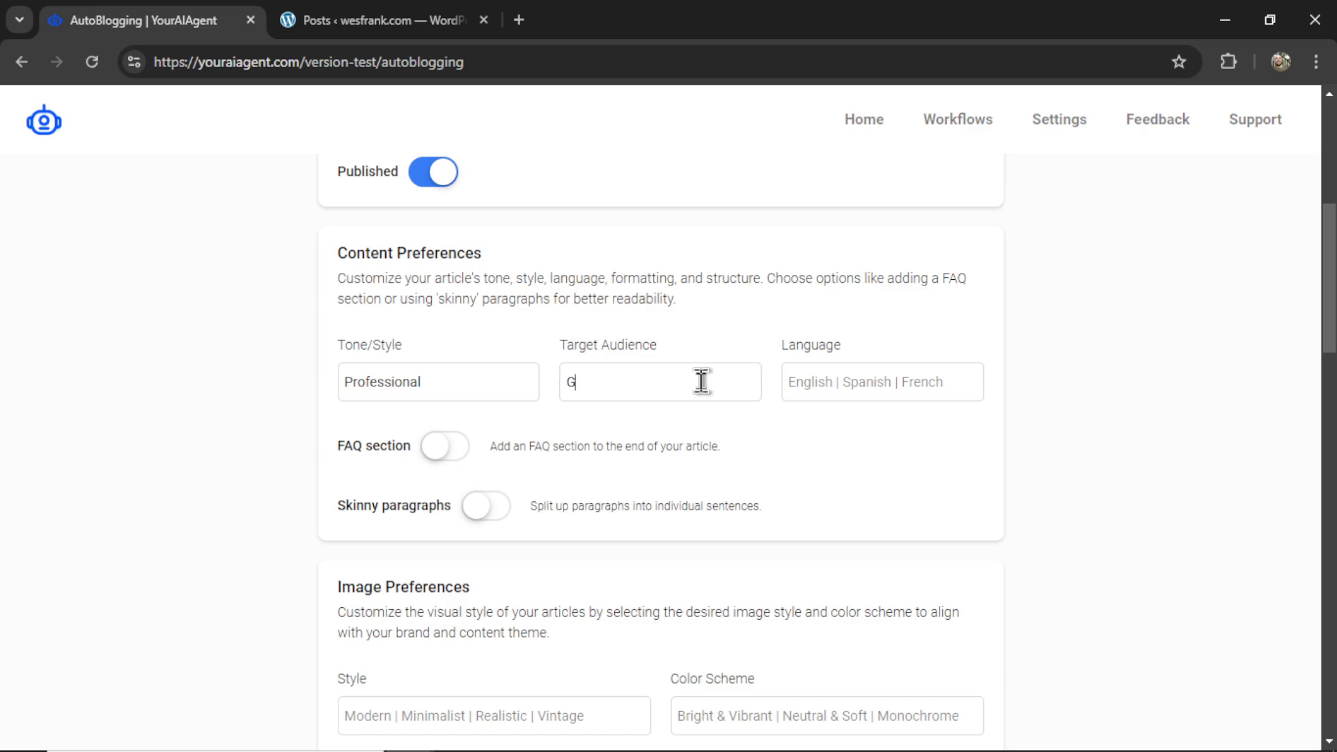
{"action": "type", "text": "amers"}
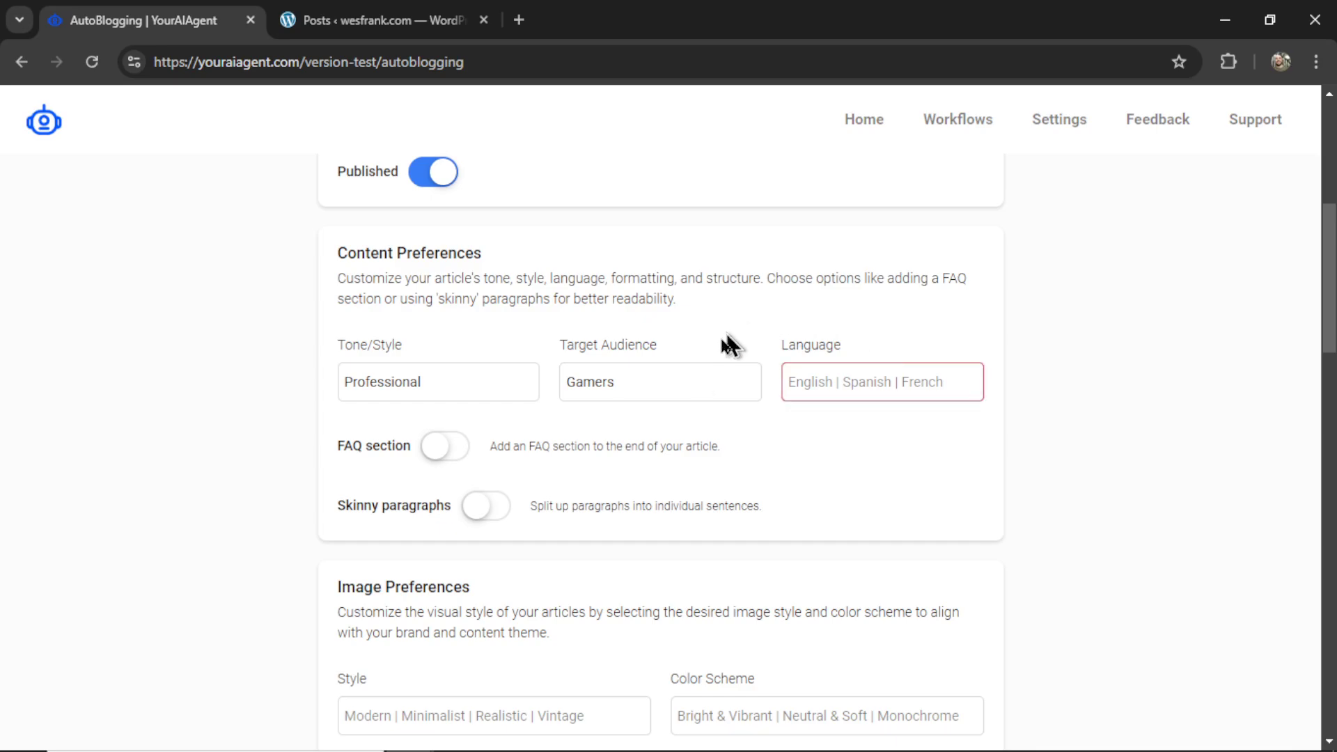
{"action": "type", "text": "English"}
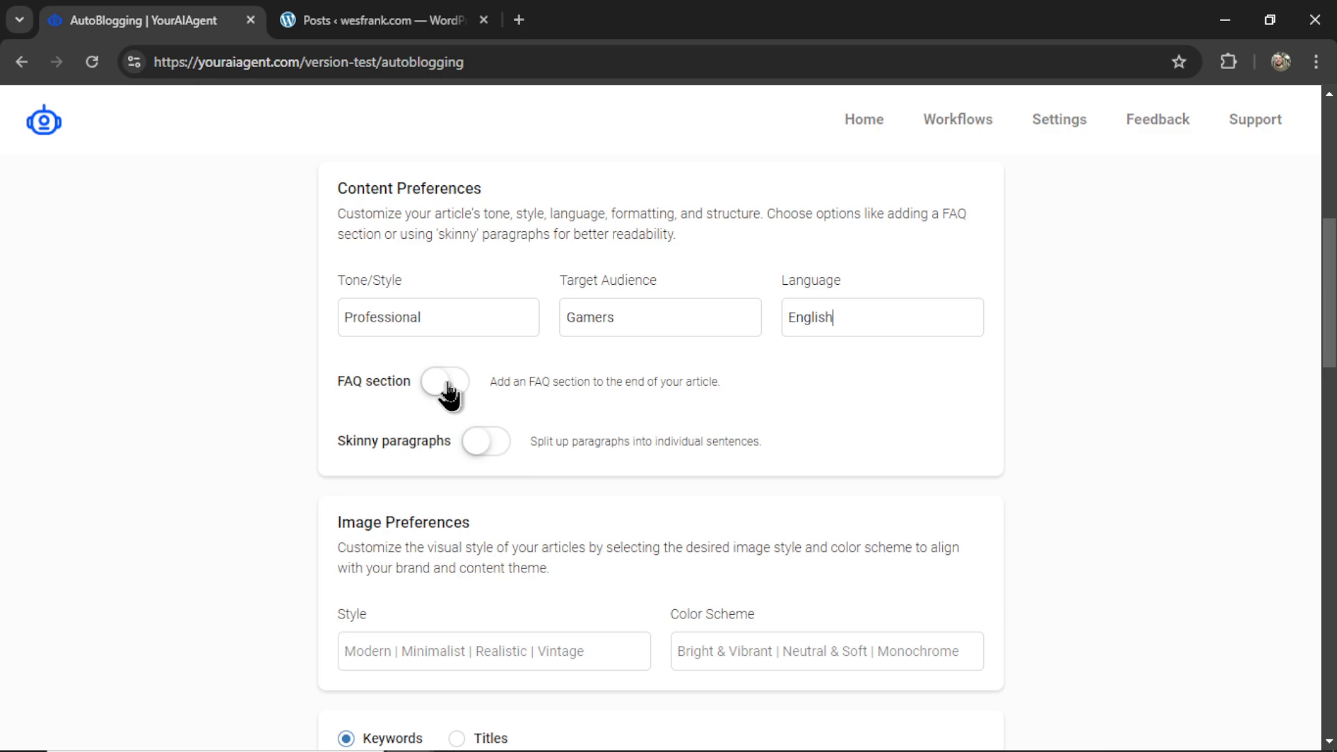
{"action": "left_click", "coordinate": [444, 382]}
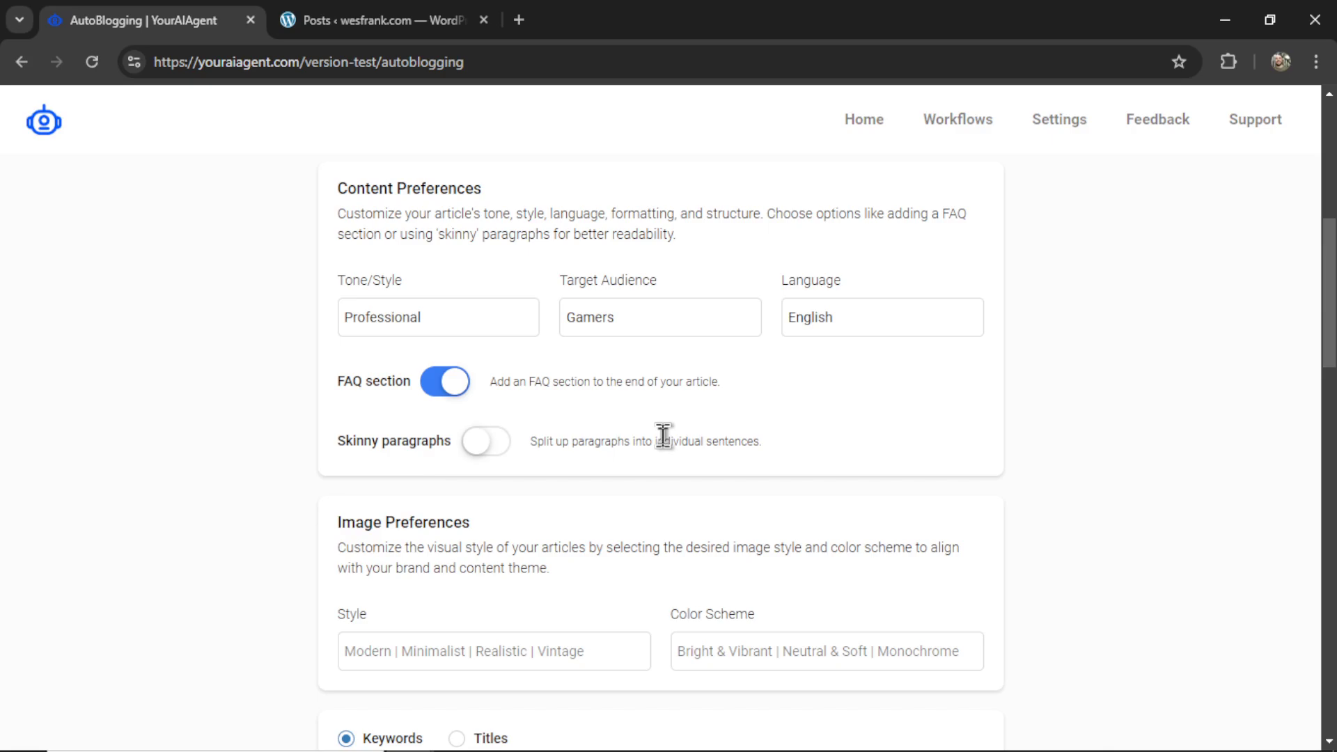
{"action": "mouse_move", "coordinate": [667, 451]}
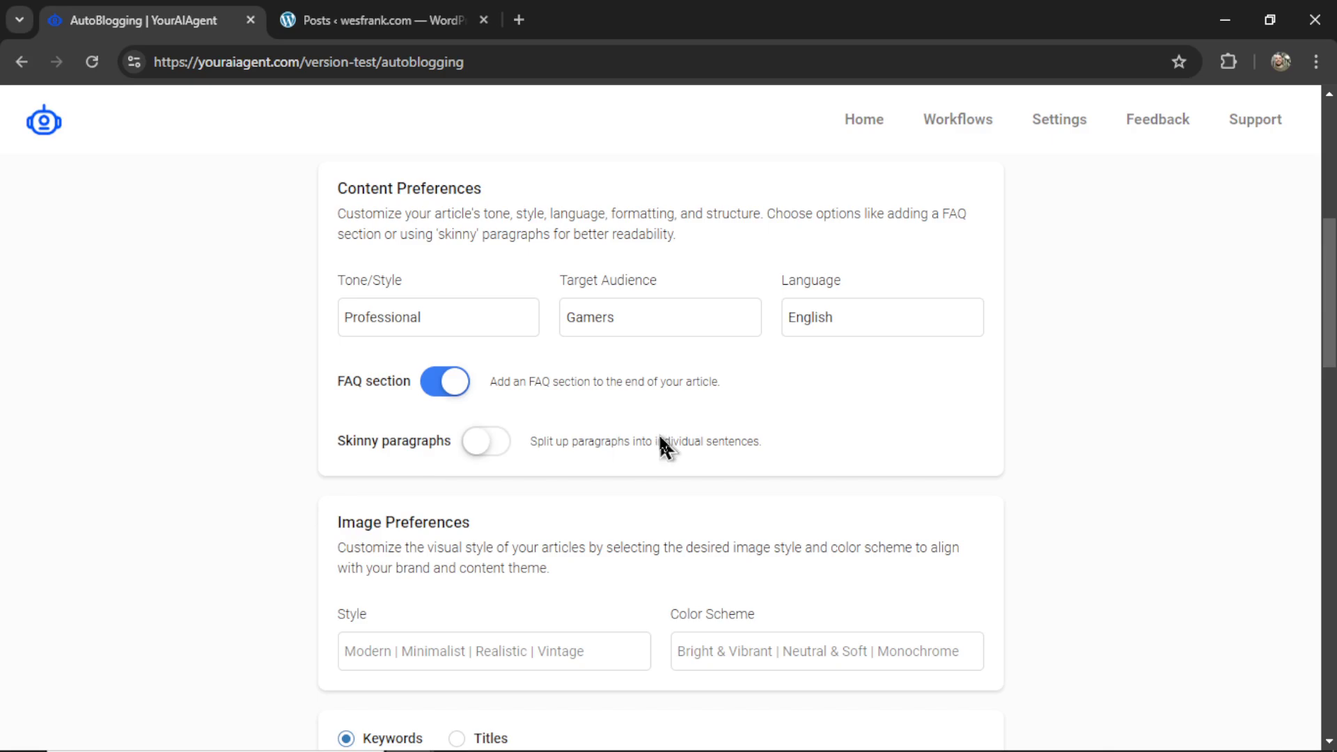
{"action": "mouse_move", "coordinate": [386, 450]}
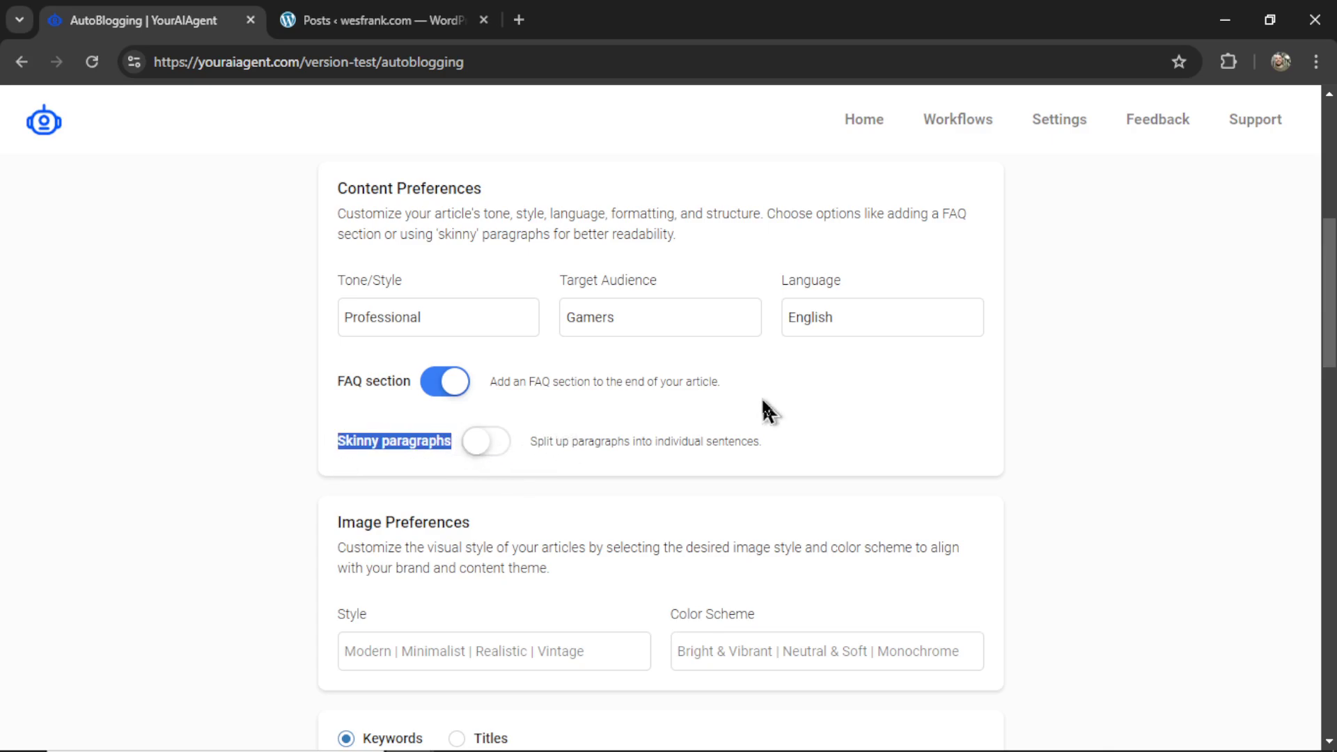
{"action": "left_click", "coordinate": [486, 442]}
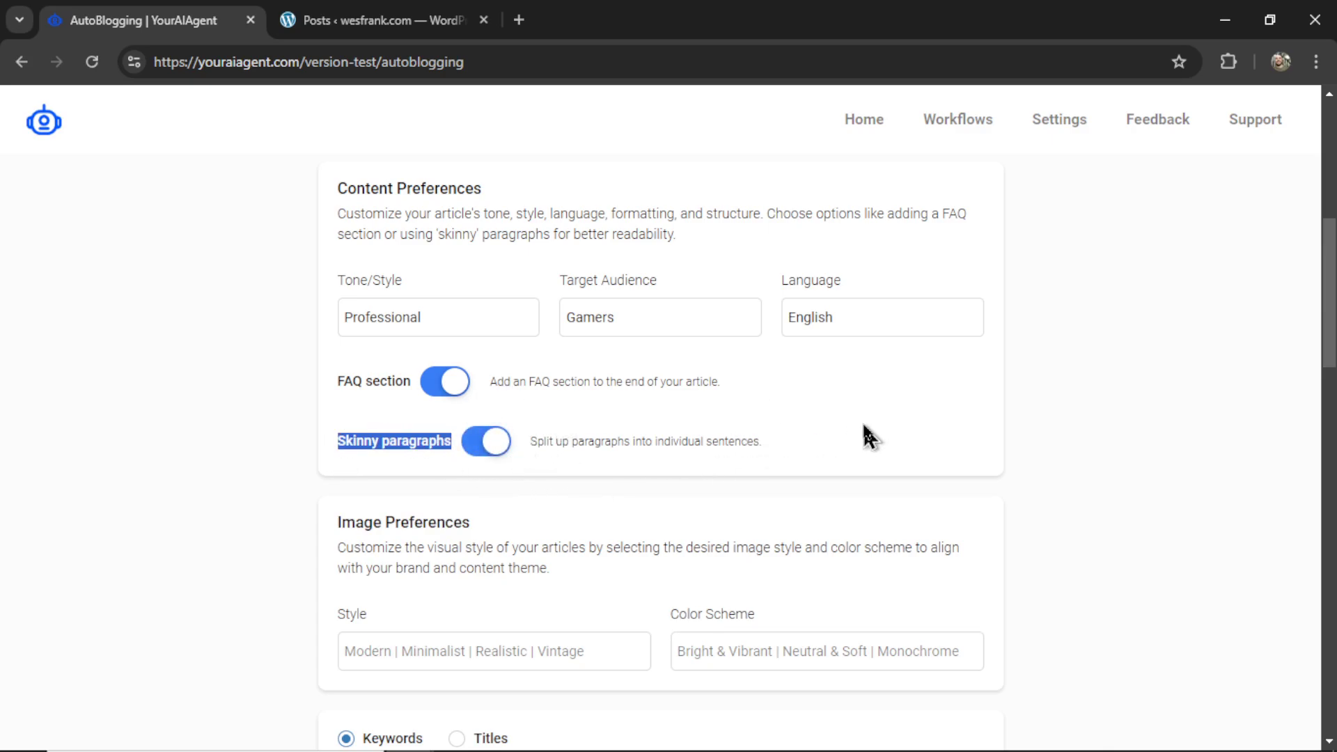
Set the image style to Modern with a Bright & colour scheme.
{"action": "scroll", "scroll_direction": "down", "scroll_amount": 3}
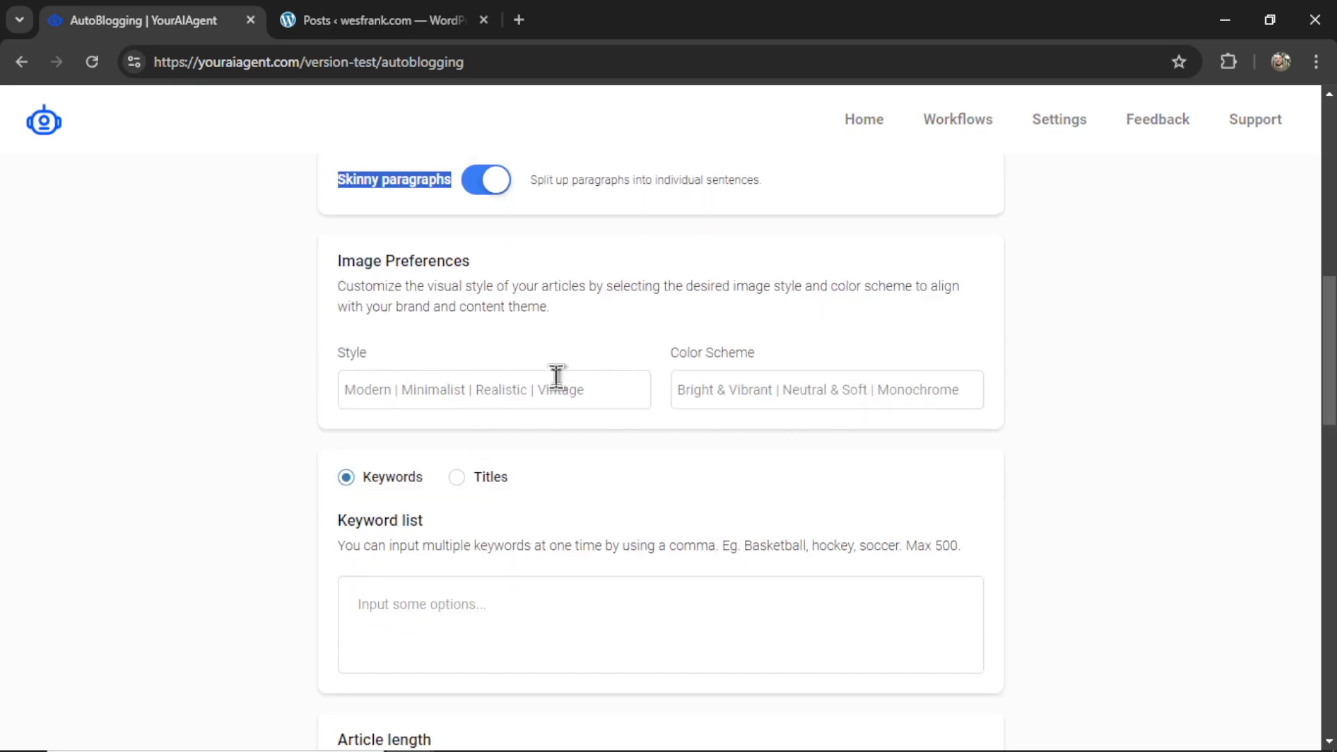
{"action": "mouse_move", "coordinate": [535, 390]}
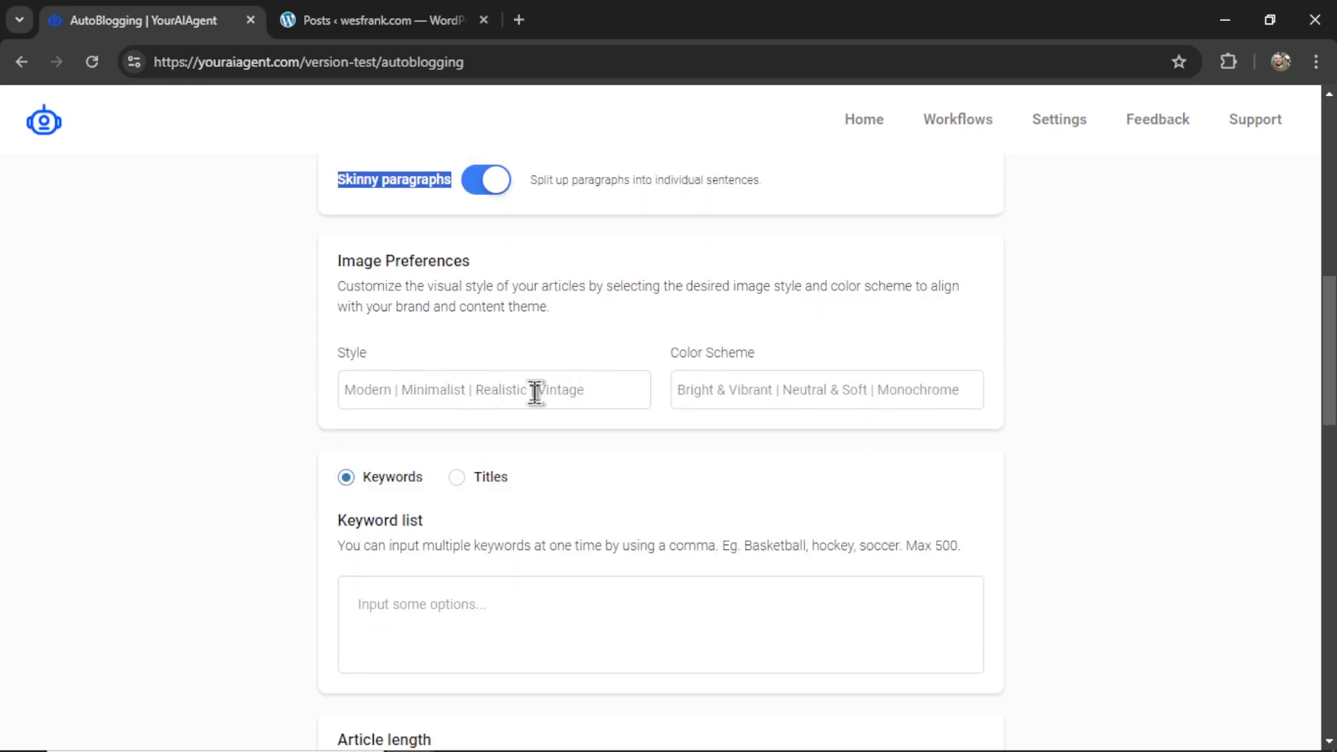
{"action": "type", "text": "Modern"}
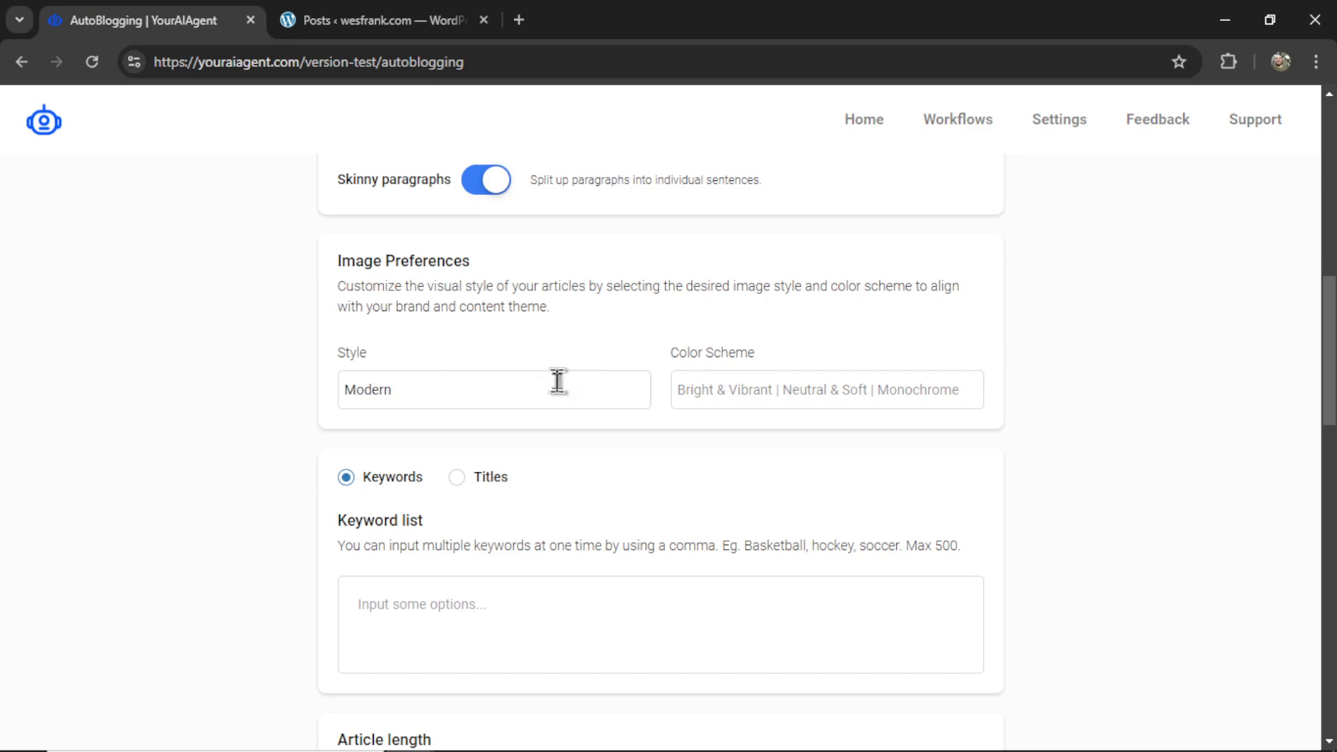
{"action": "type", "text": "Bright &"}
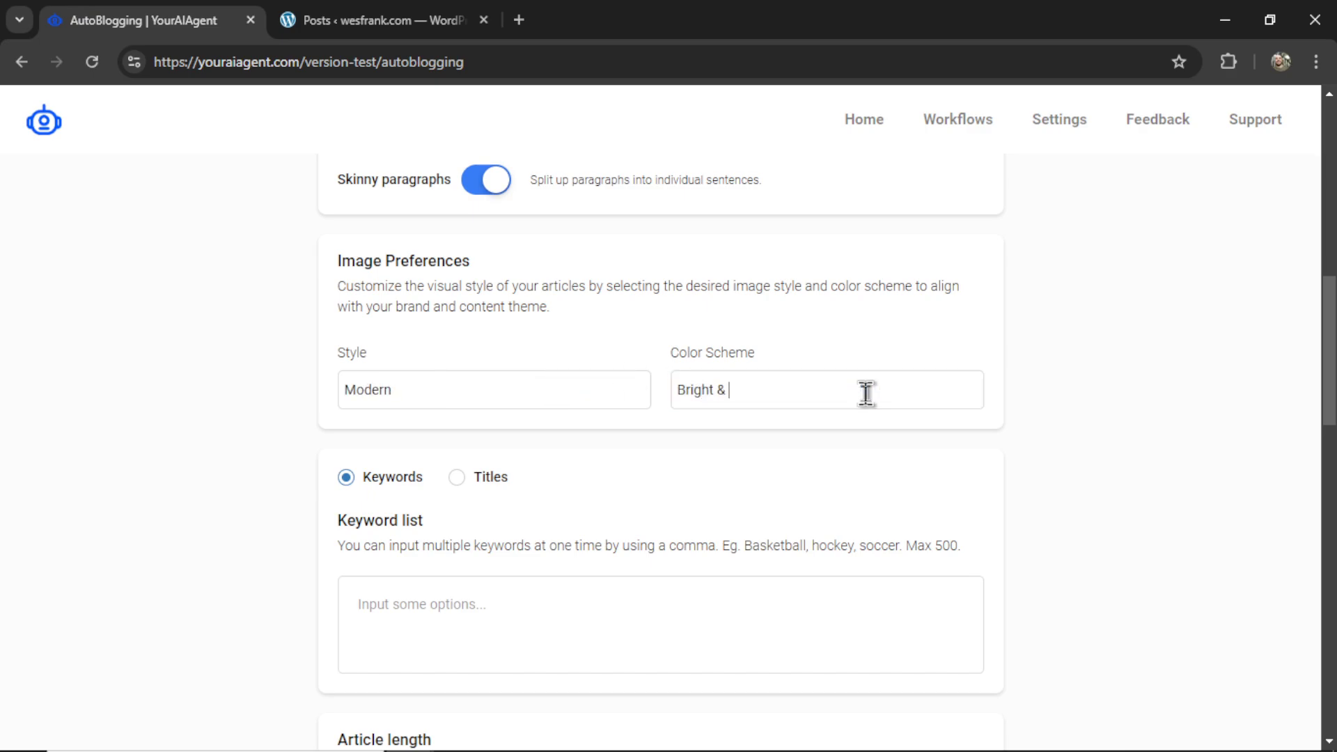
{"action": "scroll", "scroll_direction": "down", "scroll_amount": 3}
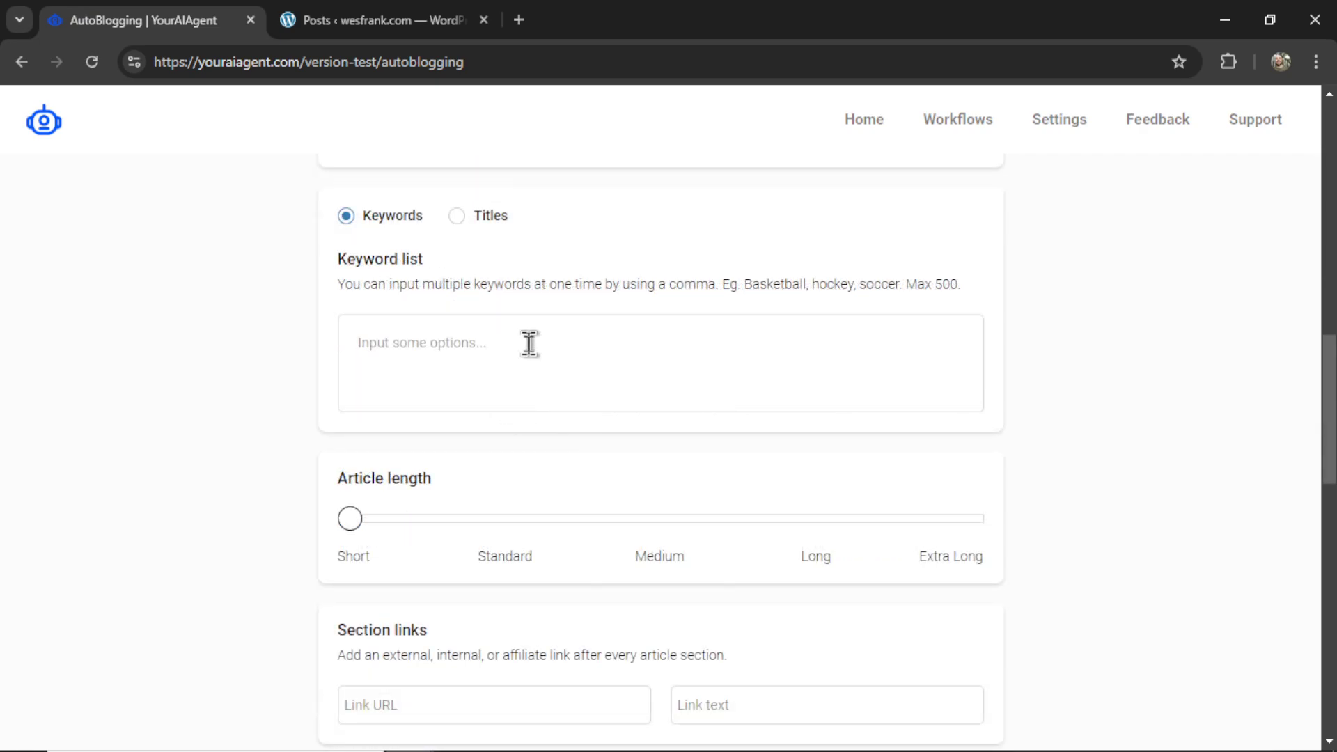
{"action": "mouse_move", "coordinate": [489, 258]}
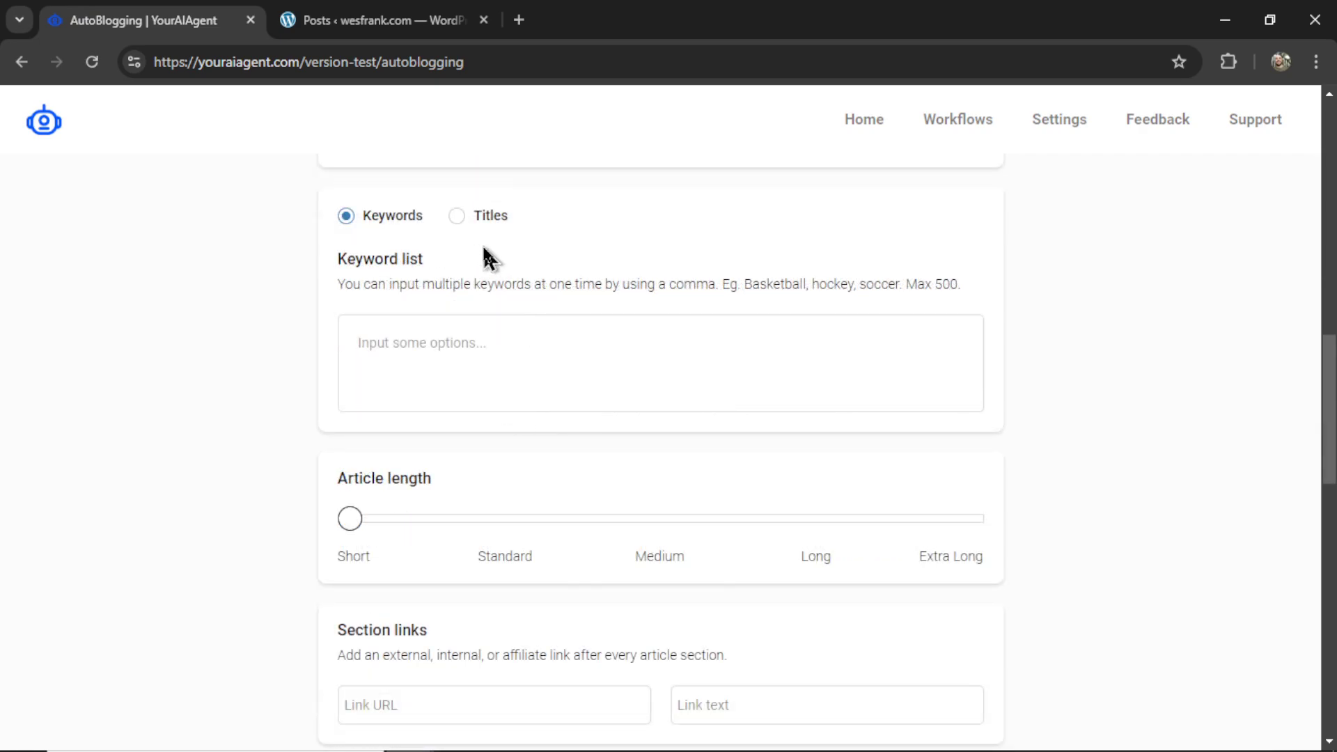
Enter the 'How to win a' Fortnite keyword in the keyword list.
{"action": "left_click", "coordinate": [459, 214]}
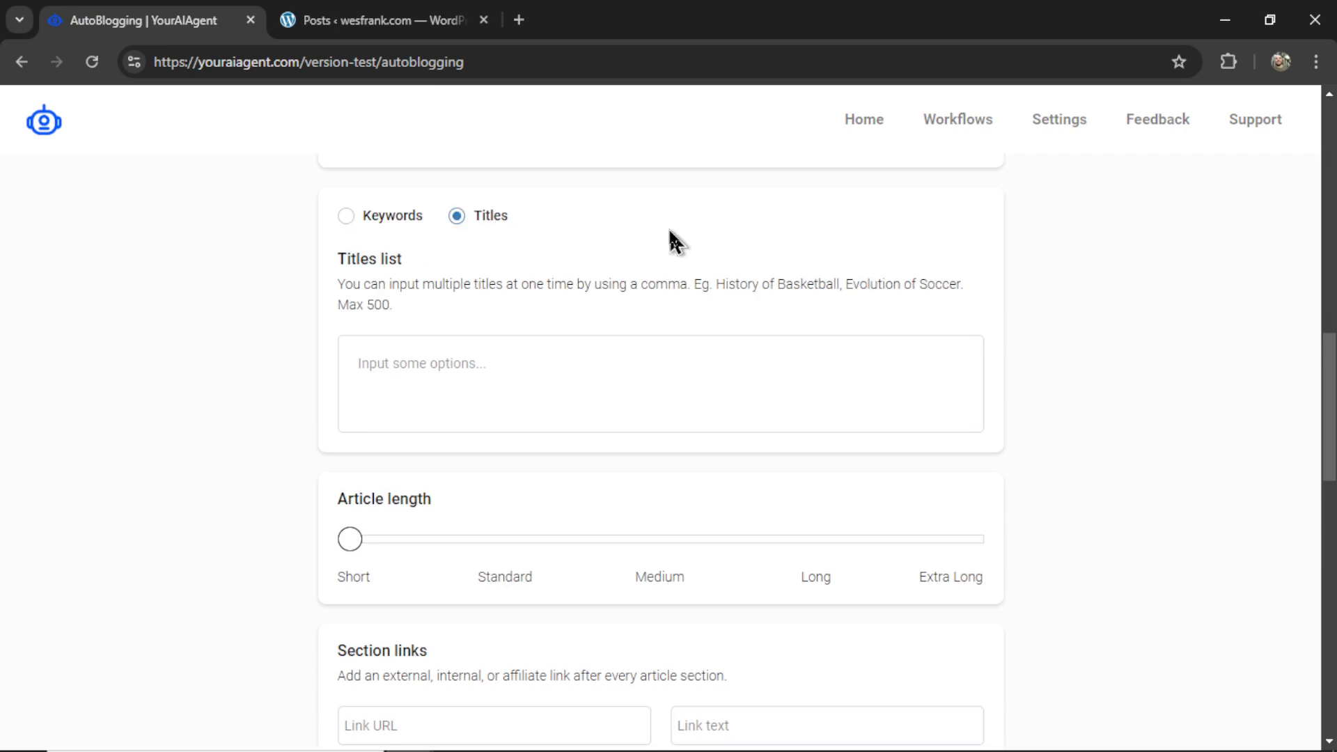
{"action": "left_click", "coordinate": [347, 216]}
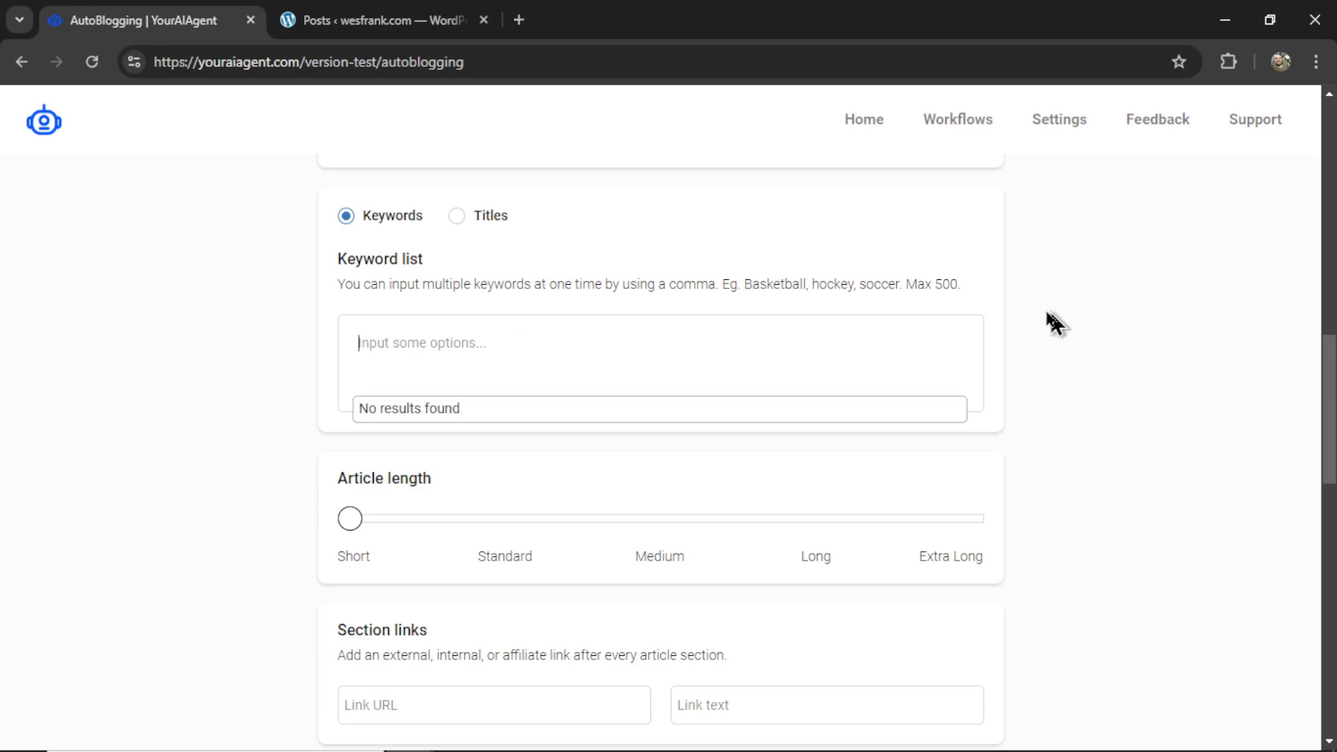
{"action": "mouse_move", "coordinate": [546, 335]}
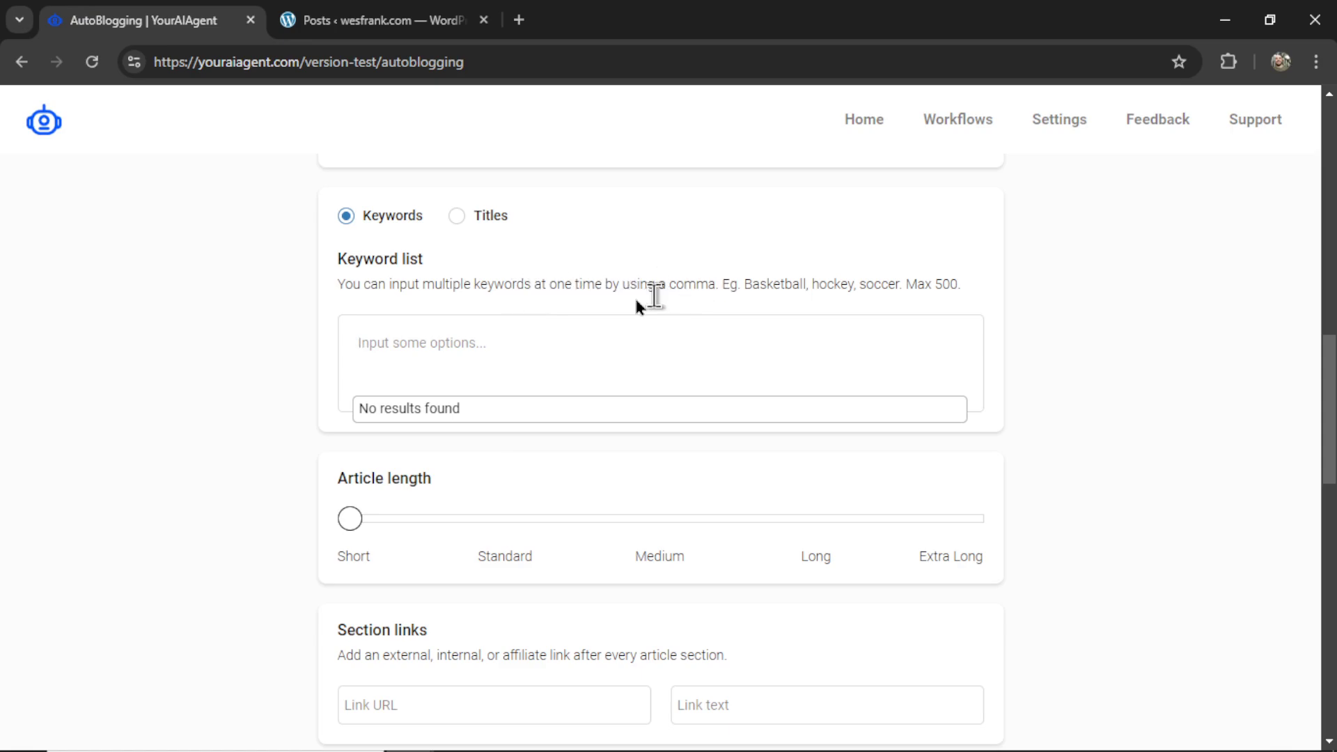
{"action": "left_click", "coordinate": [434, 343]}
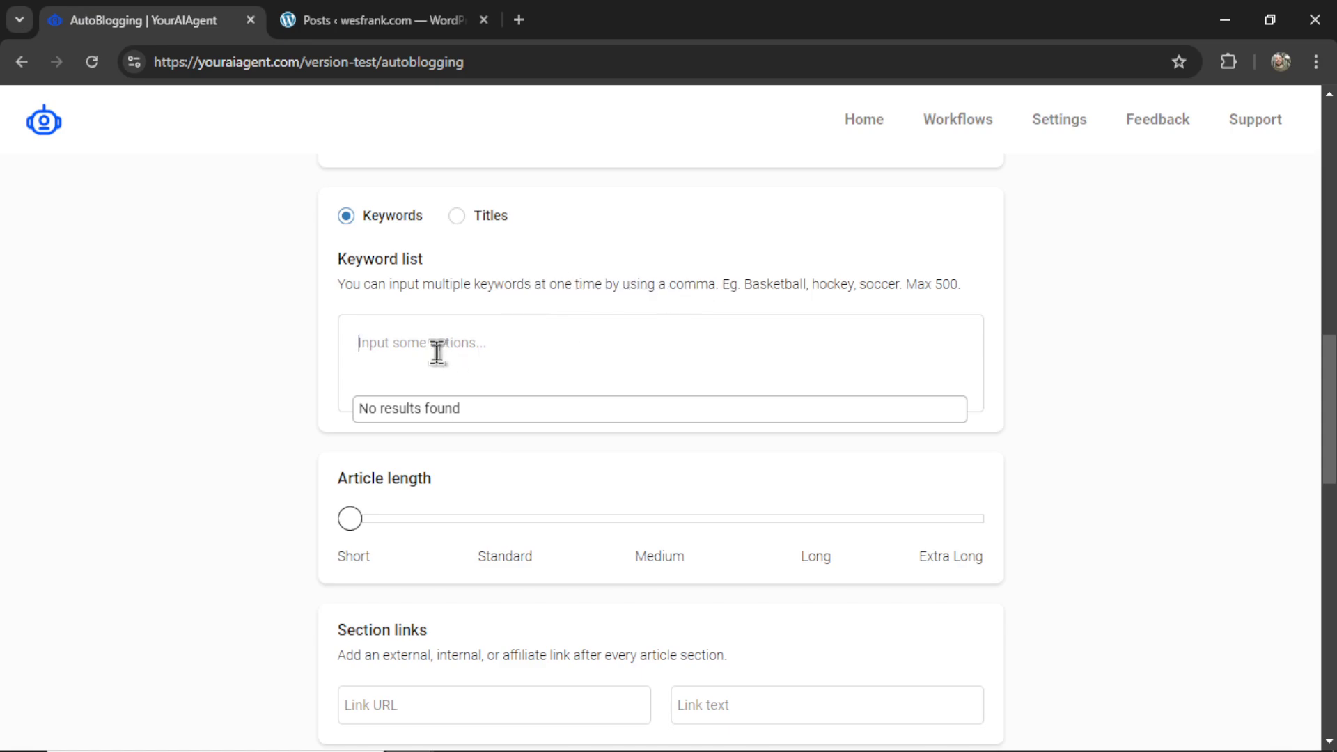
{"action": "type", "text": "How to win a"}
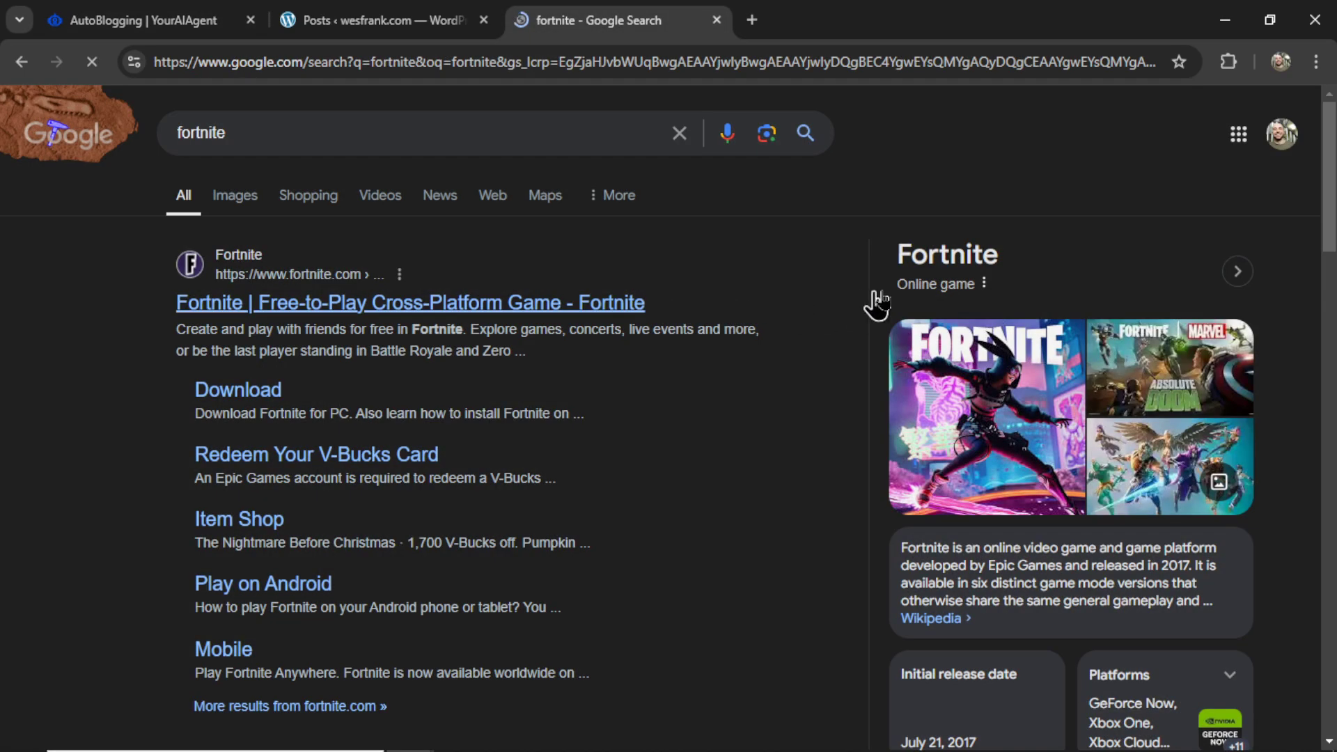
{"action": "double_click", "coordinate": [947, 254]}
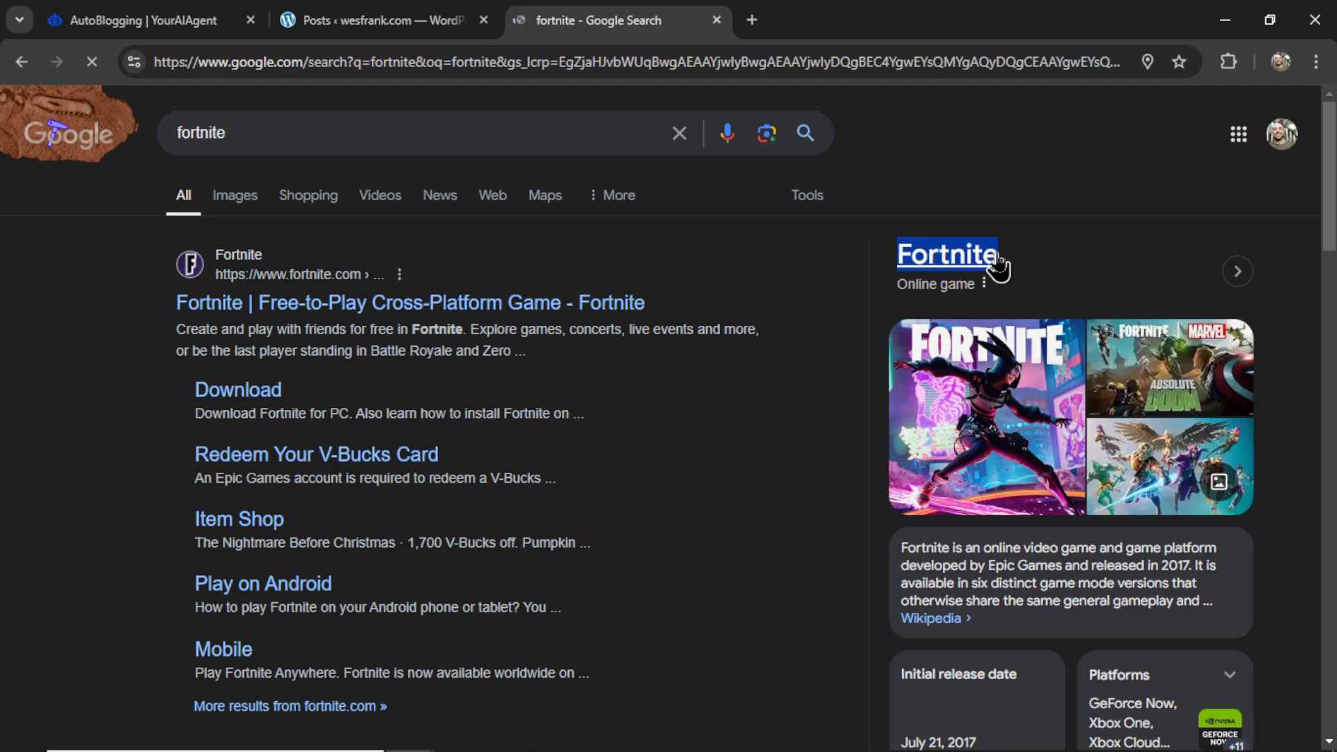
{"action": "mouse_move", "coordinate": [725, 408]}
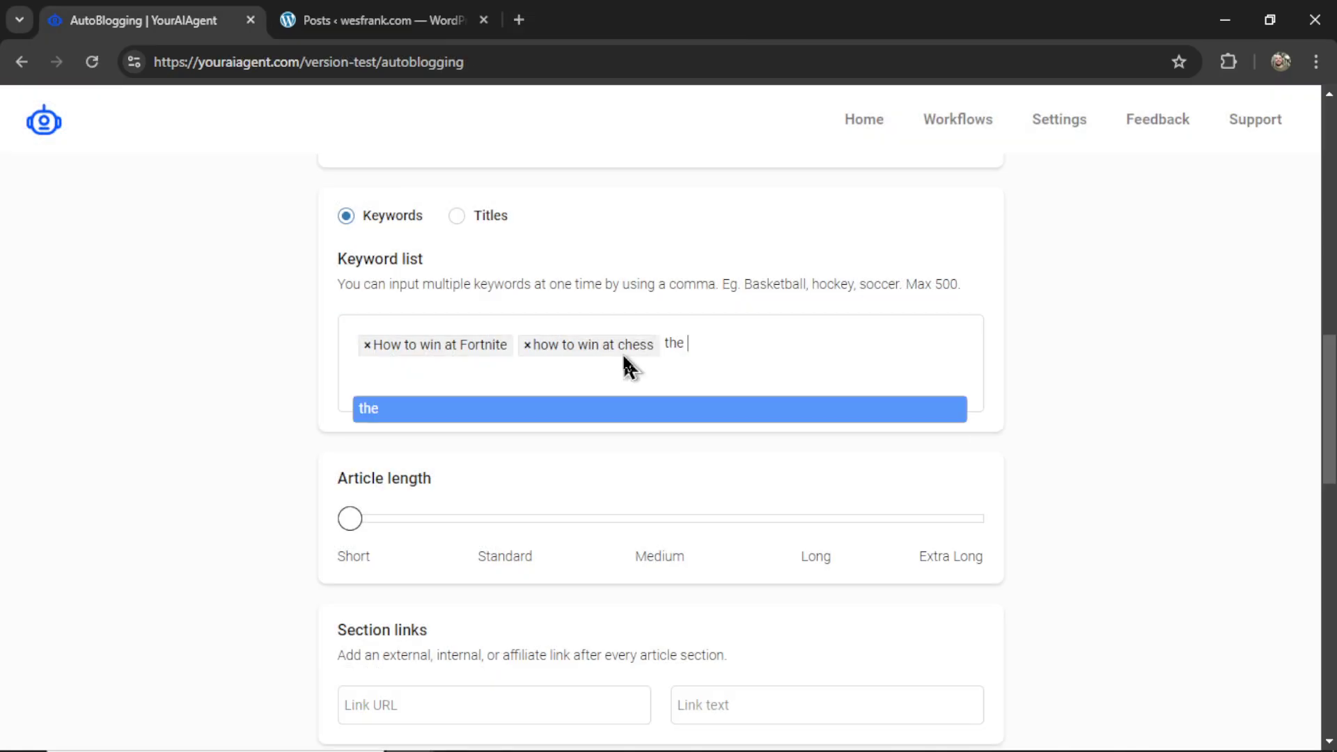
Add the League of Legends best characters and top Super Nintendo games keywords.
{"action": "type", "text": "best characters"}
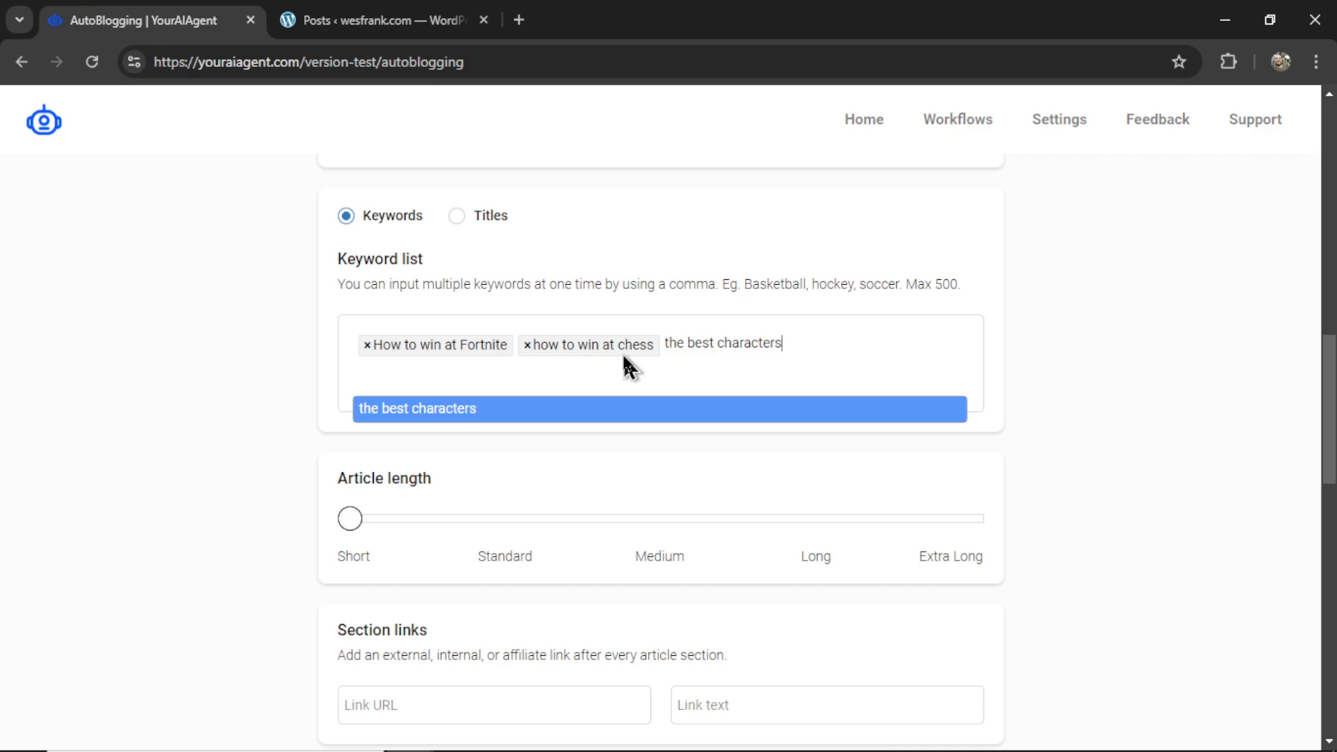
{"action": "type", "text": "in league of legends"}
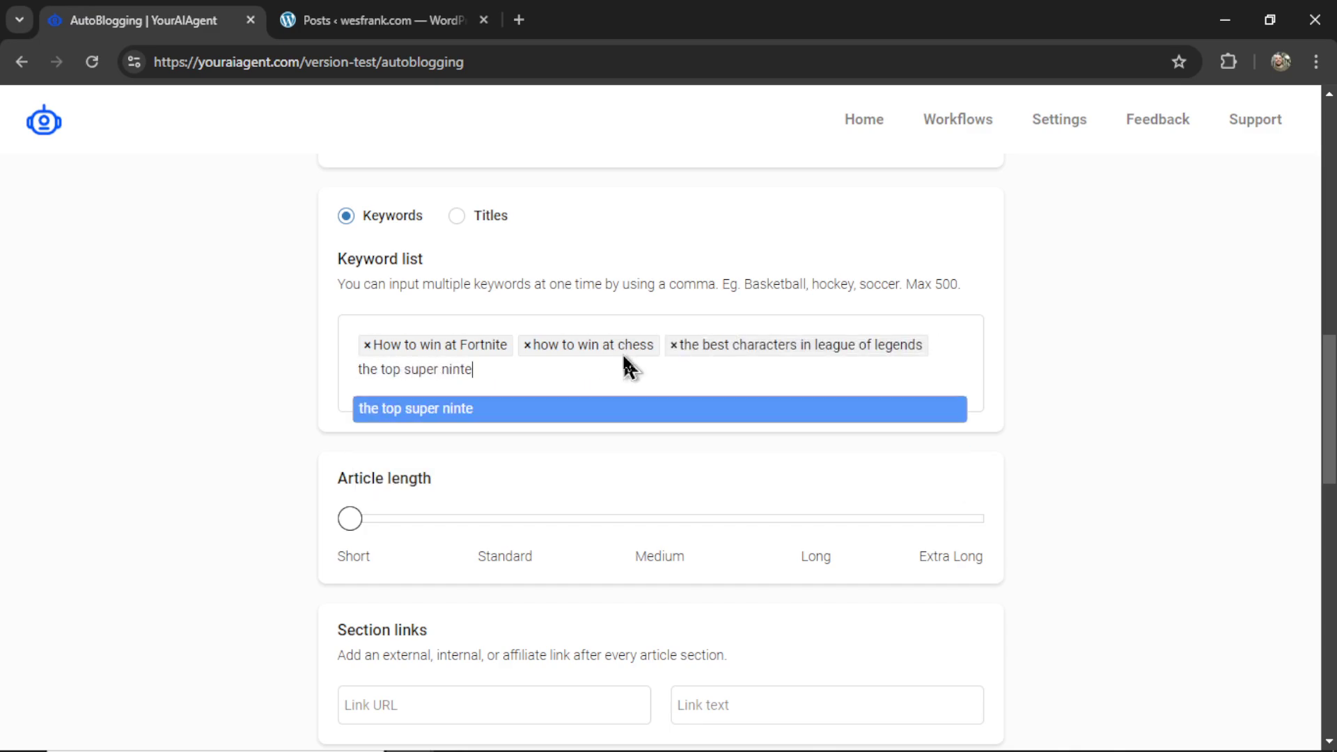
{"action": "type", "text": "ndo games of all time"}
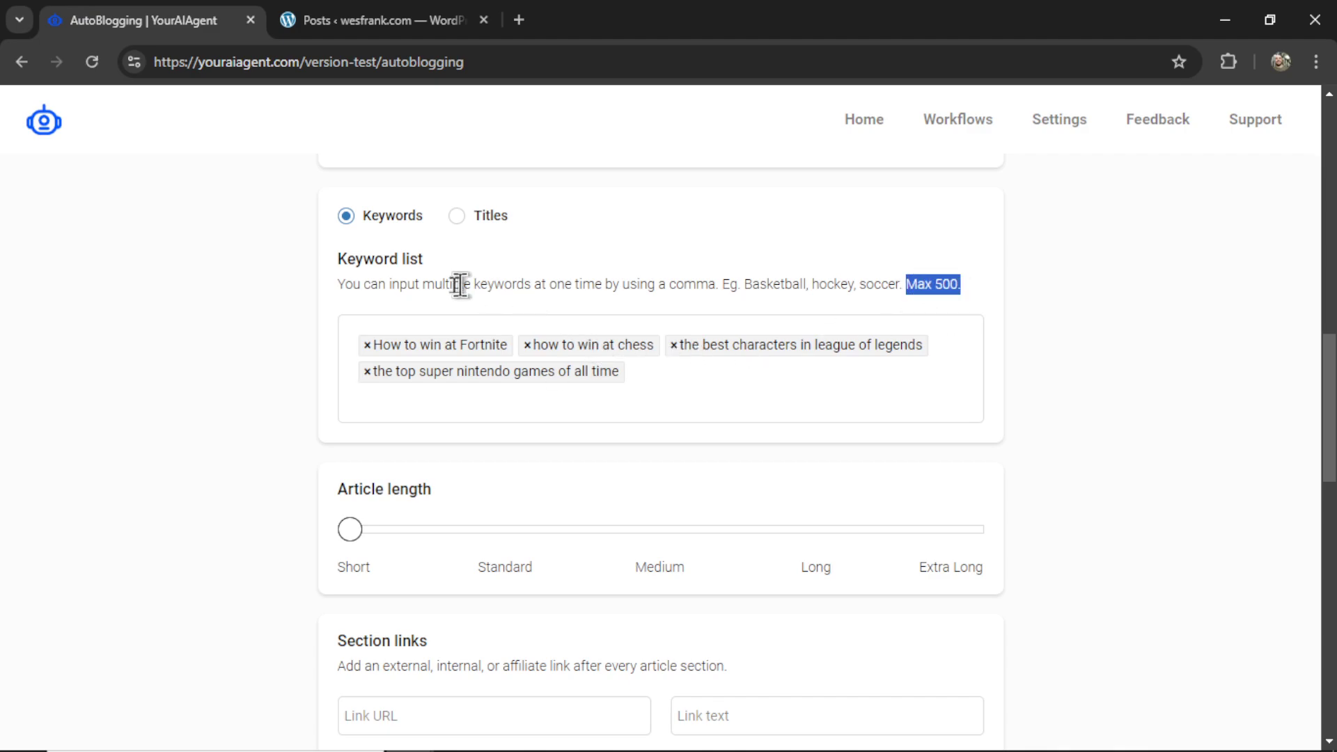
{"action": "mouse_move", "coordinate": [493, 325]}
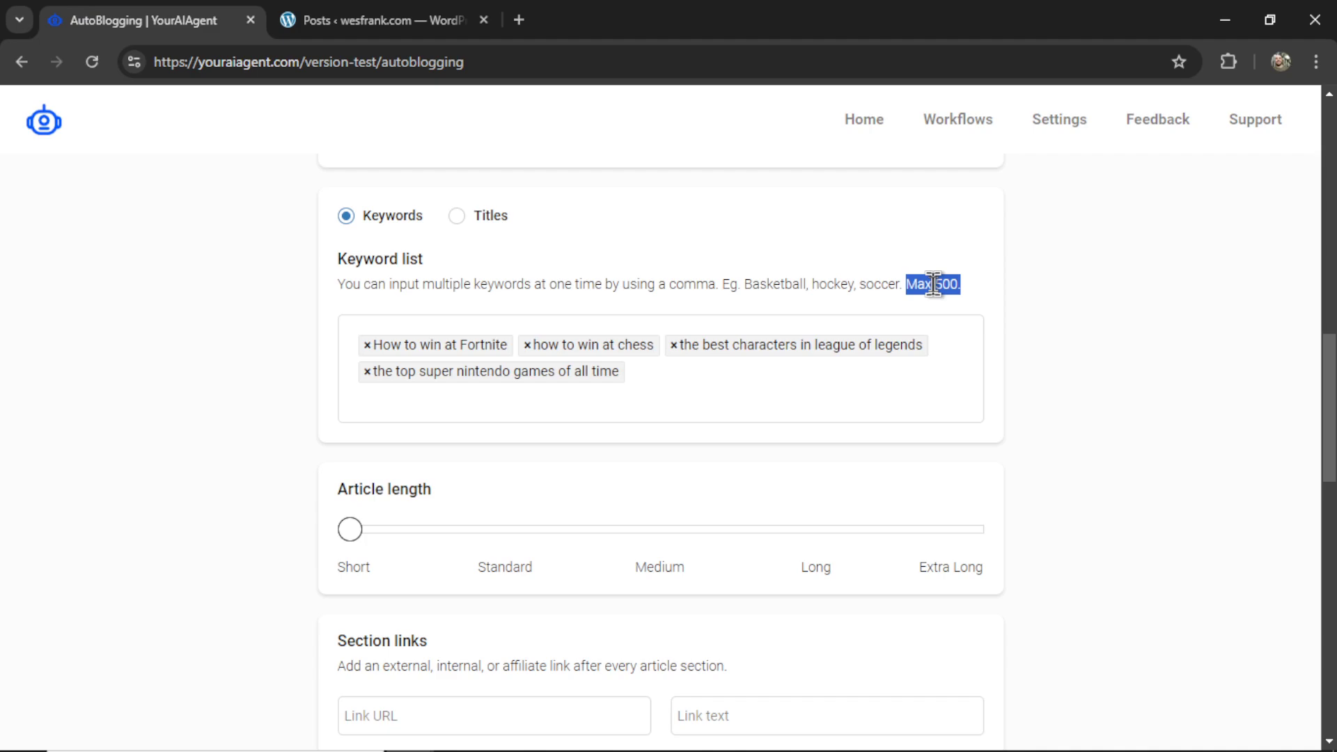
{"action": "scroll", "scroll_direction": "down", "scroll_amount": 3}
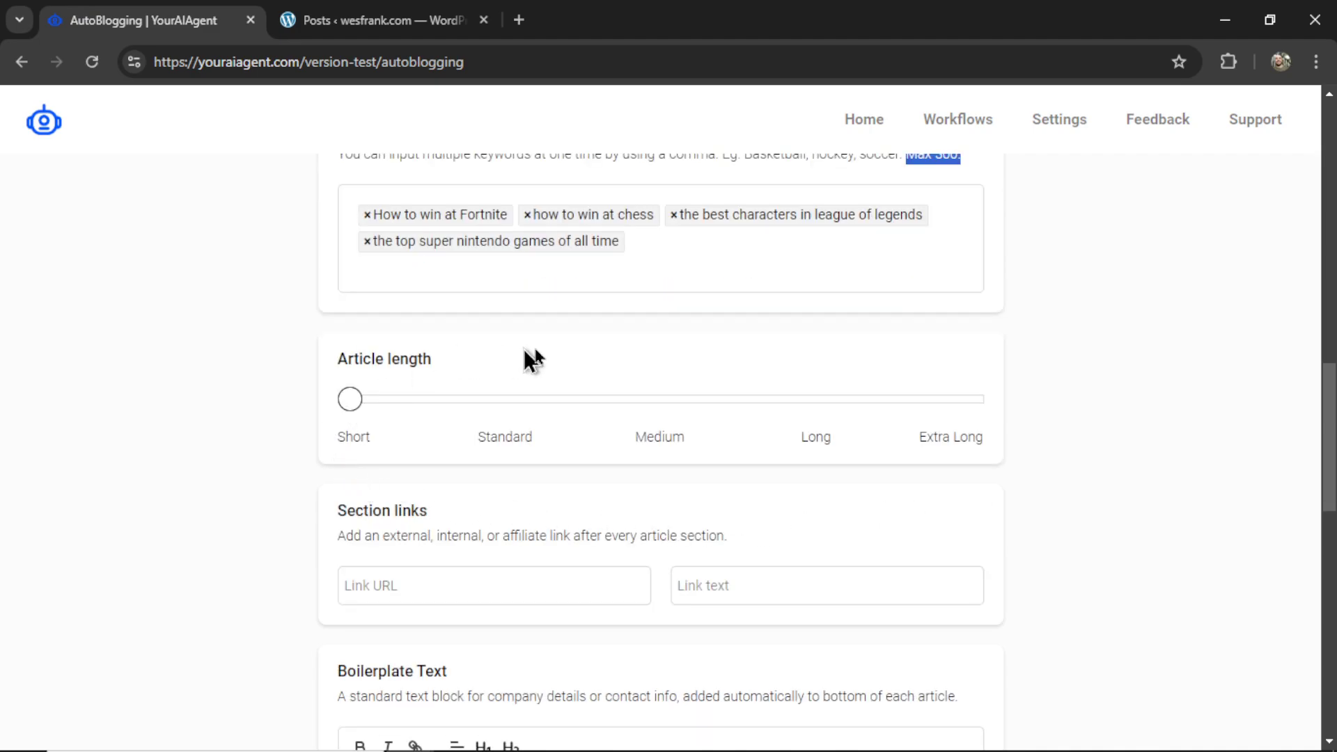
Slide the article length up to Extra Long and settle it on Long.
{"action": "left_click_drag", "start_coordinate": [349, 399], "coordinate": [504, 399]}
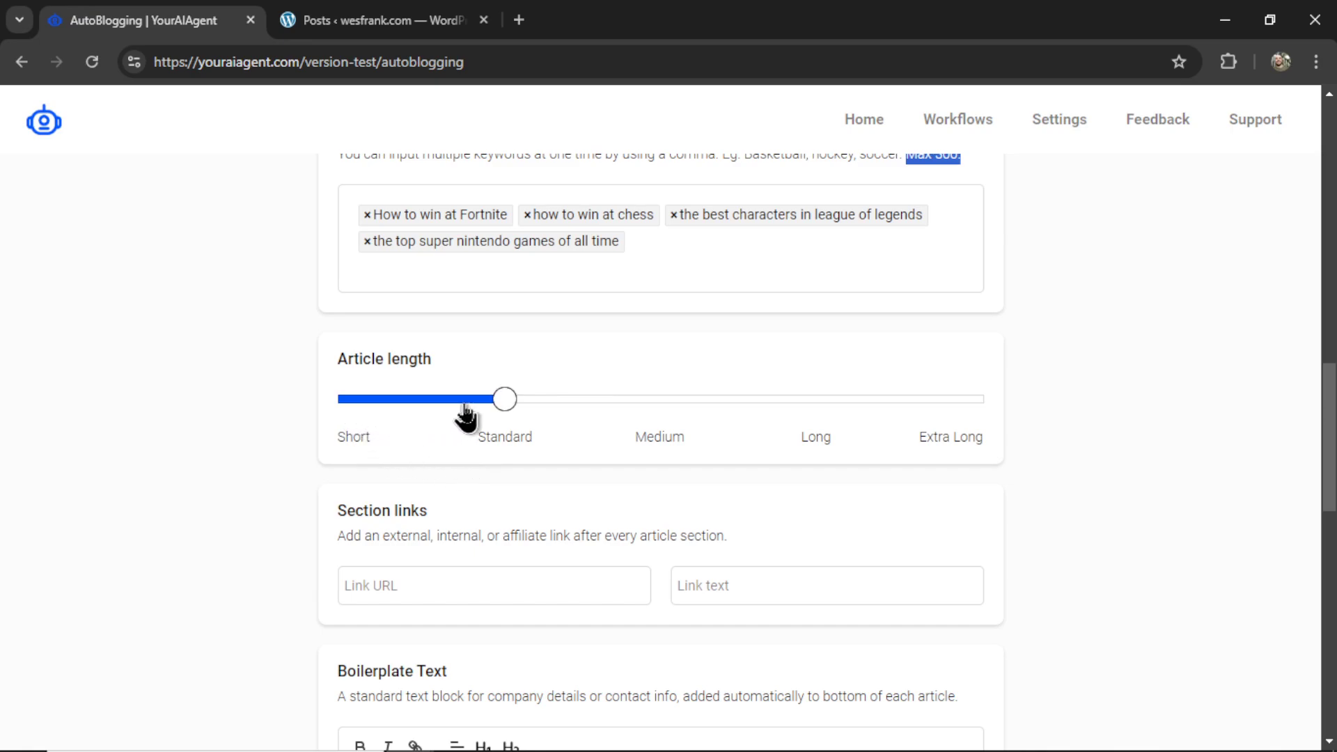
{"action": "left_click_drag", "start_coordinate": [505, 399], "coordinate": [970, 399]}
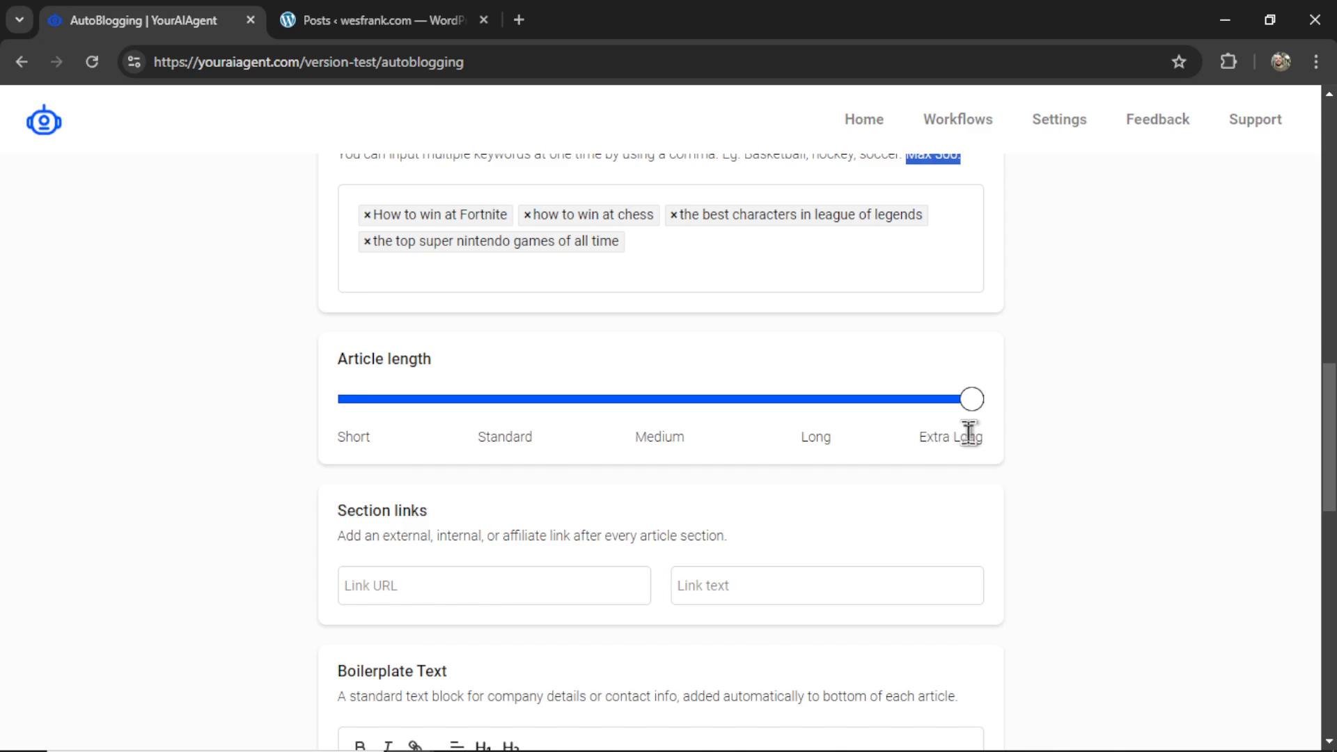
{"action": "mouse_move", "coordinate": [666, 253]}
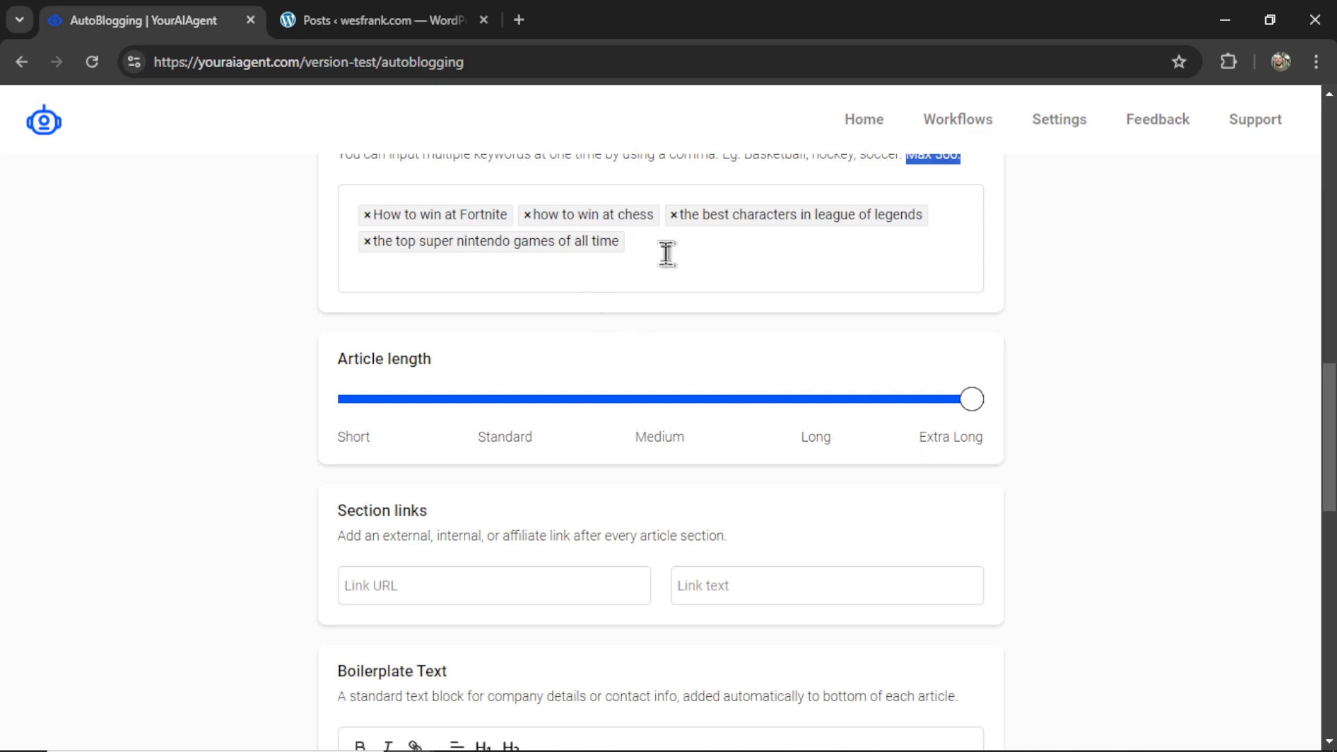
{"action": "mouse_move", "coordinate": [838, 345]}
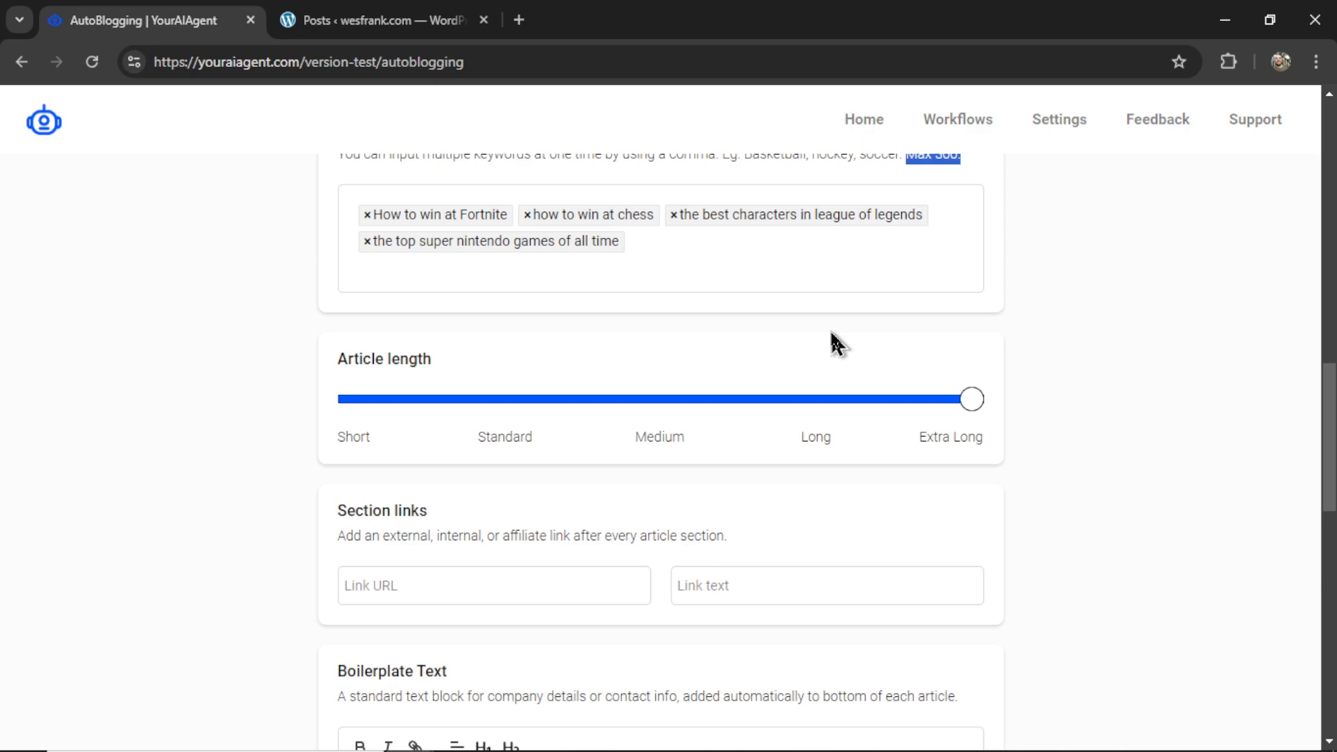
{"action": "mouse_move", "coordinate": [559, 424]}
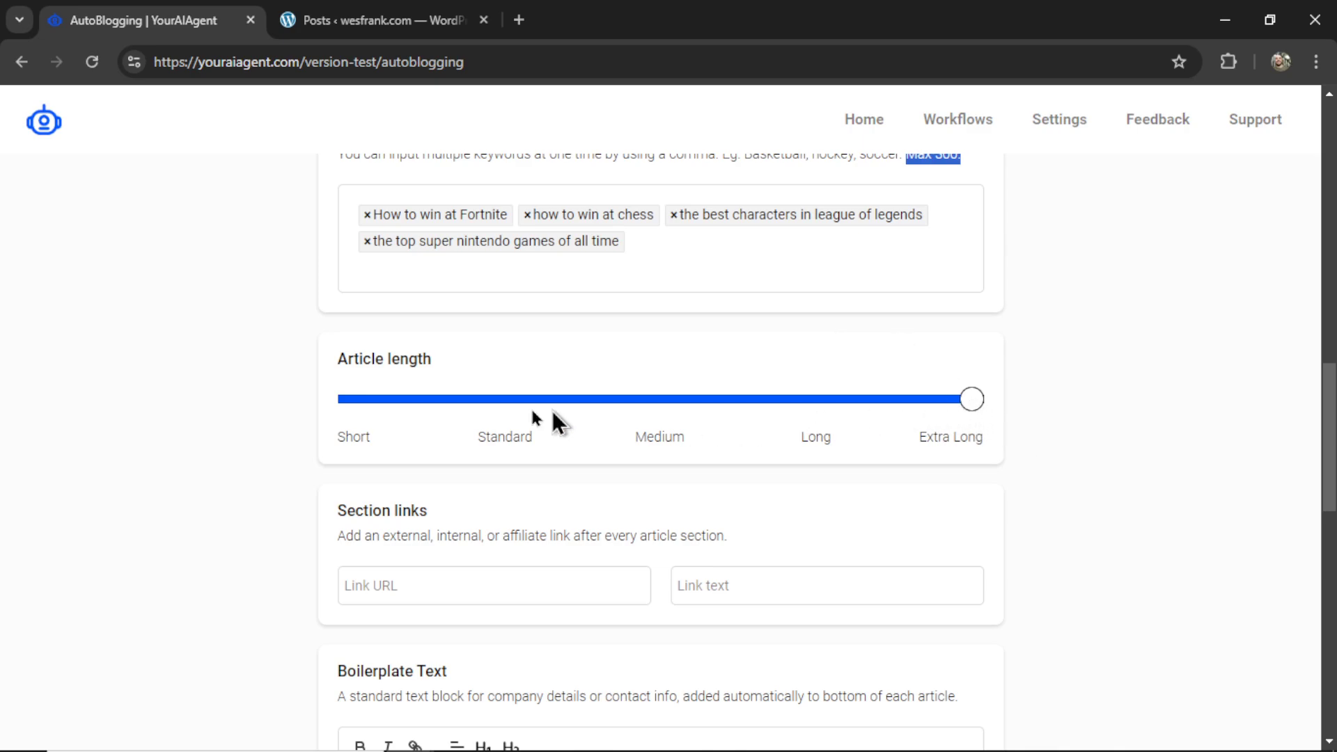
{"action": "mouse_move", "coordinate": [705, 428]}
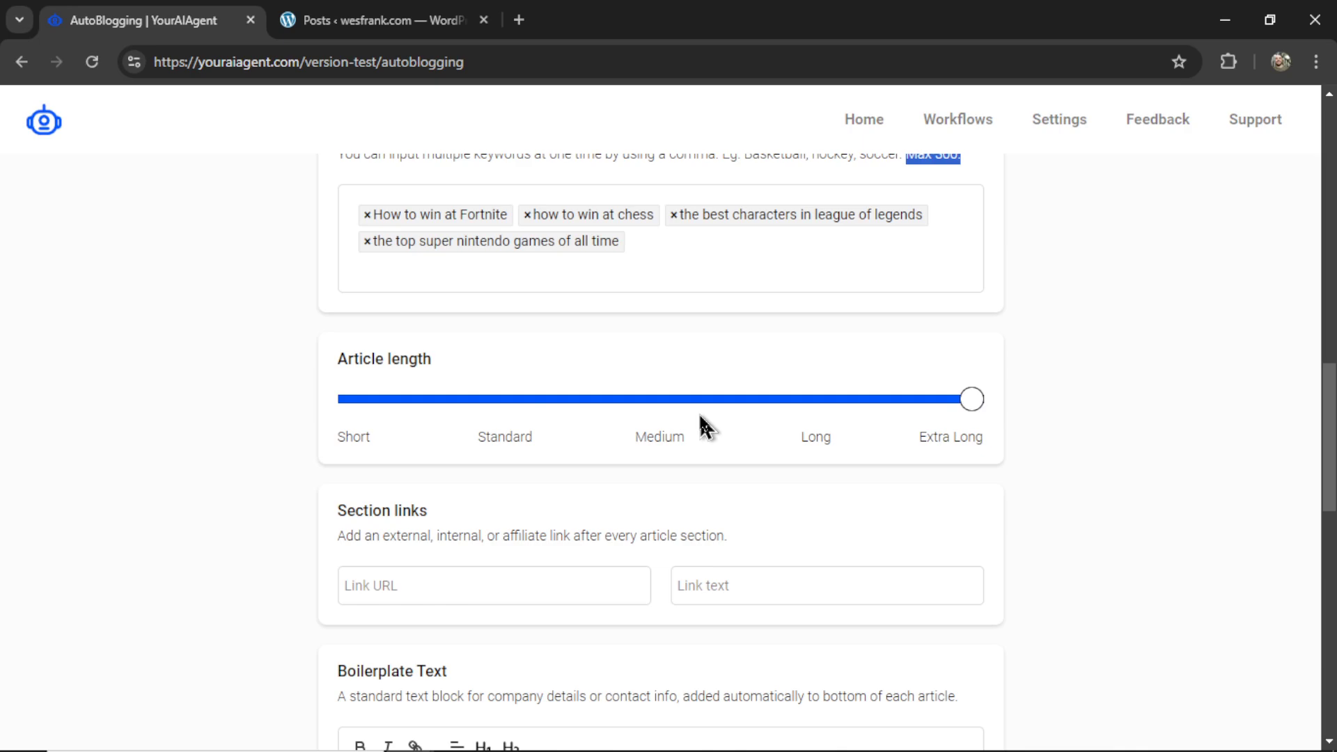
{"action": "left_click_drag", "start_coordinate": [970, 399], "coordinate": [816, 398]}
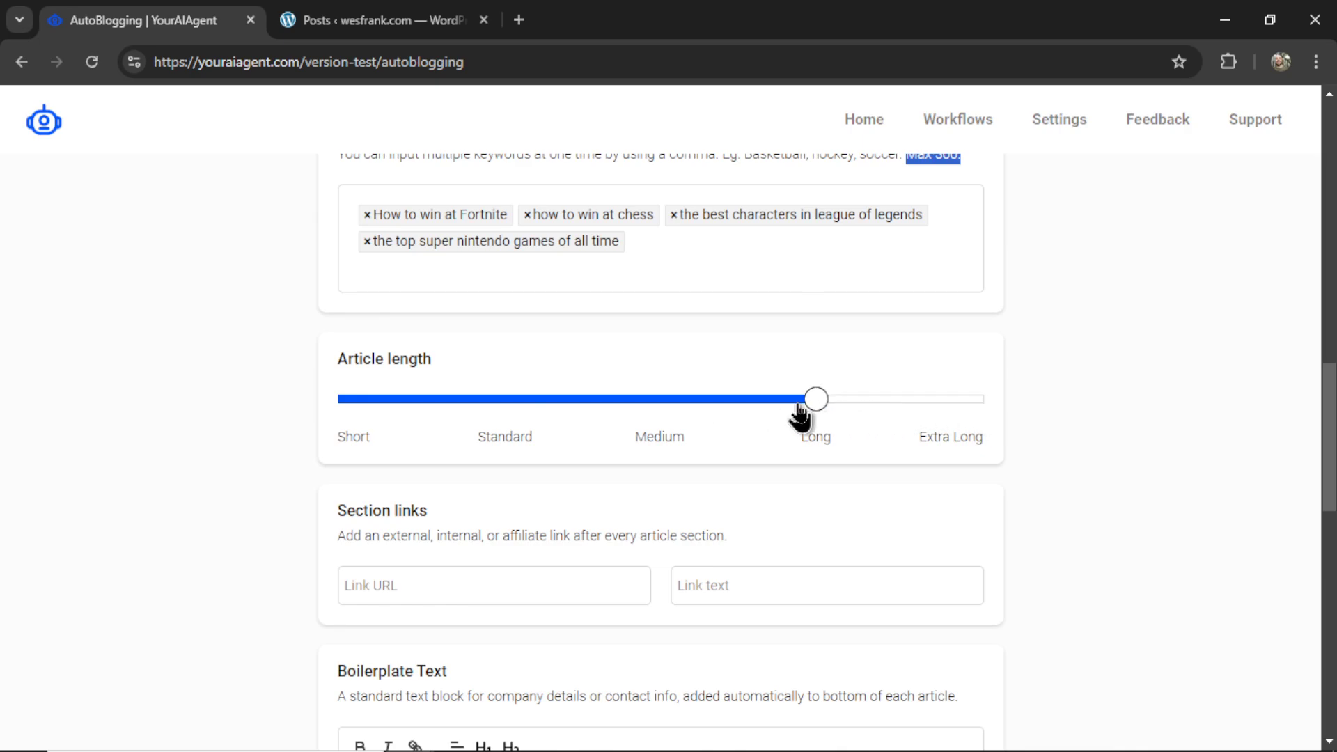
{"action": "scroll", "scroll_direction": "down", "scroll_amount": 3}
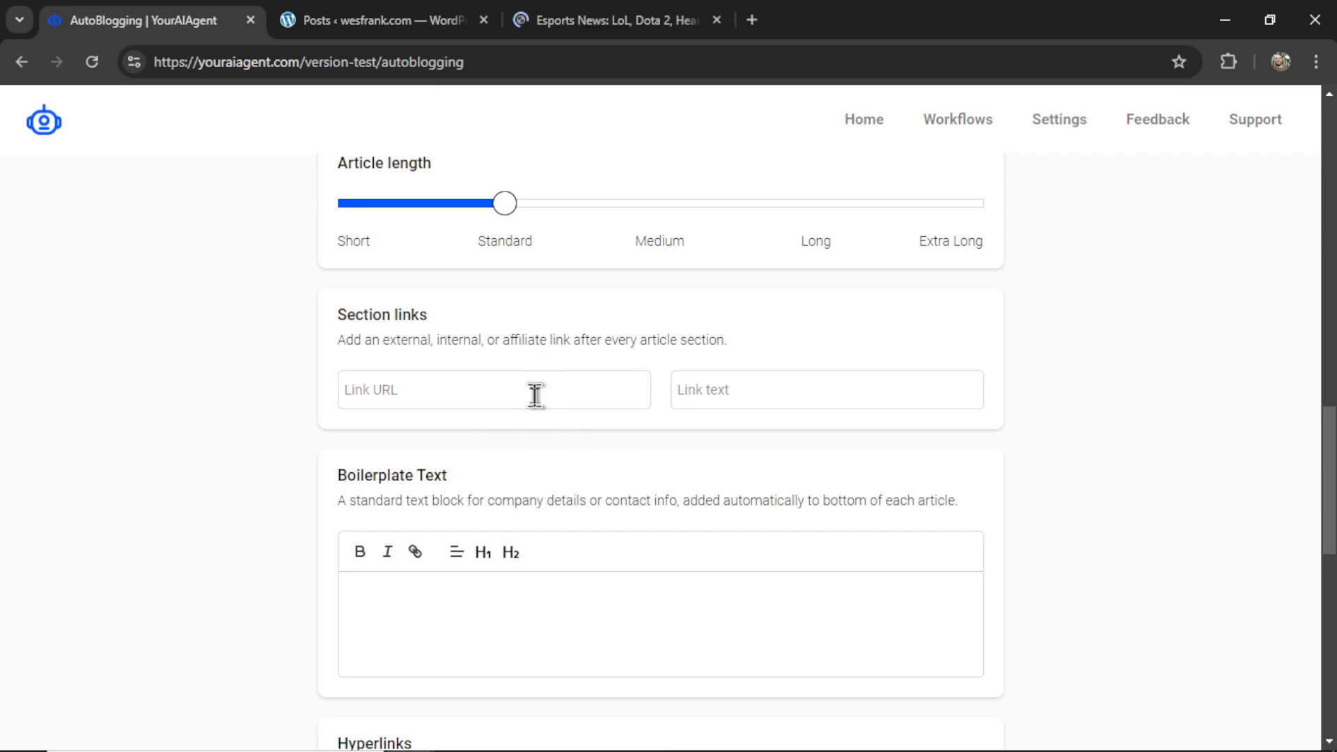
{"action": "type", "text": "https://www.espn.com/esports/"}
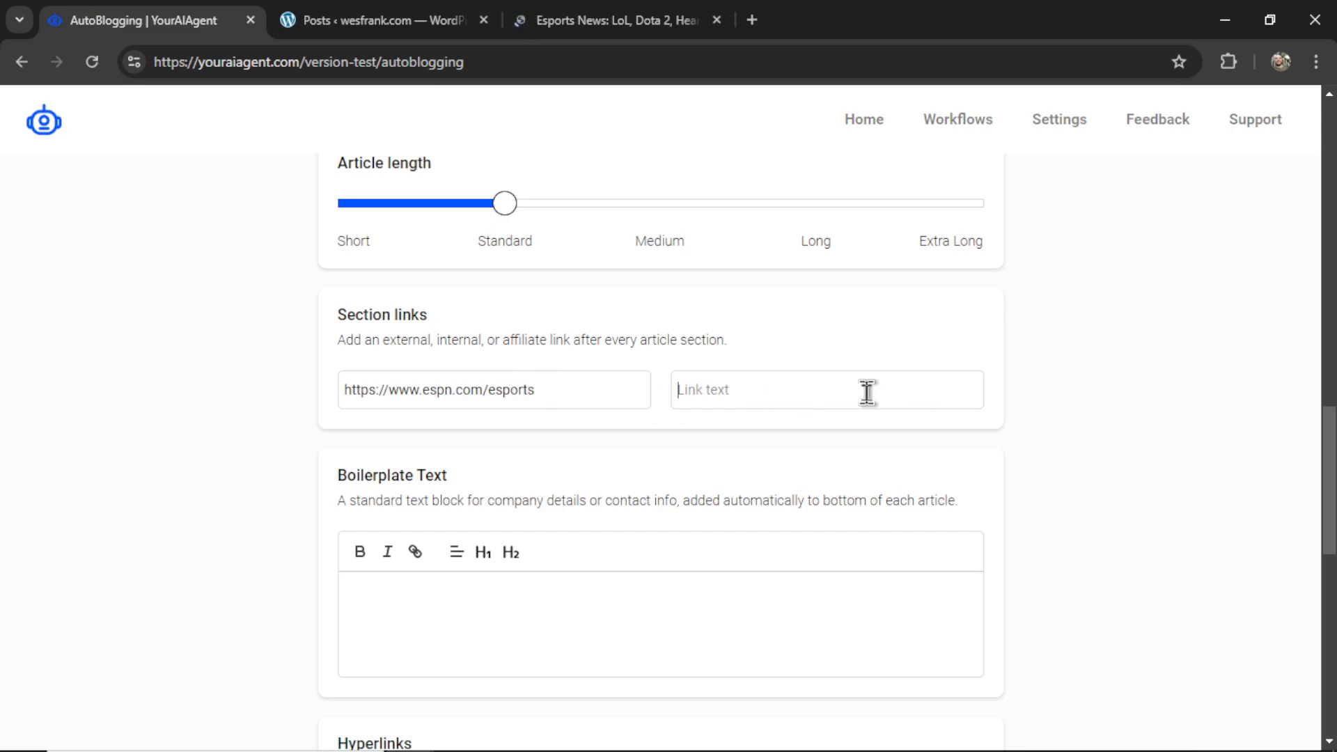
{"action": "type", "text": "Check out the latest news on ESports"}
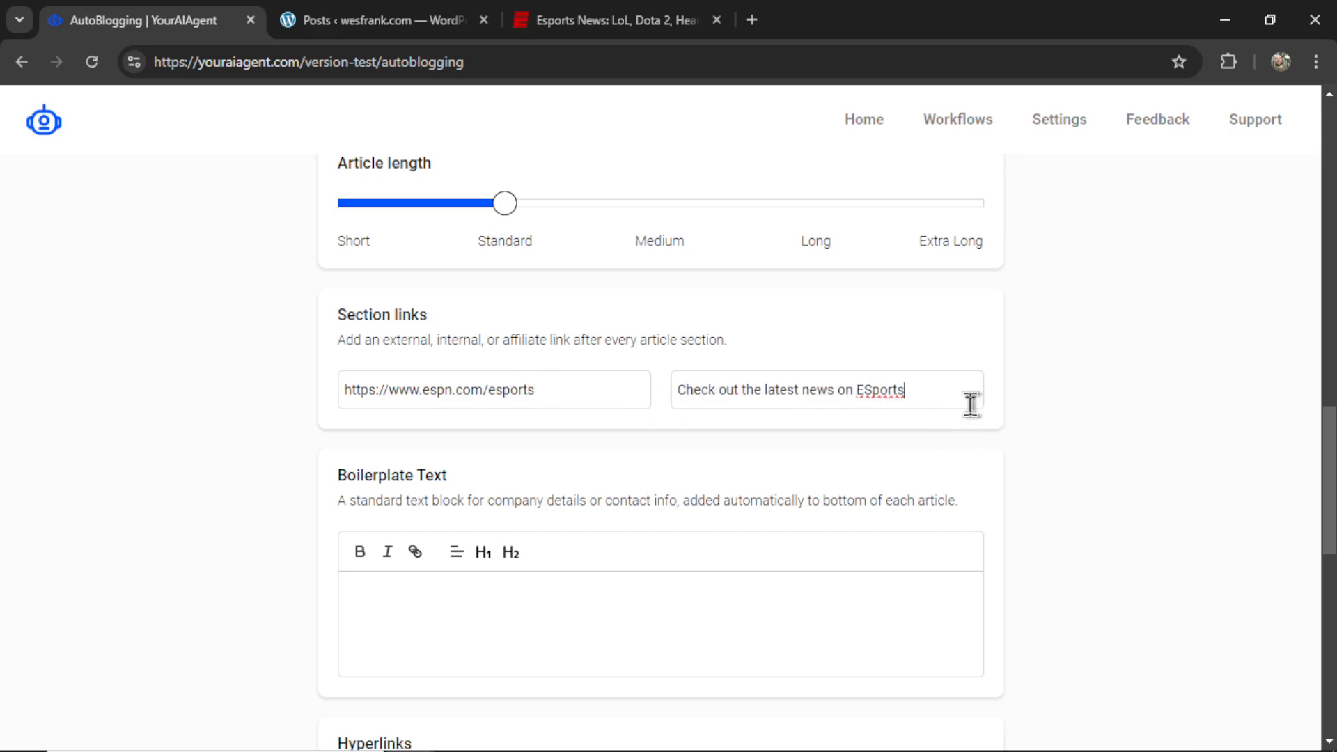
{"action": "mouse_move", "coordinate": [953, 420]}
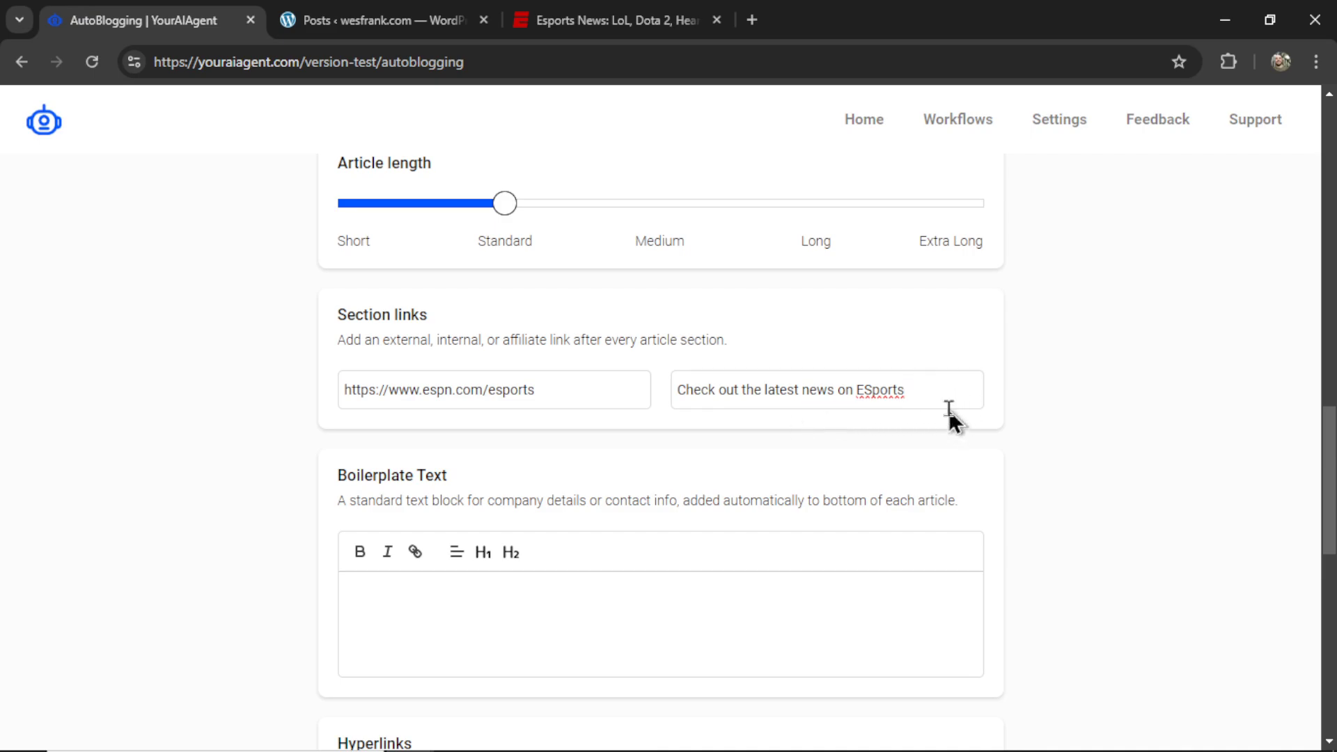
{"action": "triple_click", "coordinate": [789, 390]}
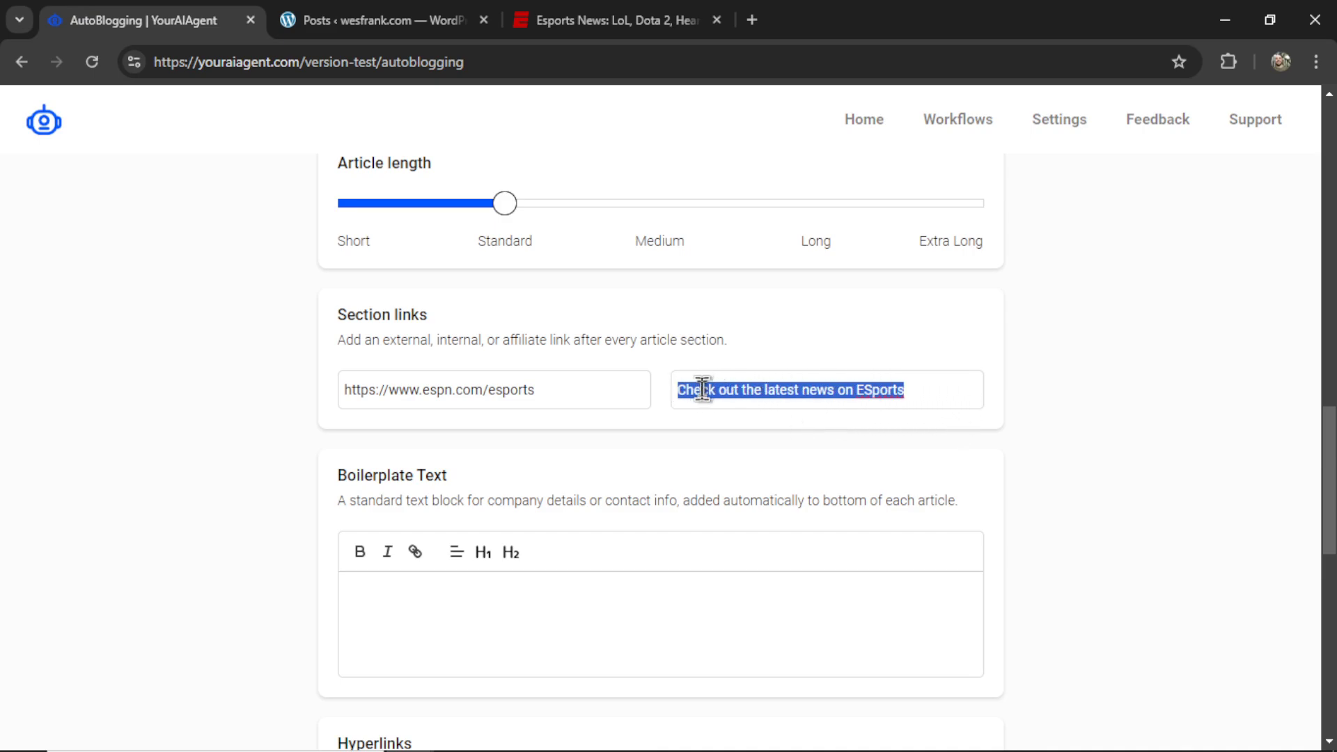
{"action": "mouse_move", "coordinate": [795, 399]}
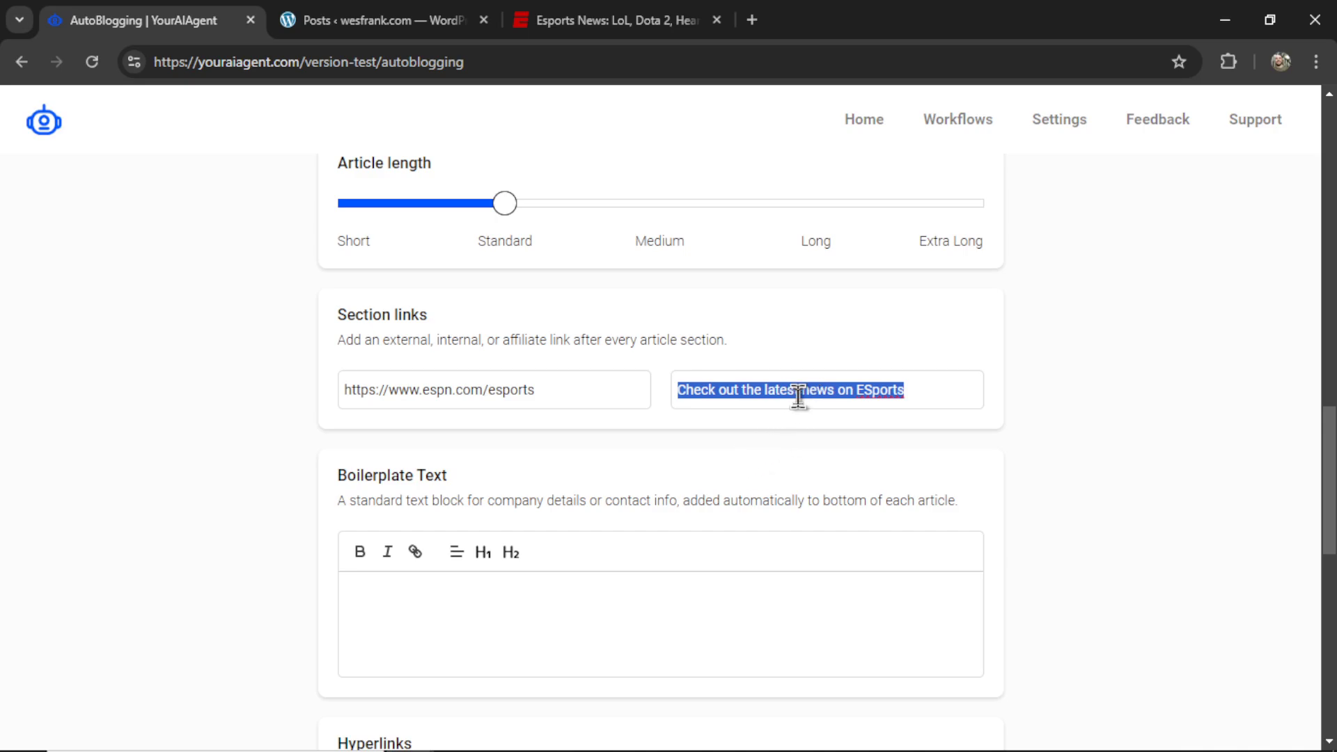
{"action": "scroll", "scroll_direction": "down", "scroll_amount": 3}
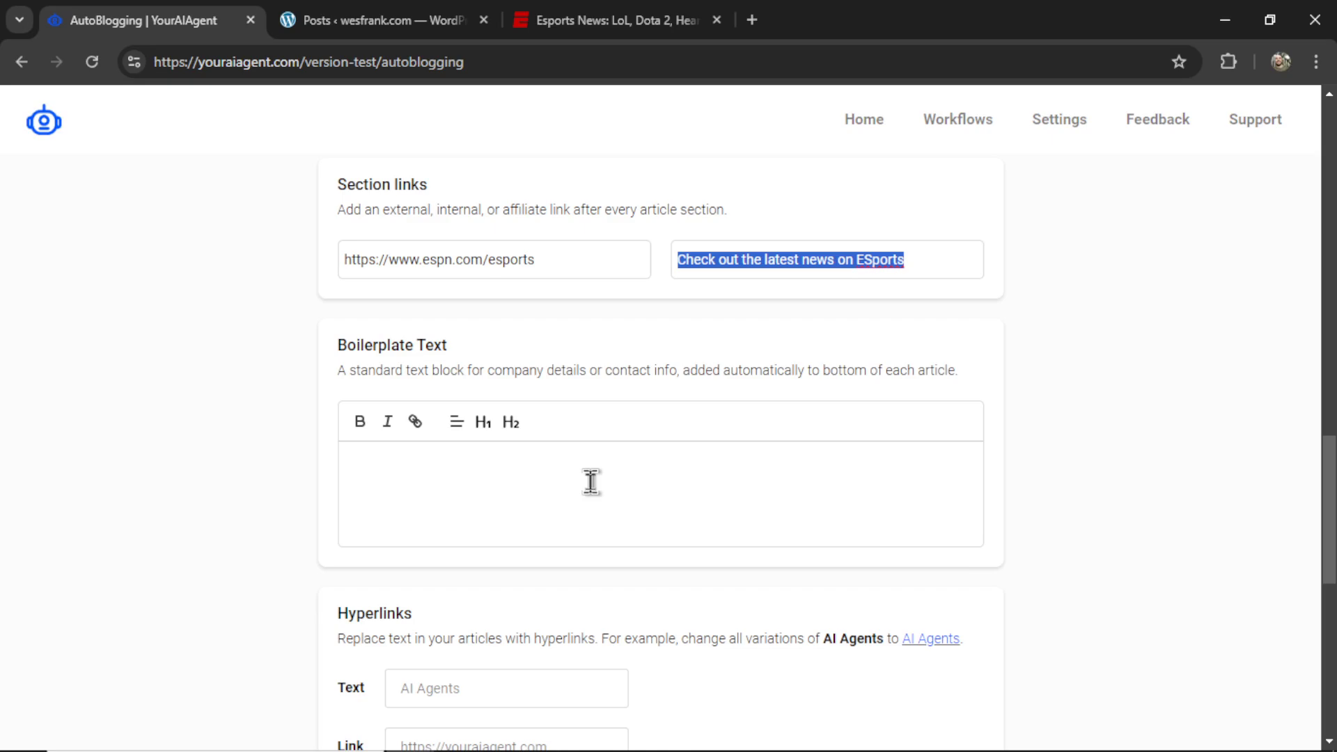
{"action": "scroll", "scroll_direction": "down", "scroll_amount": 3}
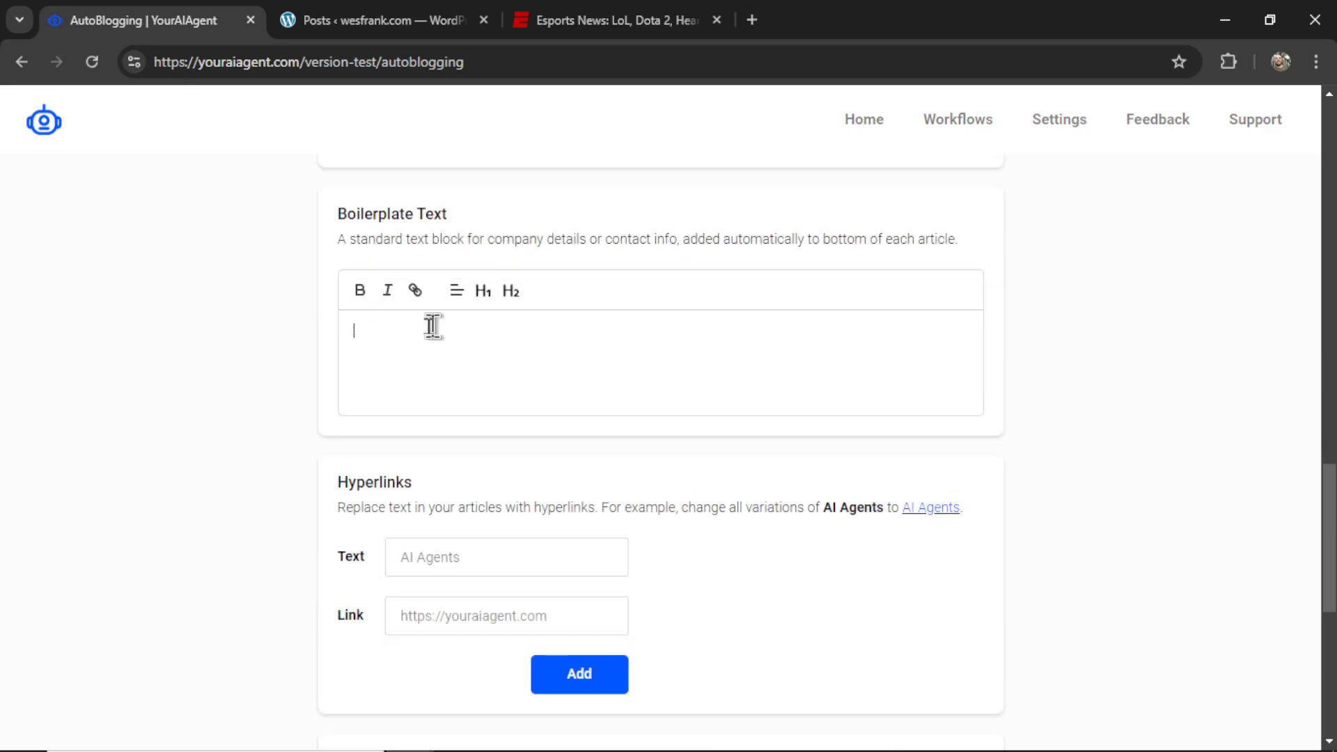
{"action": "mouse_move", "coordinate": [540, 333]}
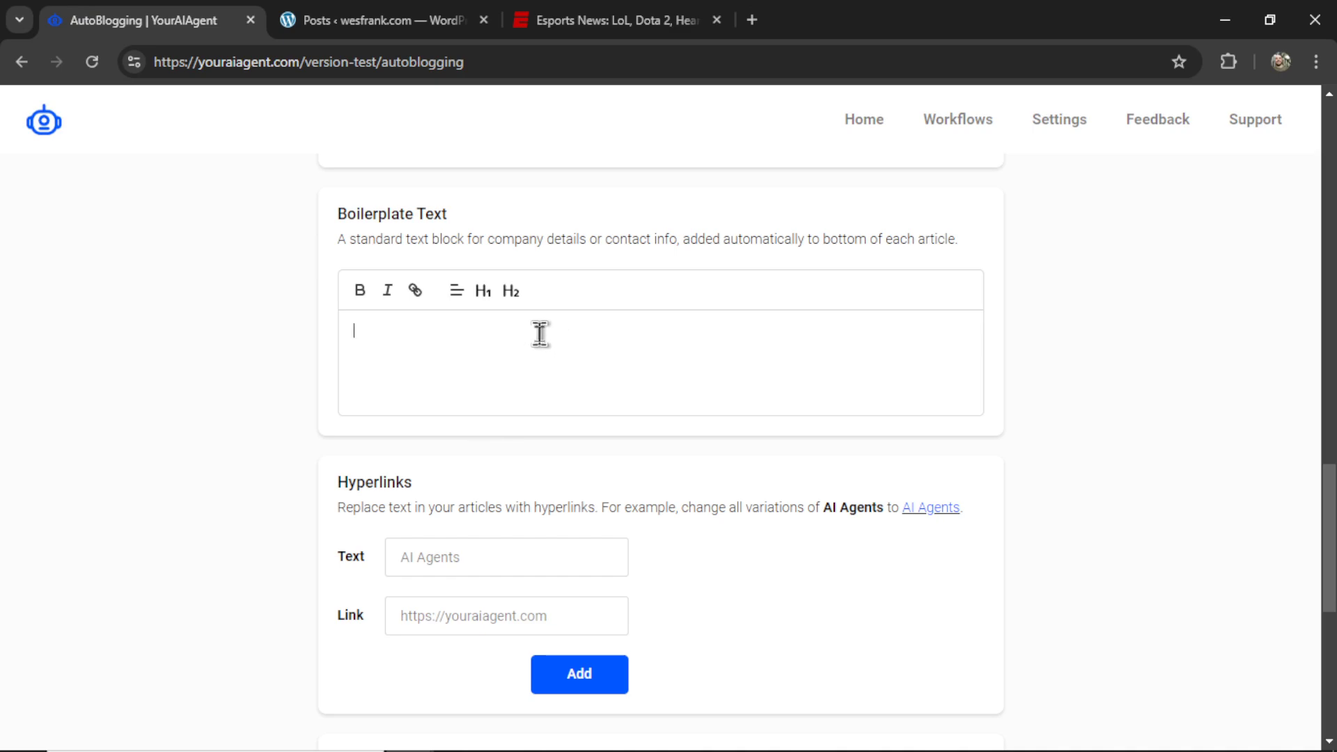
{"action": "mouse_move", "coordinate": [564, 343]}
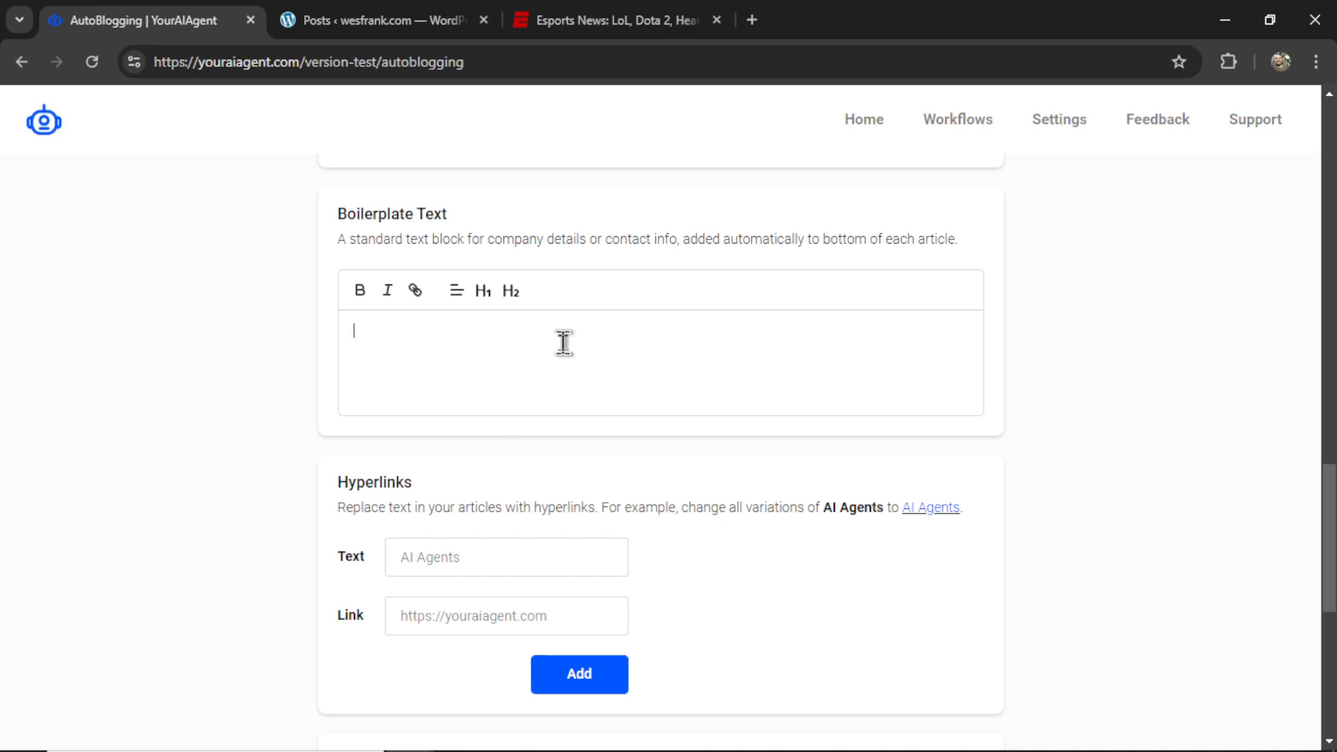
{"action": "mouse_move", "coordinate": [703, 273]}
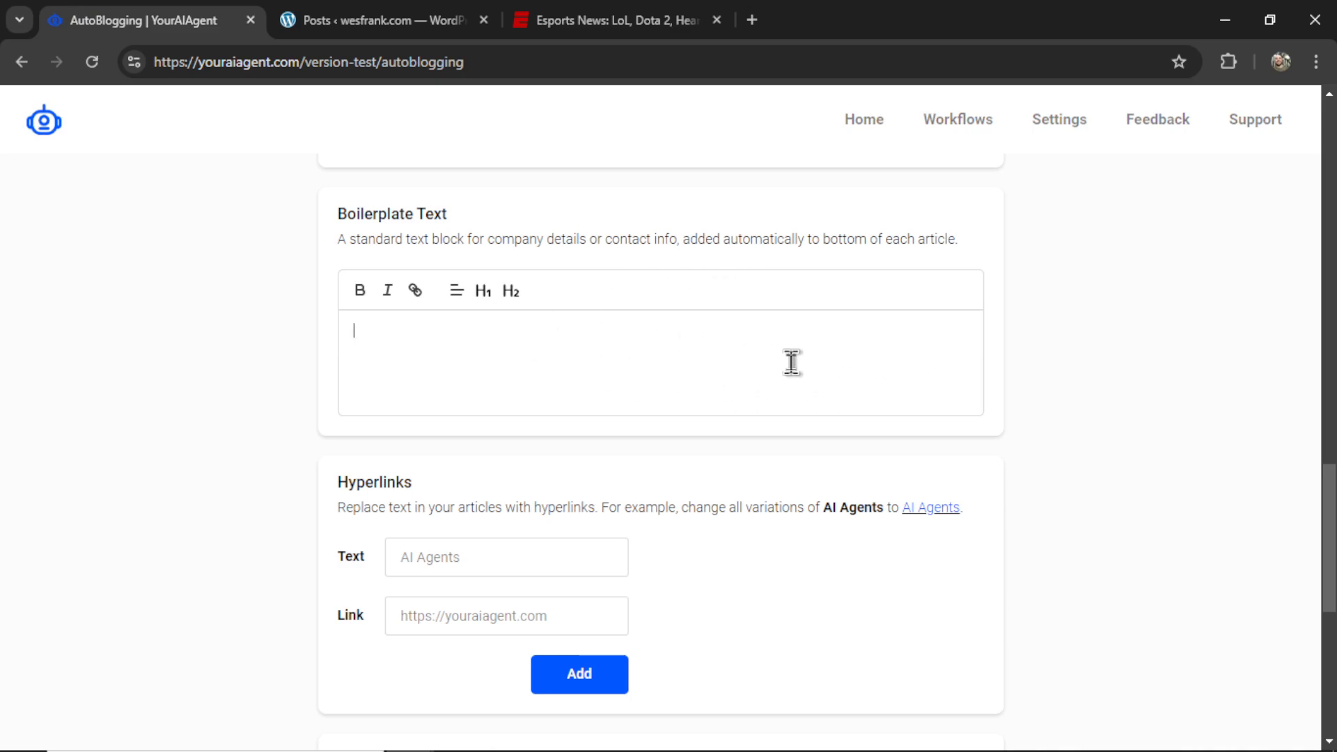
{"action": "mouse_move", "coordinate": [512, 341]}
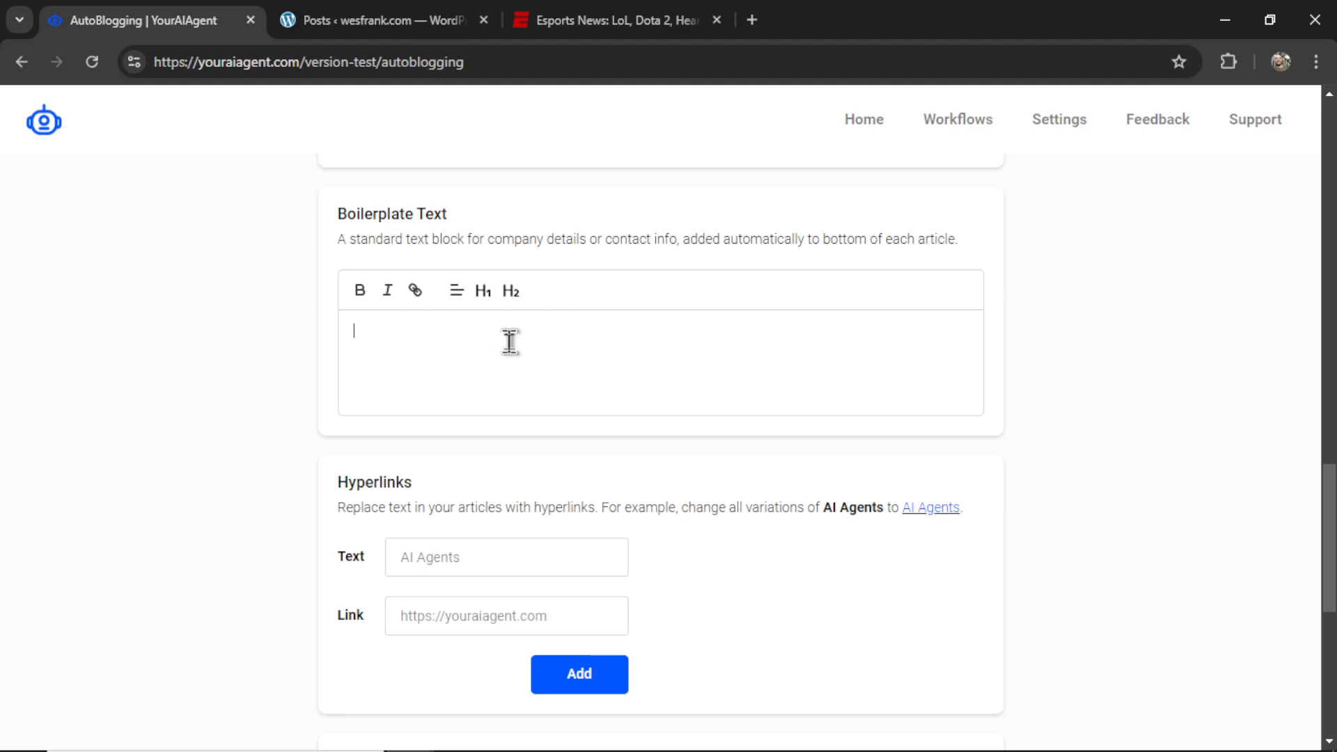
{"action": "mouse_move", "coordinate": [623, 337]}
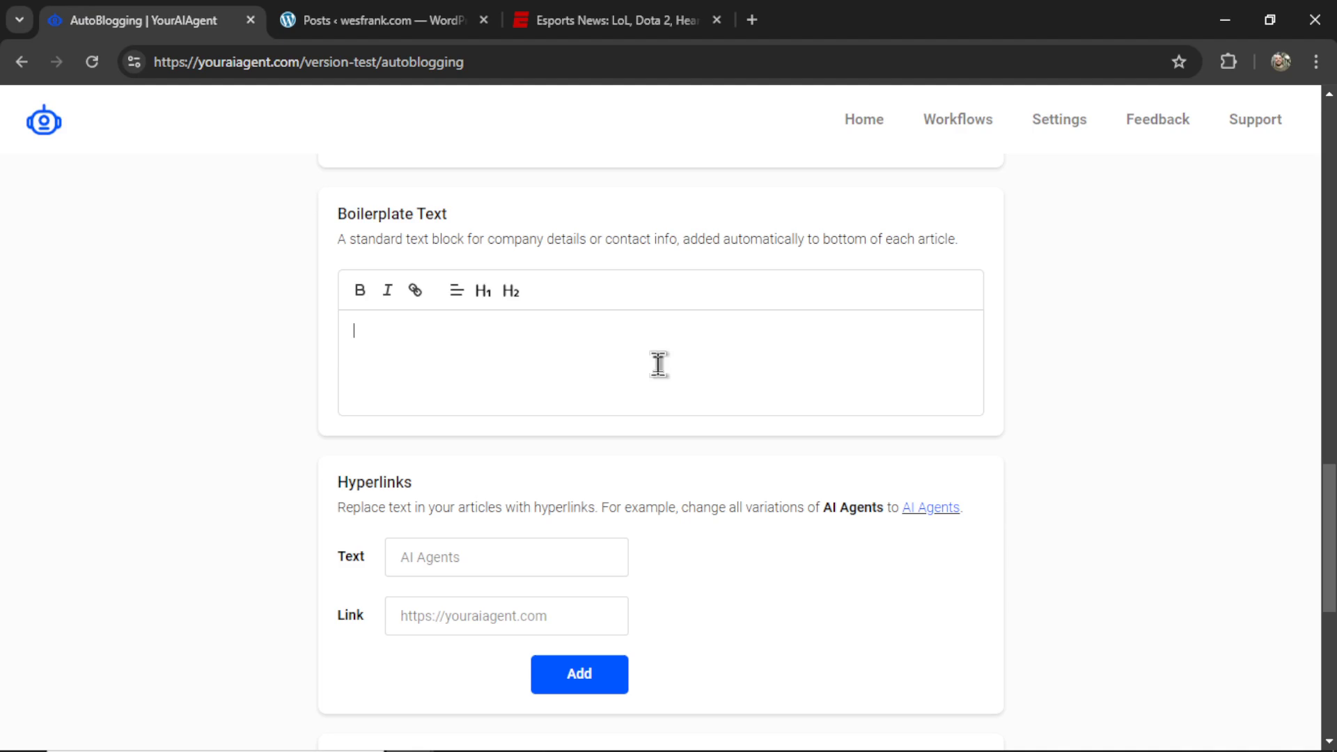
{"action": "scroll", "scroll_direction": "down", "scroll_amount": 3}
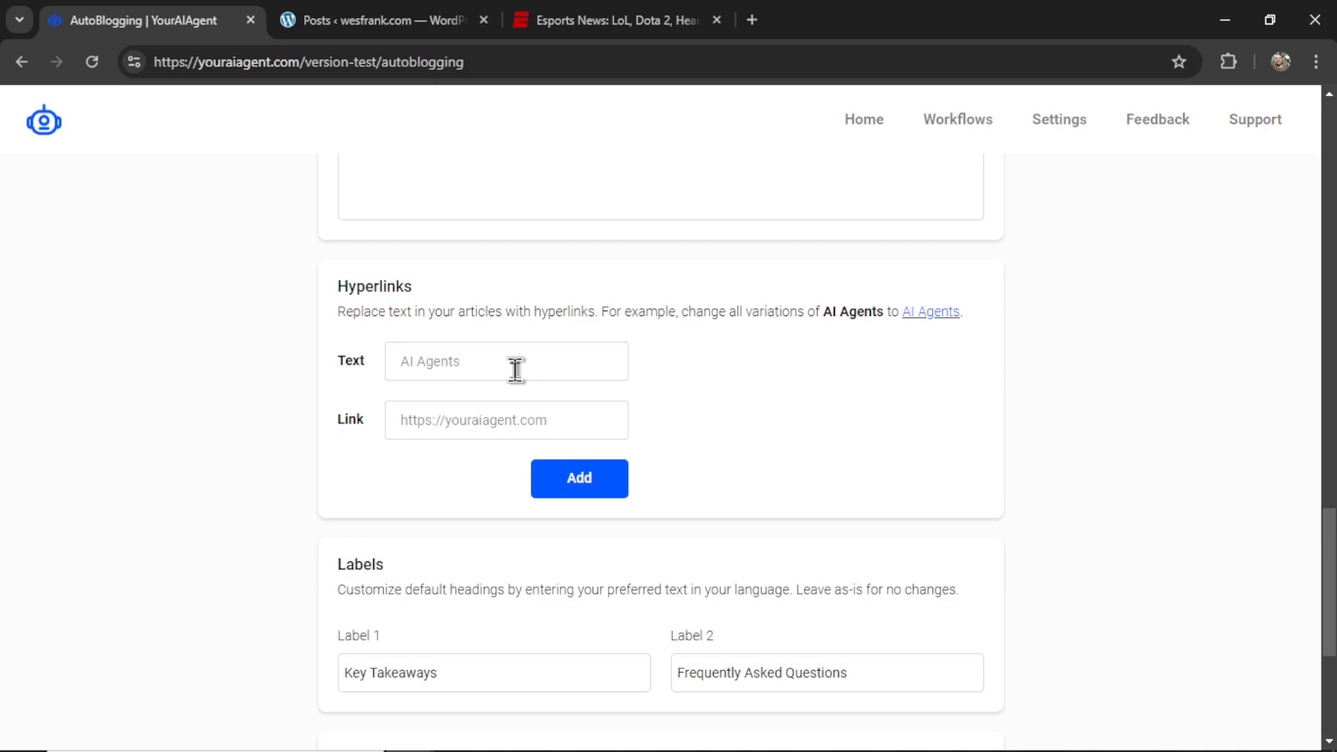
{"action": "mouse_move", "coordinate": [708, 318]}
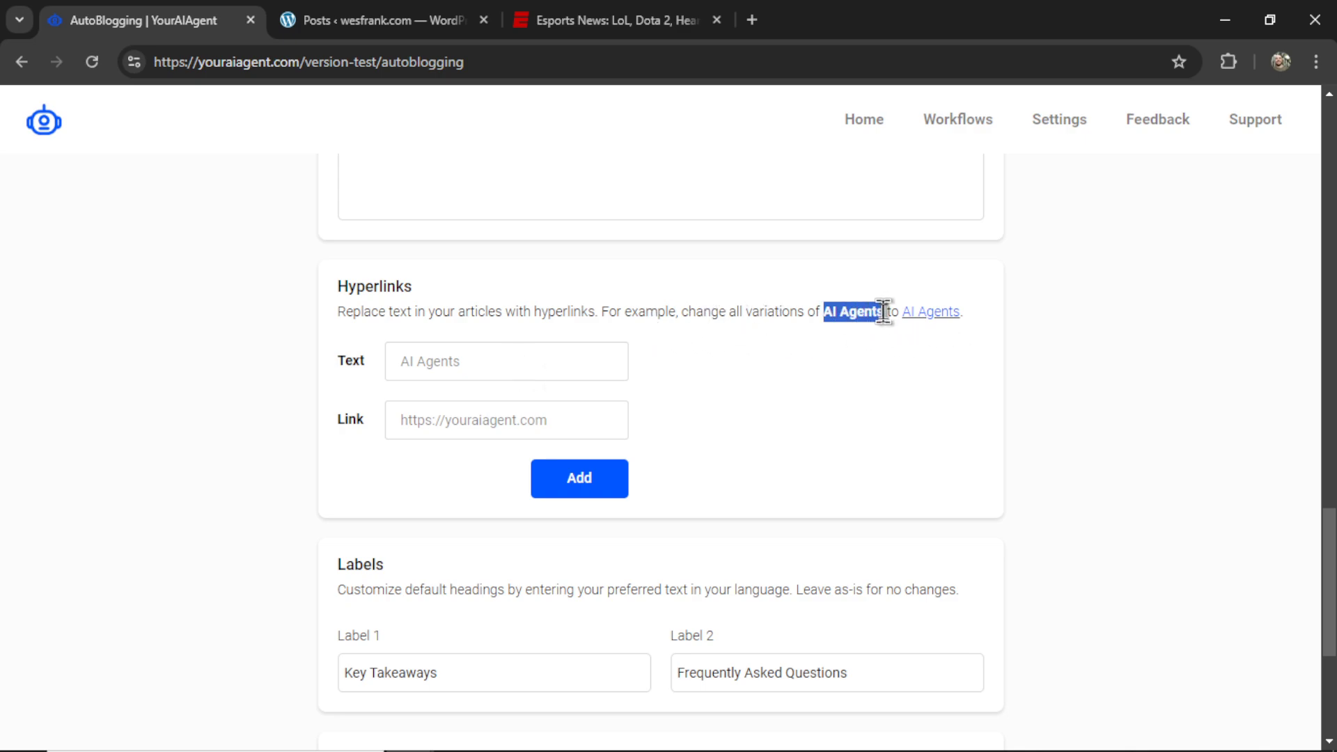
{"action": "type", "text": "AI Agents"}
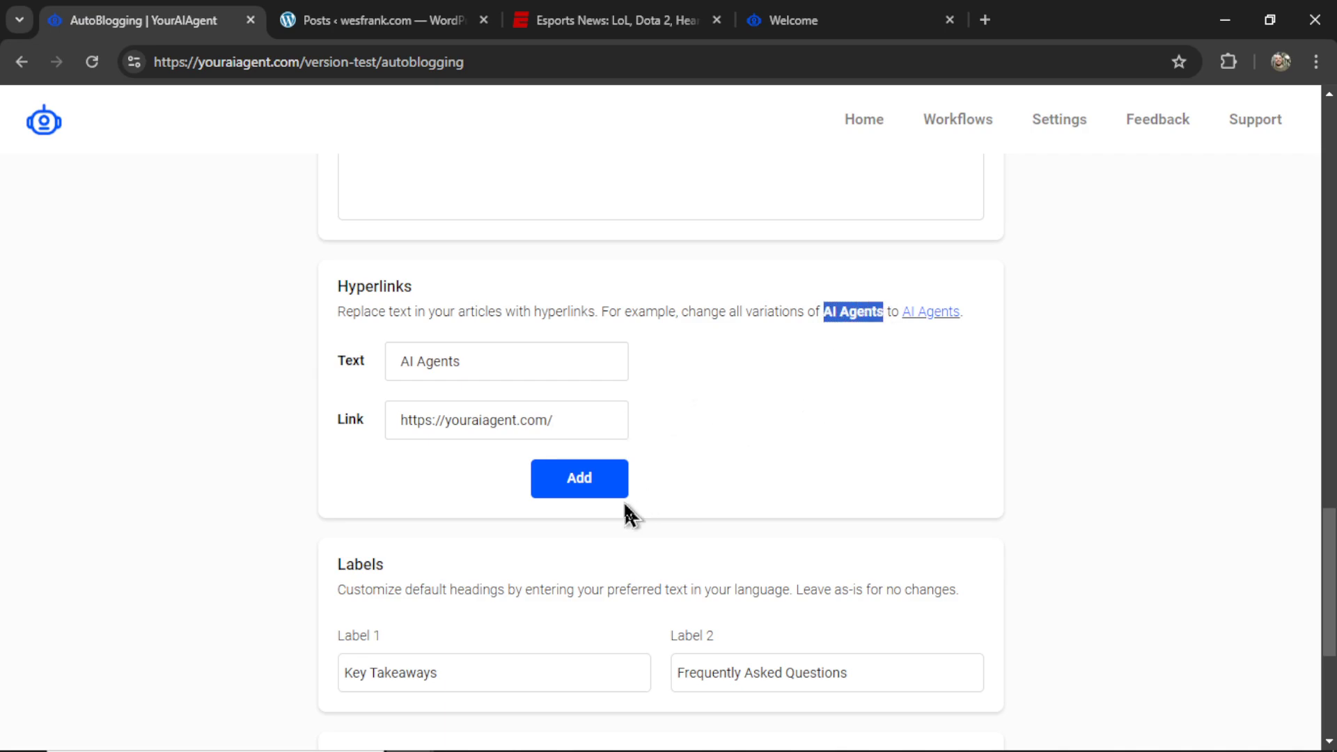
{"action": "left_click", "coordinate": [578, 478]}
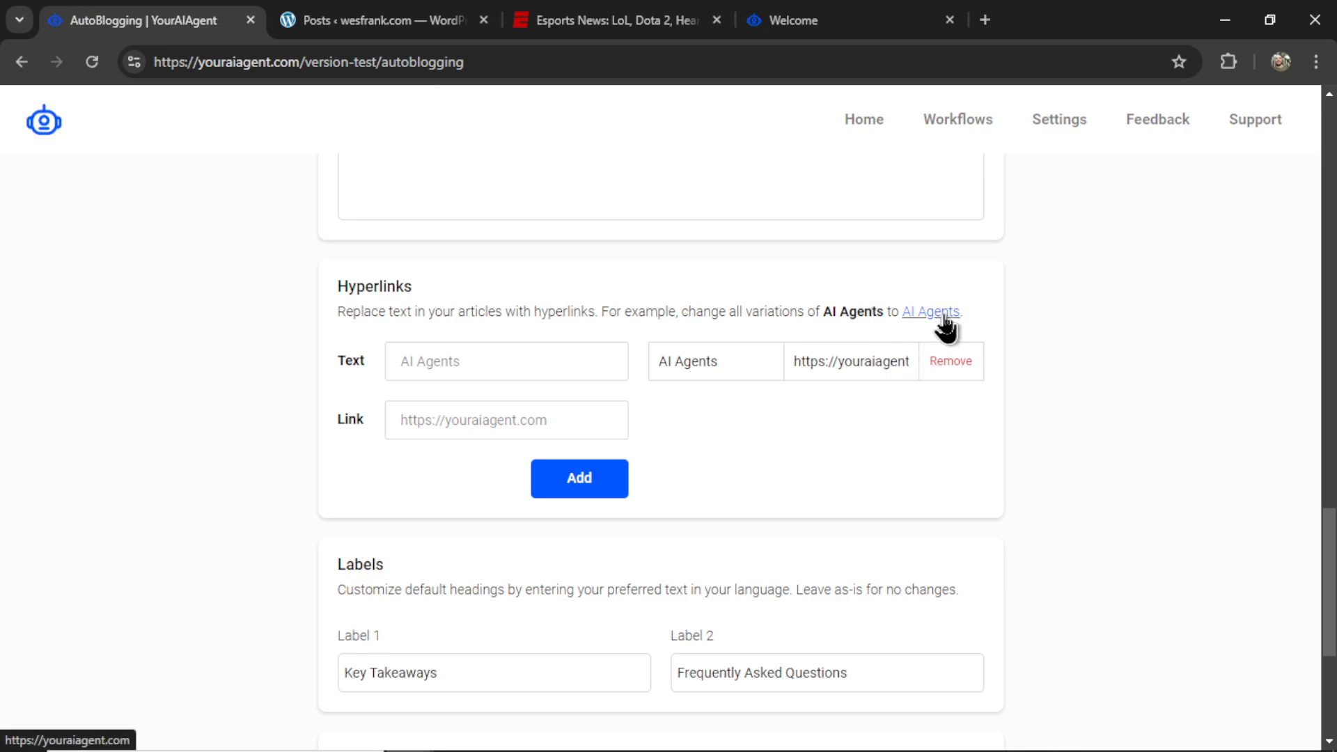
{"action": "scroll", "scroll_direction": "down", "scroll_amount": 3}
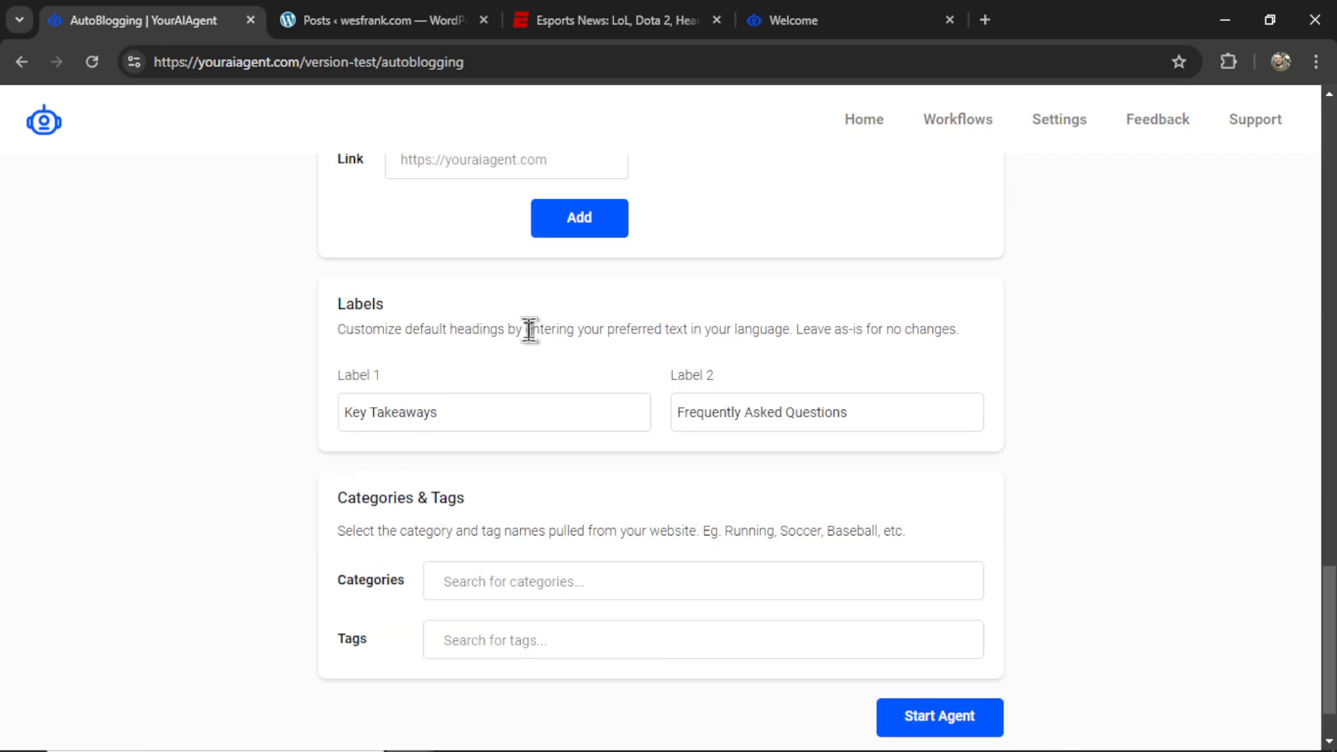
{"action": "mouse_move", "coordinate": [563, 390]}
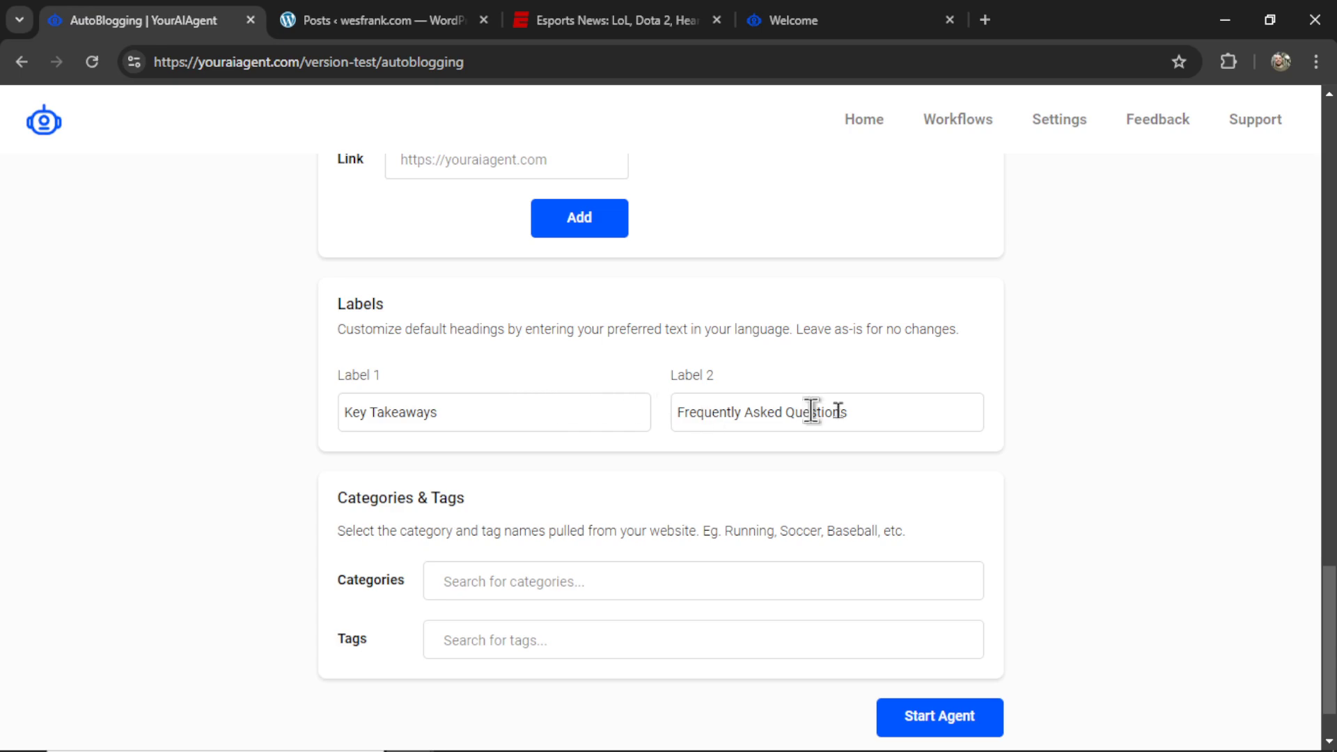
{"action": "mouse_move", "coordinate": [530, 423]}
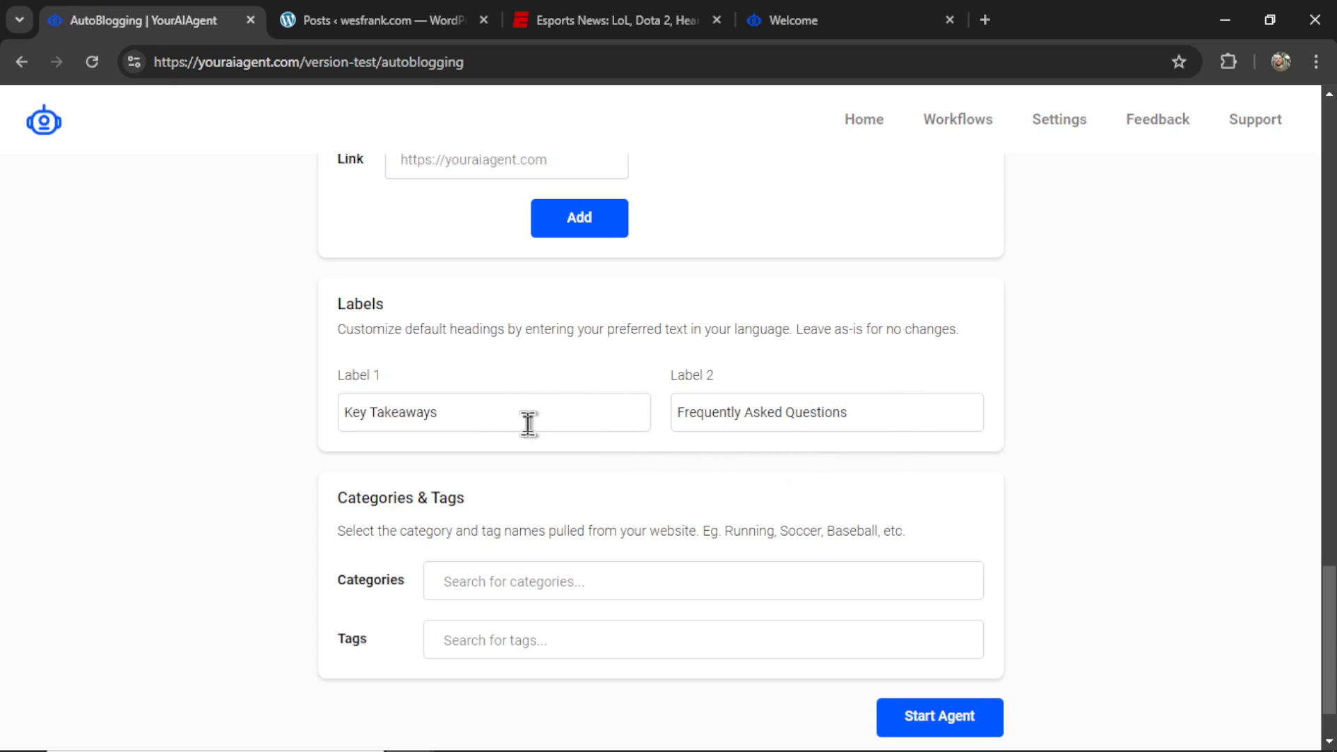
{"action": "mouse_move", "coordinate": [735, 470]}
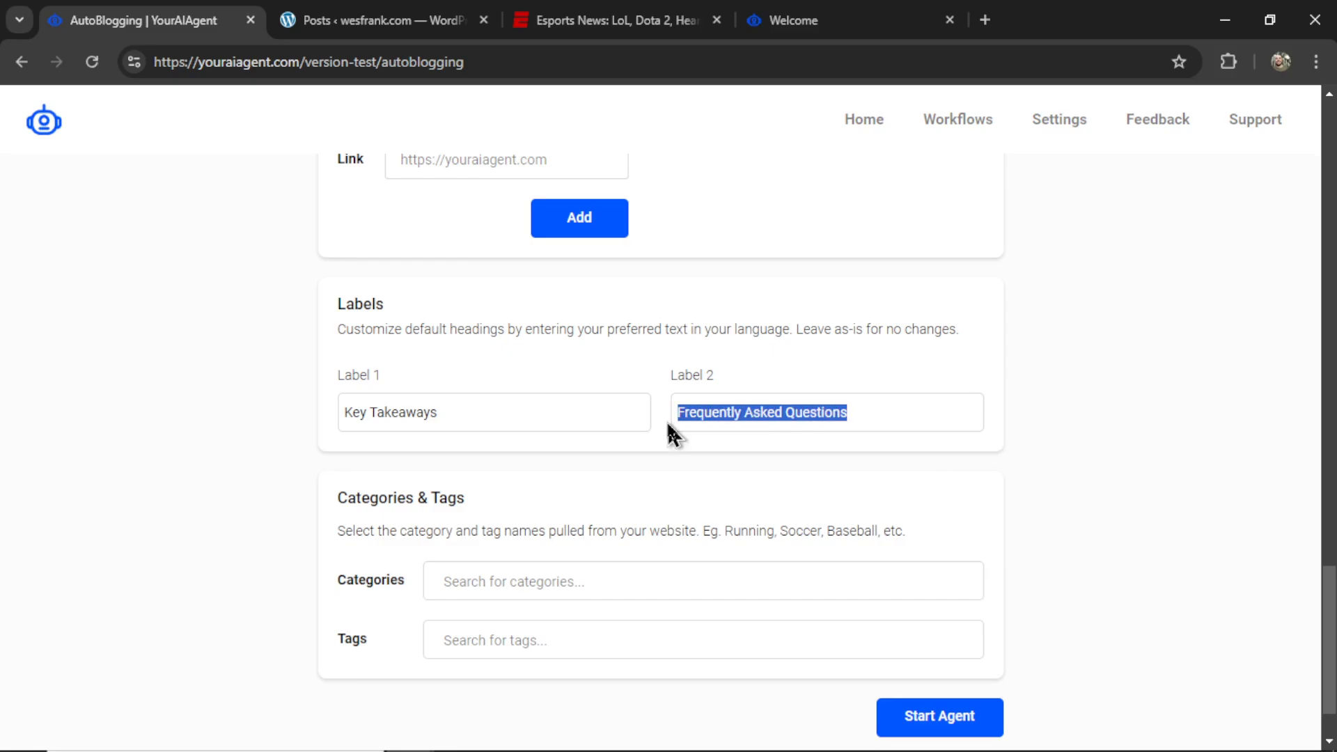
Rename Label 2 to FAQs and Label 1 to Major Talking Points.
{"action": "type", "text": "F"}
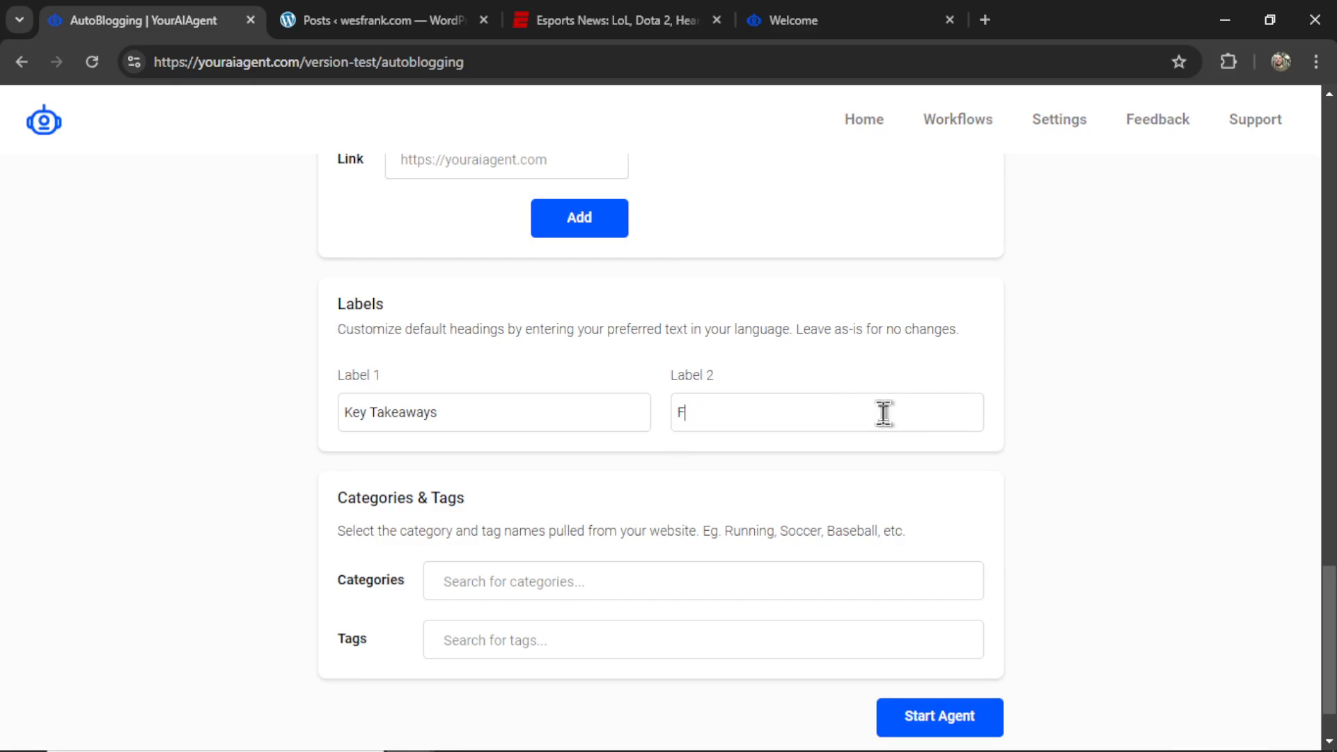
{"action": "type", "text": "AQs"}
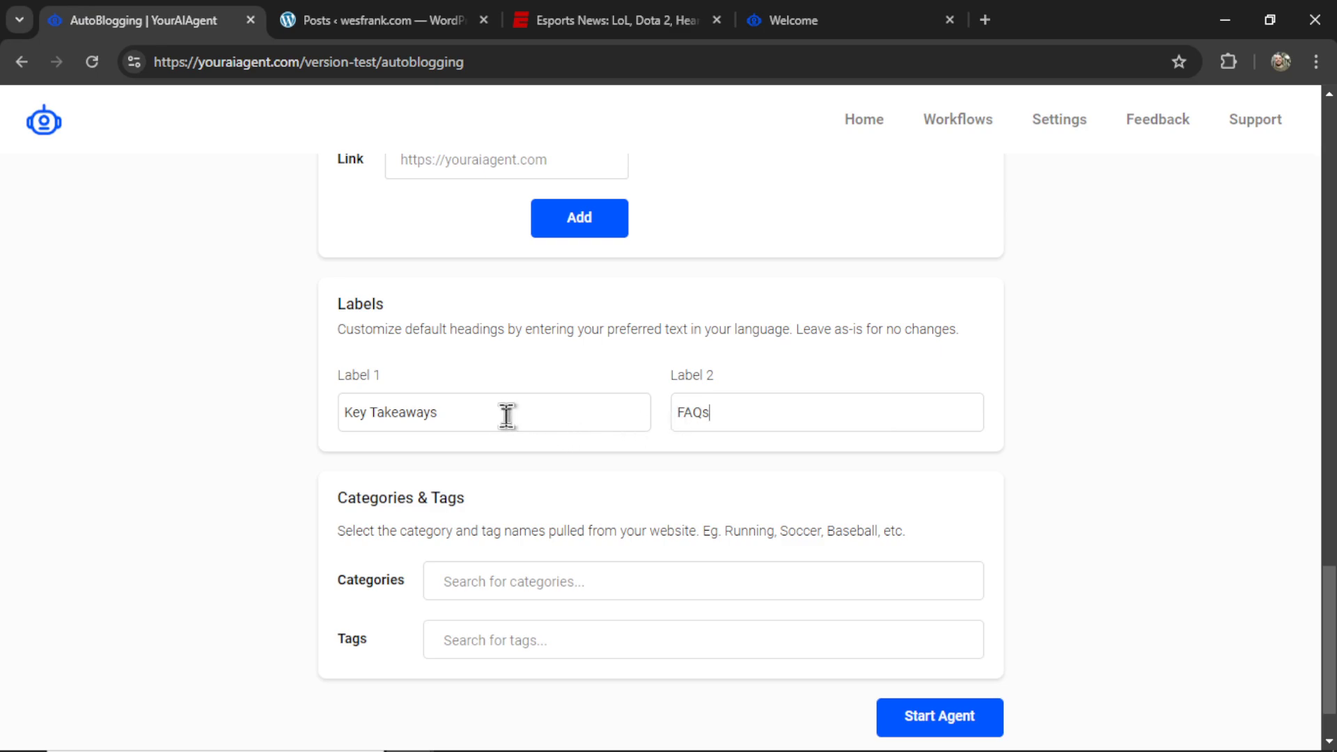
{"action": "type", "text": "Major"}
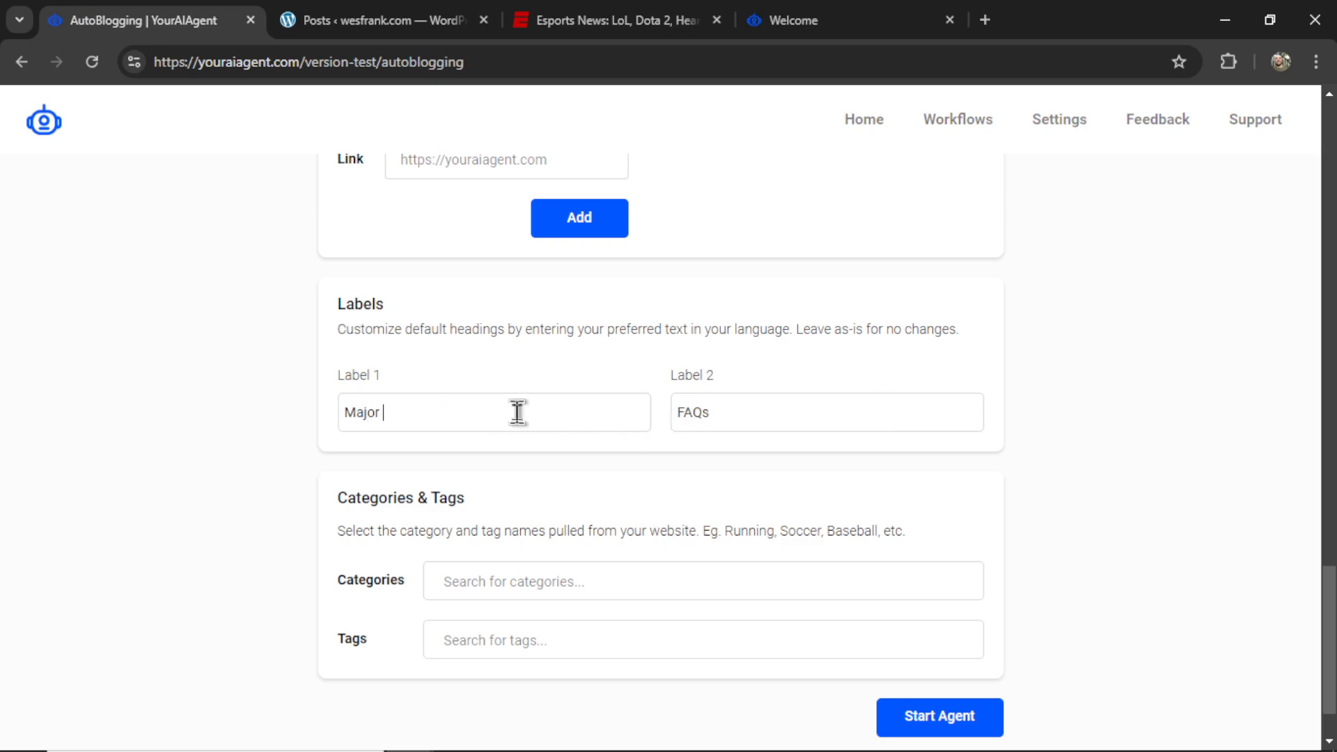
{"action": "type", "text": "Talking Points"}
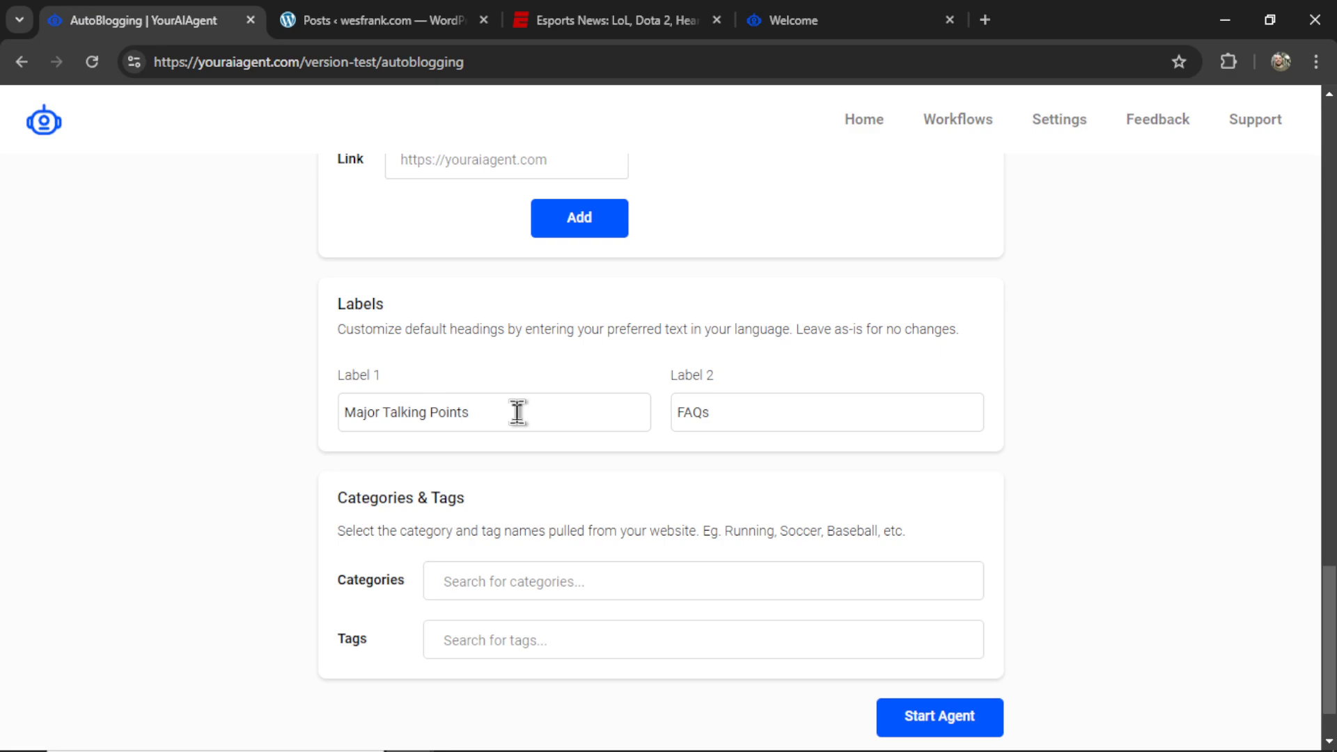
{"action": "mouse_move", "coordinate": [812, 426]}
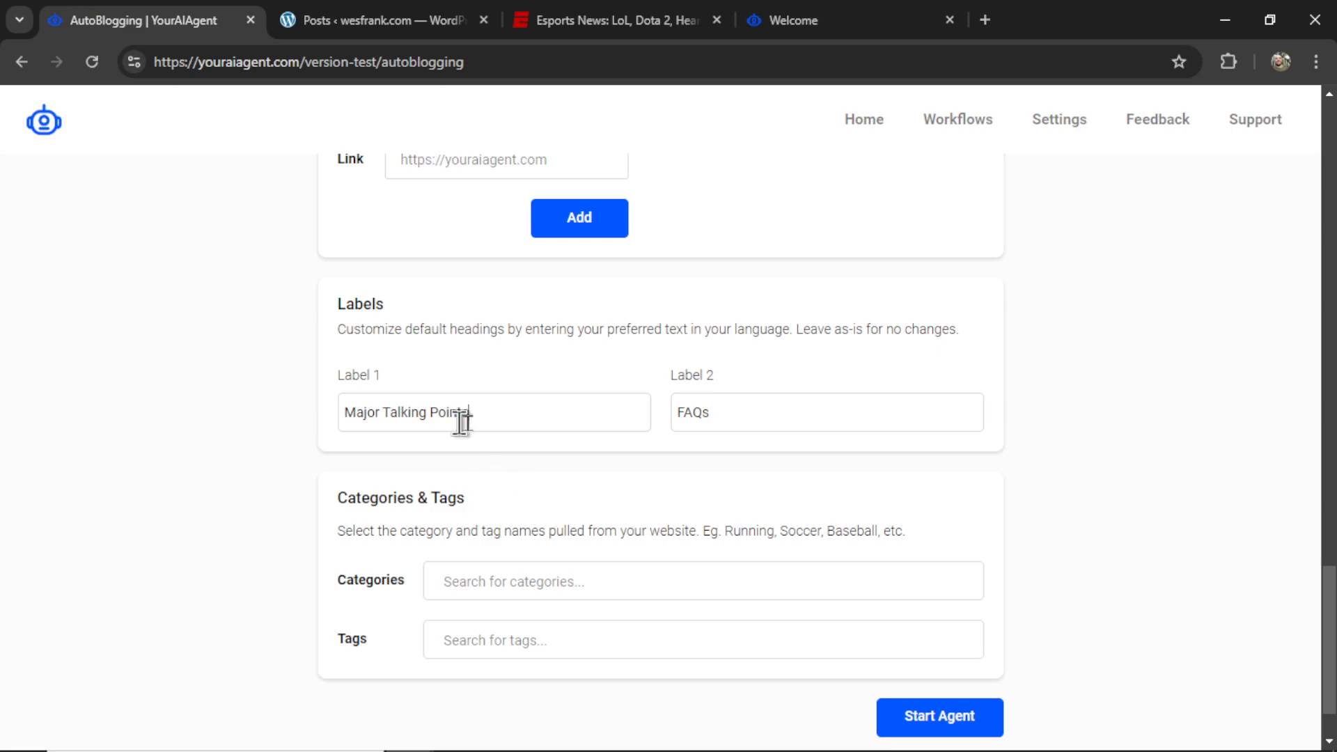
{"action": "type", "text": "s"}
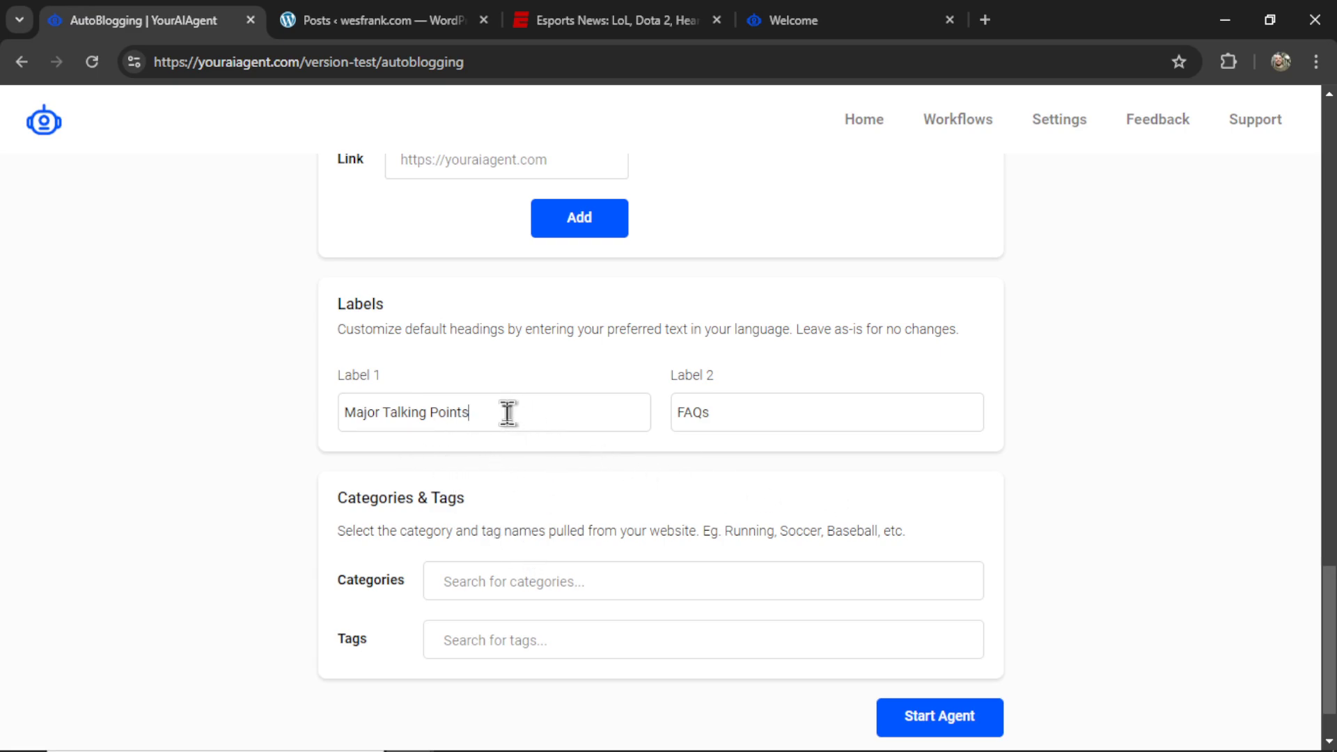
Check the Google Translate tab, then set the article Language field to German.
{"action": "double_click", "coordinate": [407, 413]}
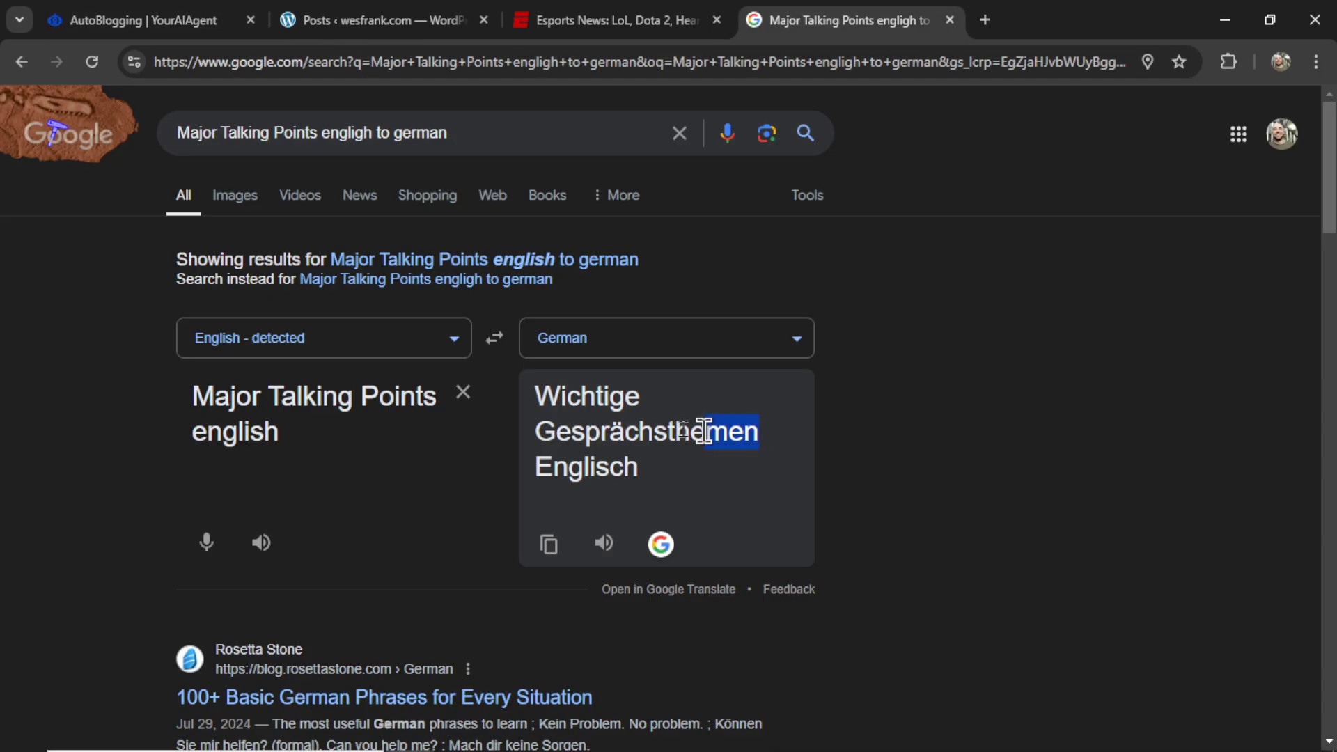
{"action": "left_click", "coordinate": [132, 19]}
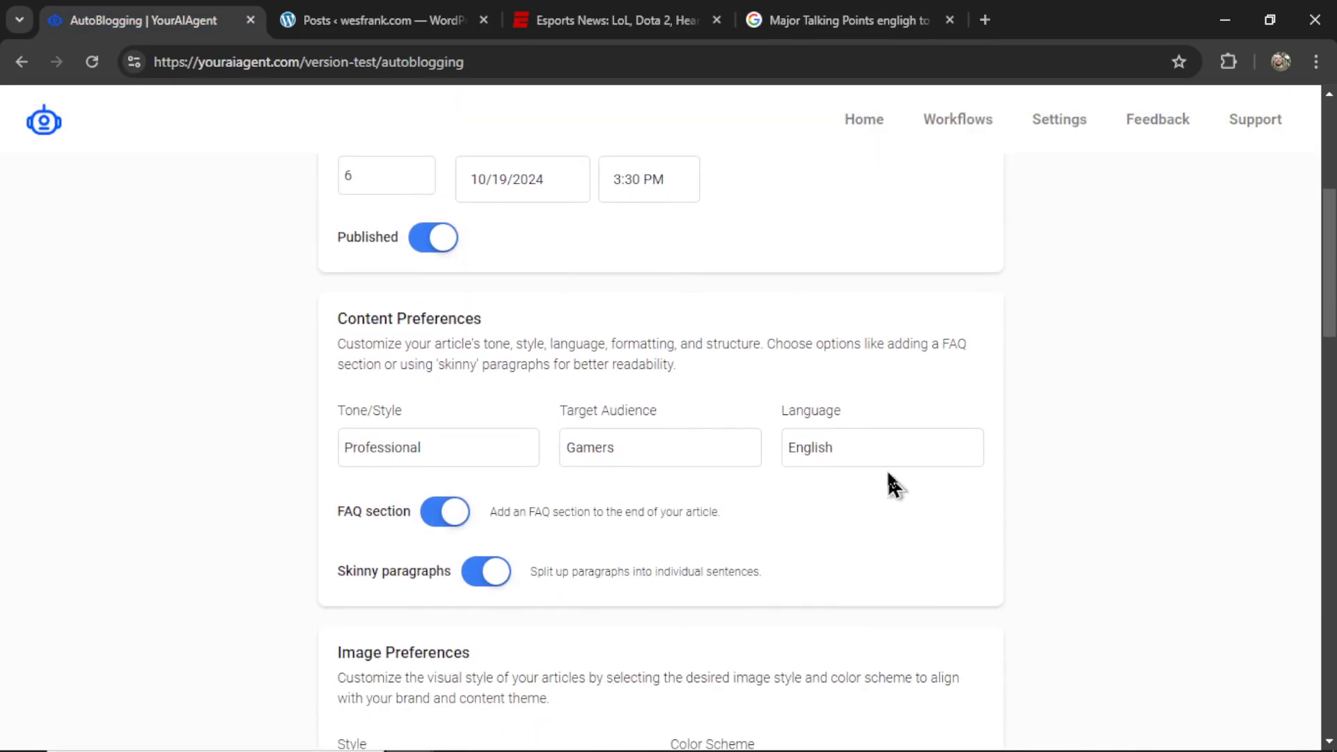
{"action": "type", "text": "German"}
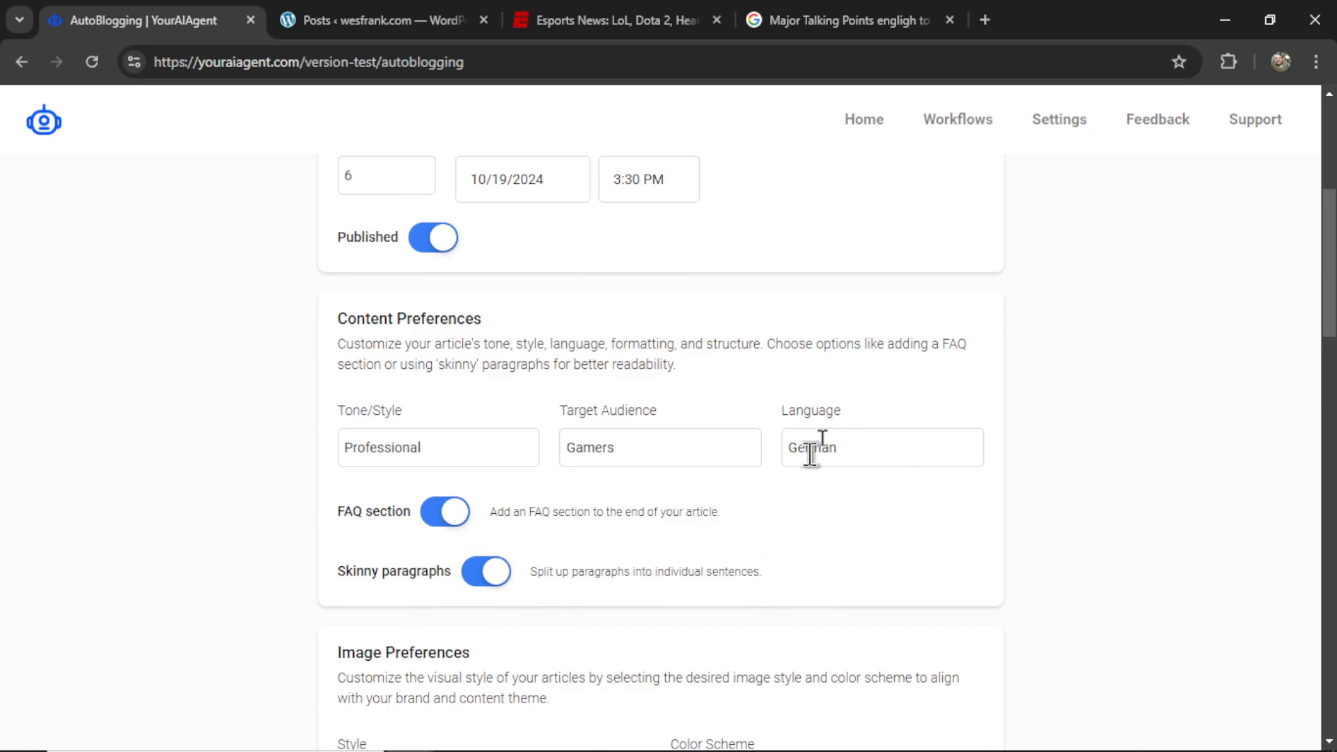
{"action": "scroll", "scroll_direction": "down", "scroll_amount": 3}
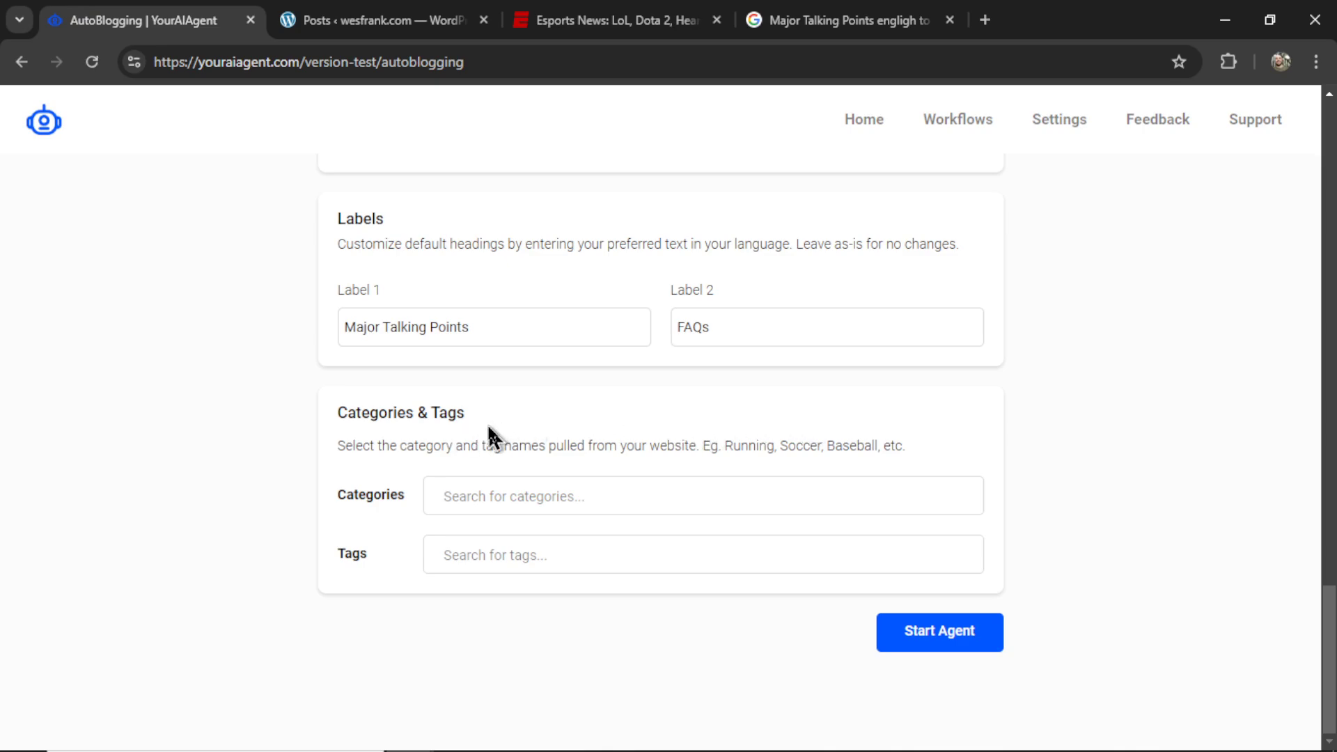
{"action": "mouse_move", "coordinate": [543, 454]}
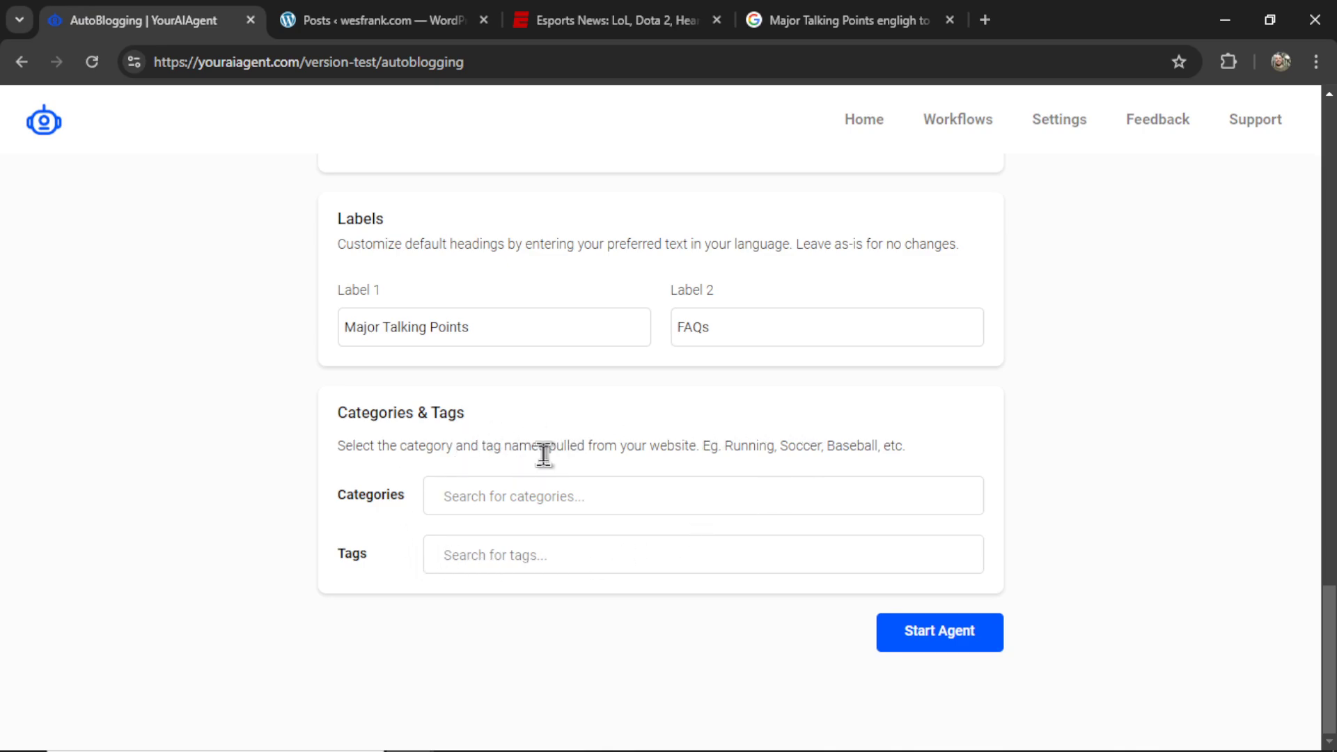
{"action": "mouse_move", "coordinate": [535, 499]}
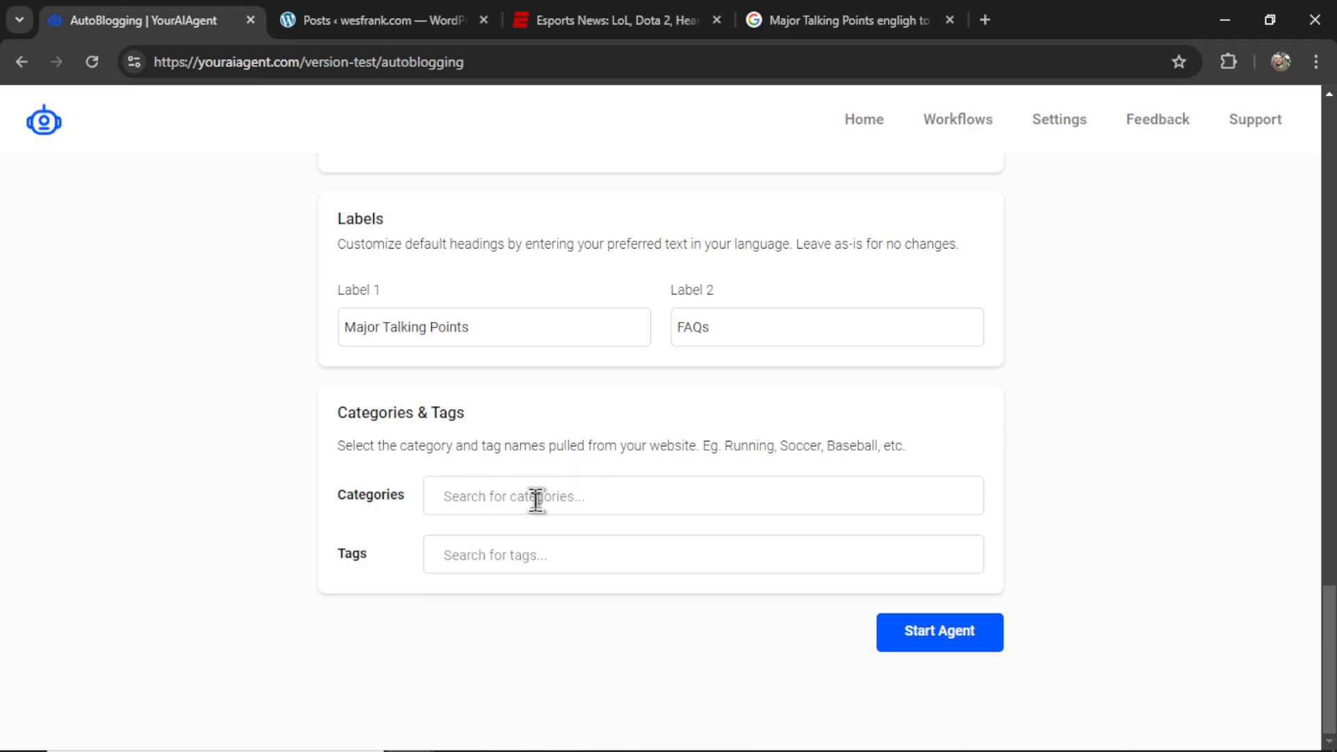
{"action": "mouse_move", "coordinate": [534, 556]}
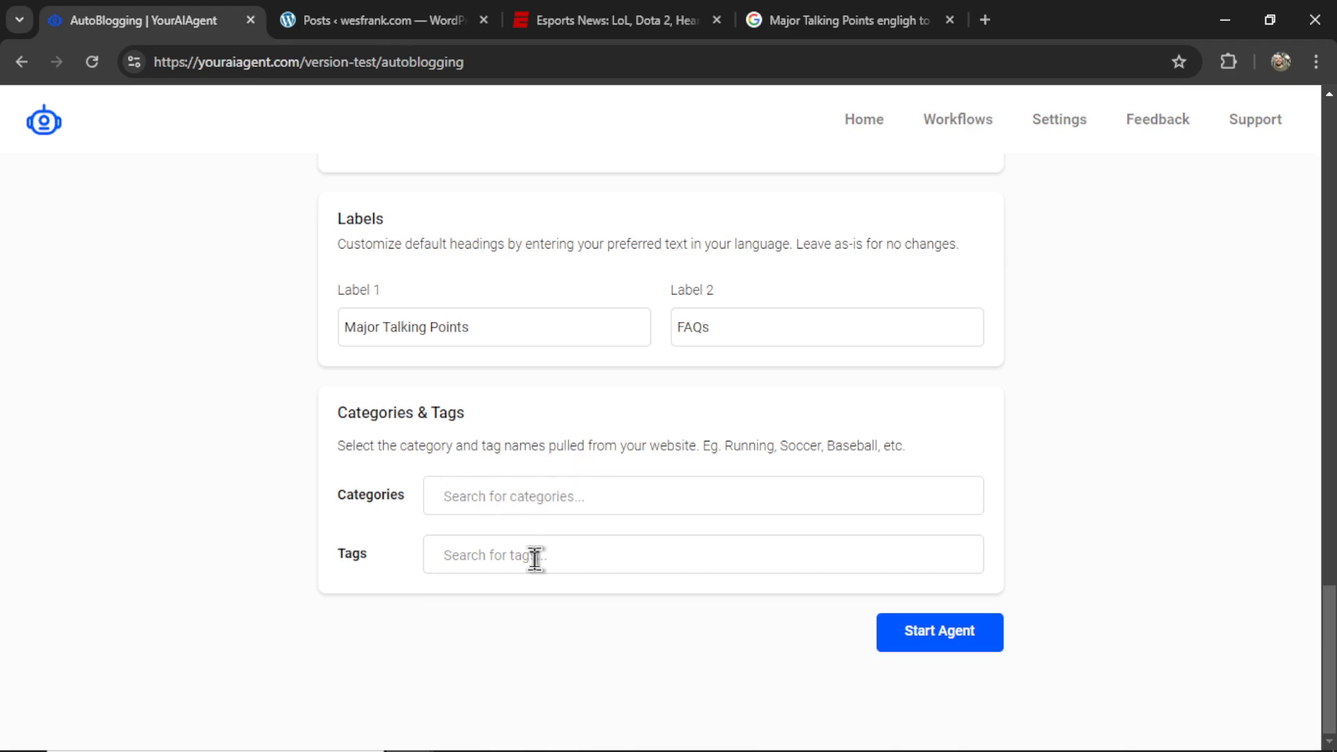
Create a Video Games category in WordPress Posts > Categories.
{"action": "left_click", "coordinate": [379, 20]}
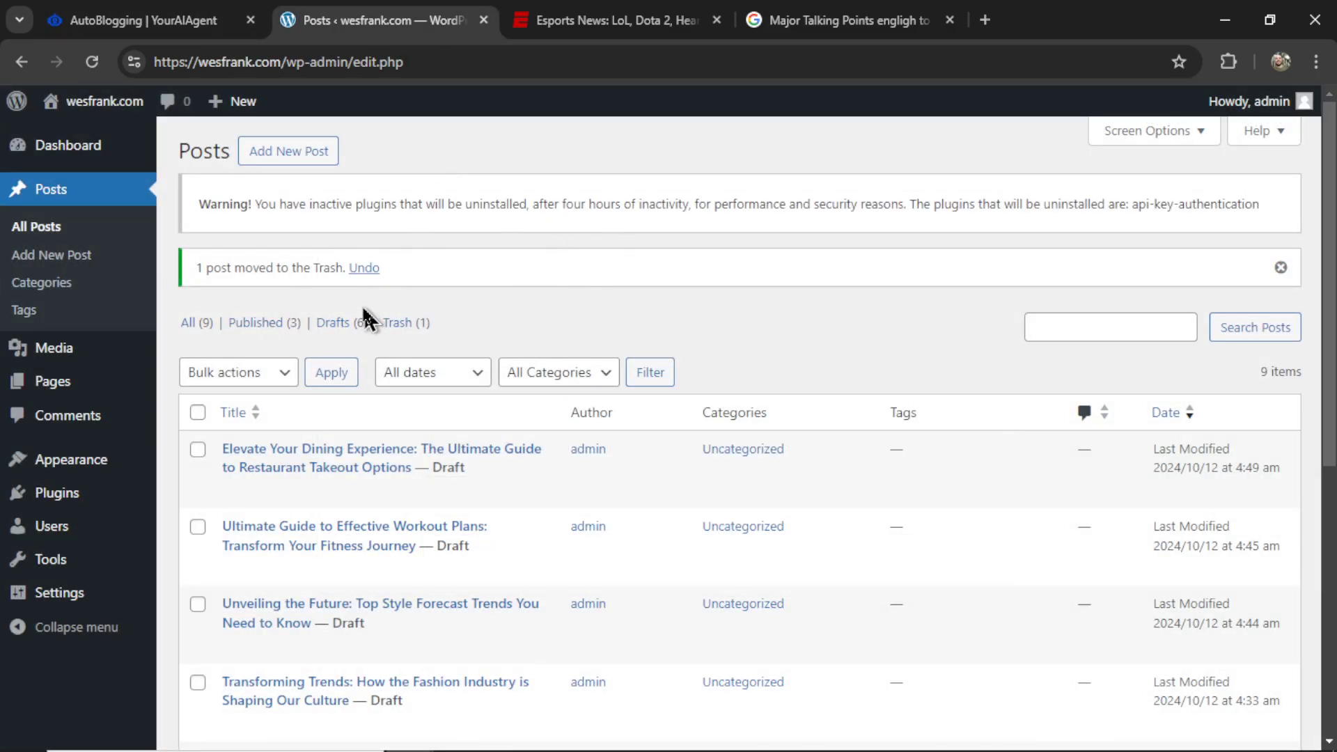
{"action": "left_click", "coordinate": [41, 283]}
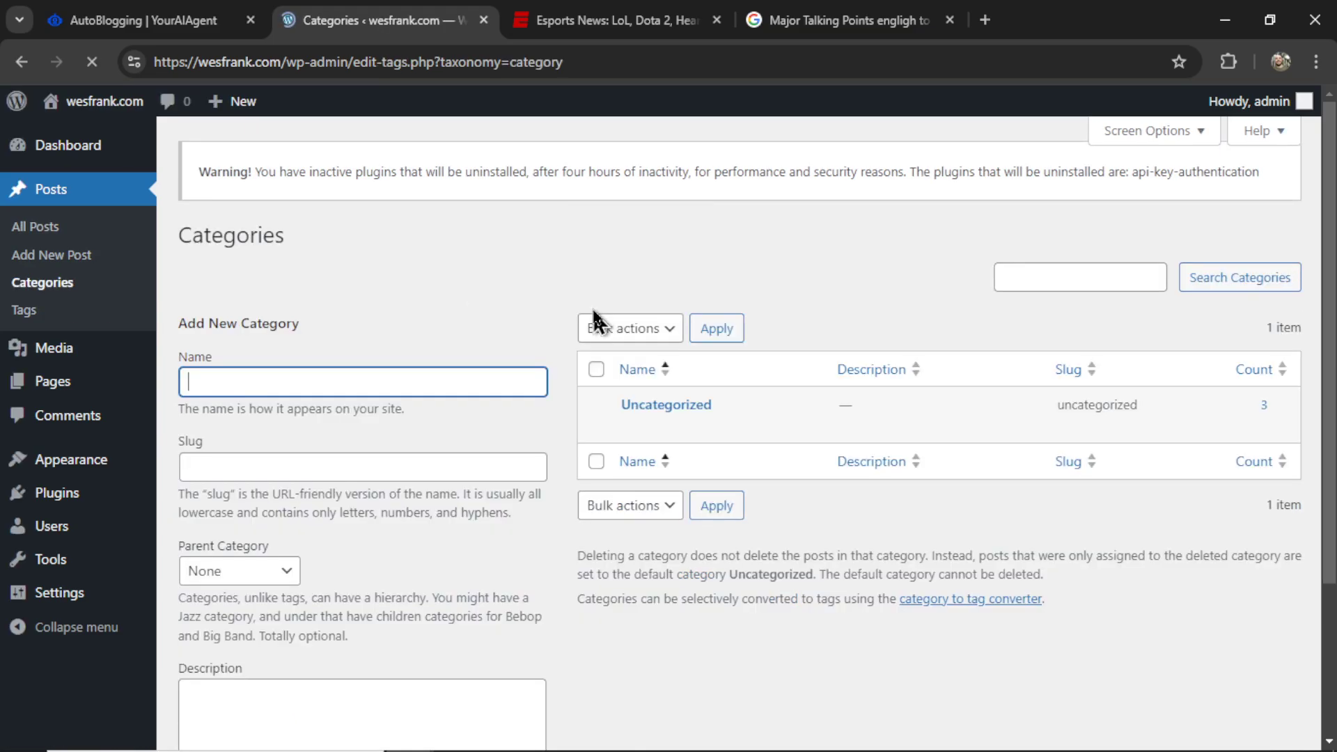
{"action": "type", "text": "Video Games"}
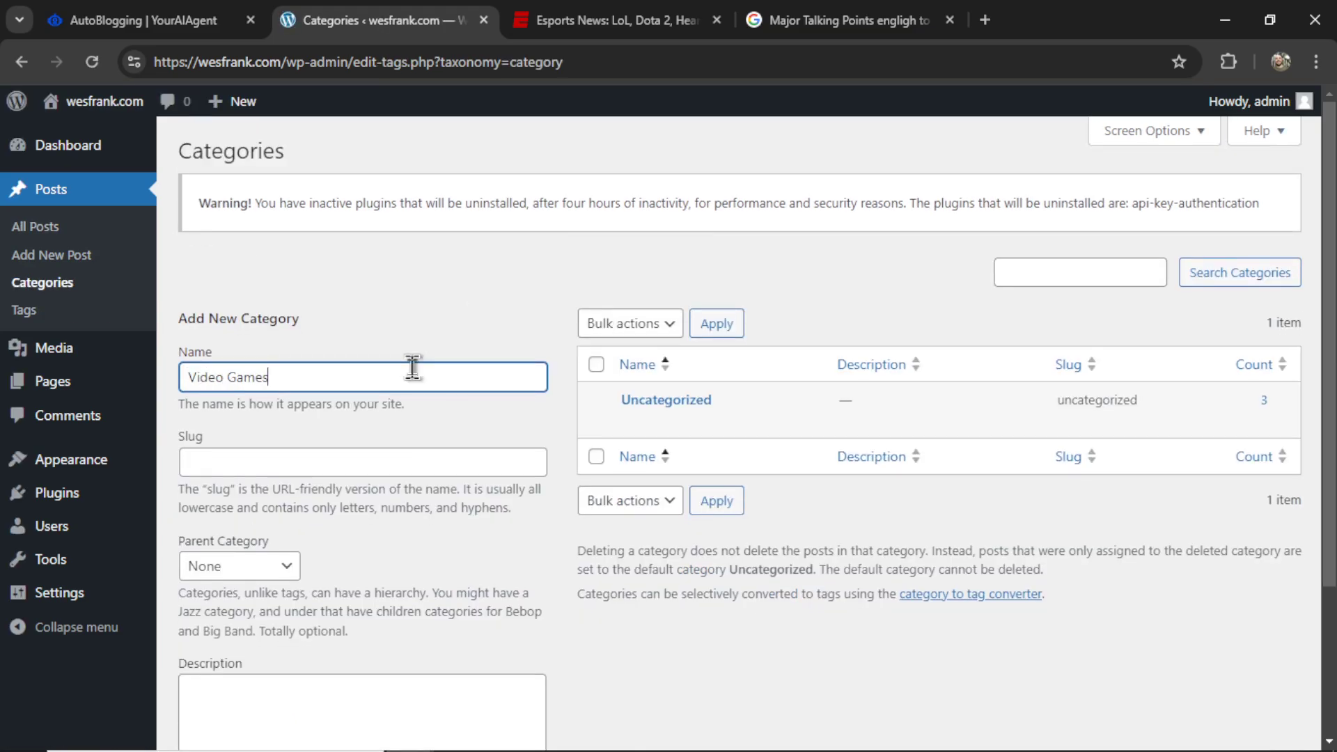
{"action": "left_click", "coordinate": [241, 648]}
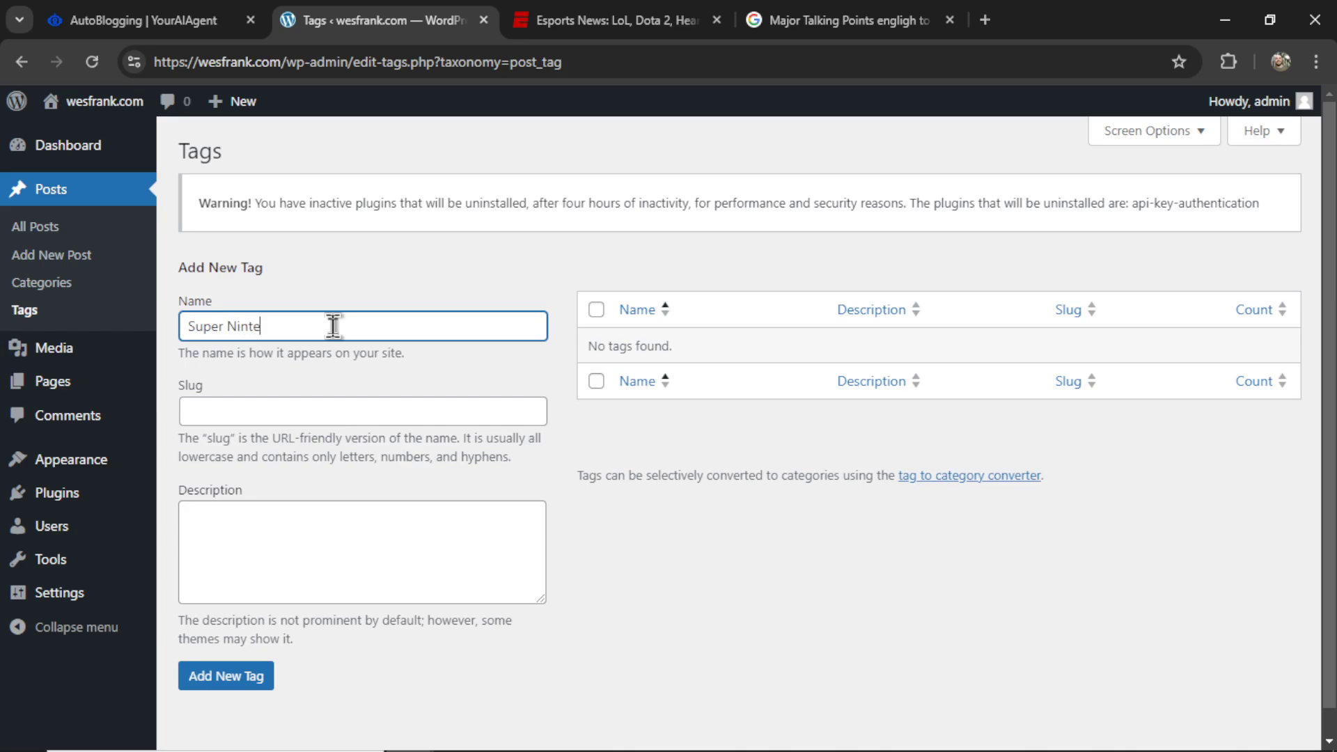
Add a Super Nintendo tag and return to the AutoBlogging settings.
{"action": "left_click", "coordinate": [226, 675]}
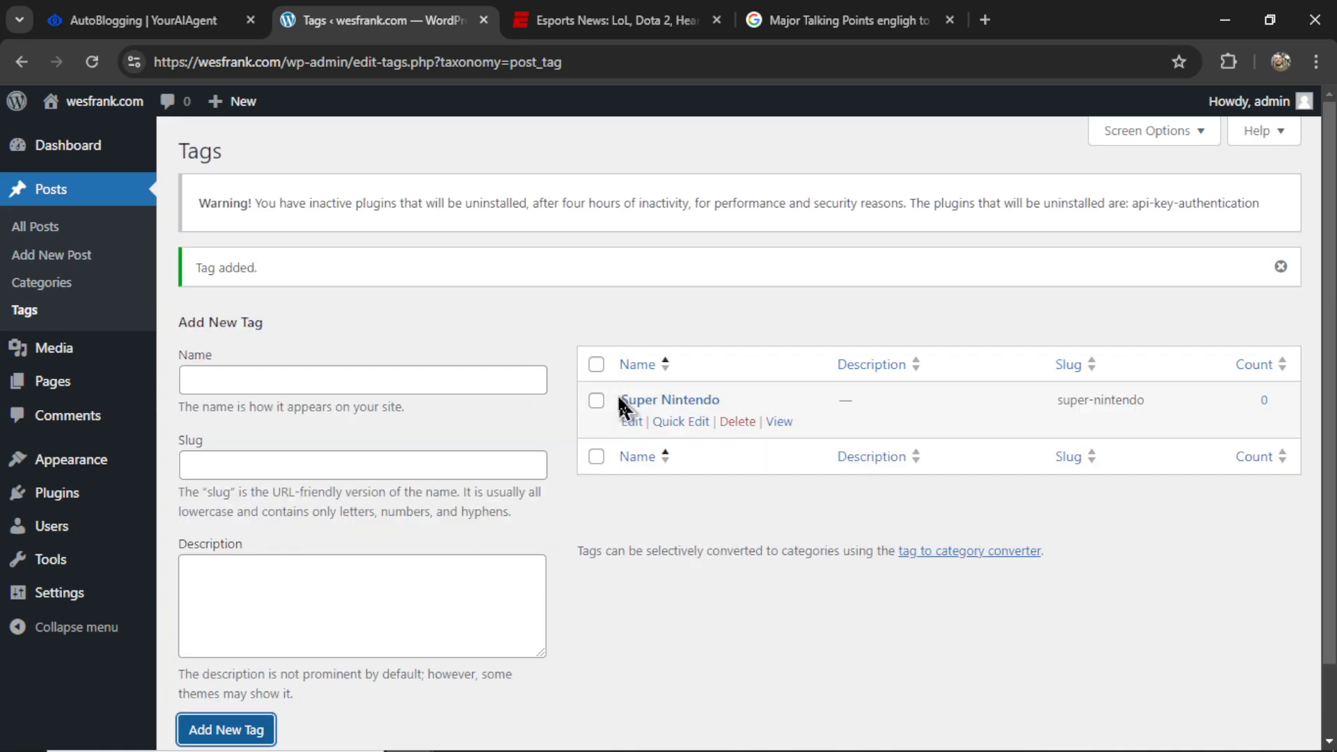
{"action": "mouse_move", "coordinate": [345, 240]}
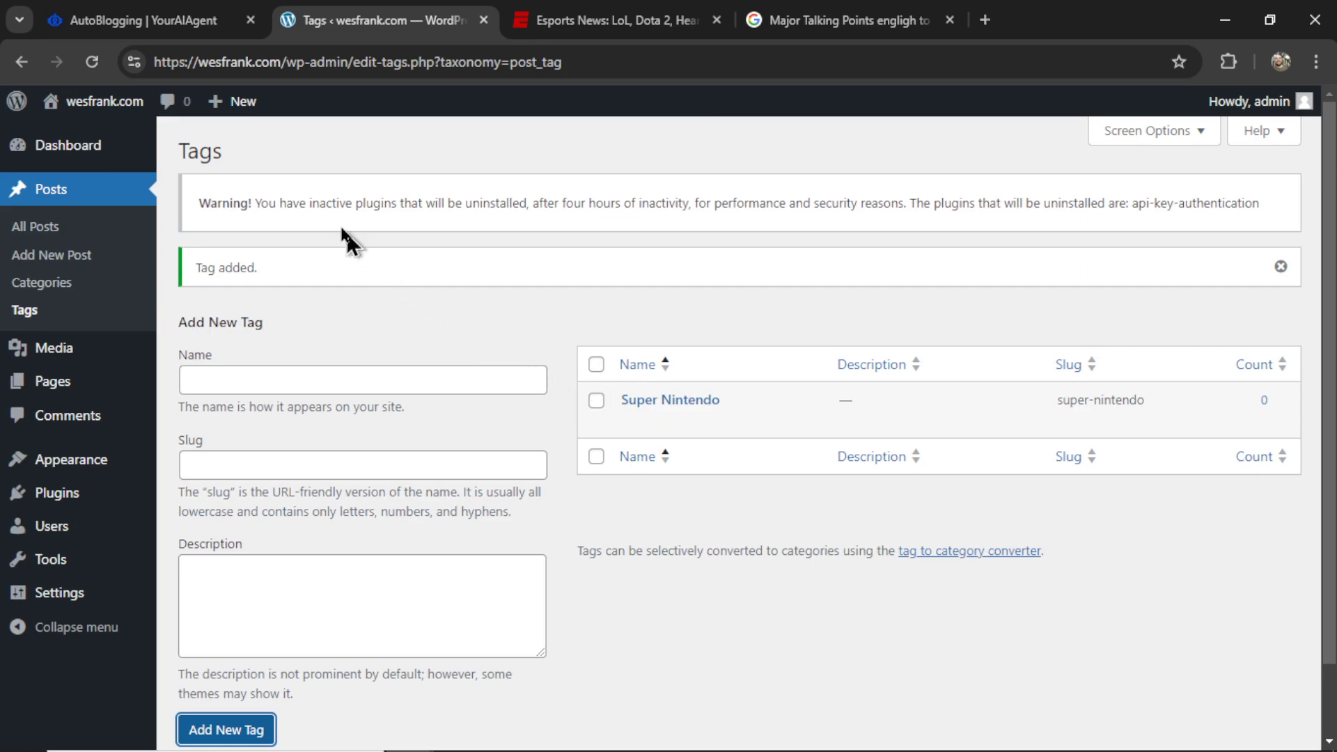
{"action": "left_click", "coordinate": [133, 19]}
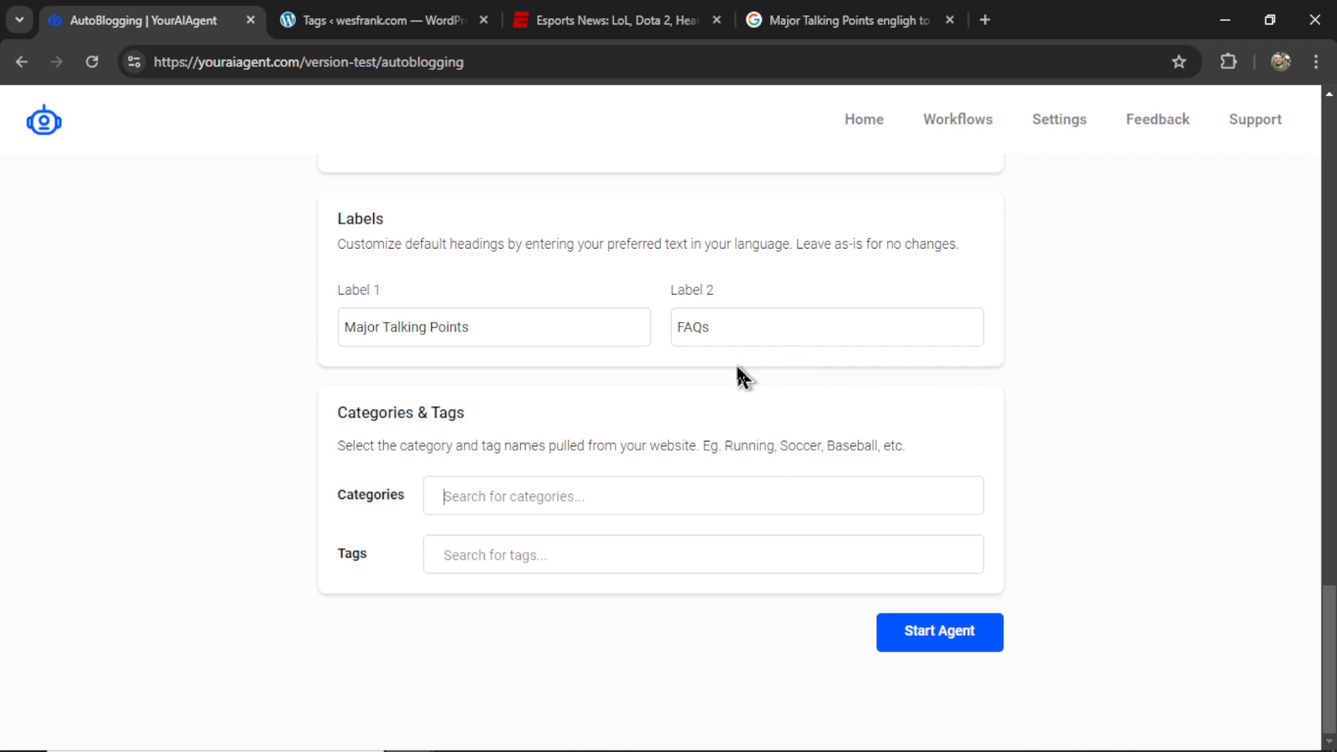
{"action": "mouse_move", "coordinate": [907, 418]}
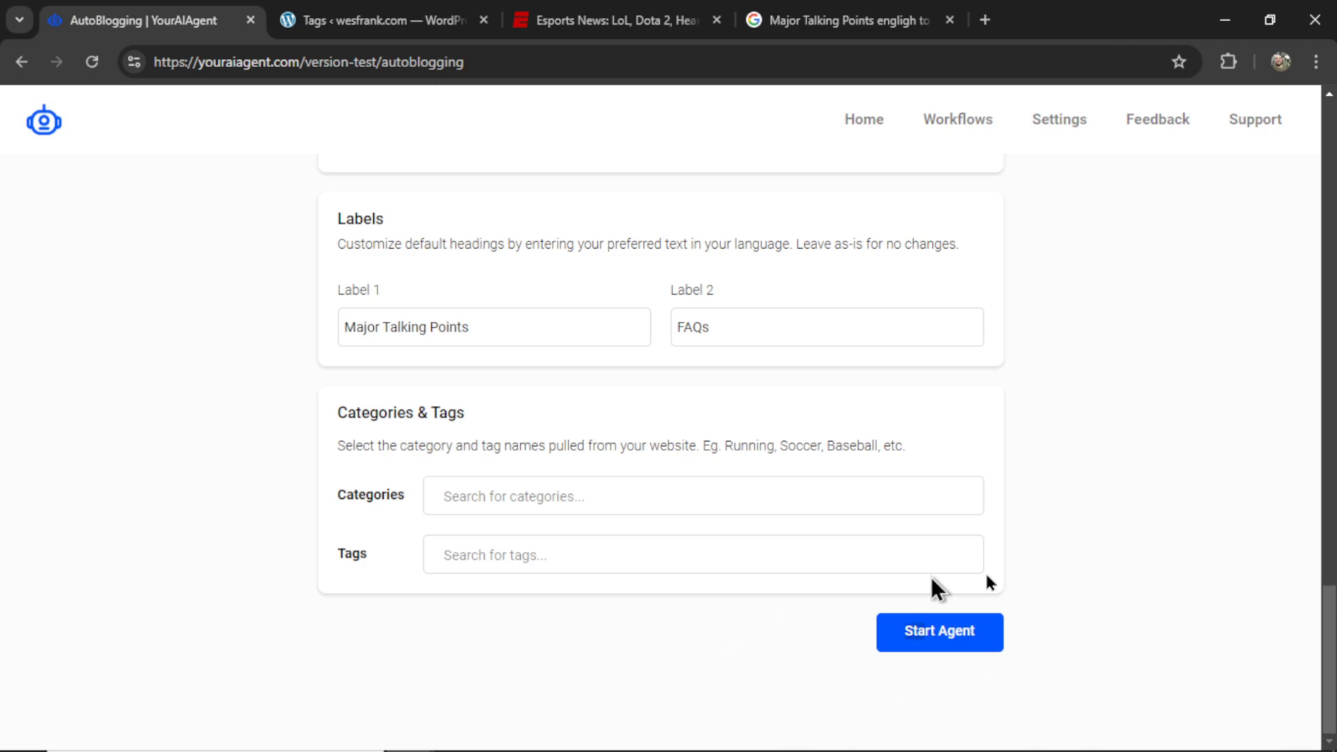
Switch back to the Workflows tab showing the running AutoBlogging Keywords (4) workflow.
{"action": "left_click", "coordinate": [957, 119]}
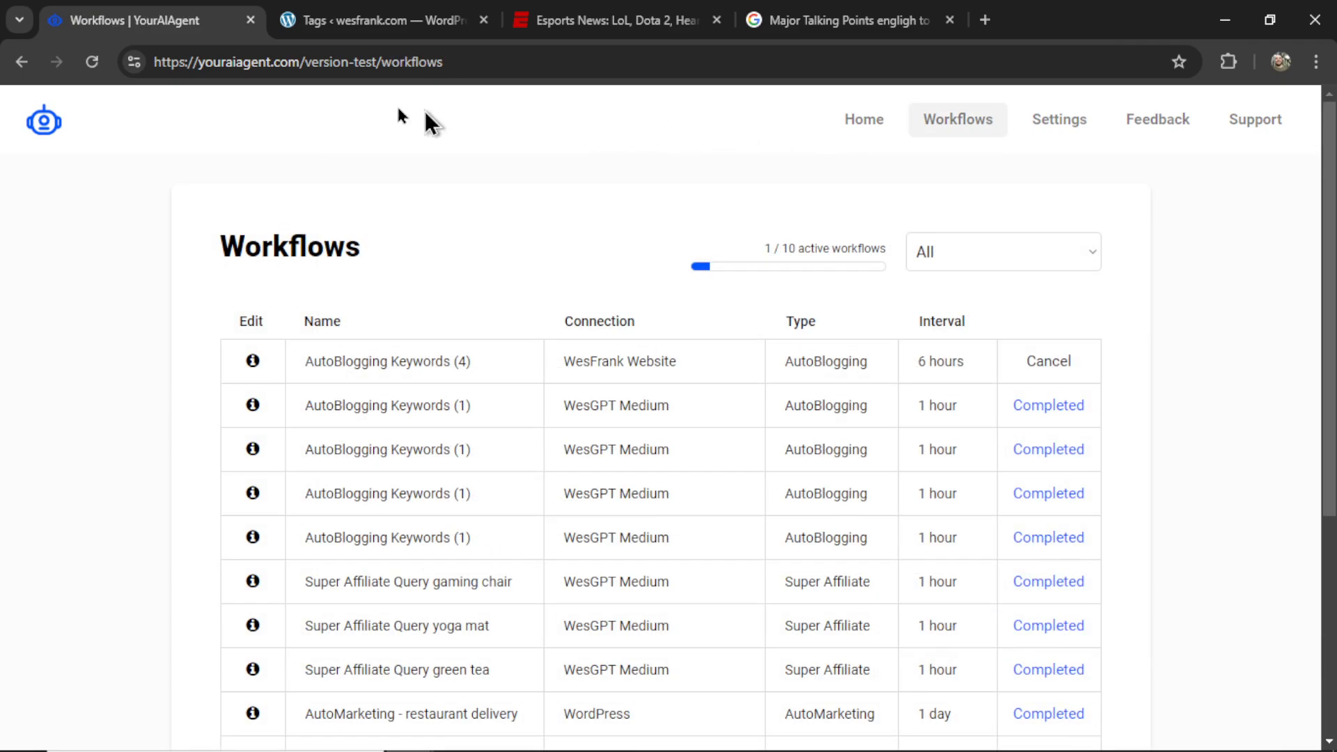
{"action": "mouse_move", "coordinate": [584, 269]}
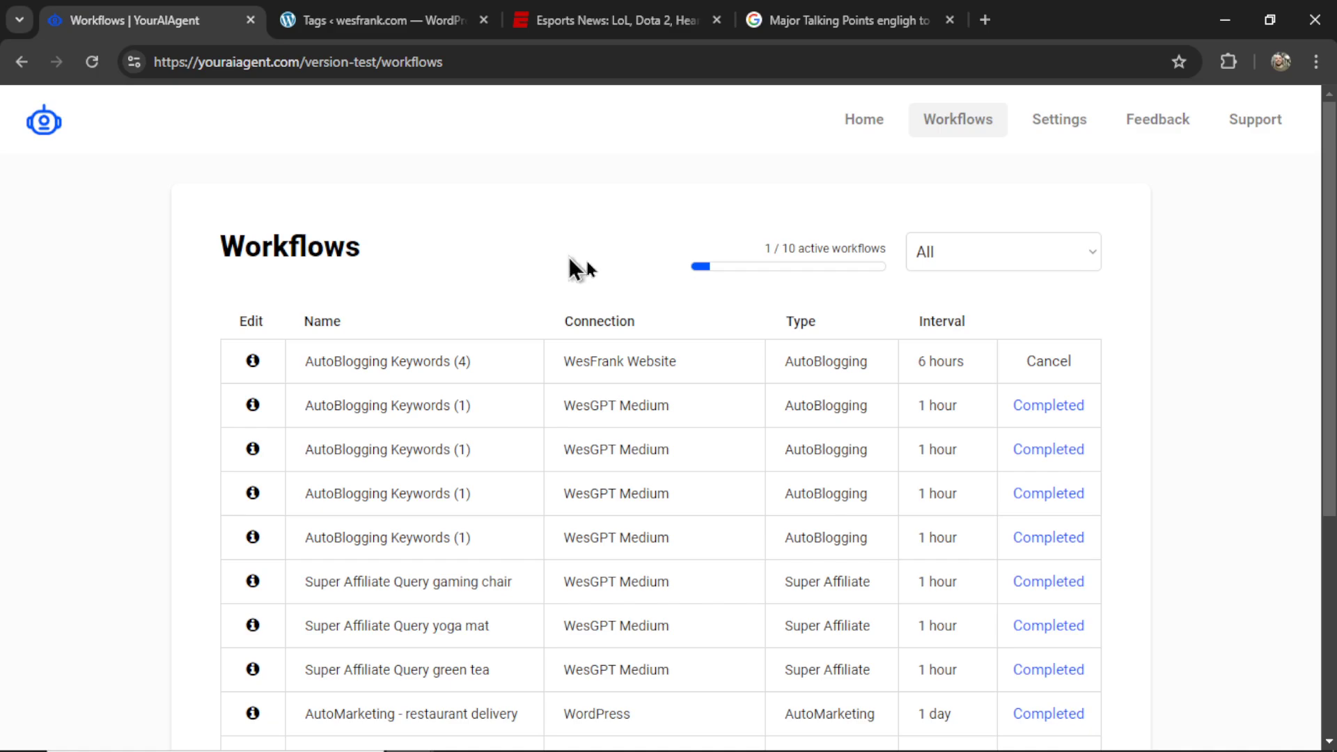
{"action": "mouse_move", "coordinate": [499, 261]}
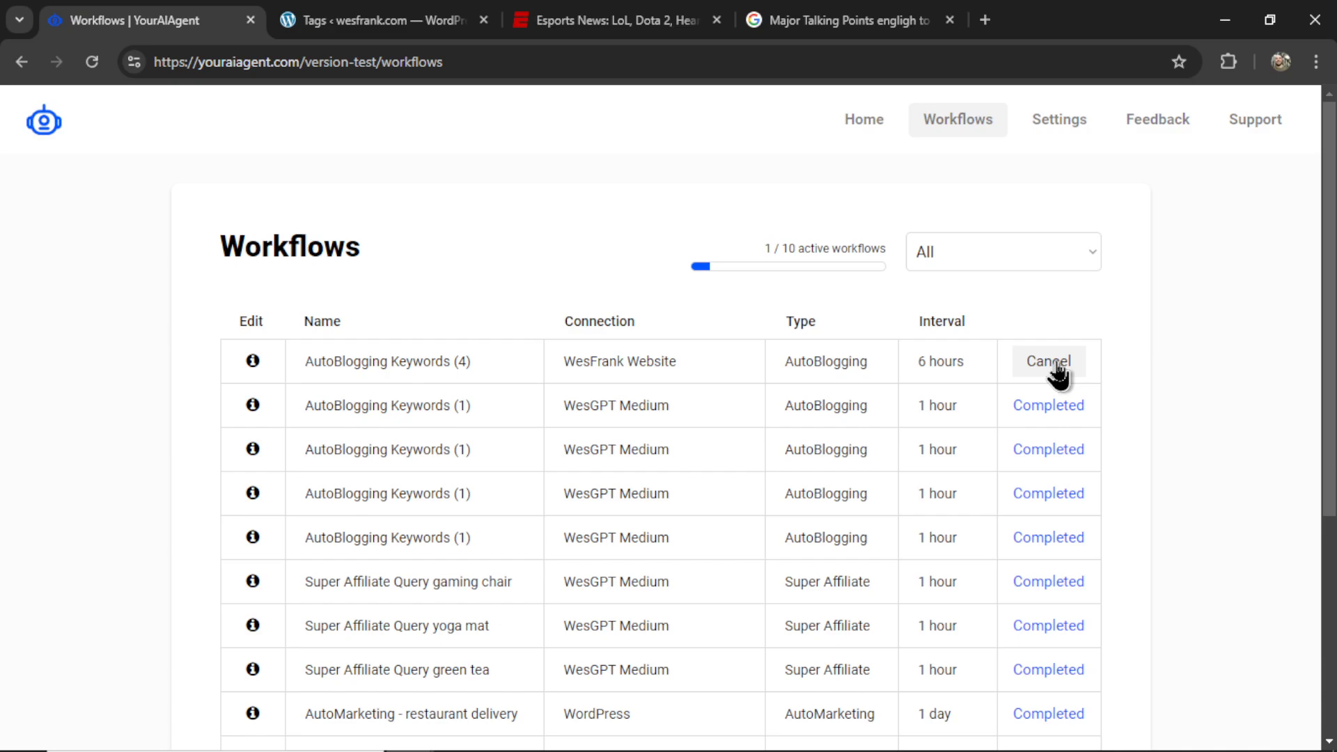
{"action": "mouse_move", "coordinate": [254, 366]}
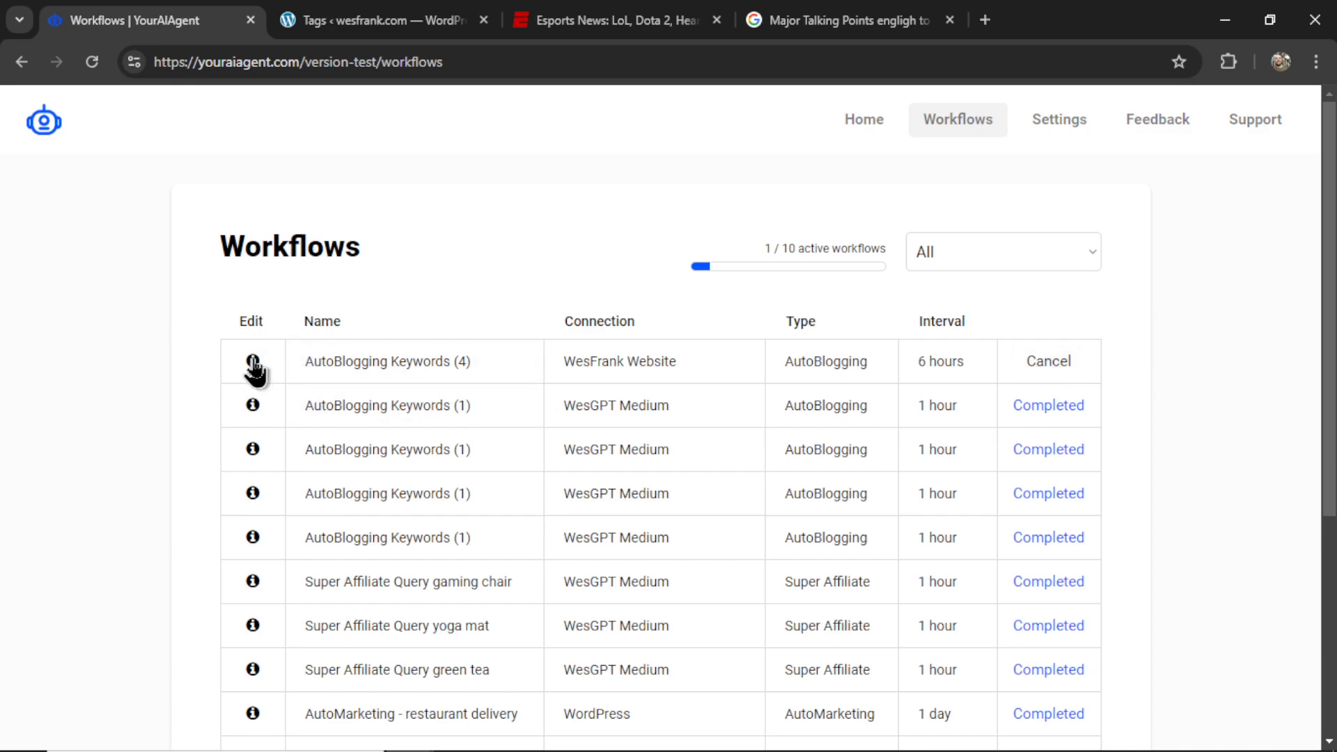
Review the AutoBlogging Keywords (4) details: 6-hour schedule, content preferences, keyword list and section links.
{"action": "left_click", "coordinate": [252, 359]}
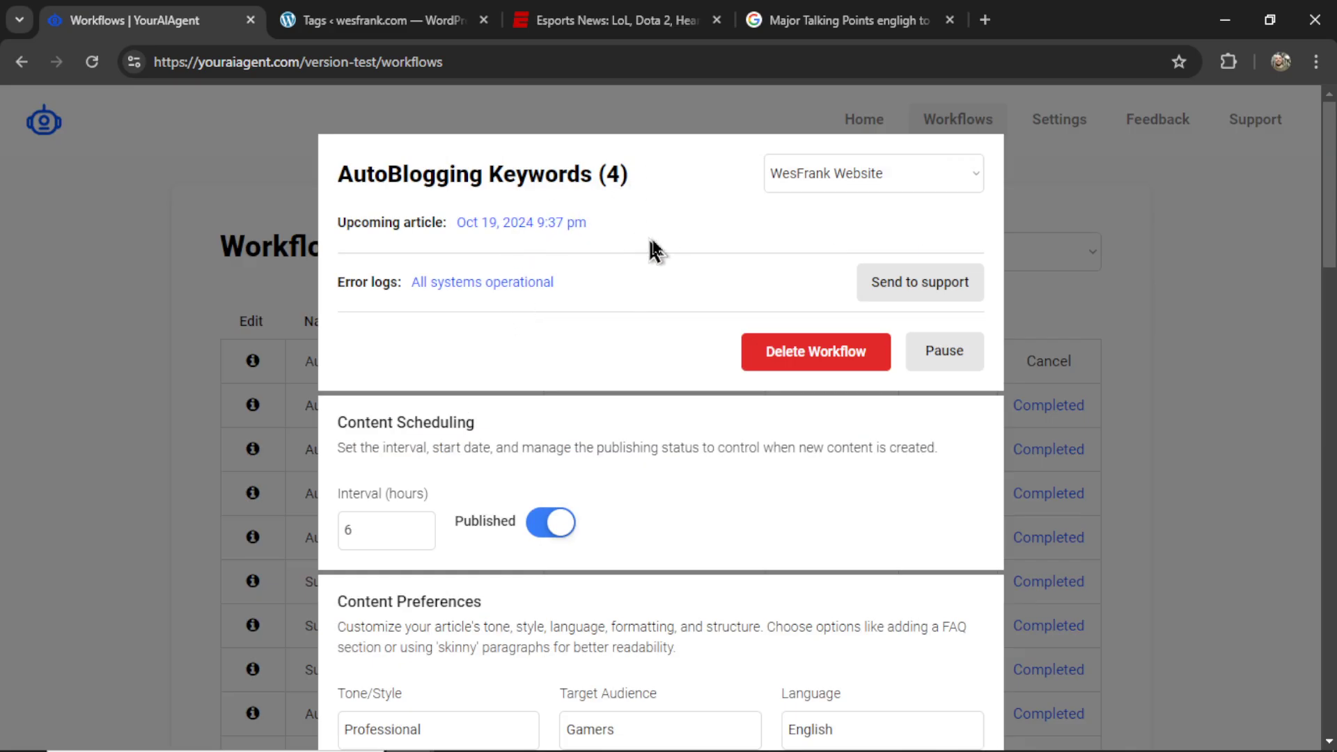
{"action": "mouse_move", "coordinate": [914, 185]}
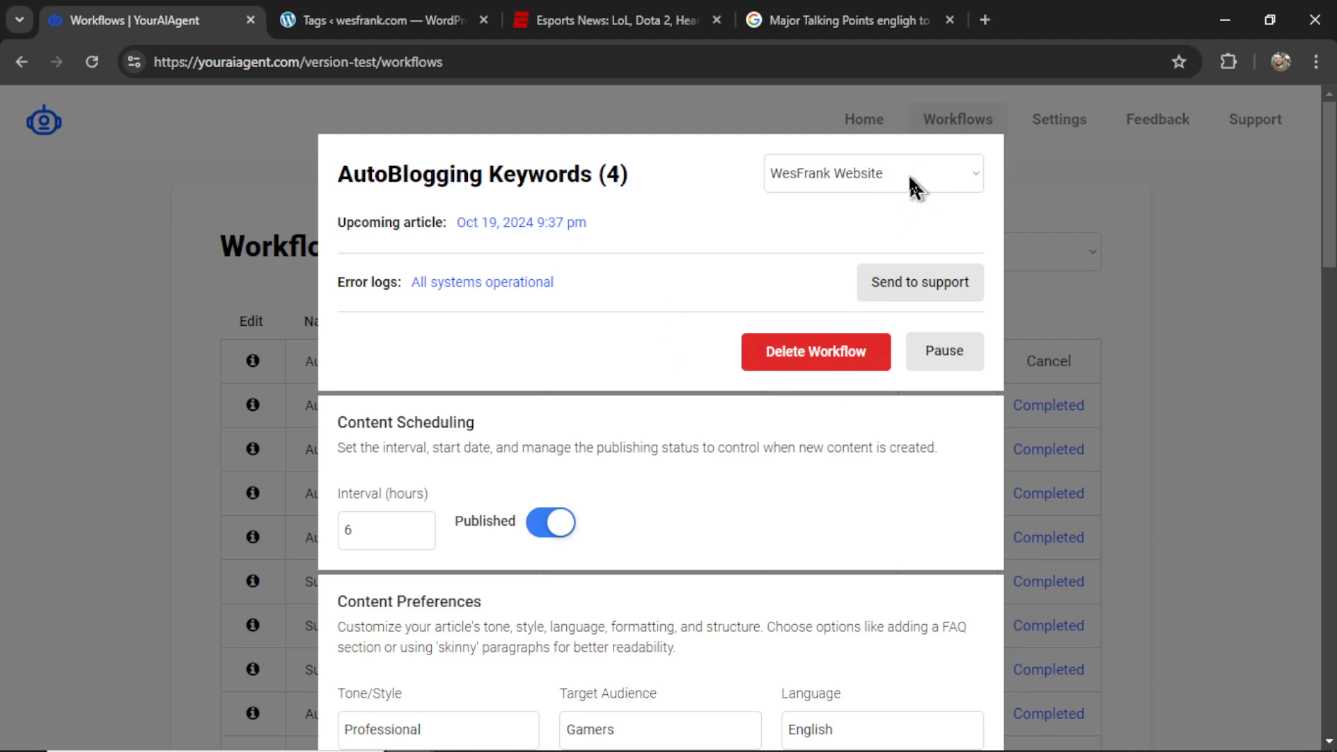
{"action": "scroll", "scroll_direction": "down", "scroll_amount": 3}
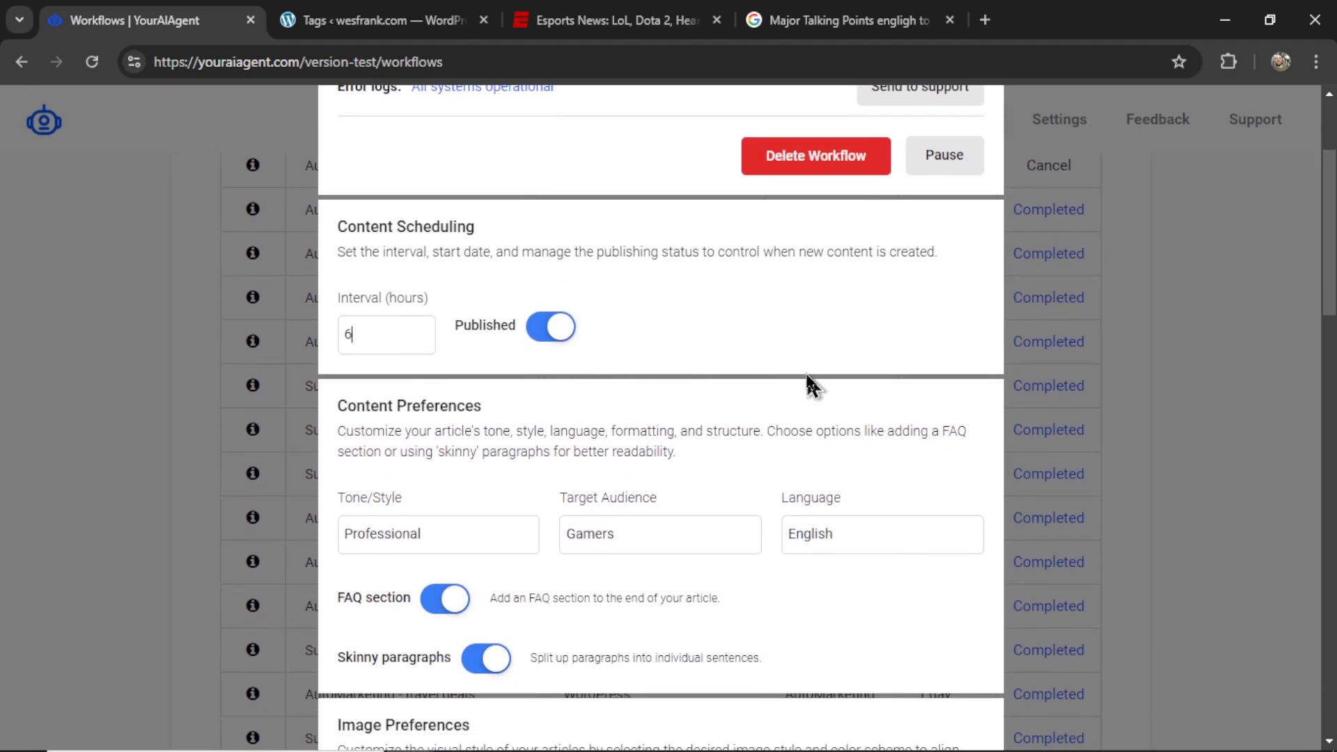
{"action": "scroll", "scroll_direction": "down", "scroll_amount": 3}
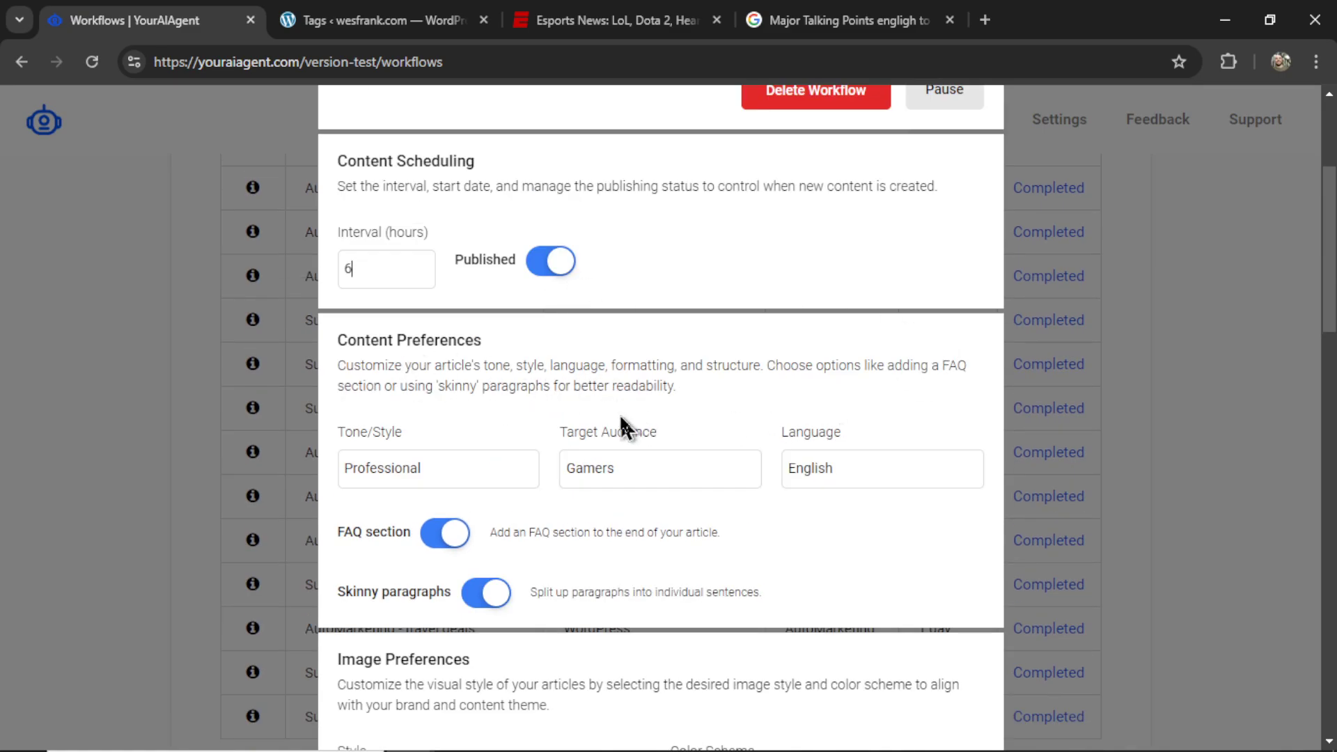
{"action": "scroll", "scroll_direction": "down", "scroll_amount": 3}
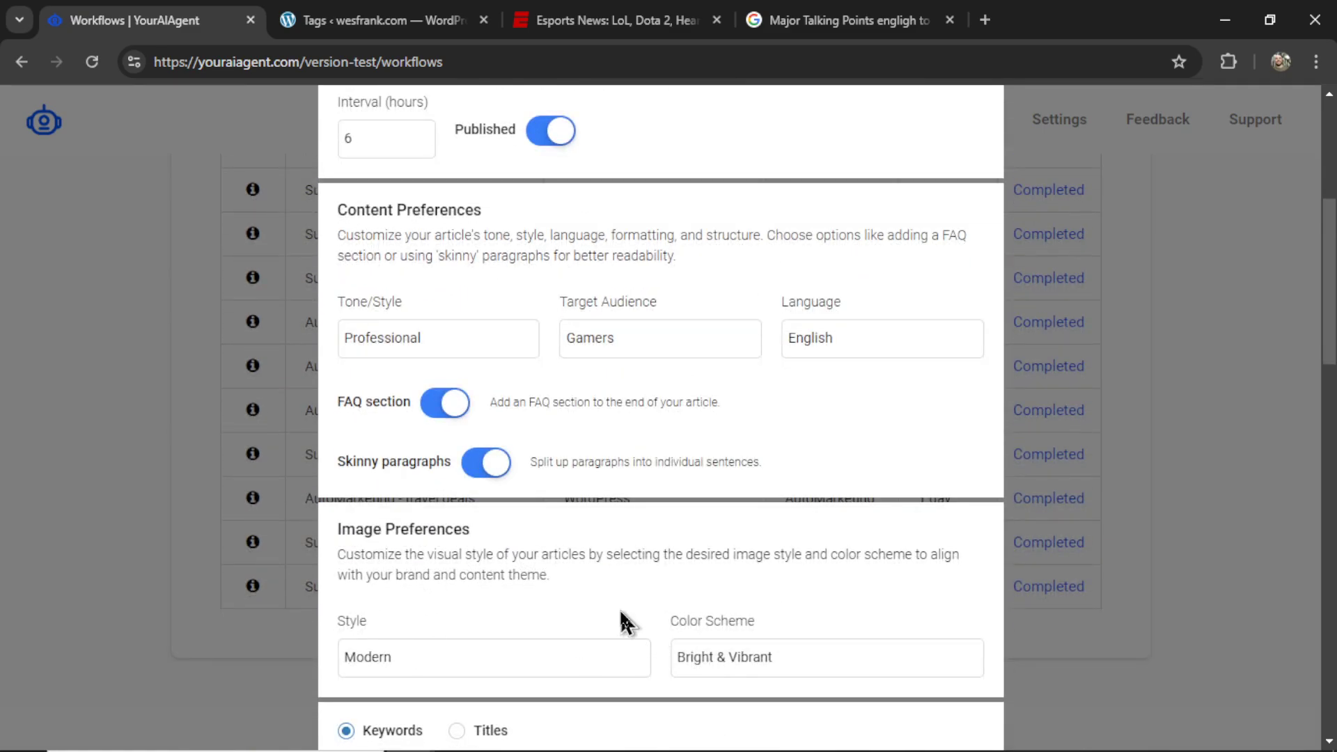
{"action": "scroll", "scroll_direction": "down", "scroll_amount": 3}
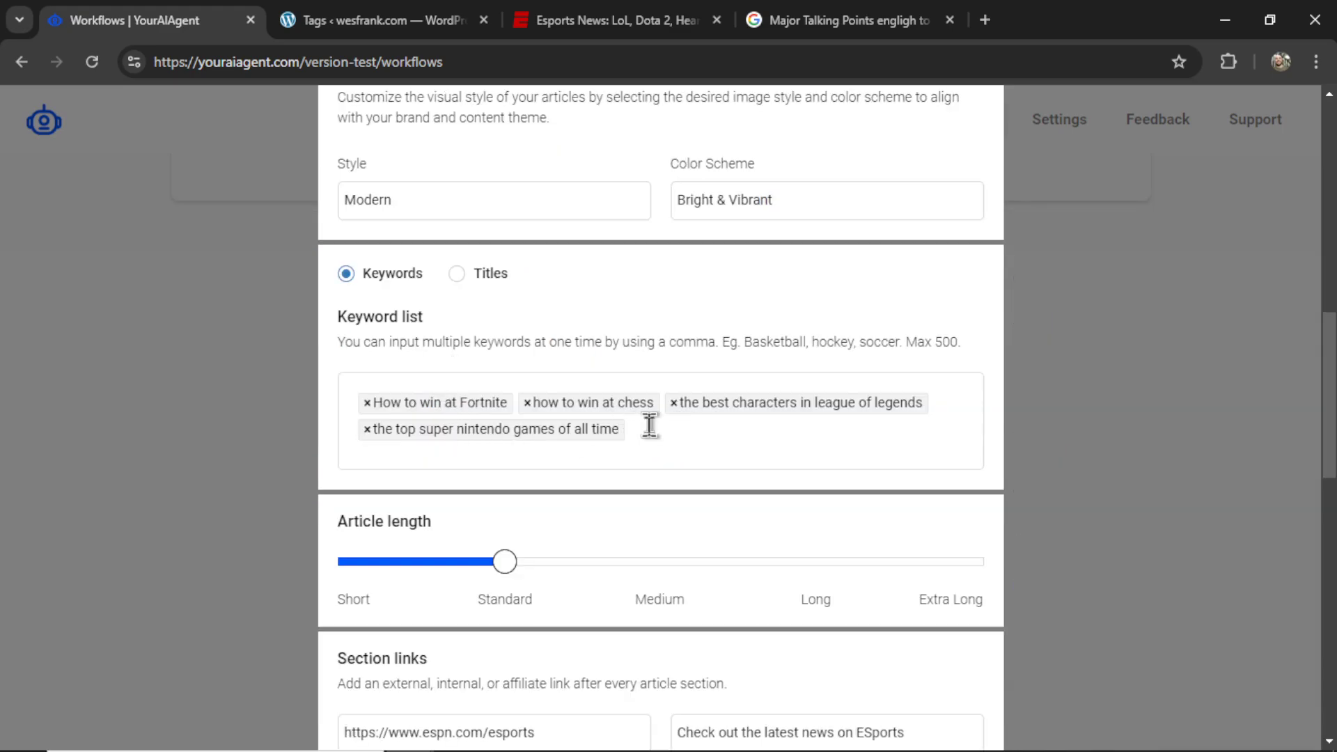
{"action": "scroll", "scroll_direction": "down", "scroll_amount": 3}
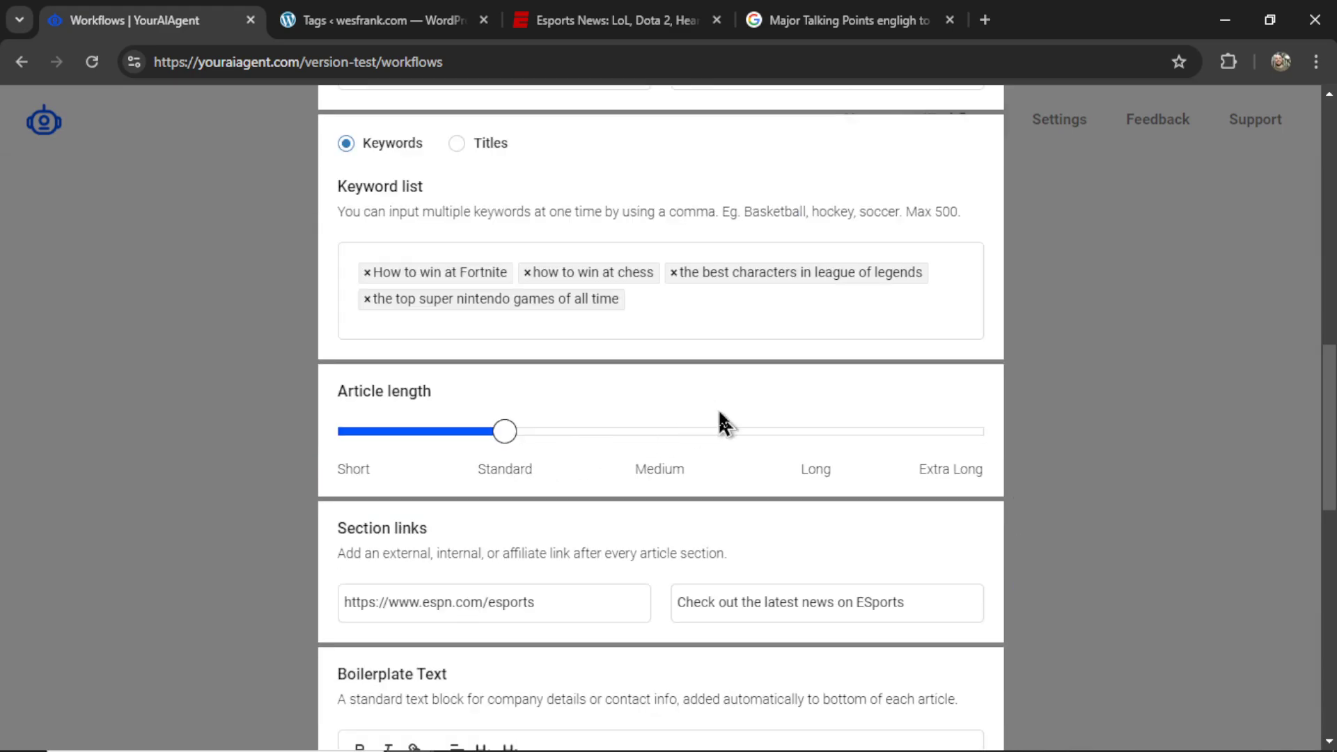
{"action": "scroll", "scroll_direction": "down", "scroll_amount": 3}
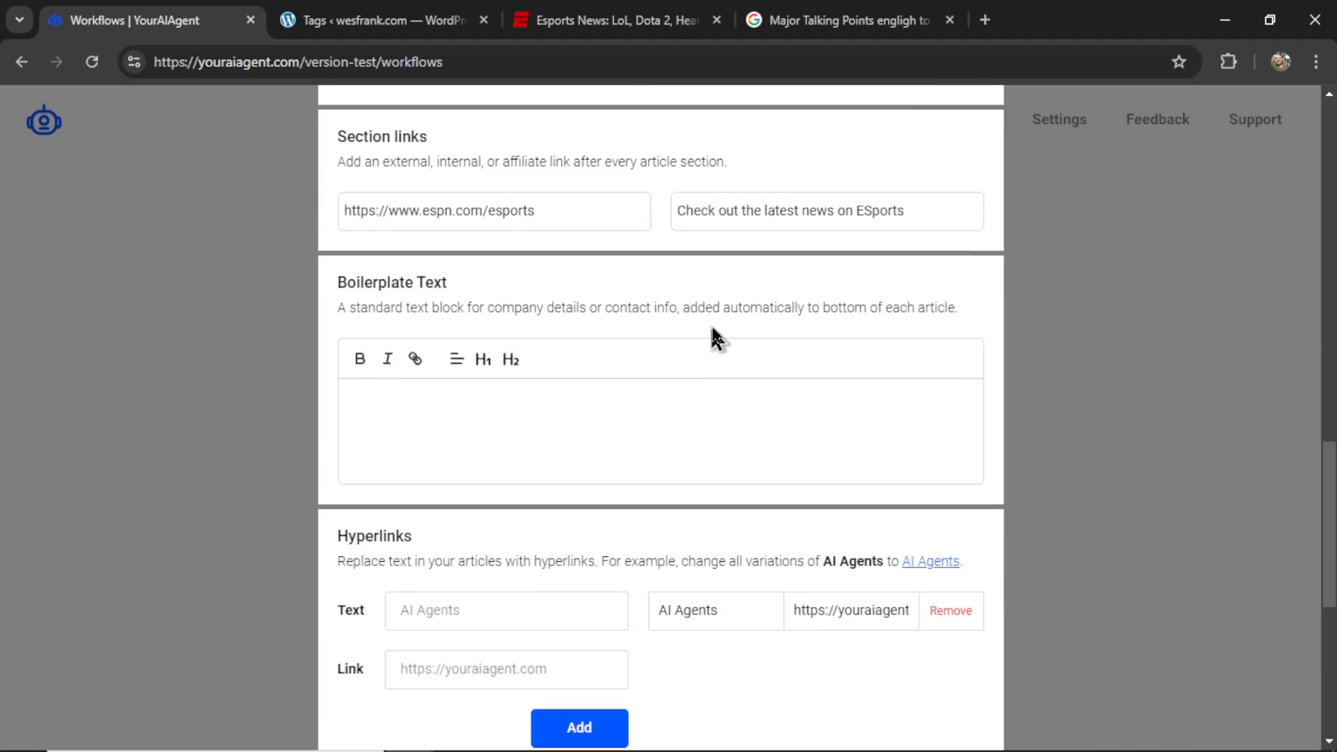
{"action": "scroll", "scroll_direction": "down", "scroll_amount": 3}
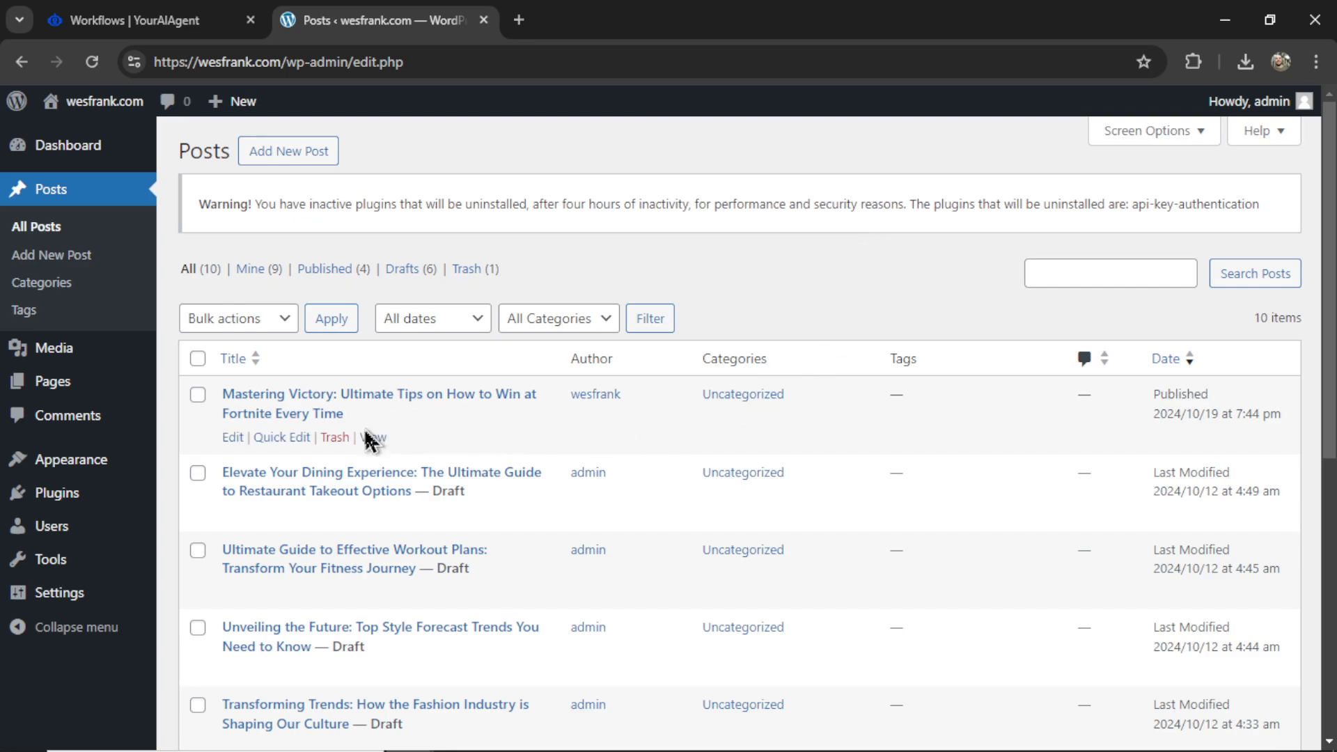
View the live Mastering Victory Fortnite post and read its talking points and generated image.
{"action": "left_click", "coordinate": [374, 437]}
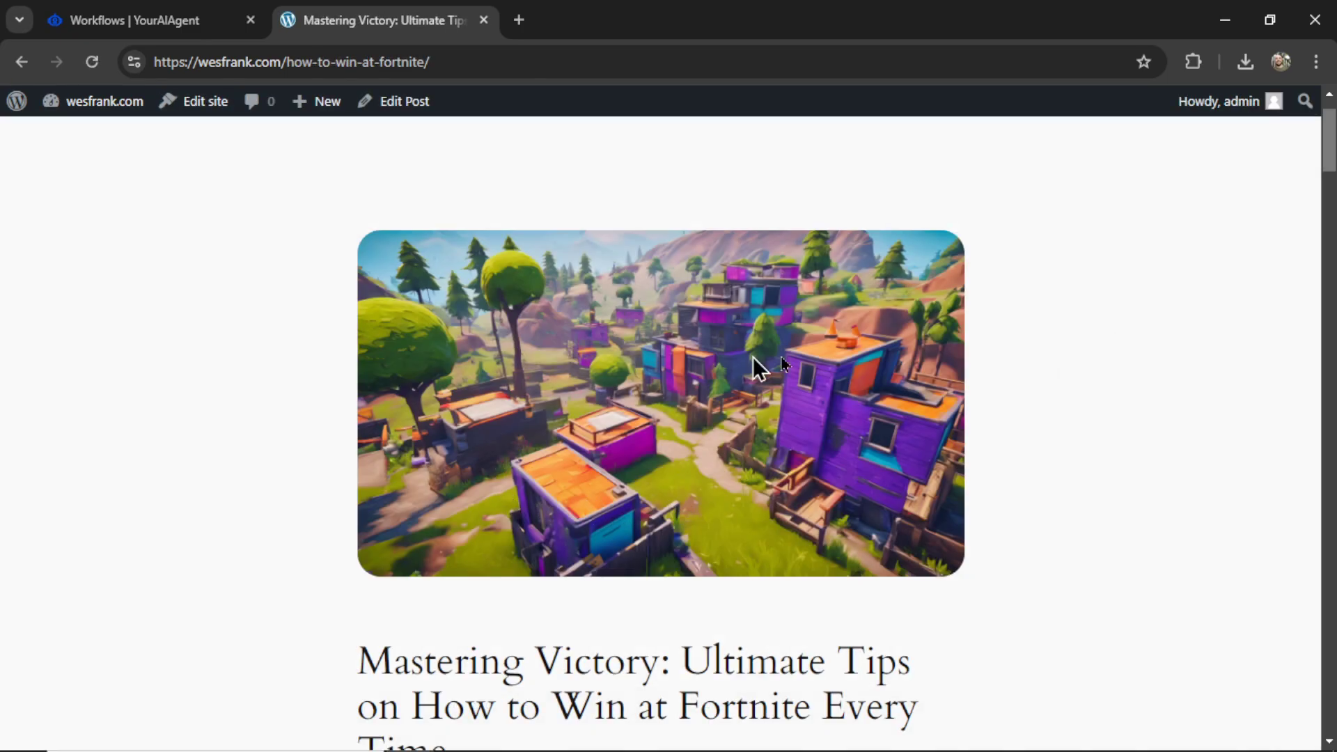
{"action": "mouse_move", "coordinate": [869, 457]}
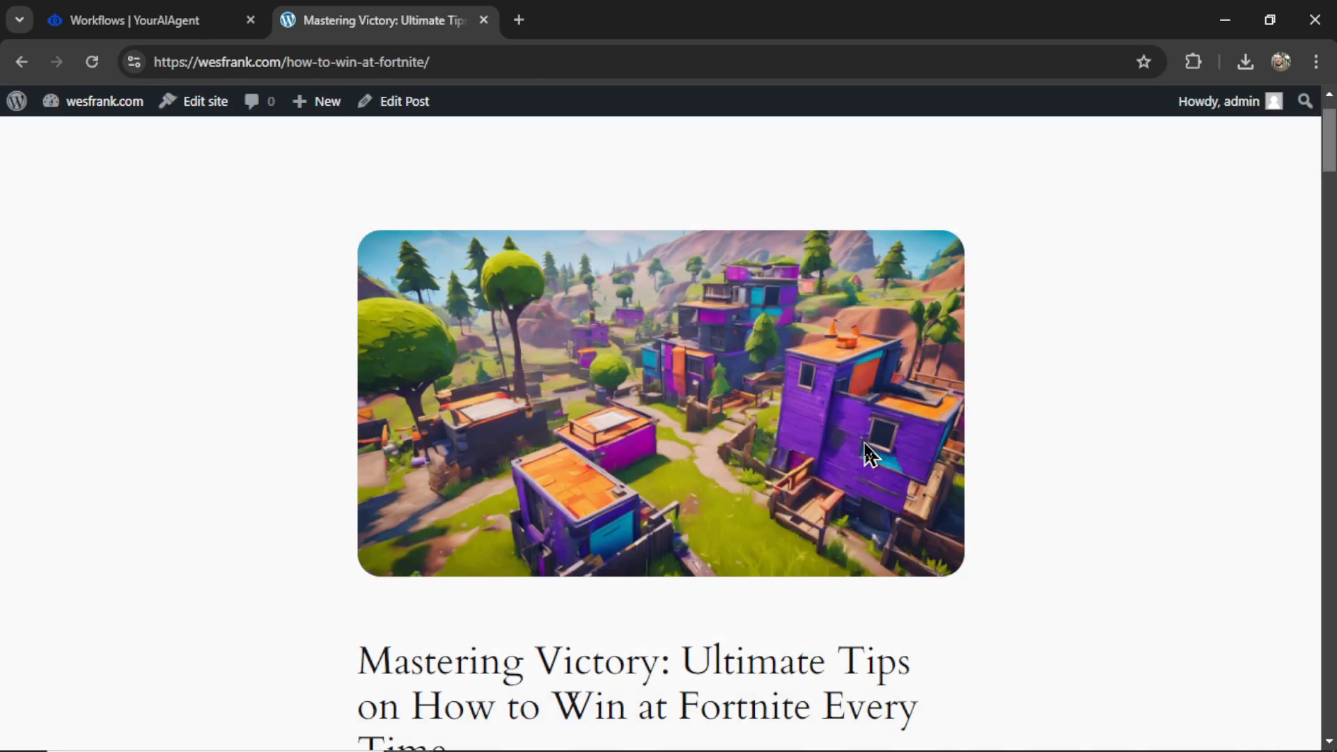
{"action": "scroll", "scroll_direction": "down", "scroll_amount": 3}
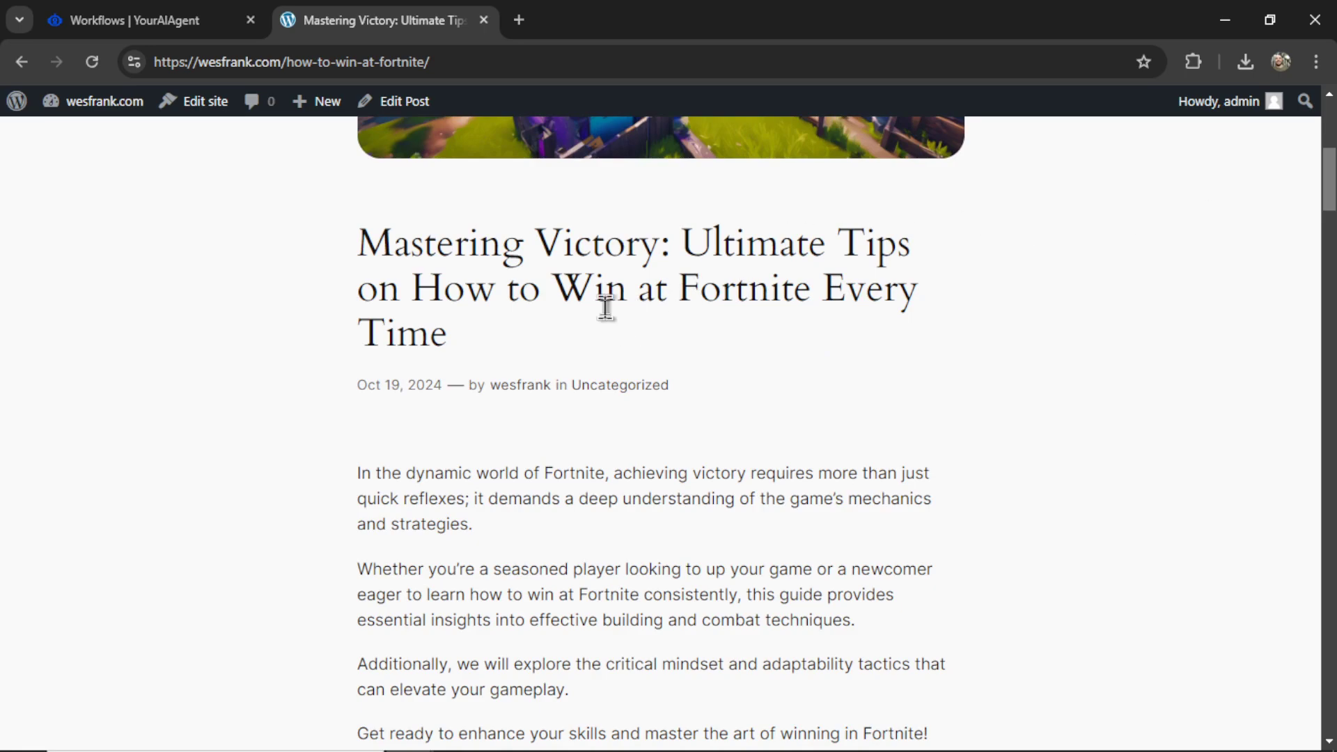
{"action": "mouse_move", "coordinate": [1085, 386]}
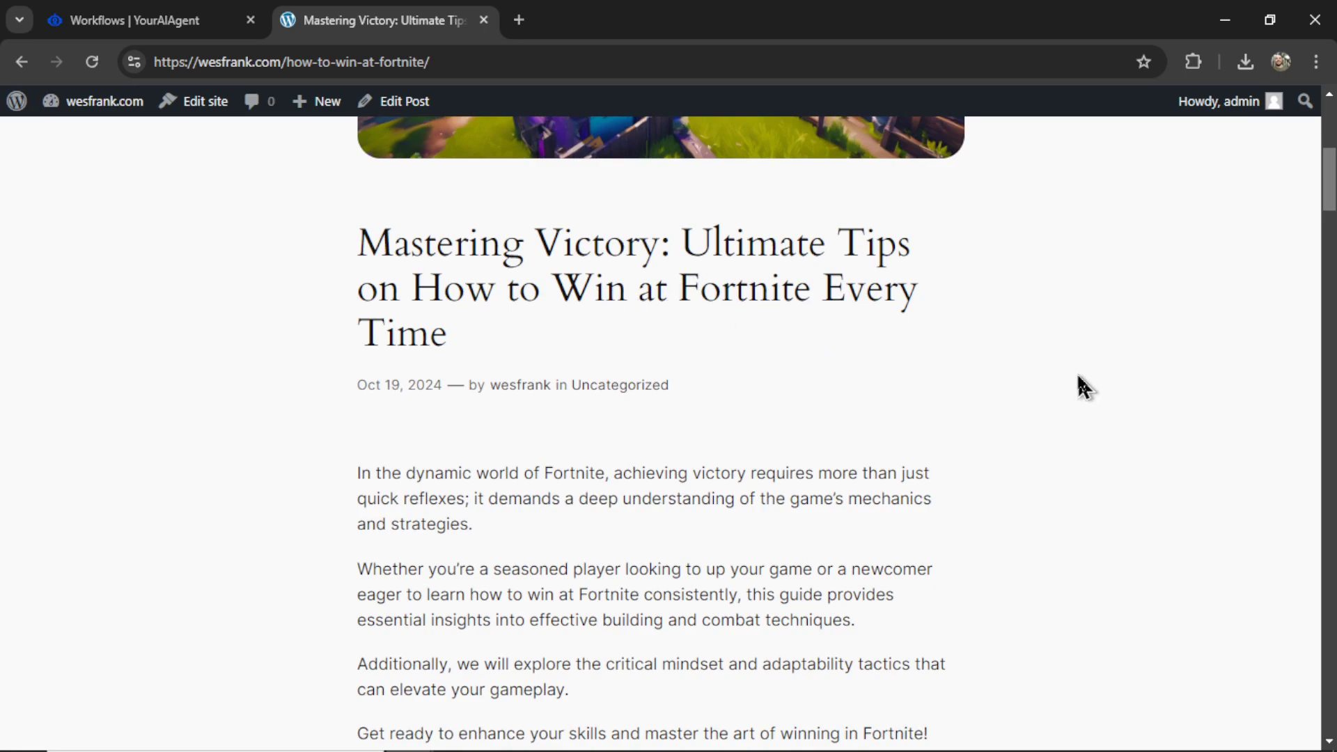
{"action": "scroll", "scroll_direction": "down", "scroll_amount": 3}
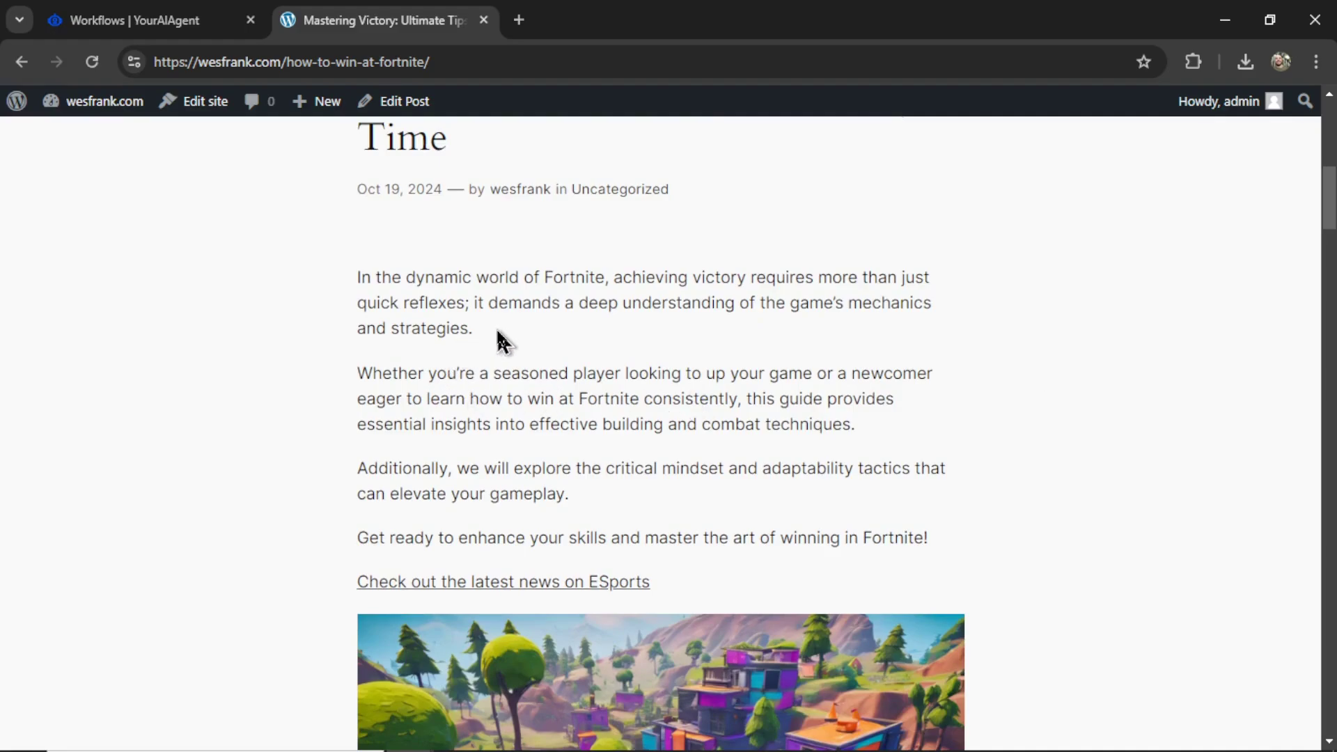
{"action": "scroll", "scroll_direction": "down", "scroll_amount": 3}
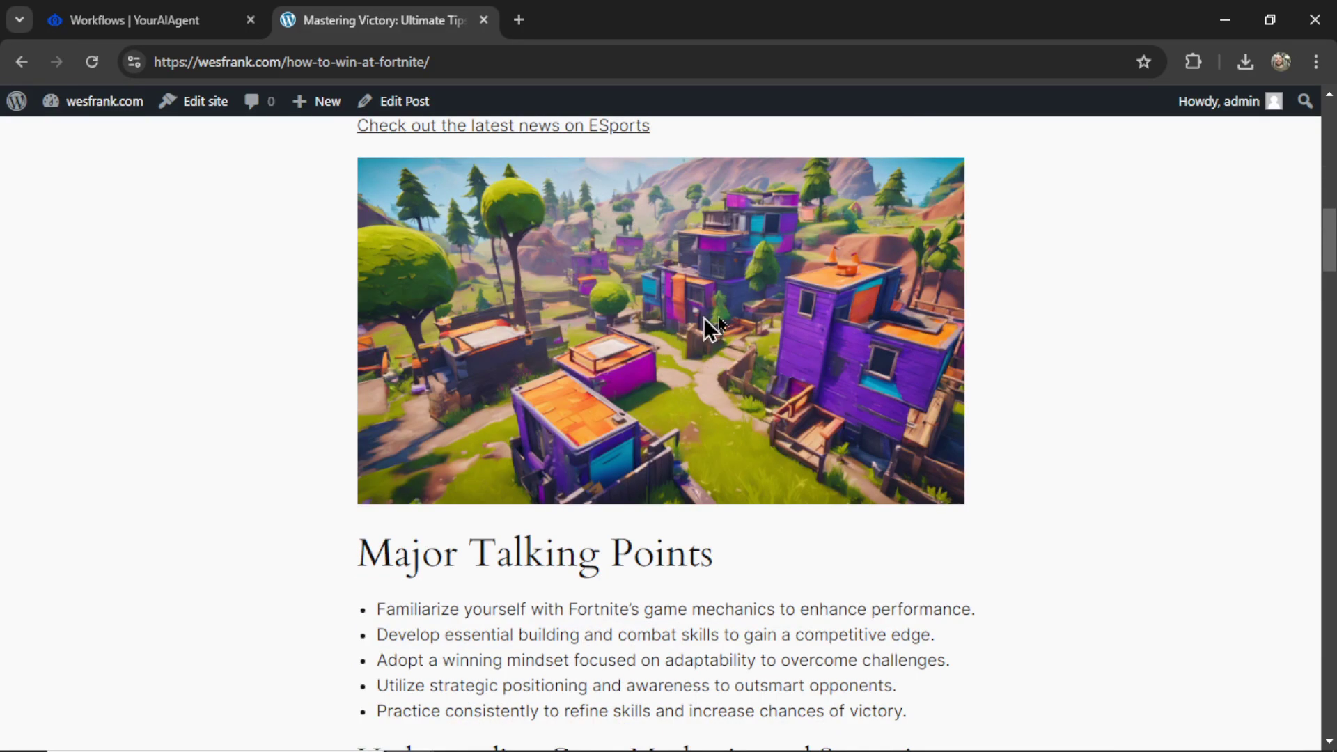
{"action": "scroll", "scroll_direction": "down", "scroll_amount": 3}
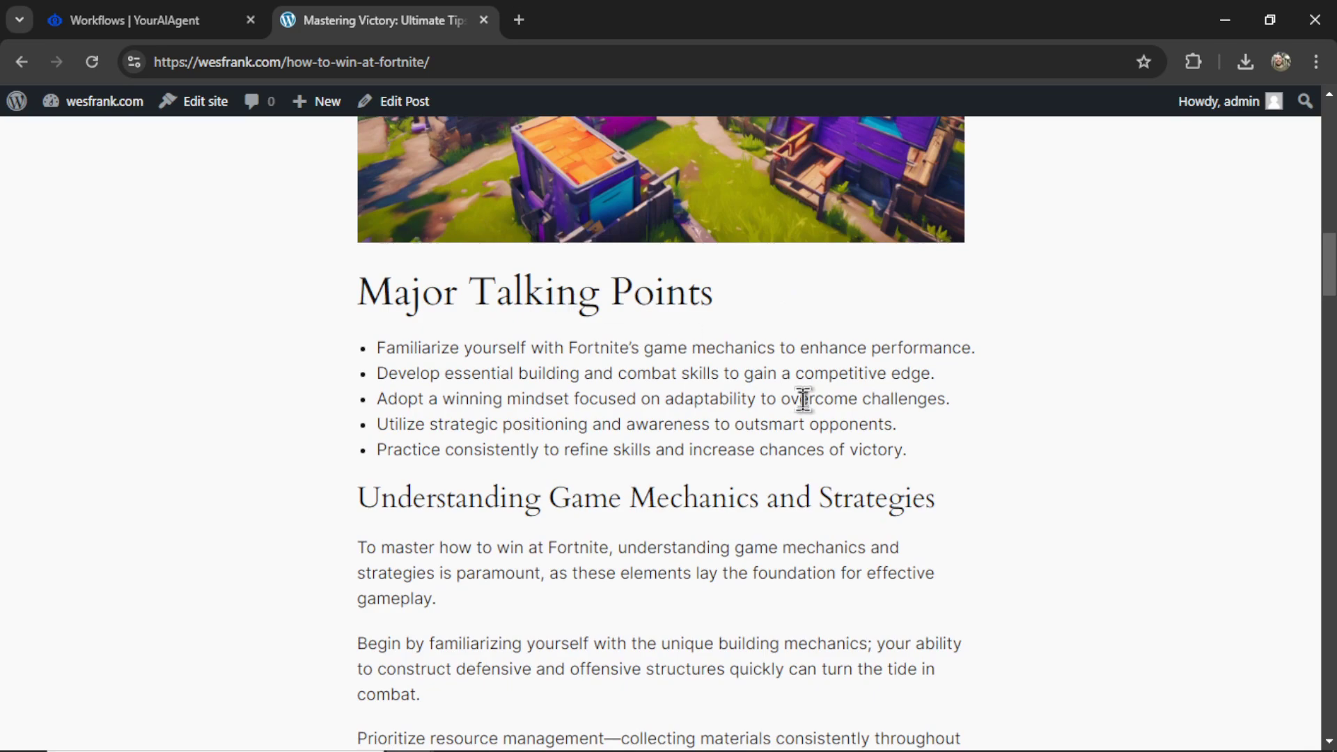
{"action": "mouse_move", "coordinate": [378, 349]}
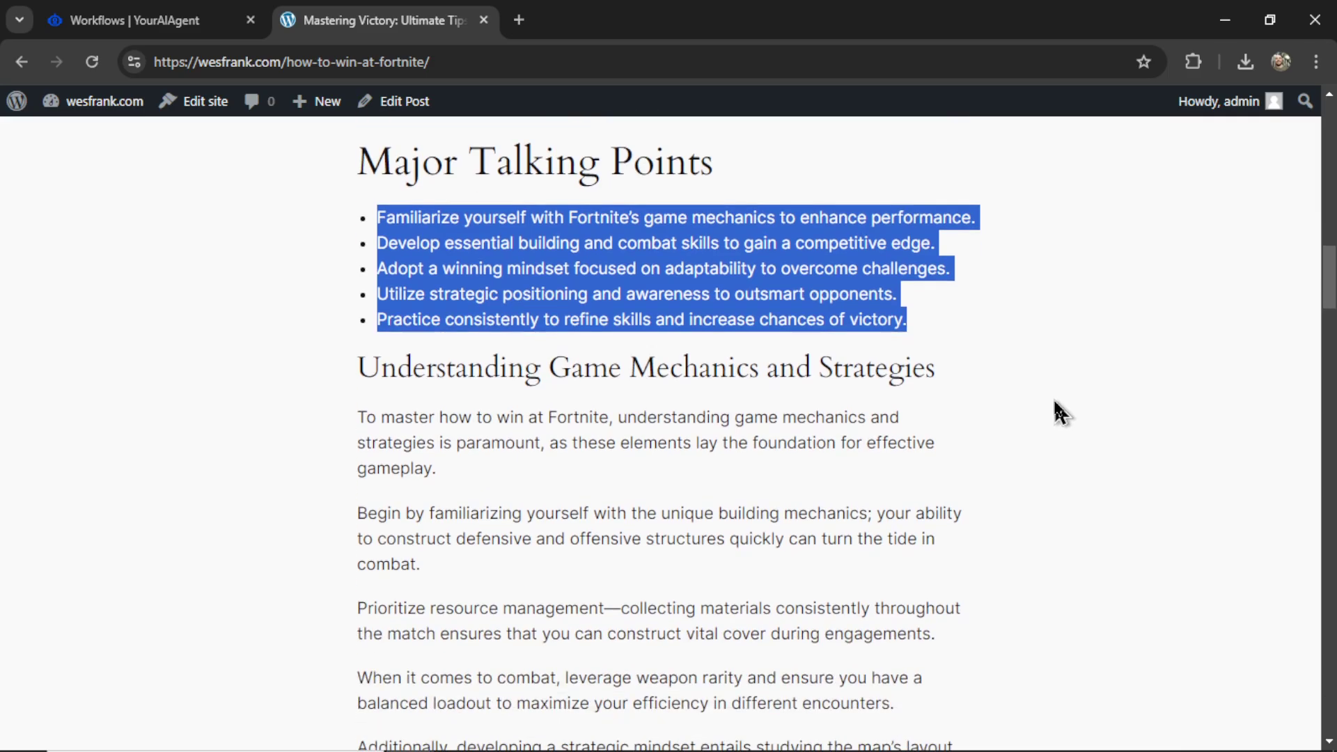
{"action": "scroll", "scroll_direction": "down", "scroll_amount": 3}
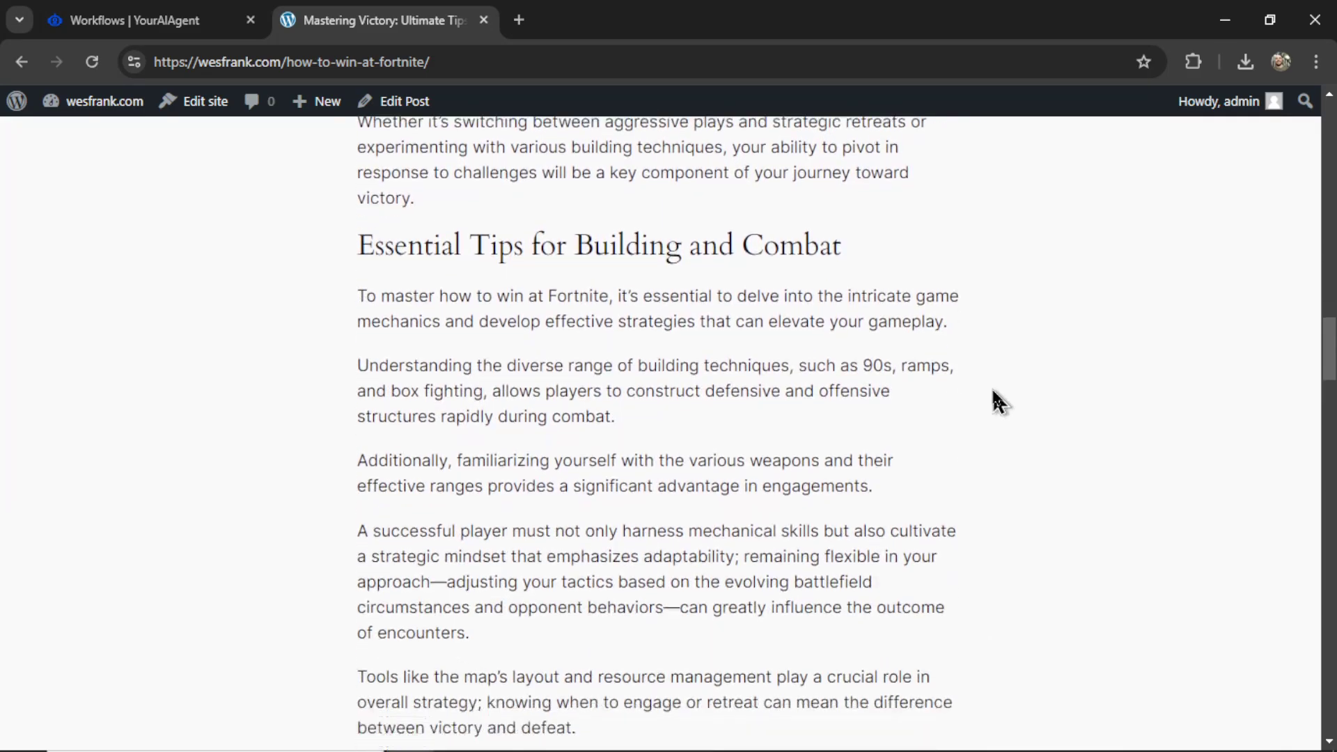
{"action": "scroll", "scroll_direction": "down", "scroll_amount": 3}
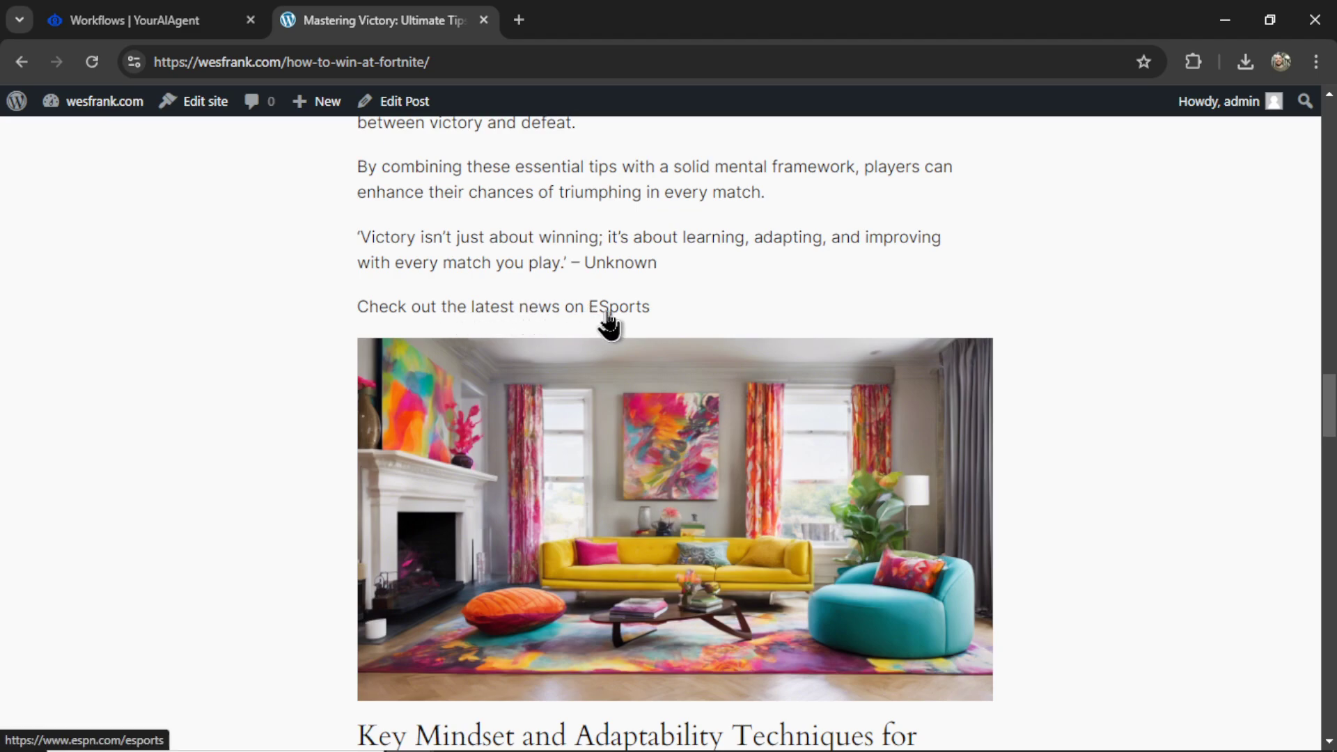
Check the ESports news link and the Key Mindset and Adaptability section down to the FAQs.
{"action": "left_click", "coordinate": [628, 306]}
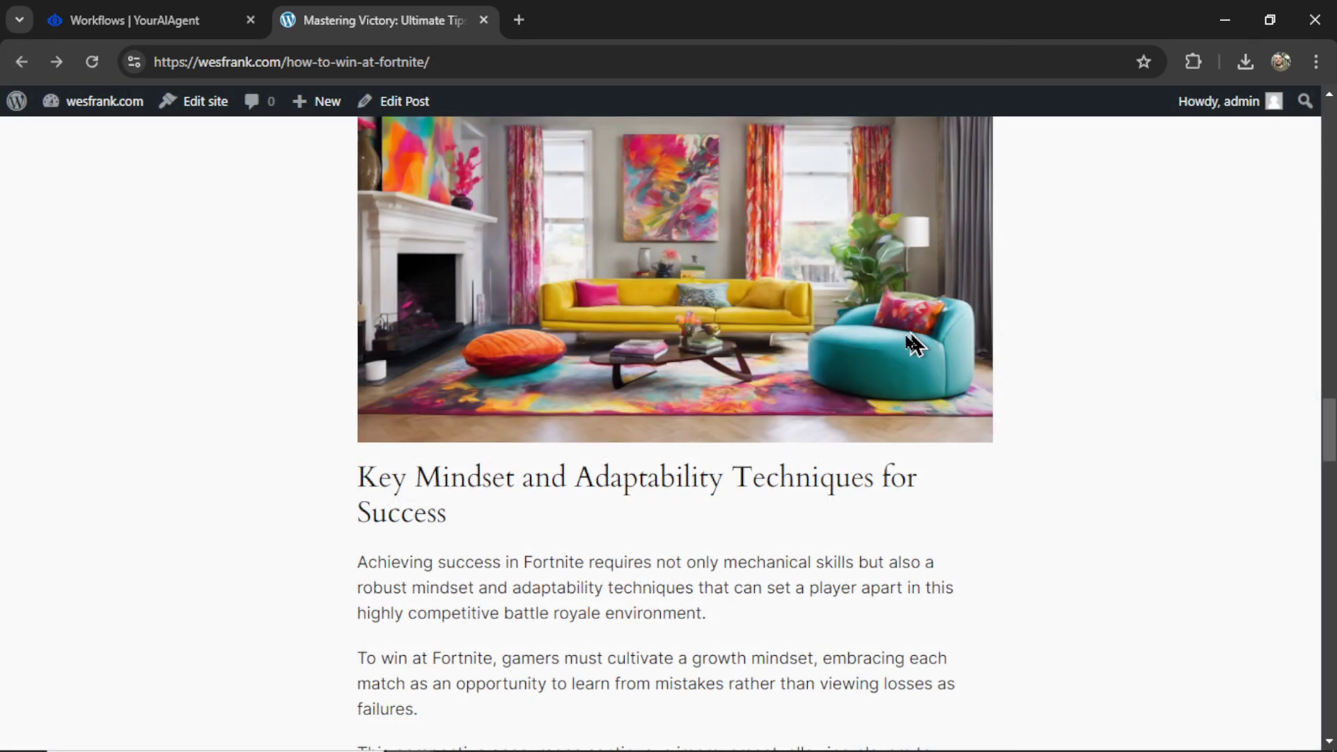
{"action": "double_click", "coordinate": [418, 512]}
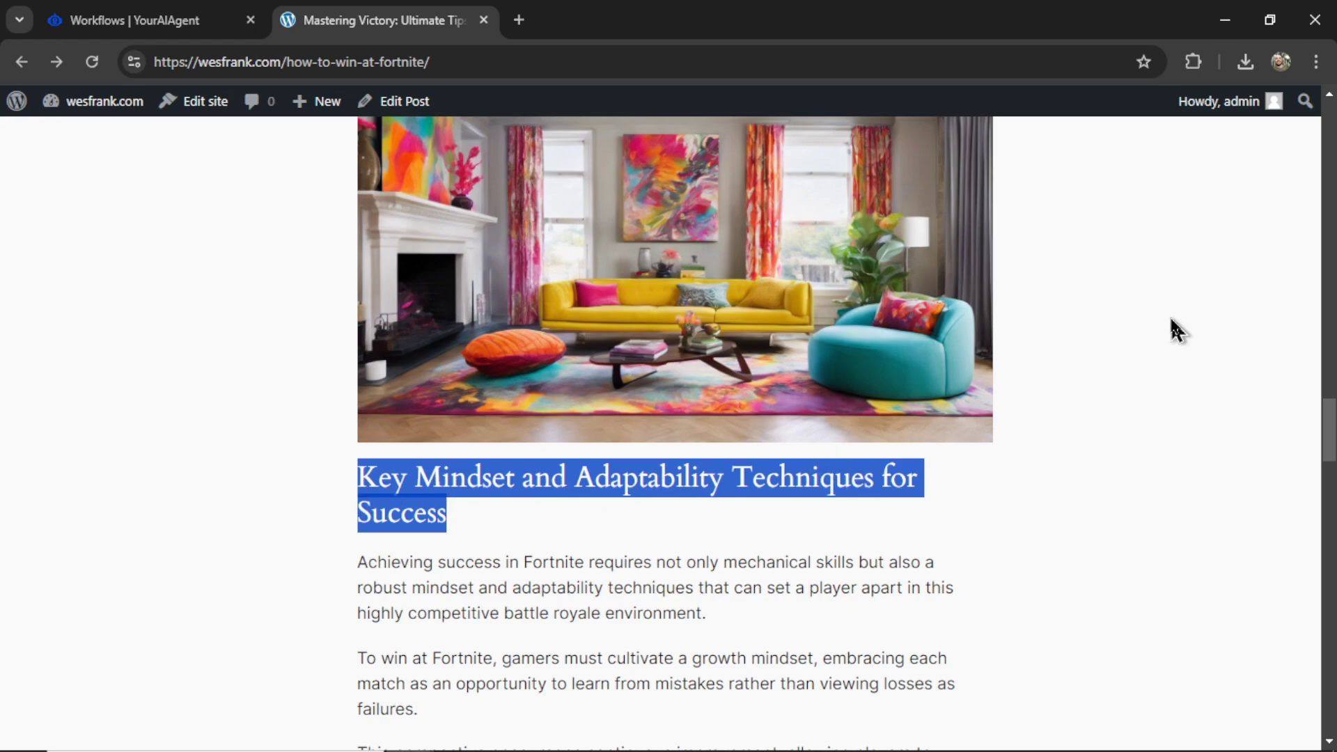
{"action": "mouse_move", "coordinate": [1113, 410]}
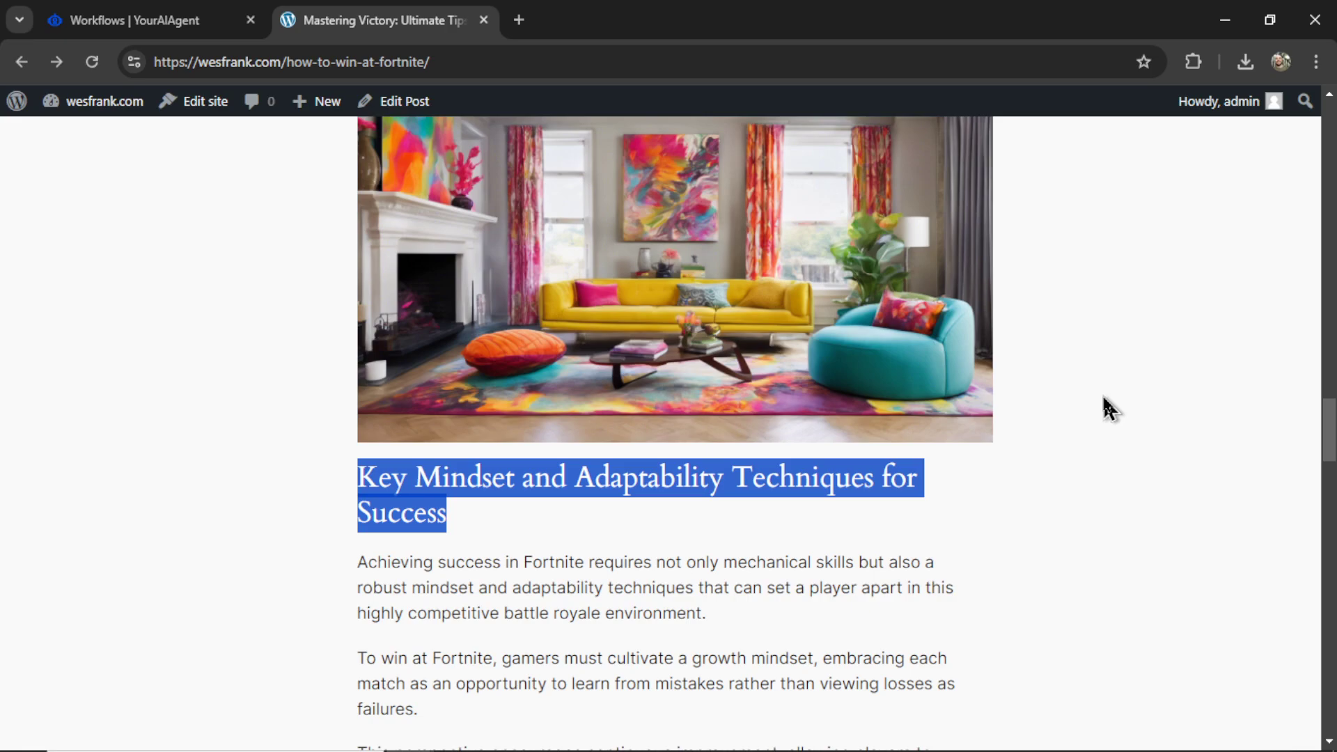
{"action": "scroll", "scroll_direction": "down", "scroll_amount": 3}
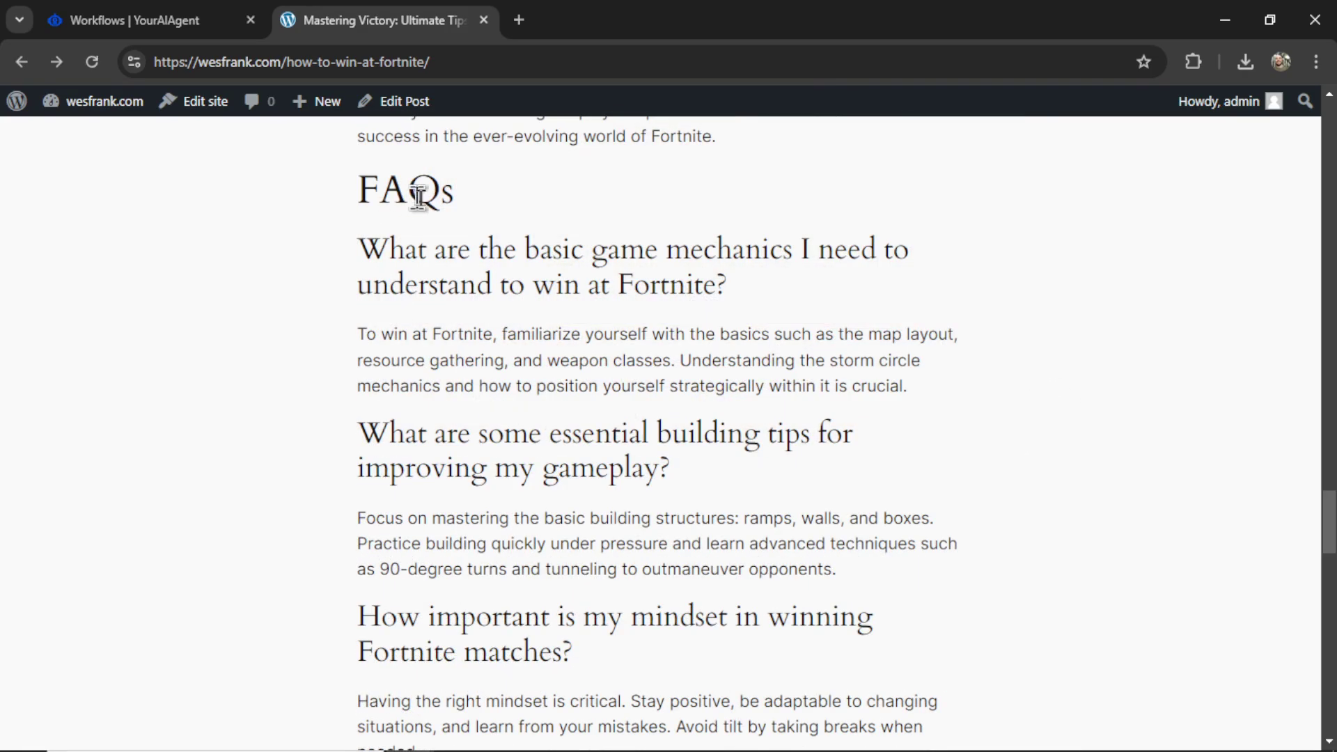
{"action": "scroll", "scroll_direction": "down", "scroll_amount": 3}
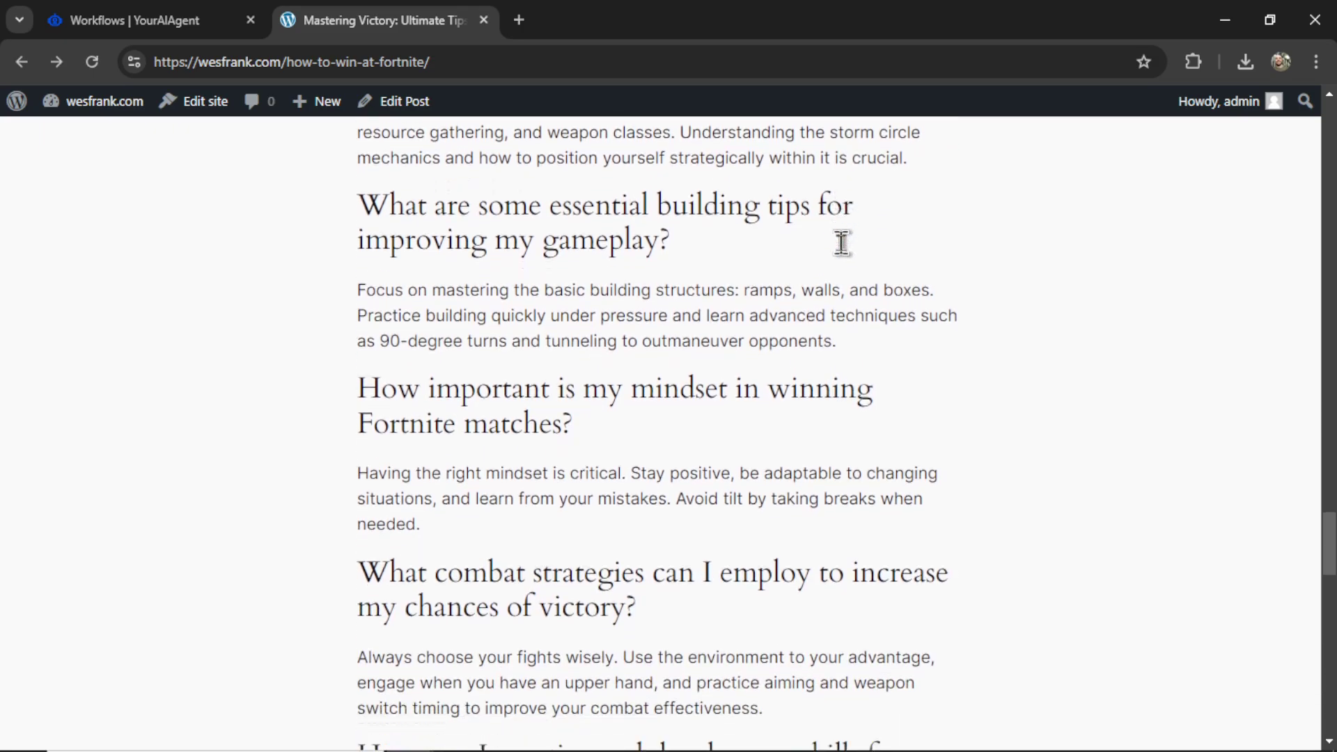